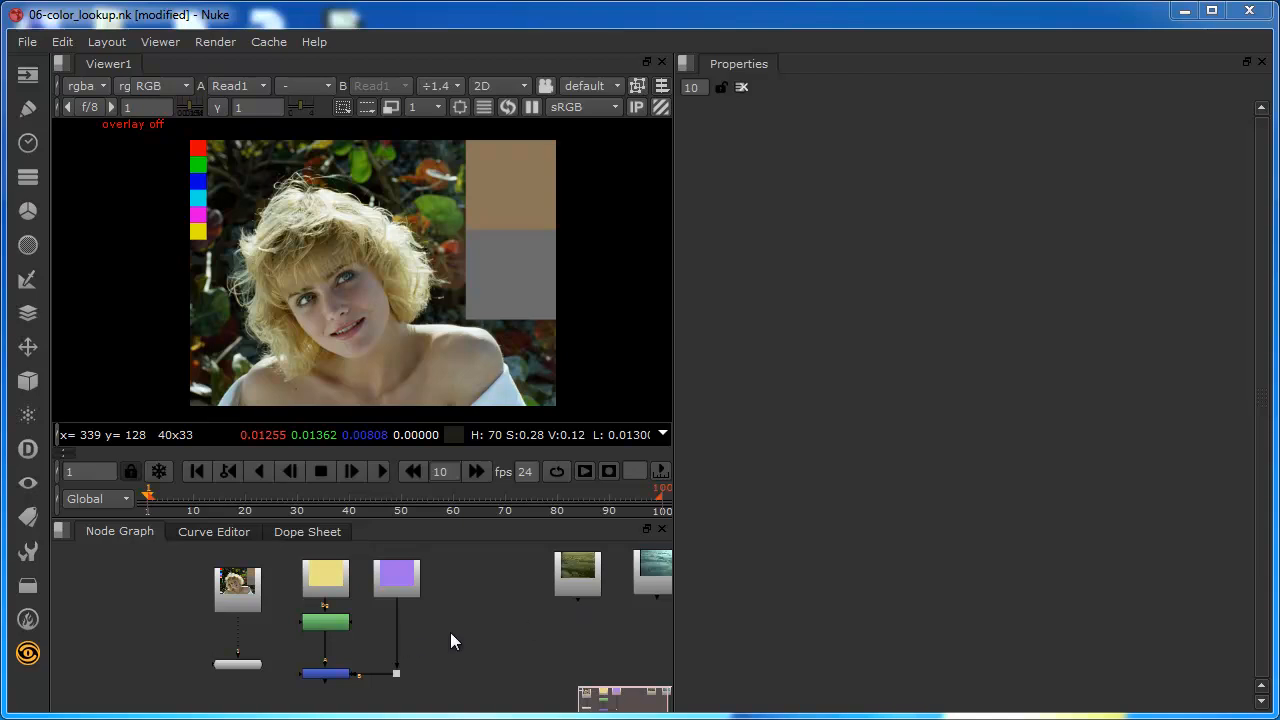
- Add a ColorLookup node beneath the portrait footage's Read node
click(237, 588)
text(color)
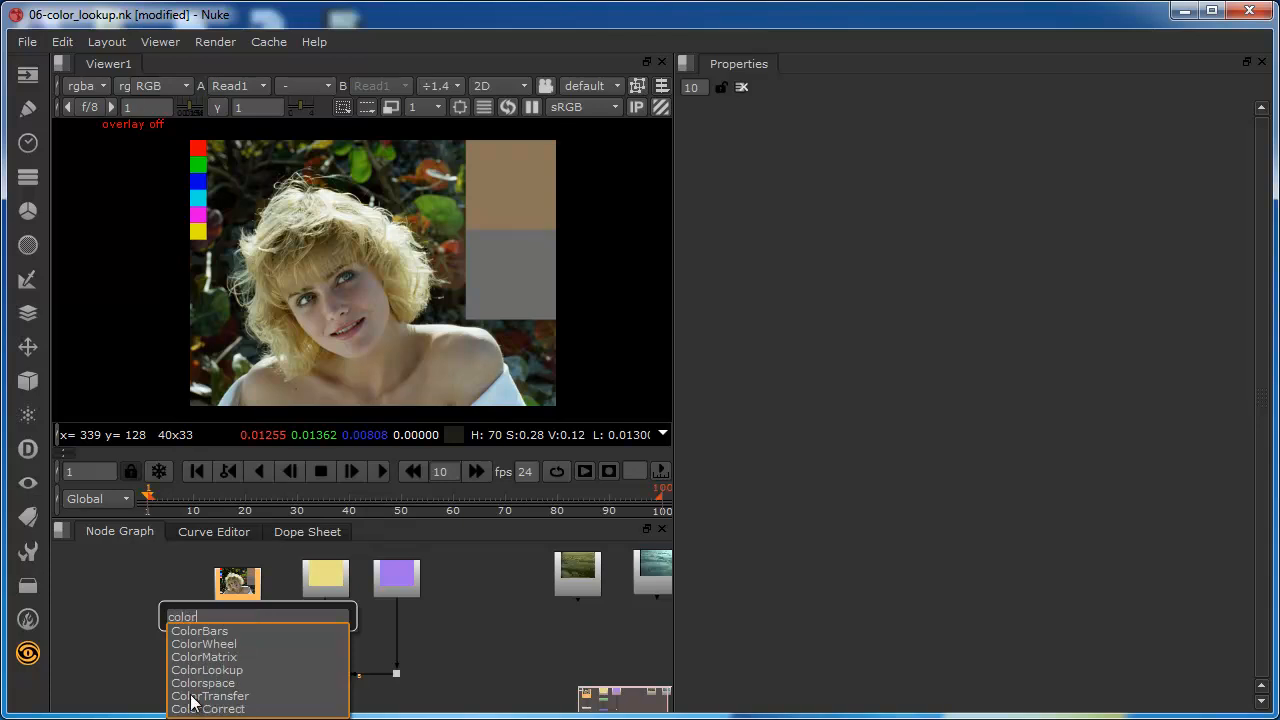
click(207, 669)
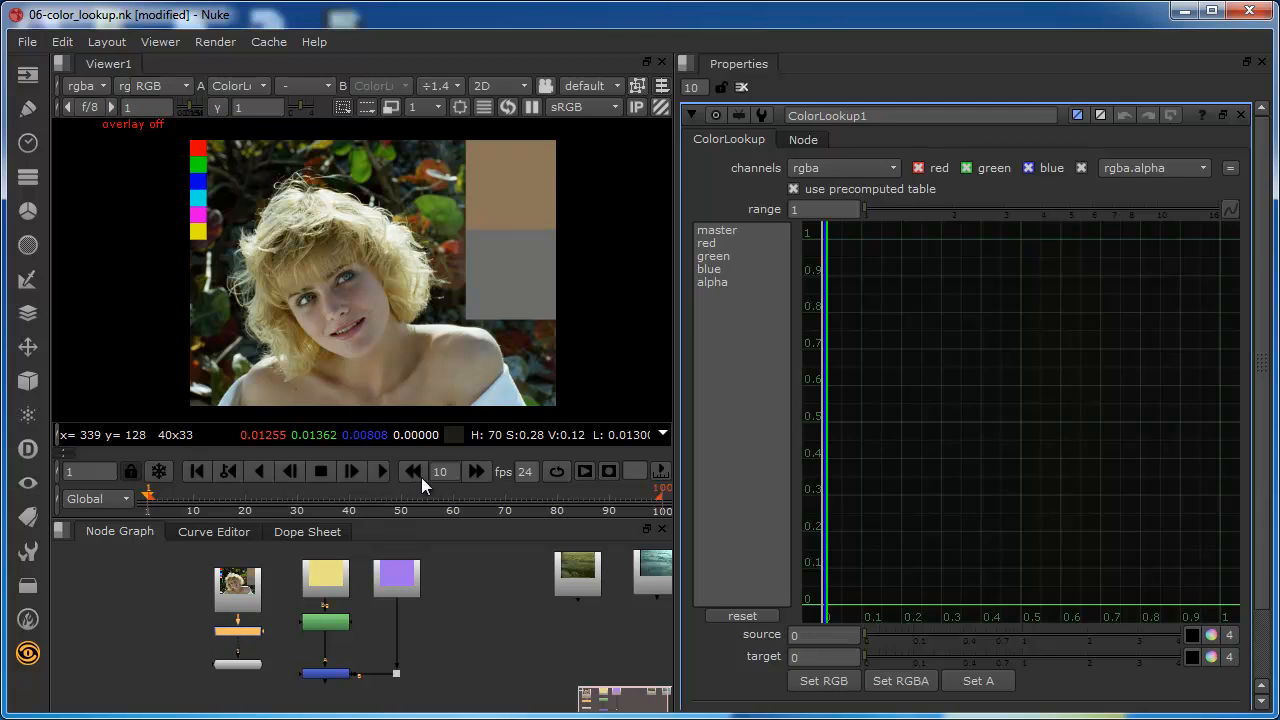
click(717, 230)
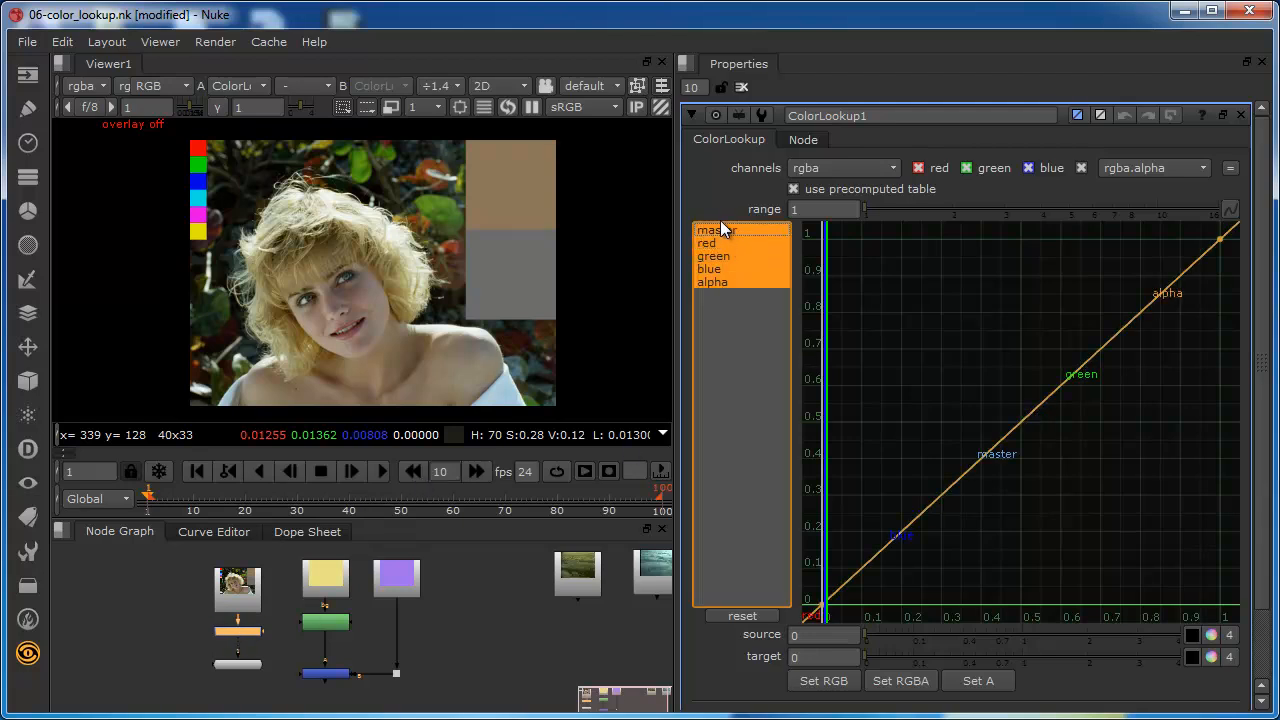
mouse_move(733, 318)
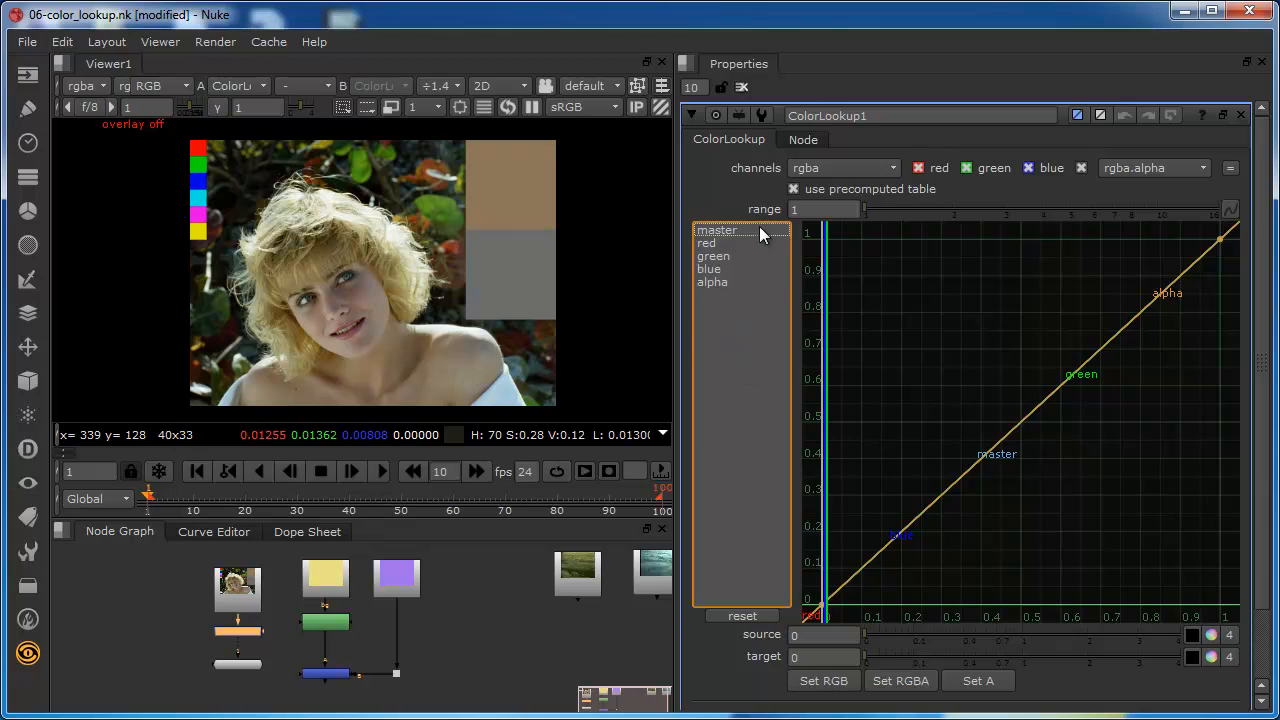
click(716, 230)
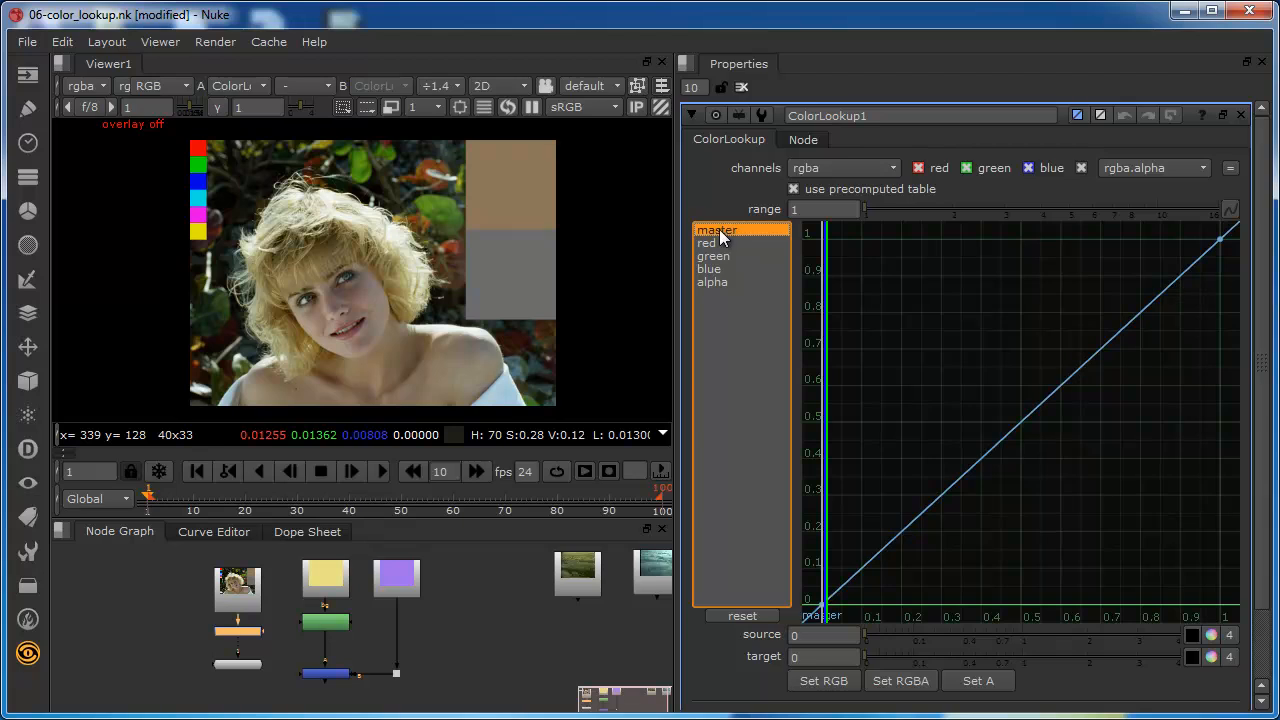
mouse_move(720, 248)
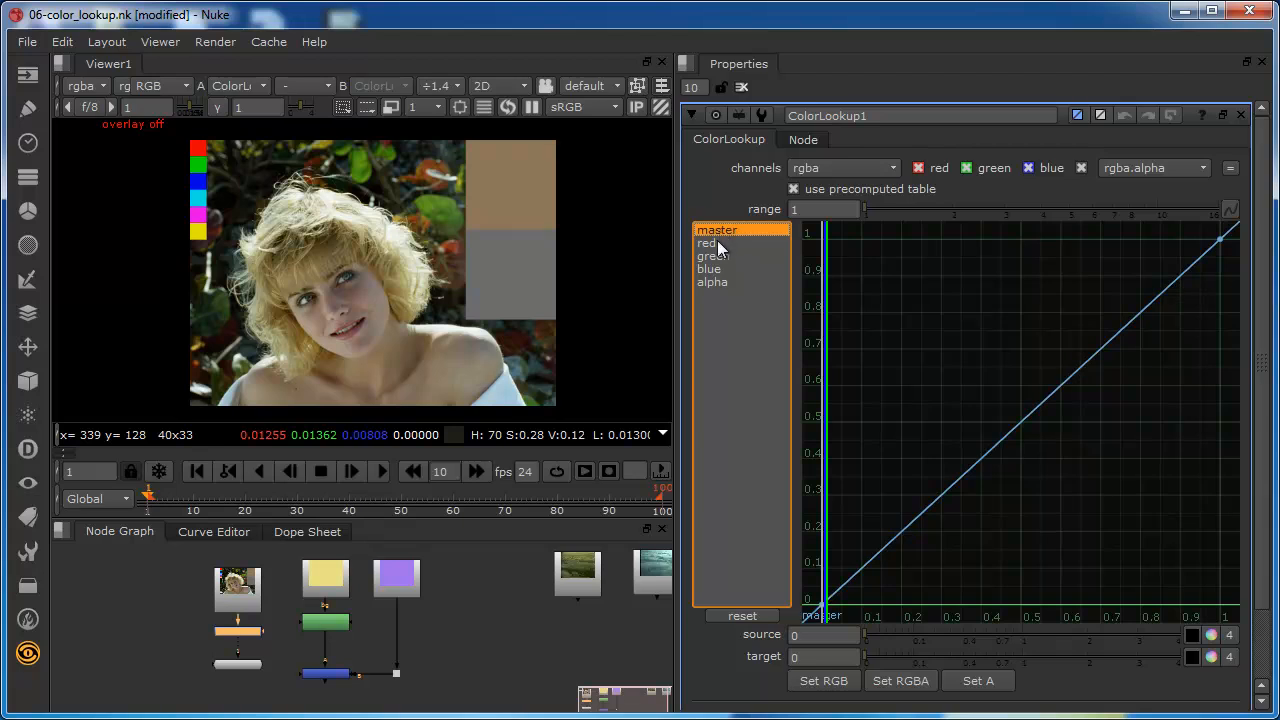
mouse_move(713, 256)
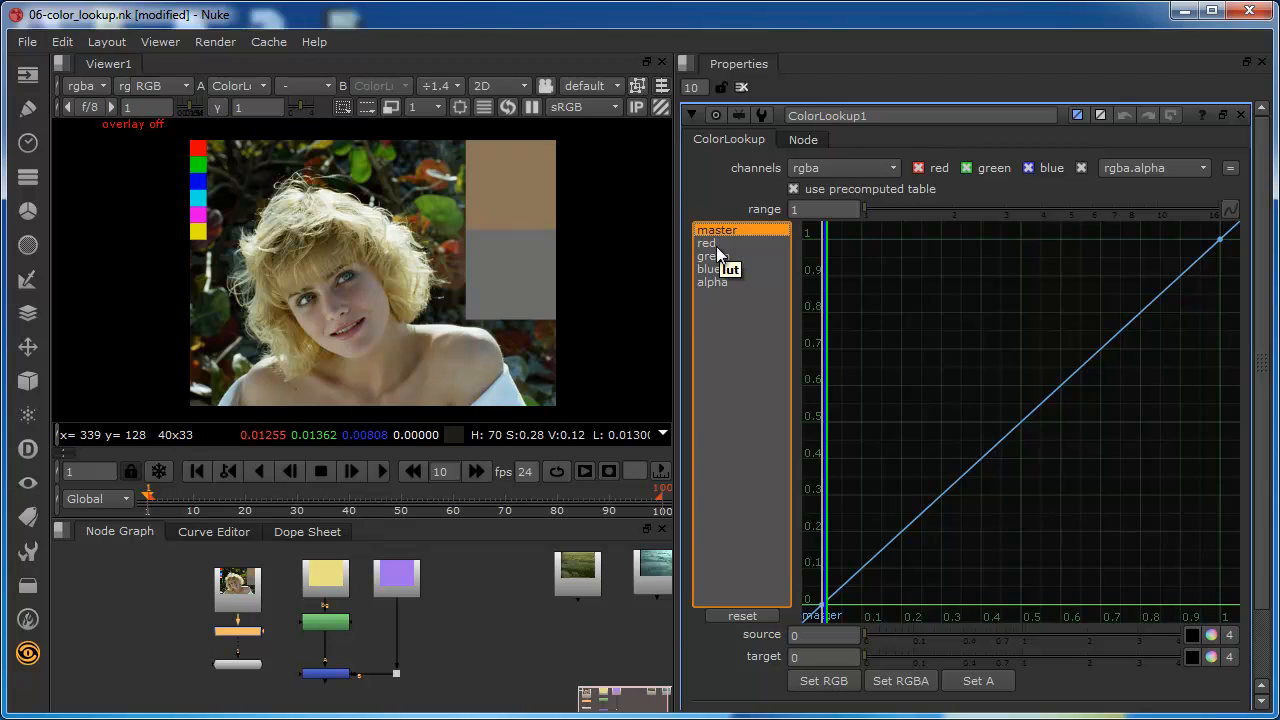
click(710, 269)
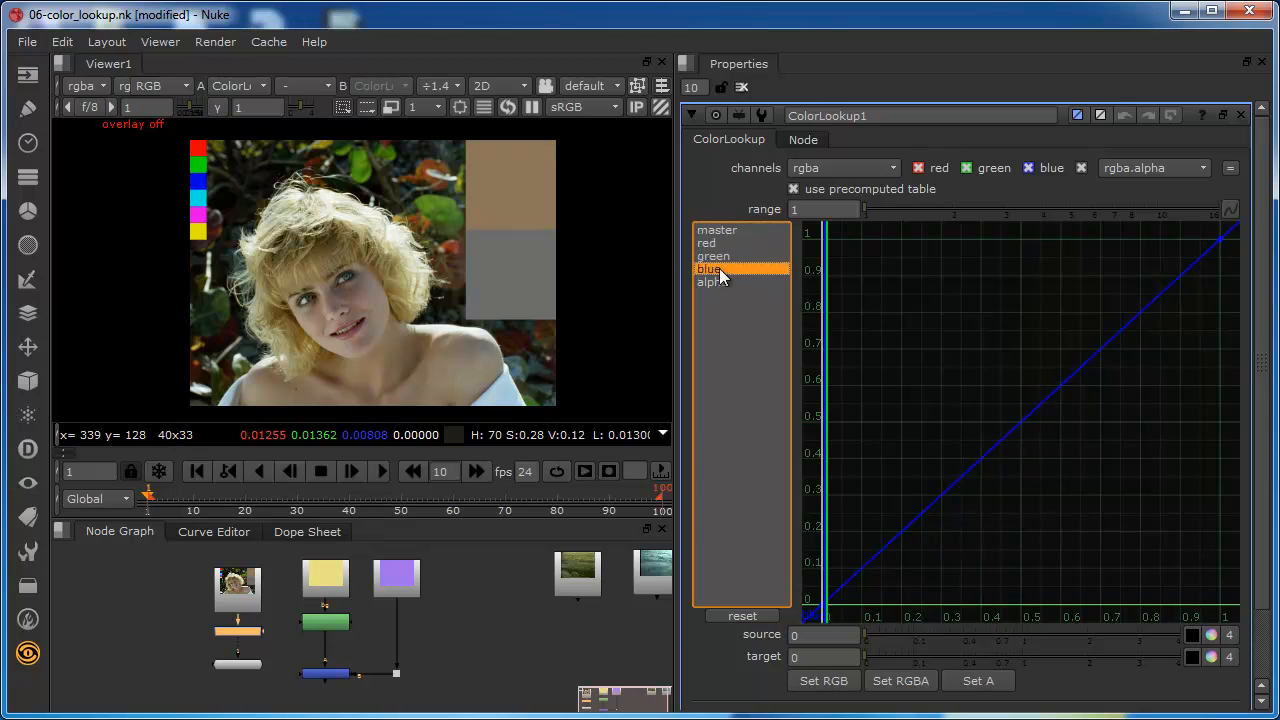
click(711, 281)
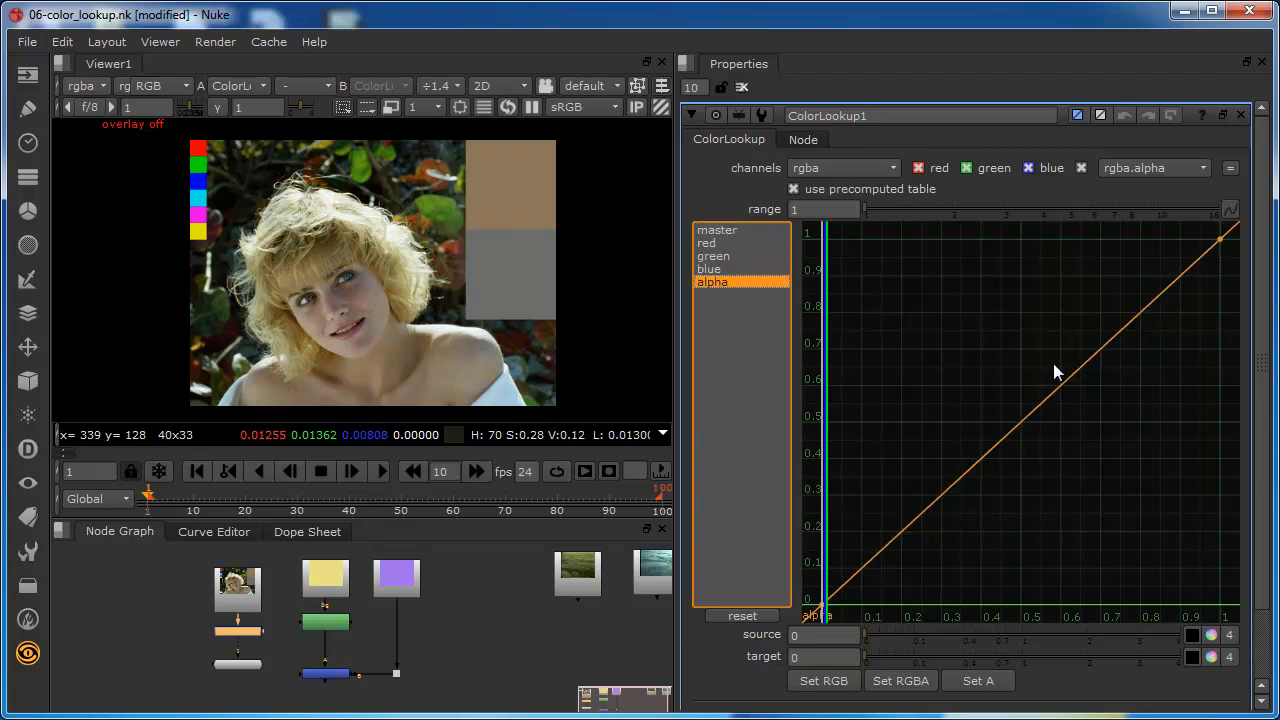
mouse_move(968, 350)
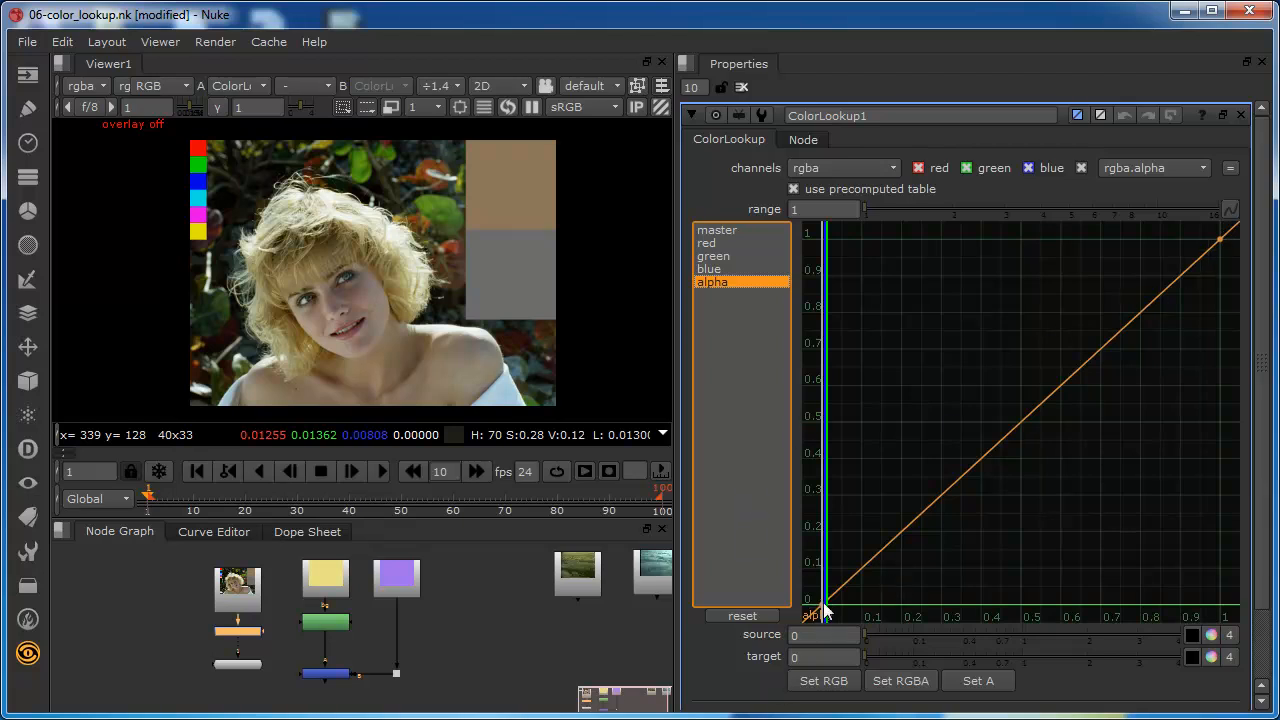
mouse_move(1010, 425)
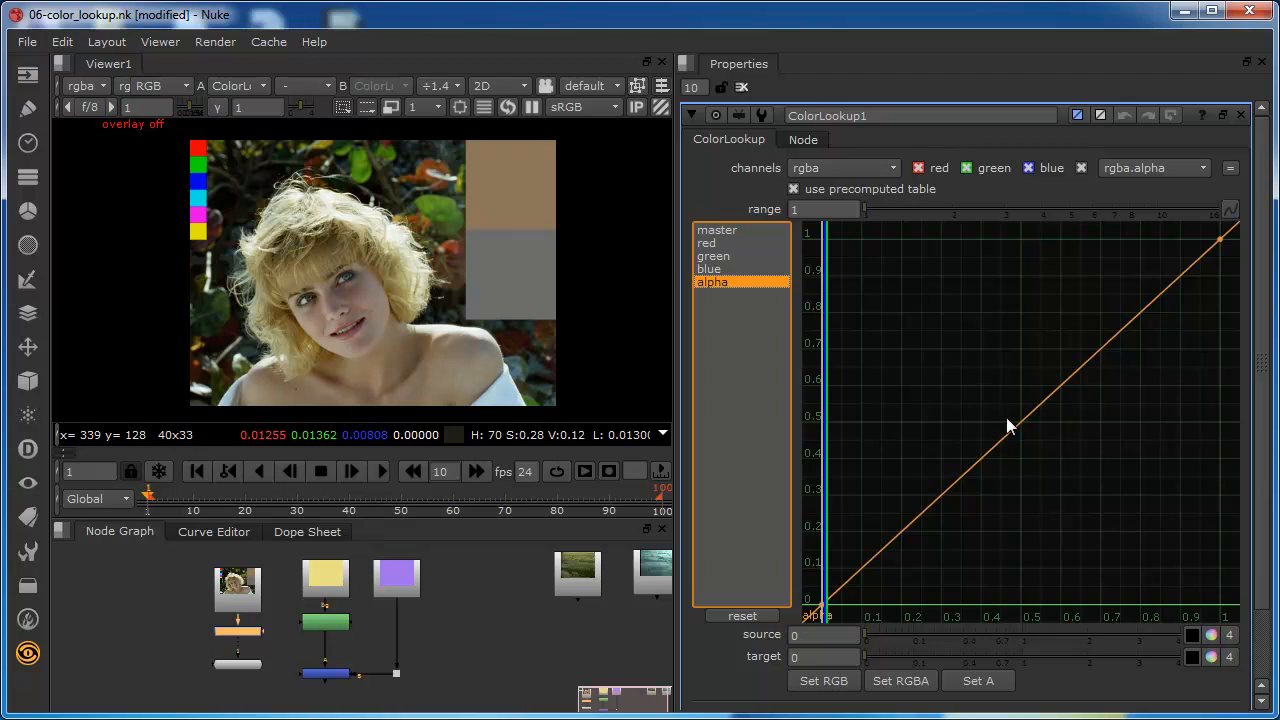
mouse_move(1093, 497)
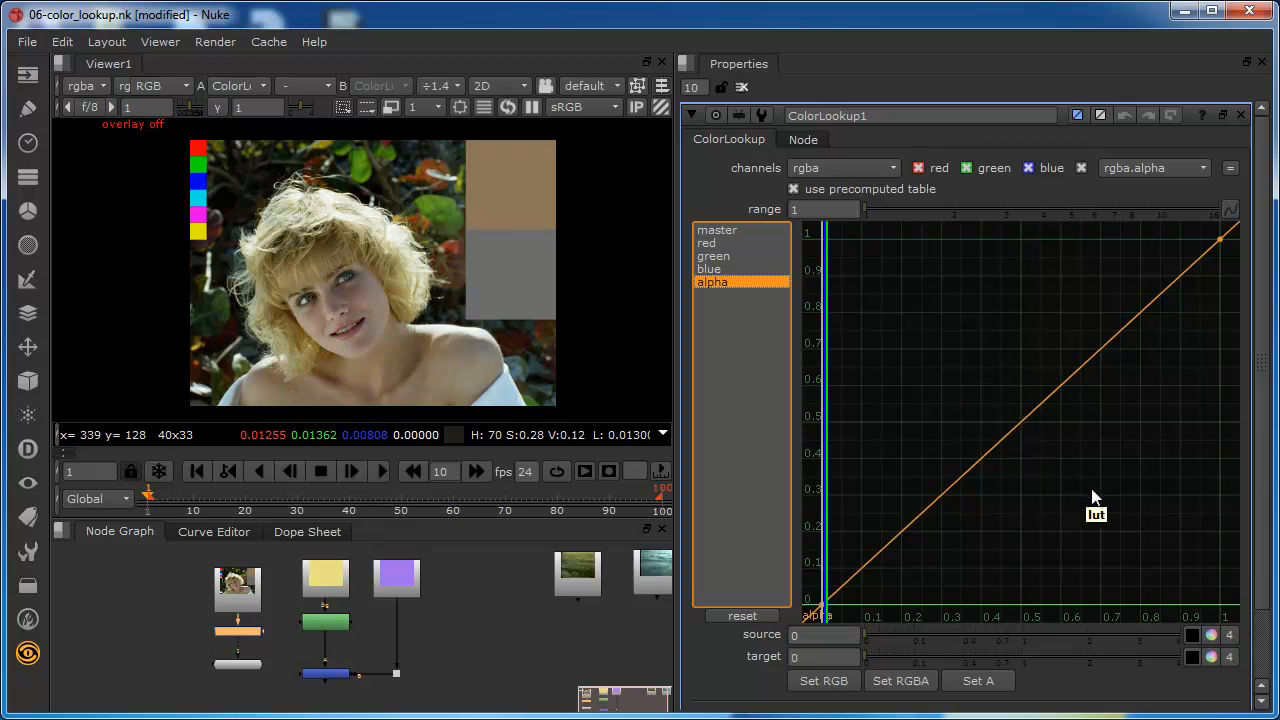
mouse_move(945, 332)
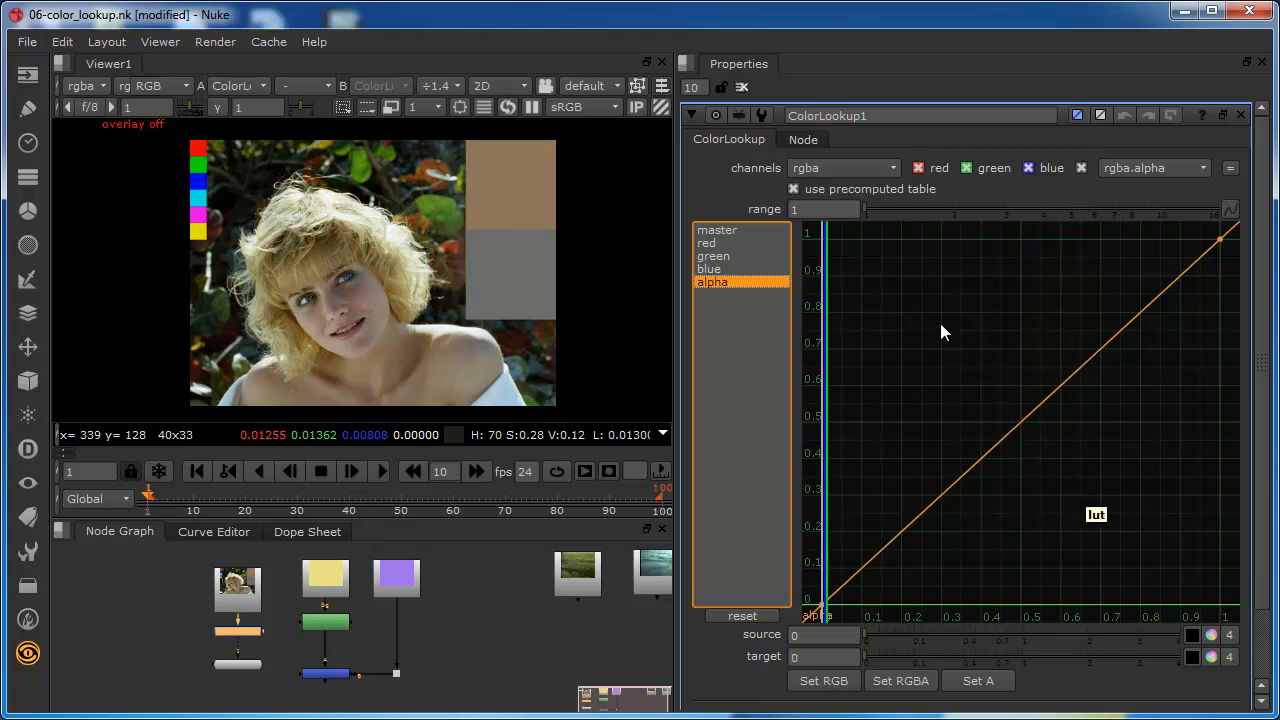
mouse_move(1220, 240)
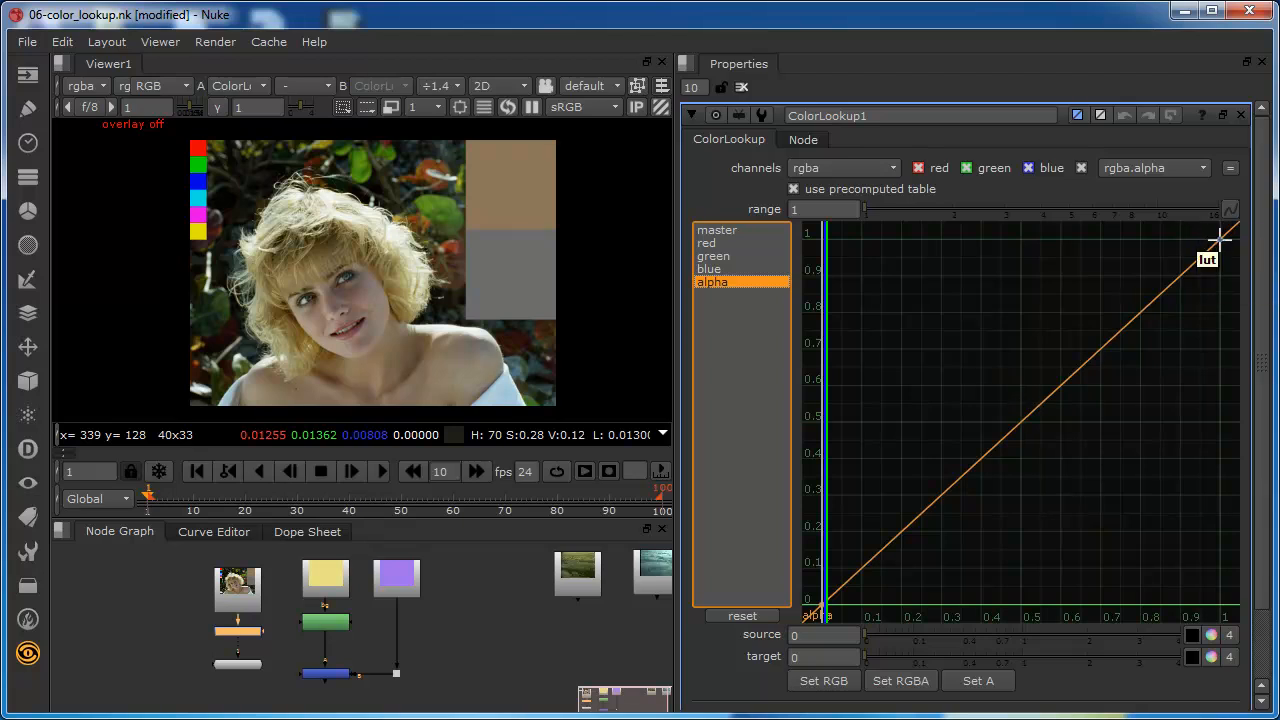
mouse_move(1218, 247)
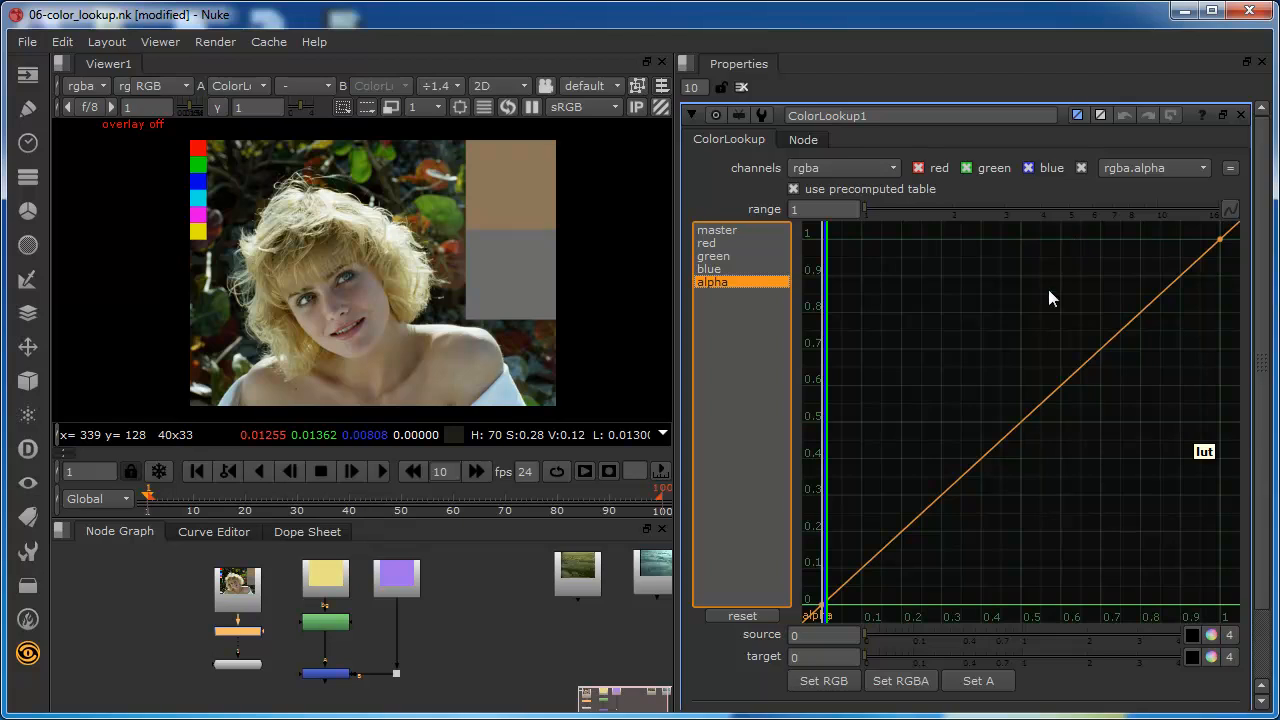
mouse_move(1010, 614)
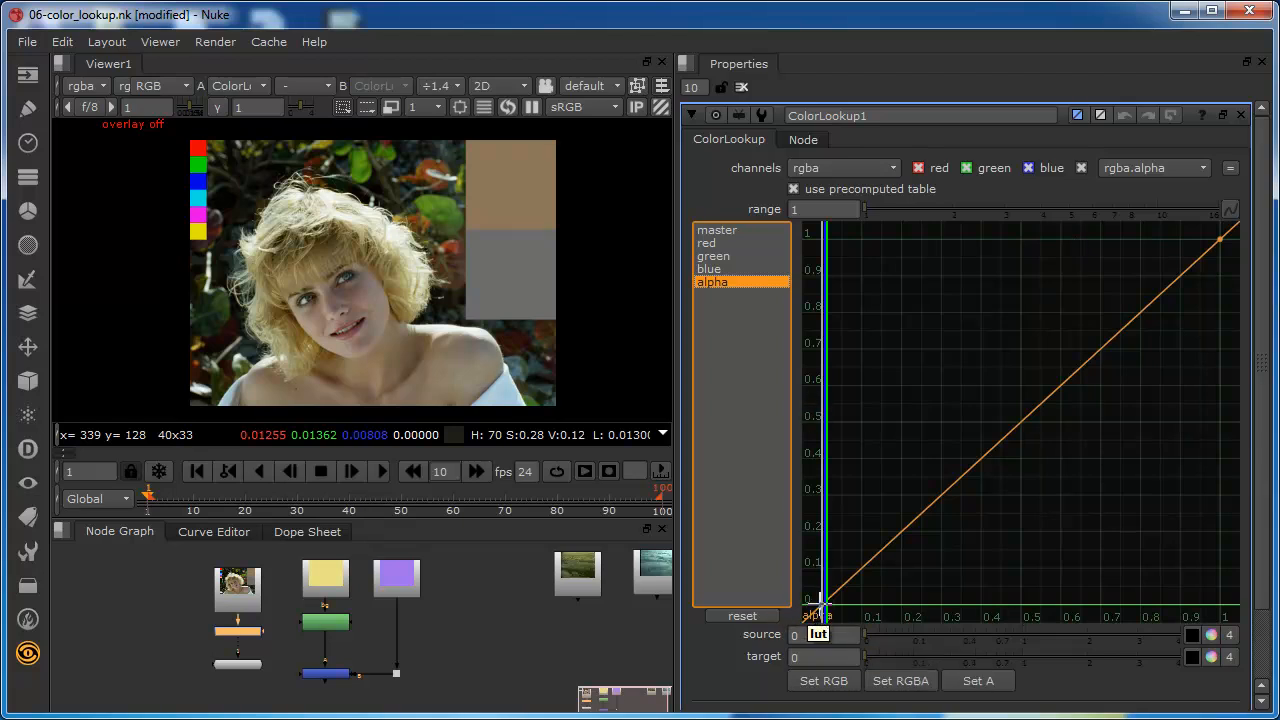
mouse_move(1025, 430)
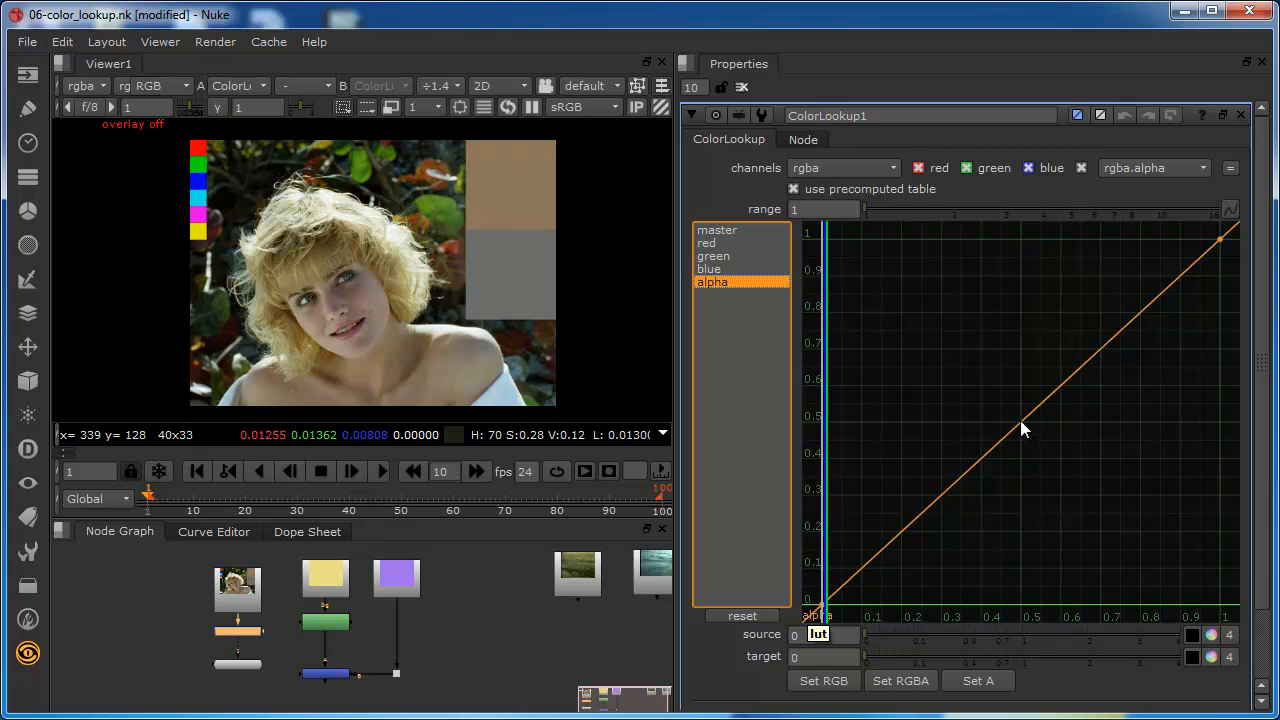
mouse_move(958, 415)
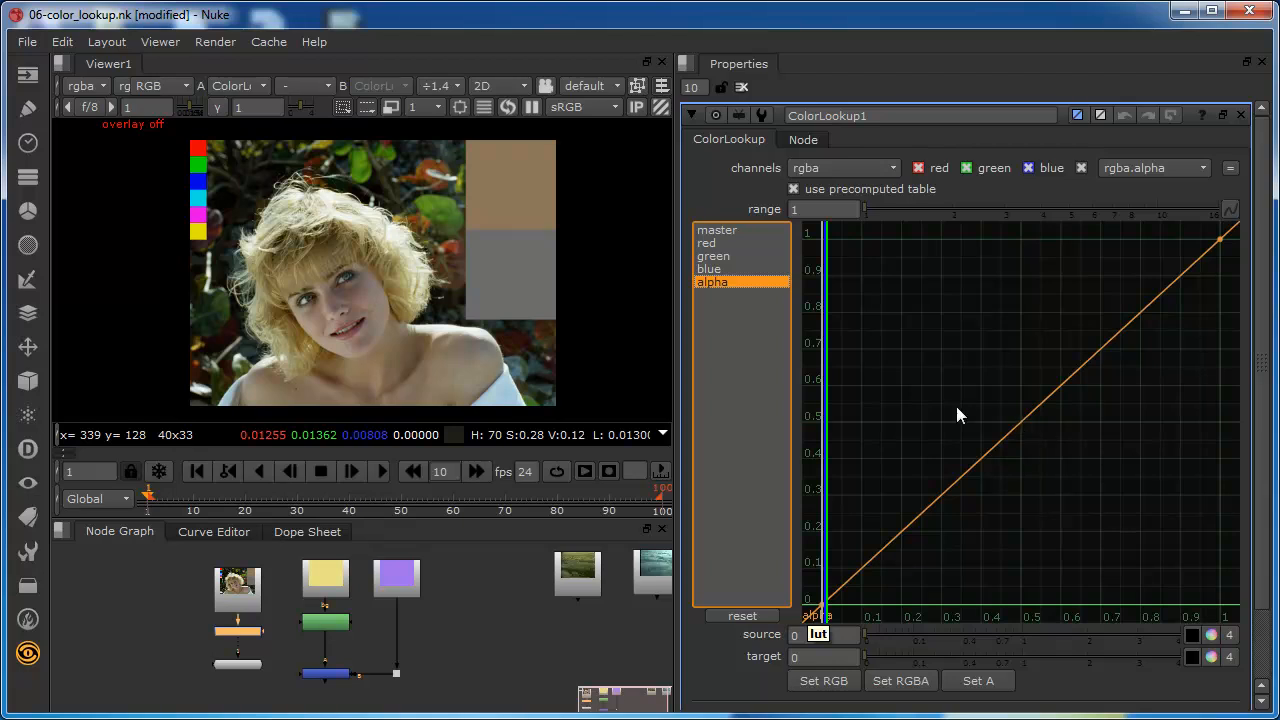
mouse_move(1035, 454)
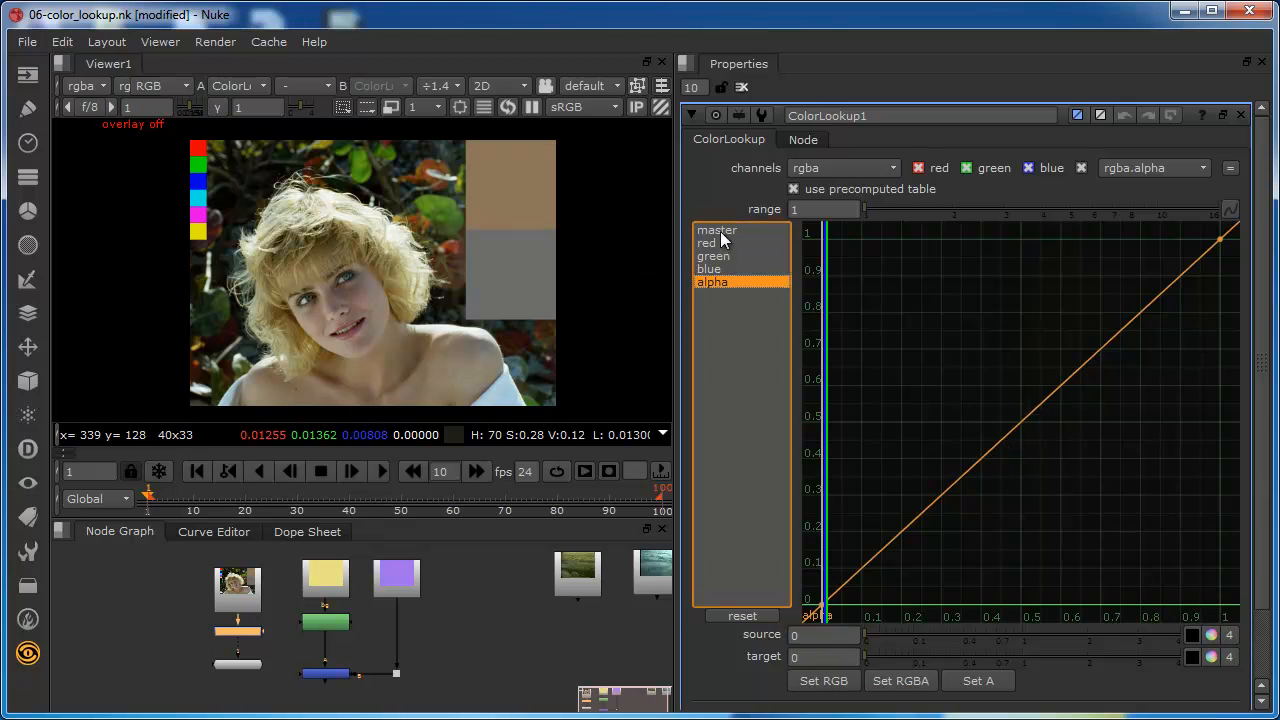
- Test dragging the master curve's end points, then restore the straight diagonal
click(717, 230)
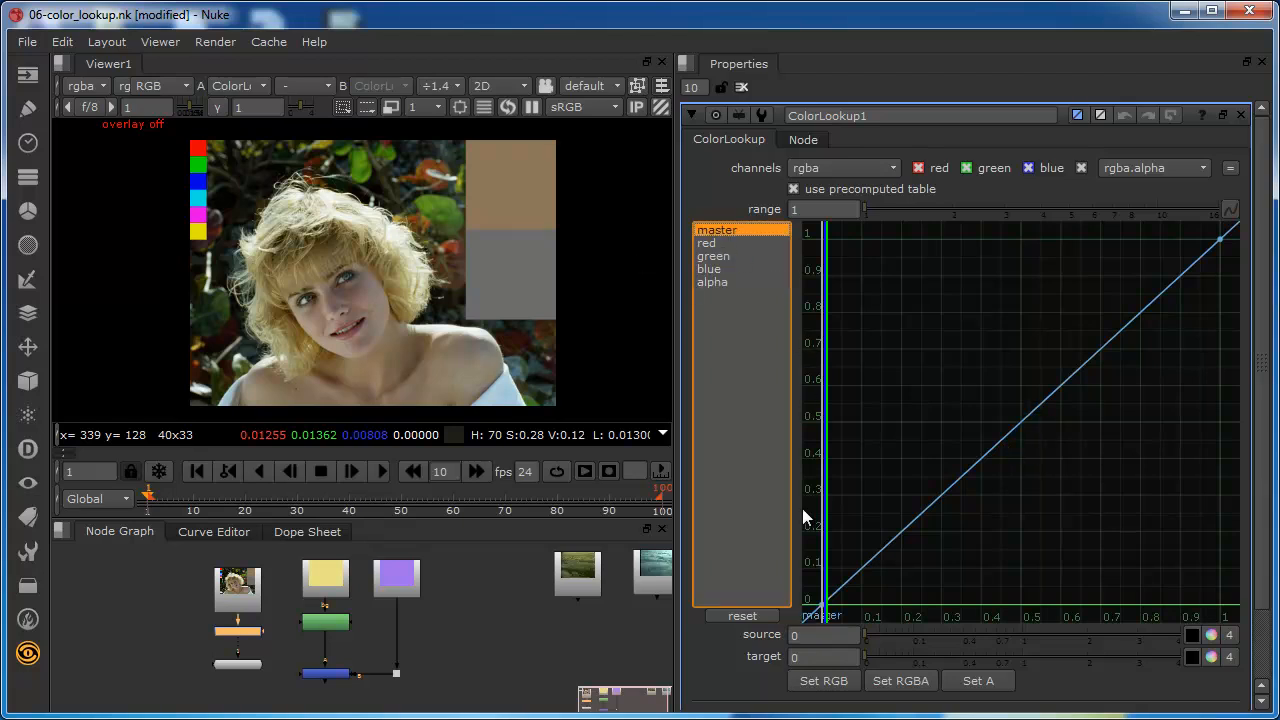
mouse_move(900, 467)
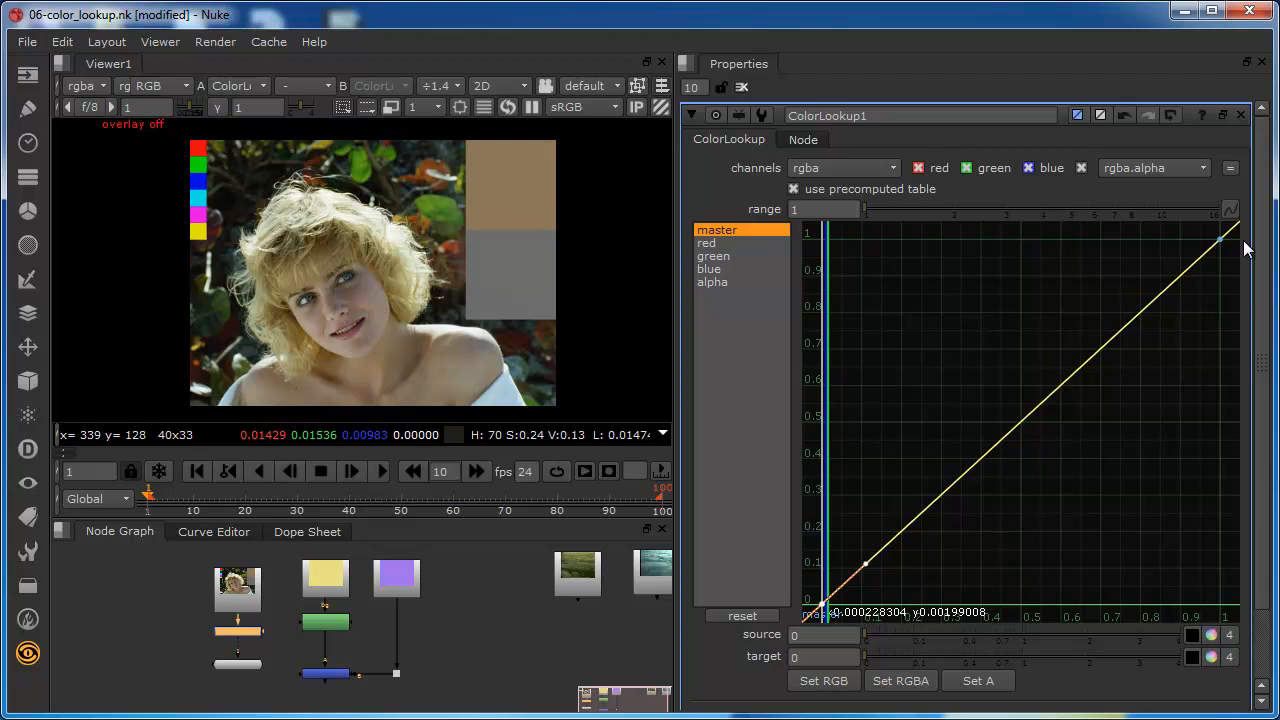
drag(1230, 232, 1203, 238)
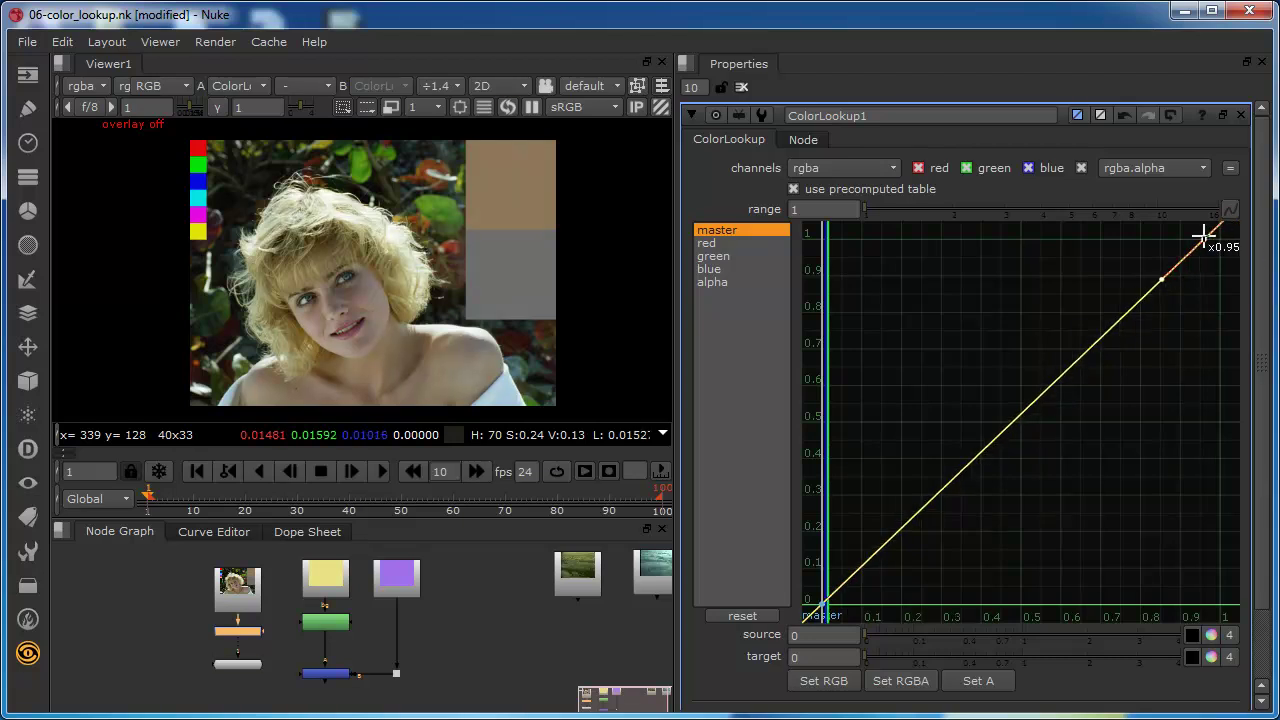
drag(1200, 240, 1130, 245)
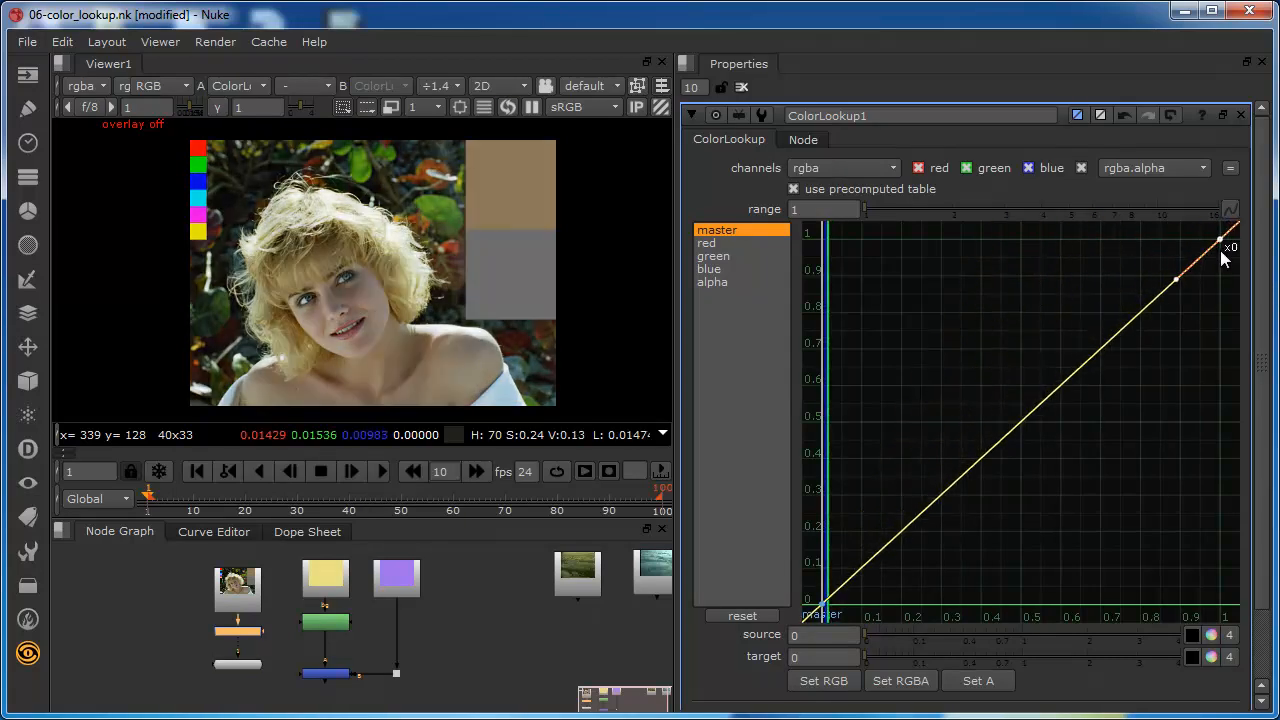
drag(1223, 246, 1213, 465)
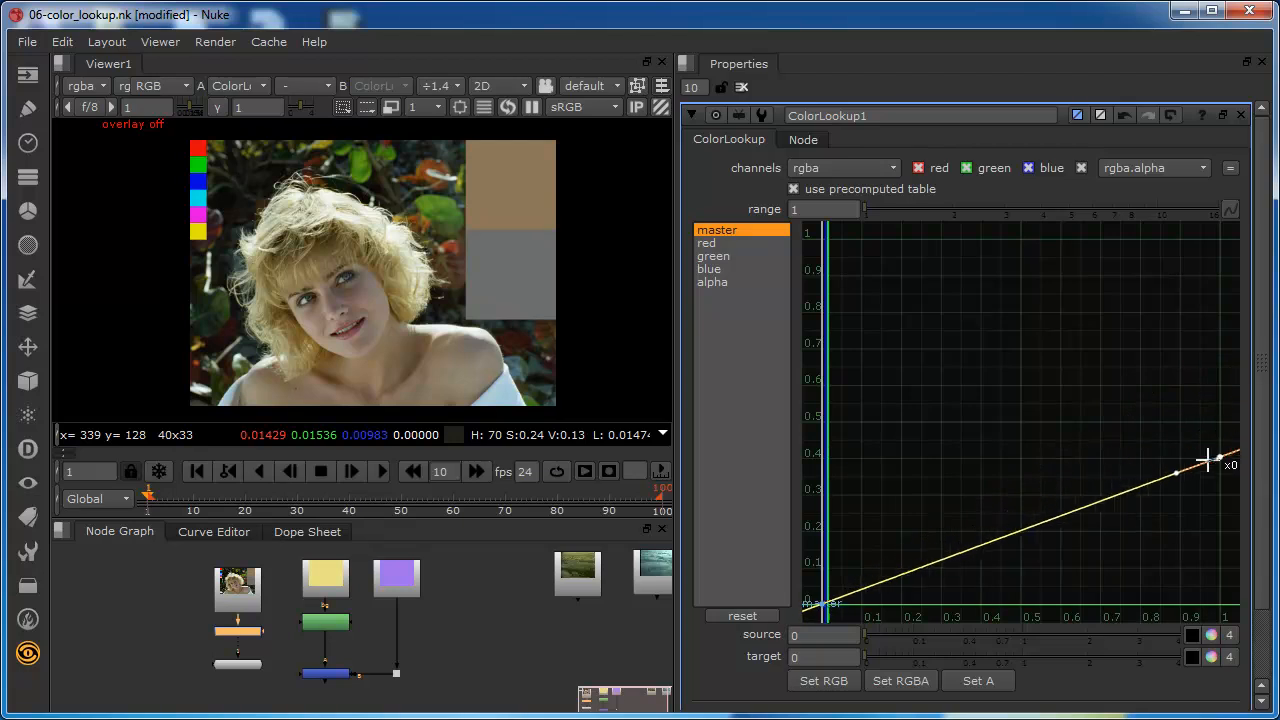
drag(1210, 462, 1222, 243)
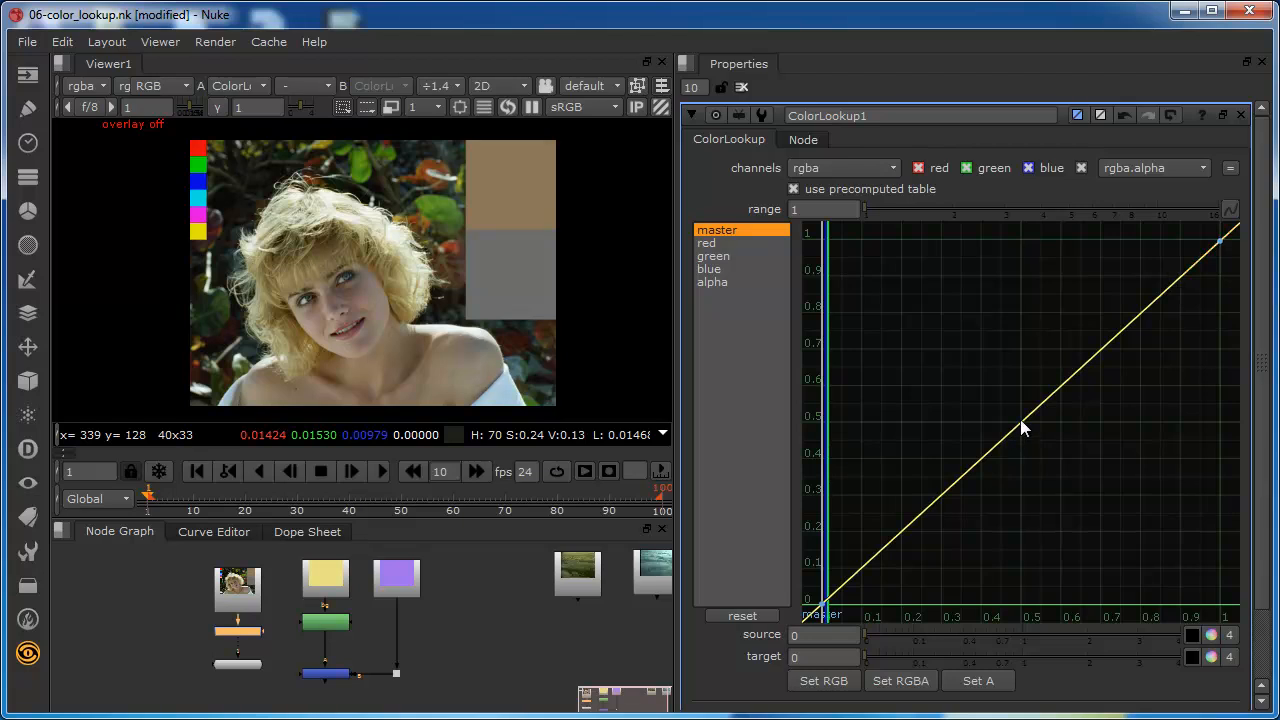
- Add a midpoint to the master curve and bend it into a contrast S-curve
click(1020, 423)
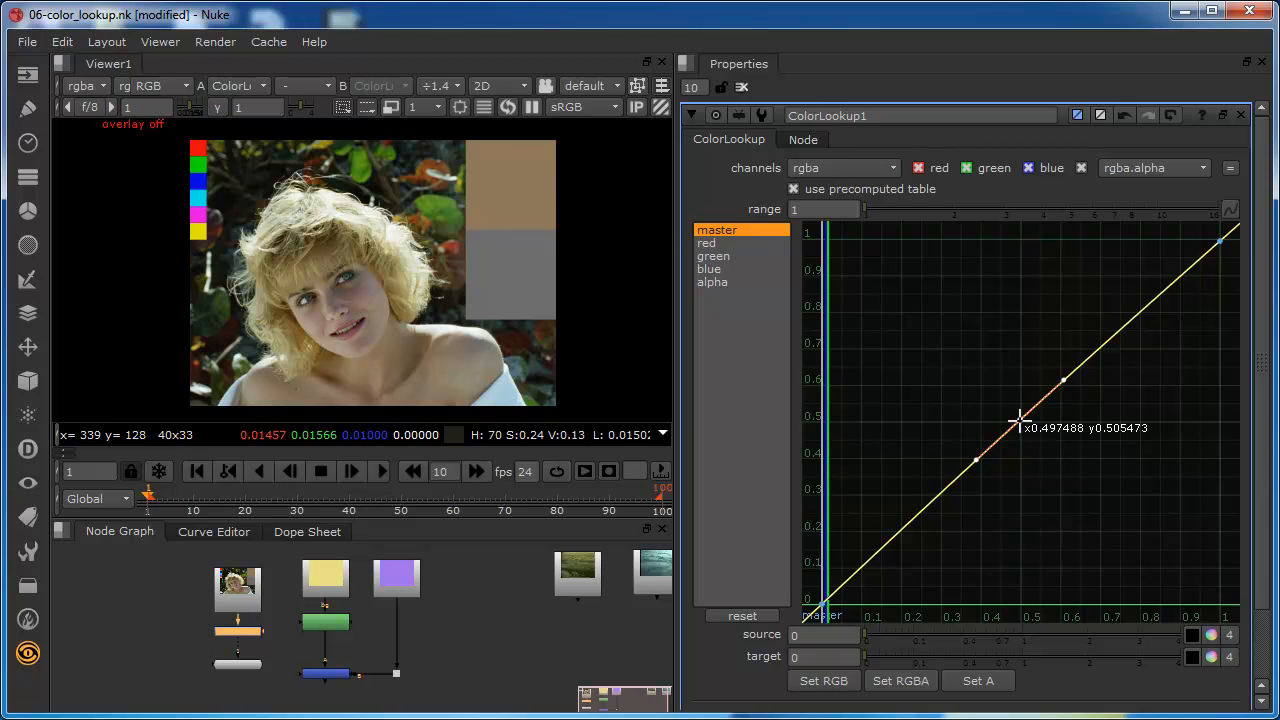
mouse_move(1020, 420)
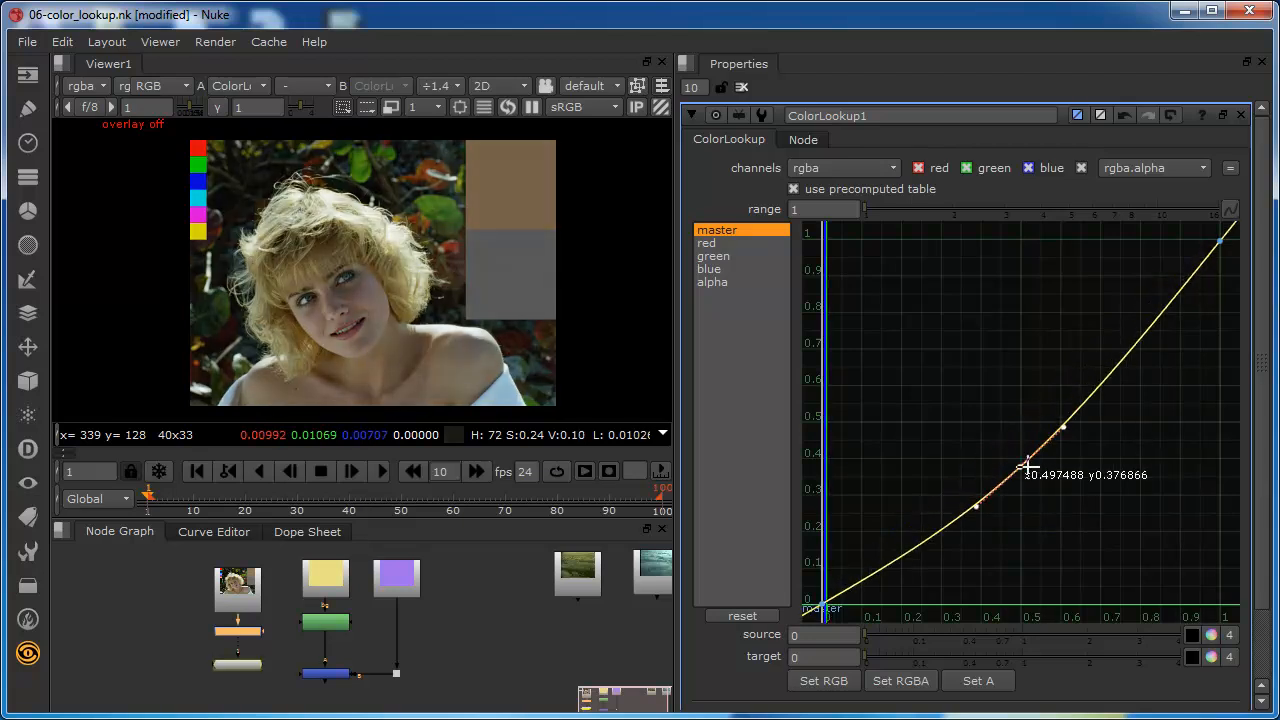
drag(1028, 467, 1043, 498)
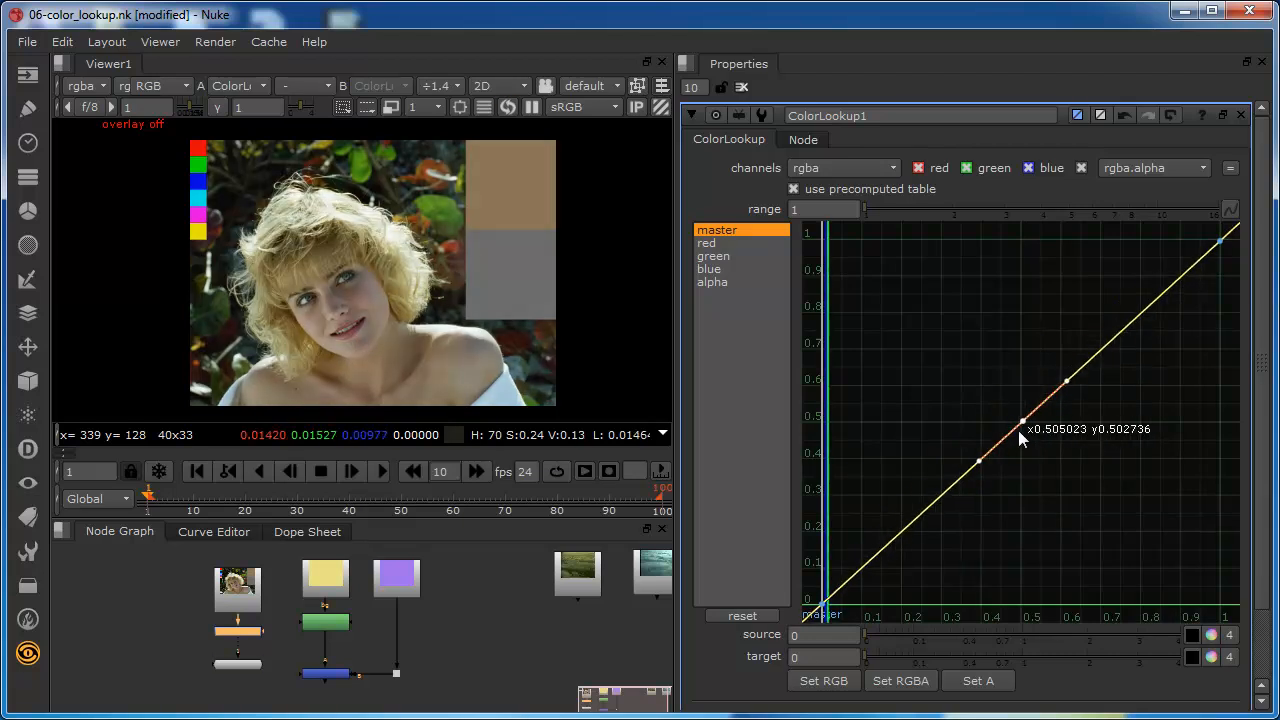
drag(1022, 423, 1005, 388)
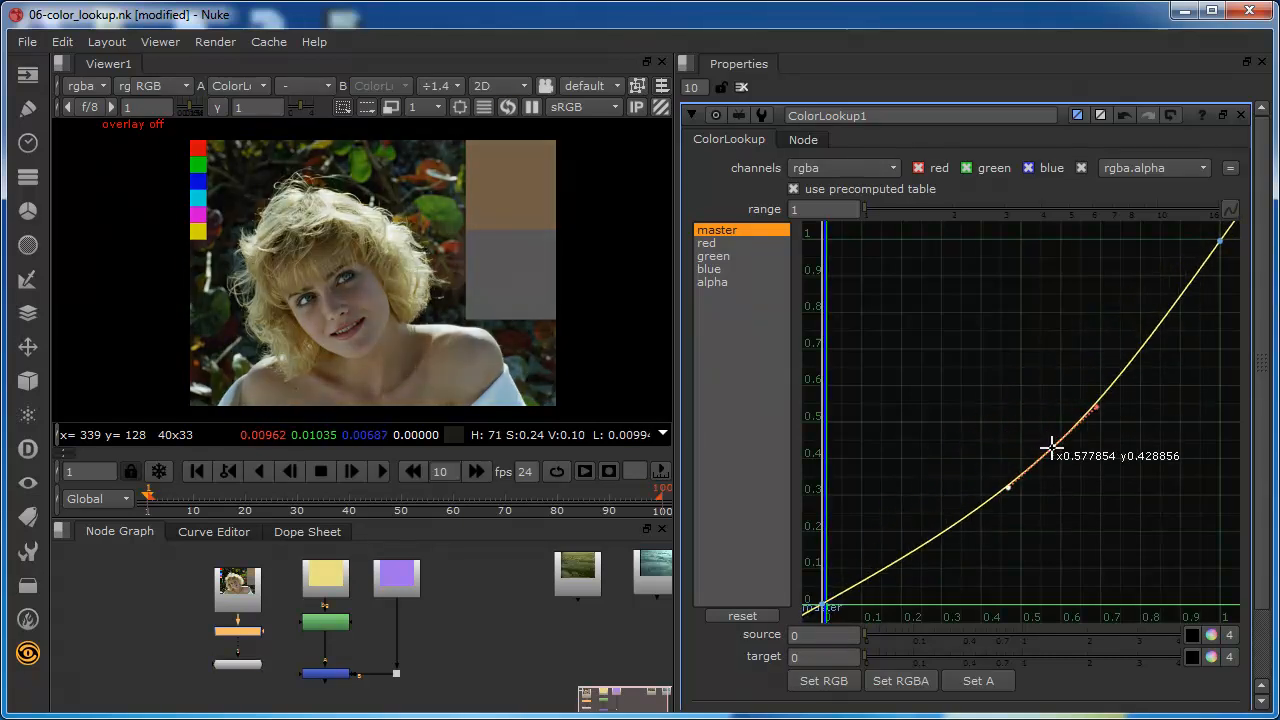
drag(1055, 447, 980, 450)
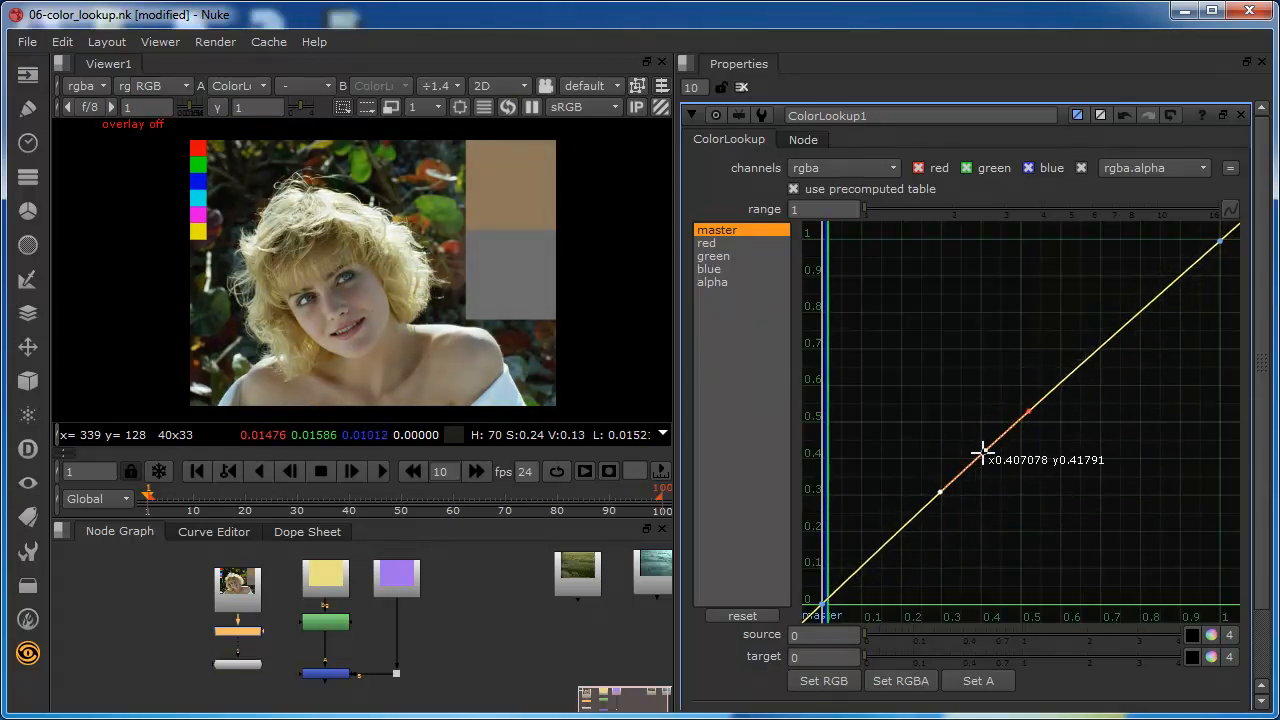
drag(983, 452, 950, 532)
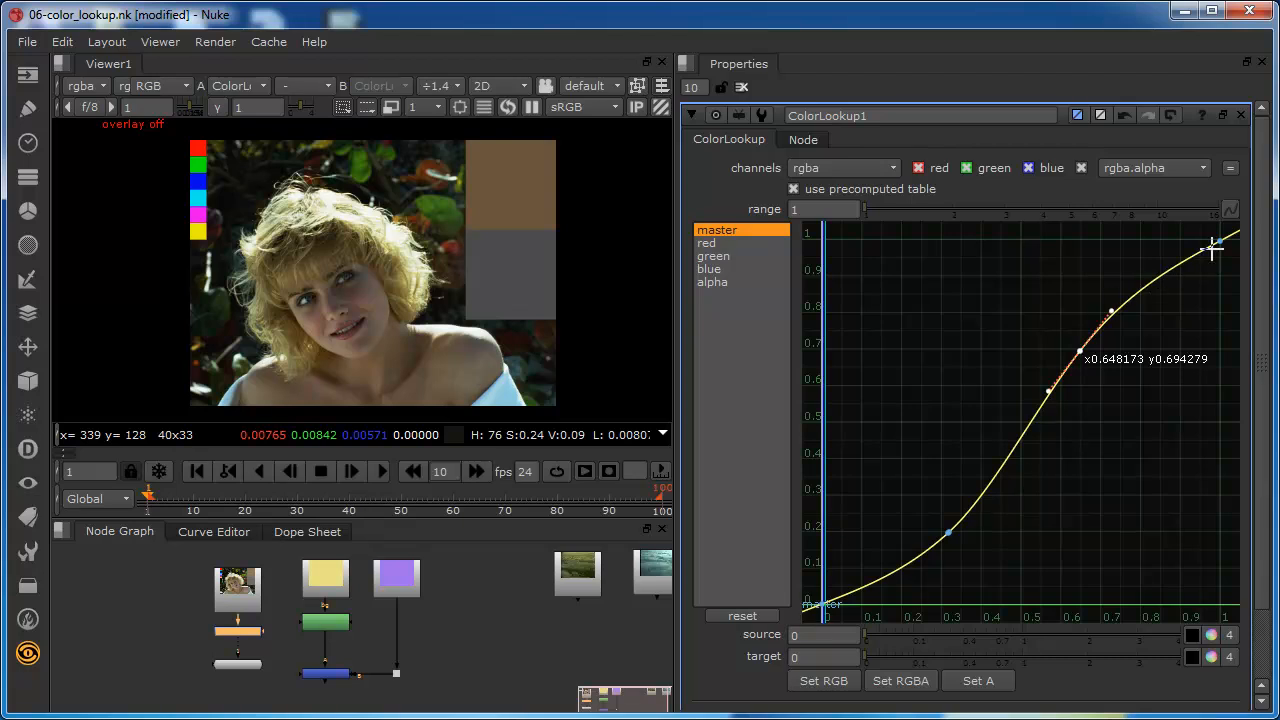
mouse_move(958, 572)
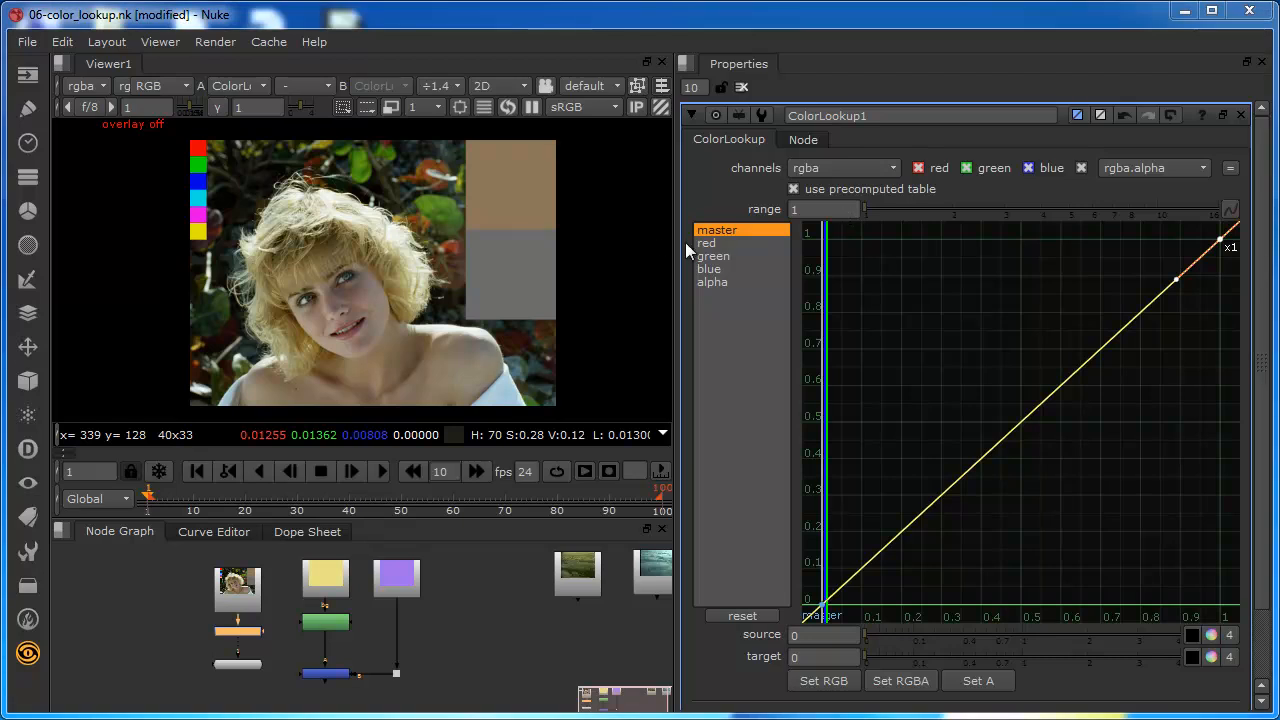
mouse_move(712, 244)
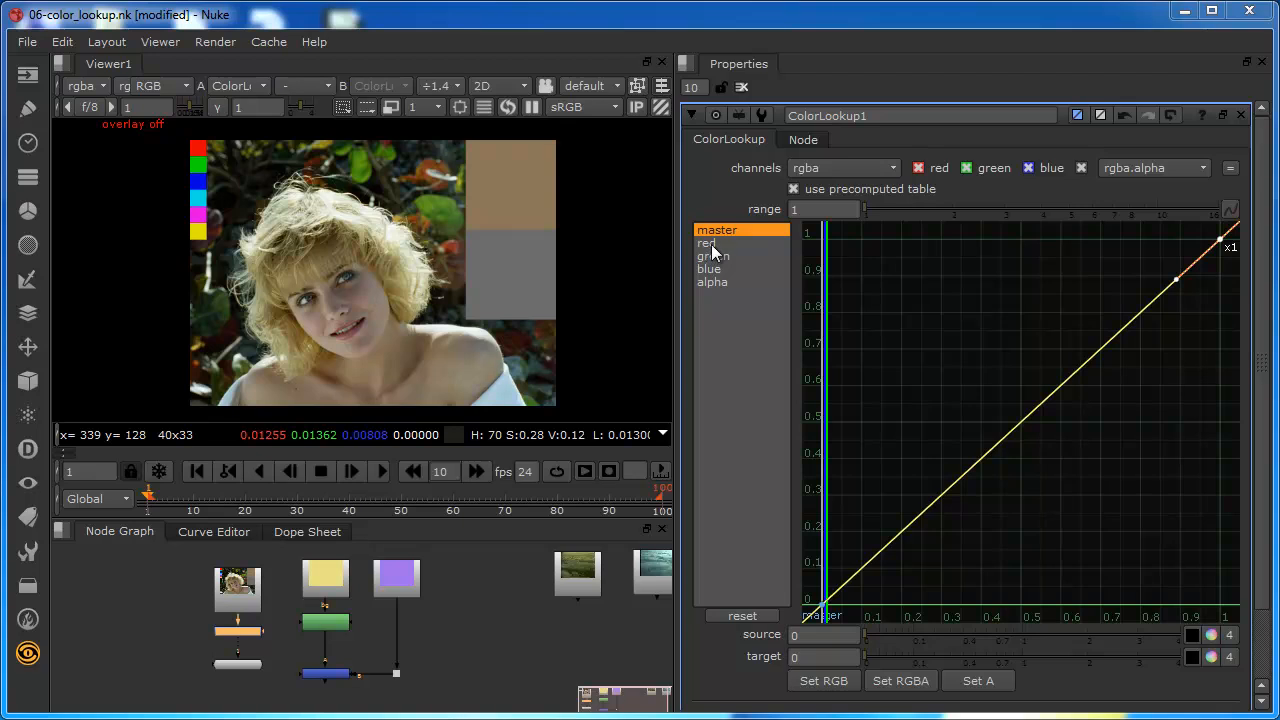
- Show the red channel curve in the ColorLookup properties
click(706, 243)
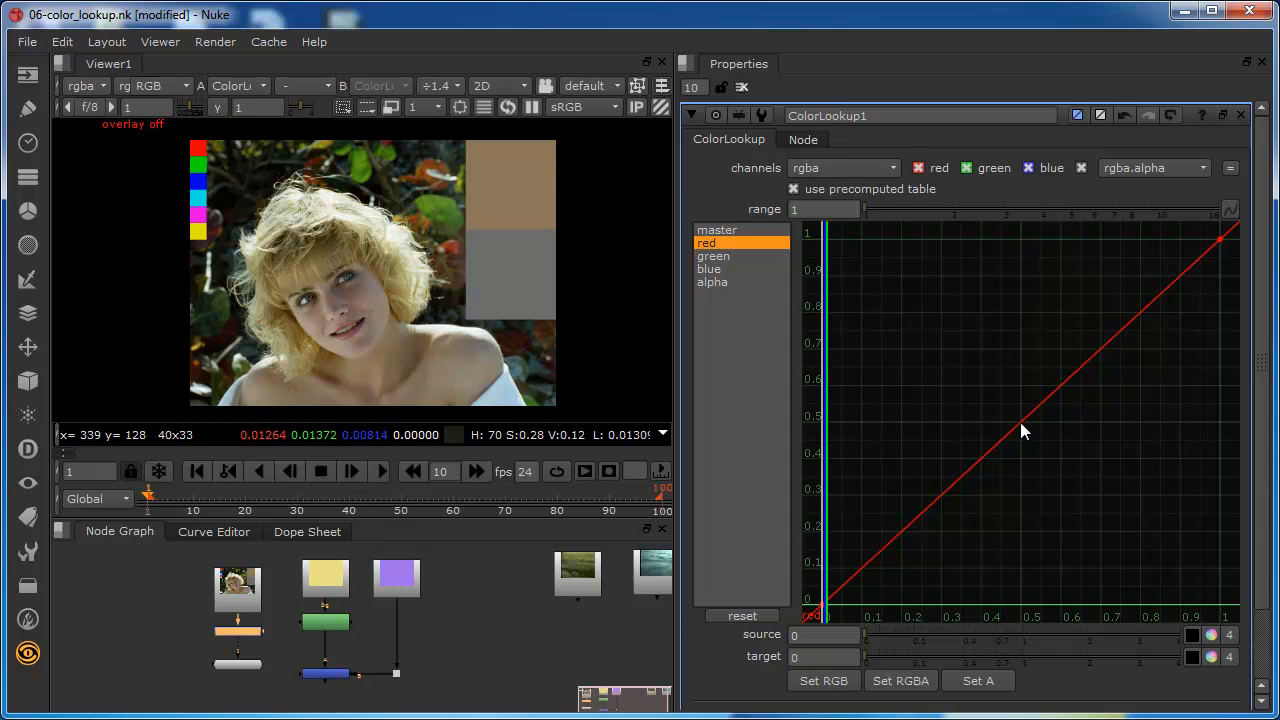
mouse_move(680, 253)
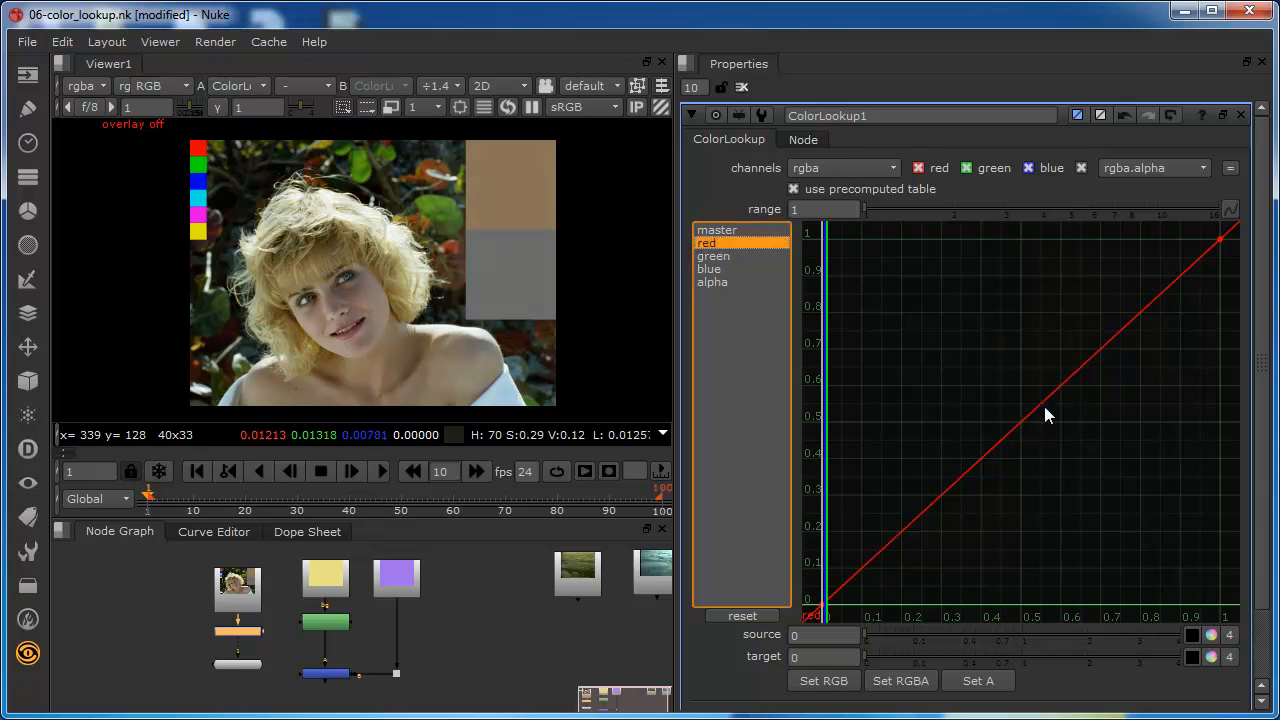
- Lower a red-curve midtone point to about 0.44, then show the blue curve
click(1030, 425)
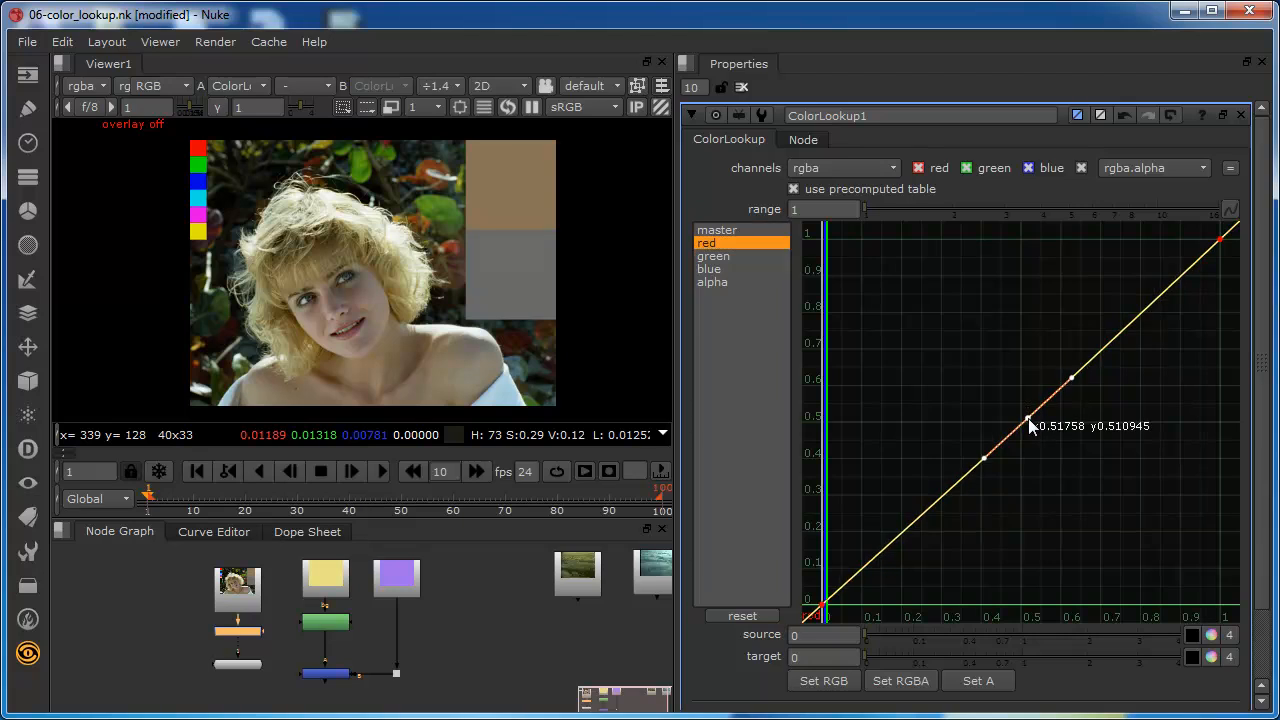
drag(1030, 420, 1035, 440)
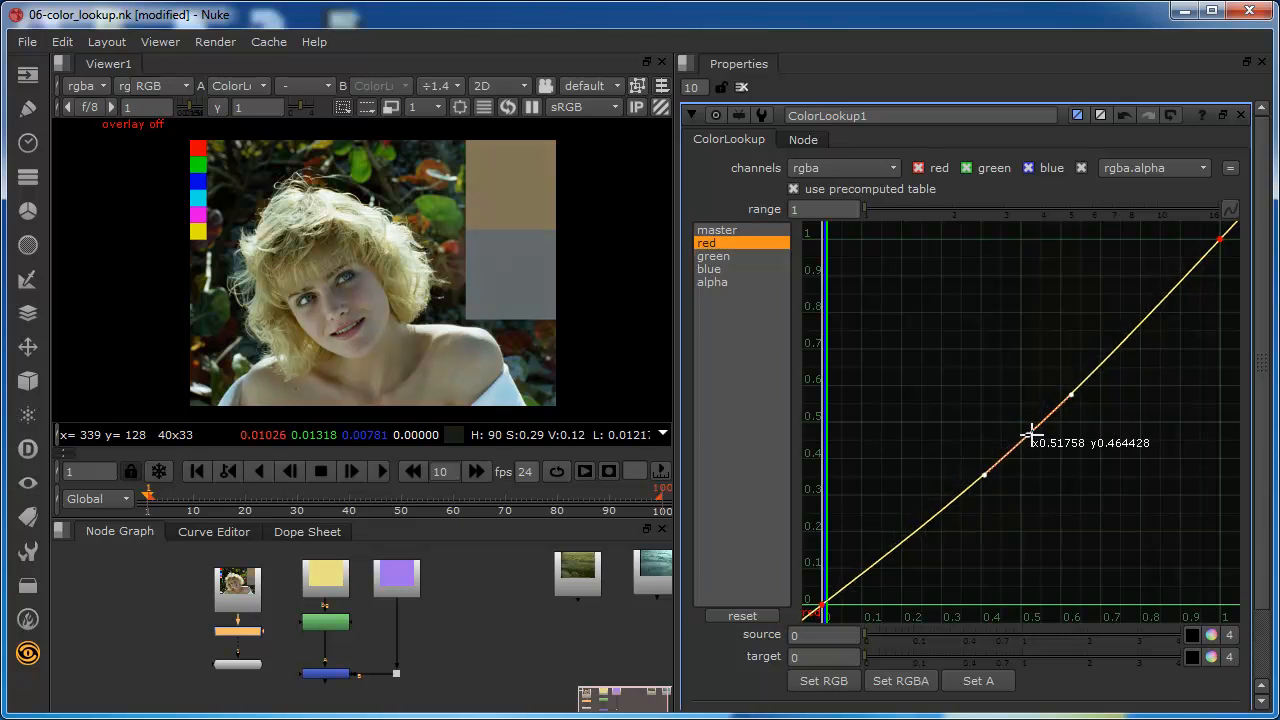
drag(1033, 438, 1035, 445)
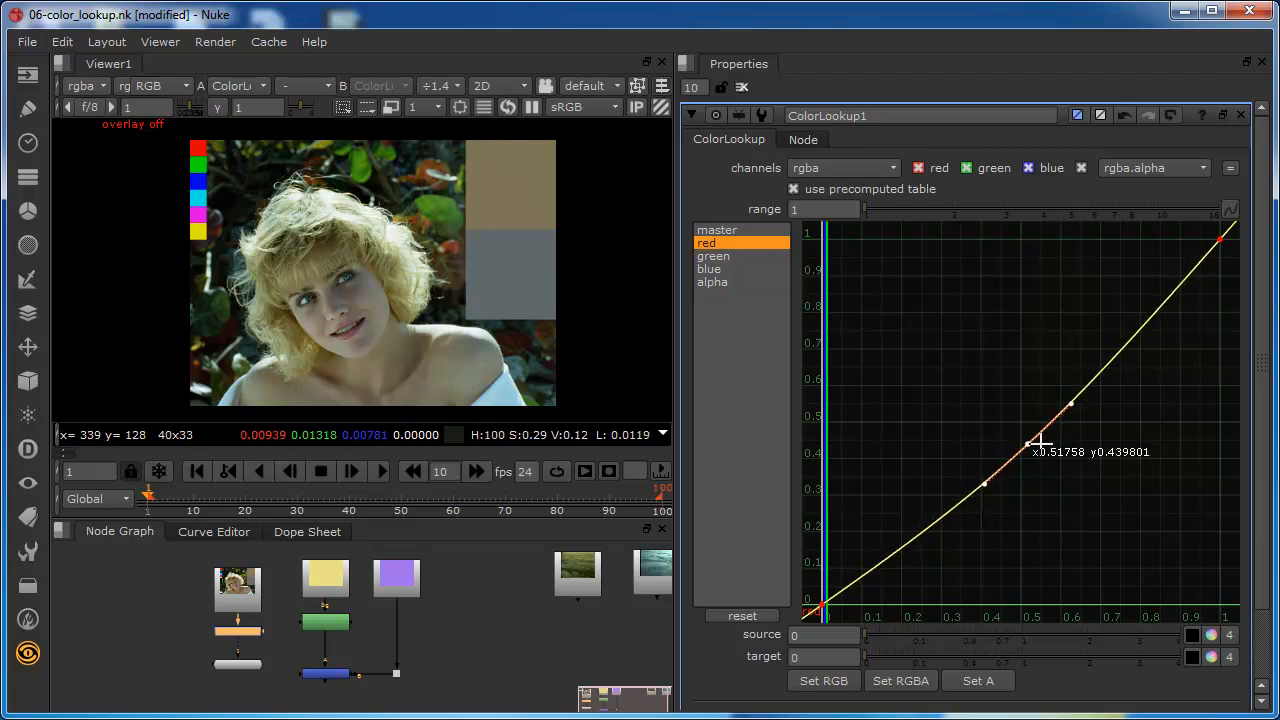
drag(1030, 443, 1025, 393)
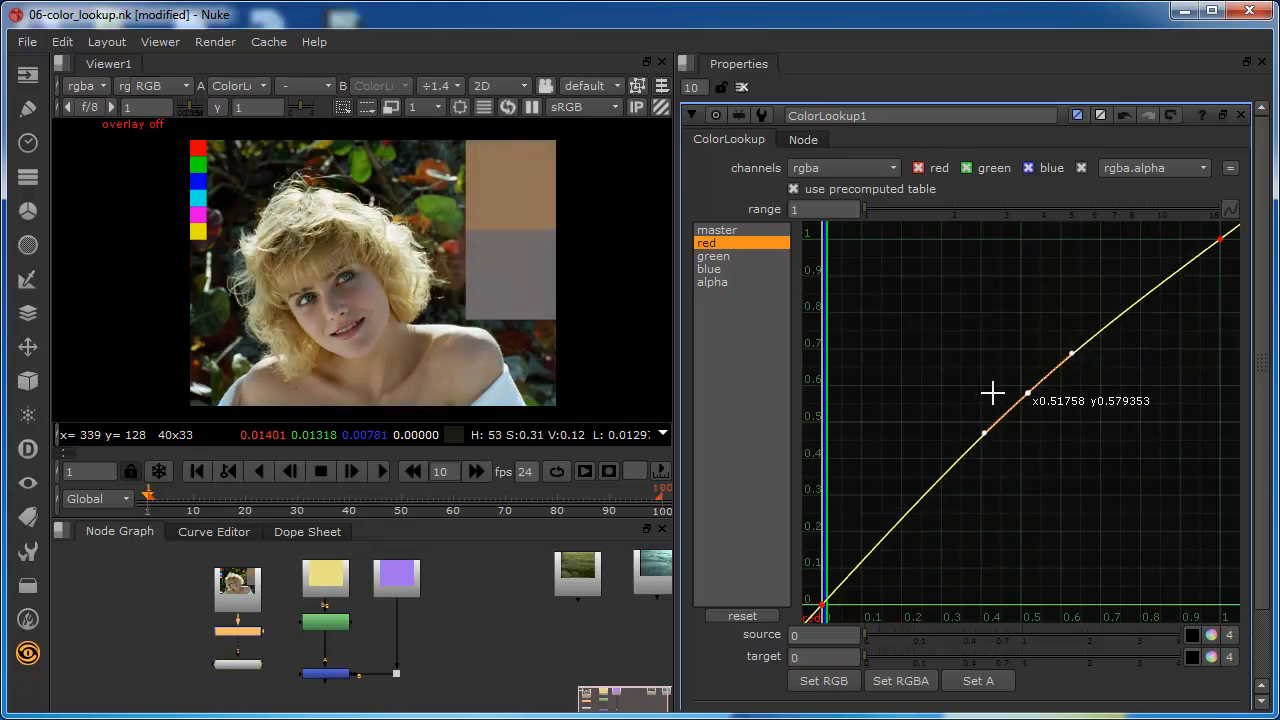
drag(993, 392, 1035, 442)
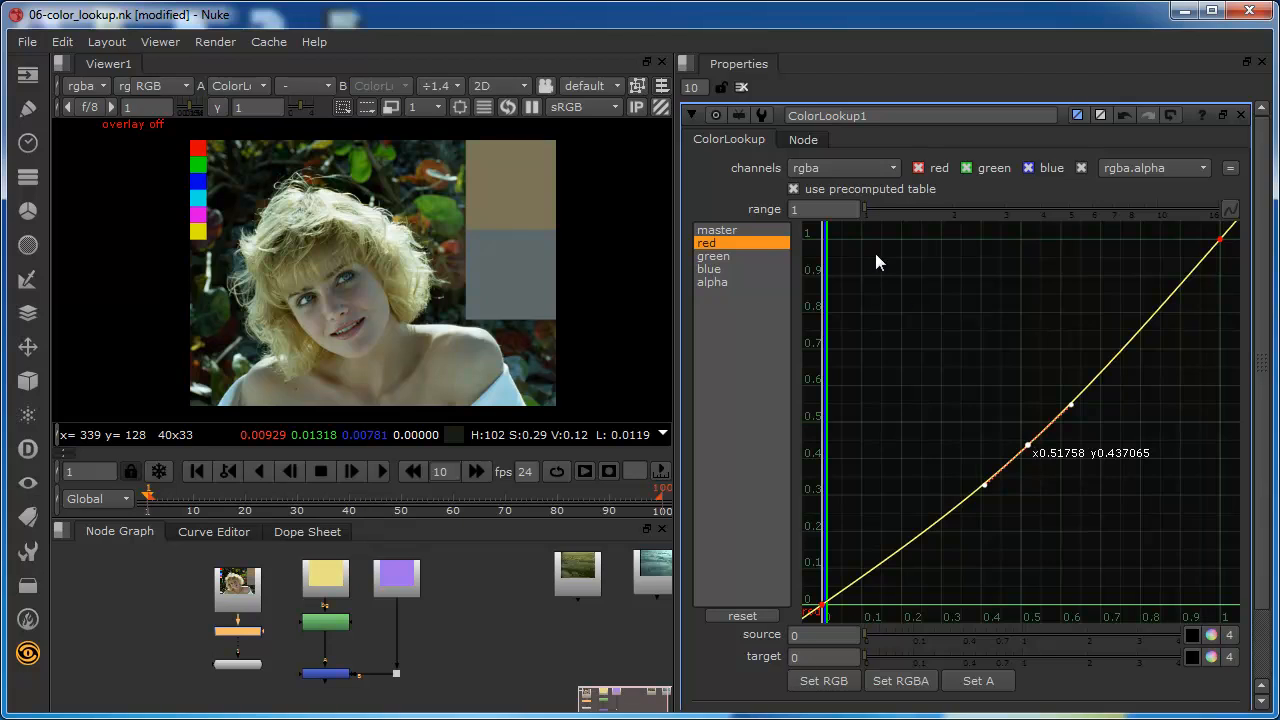
click(708, 268)
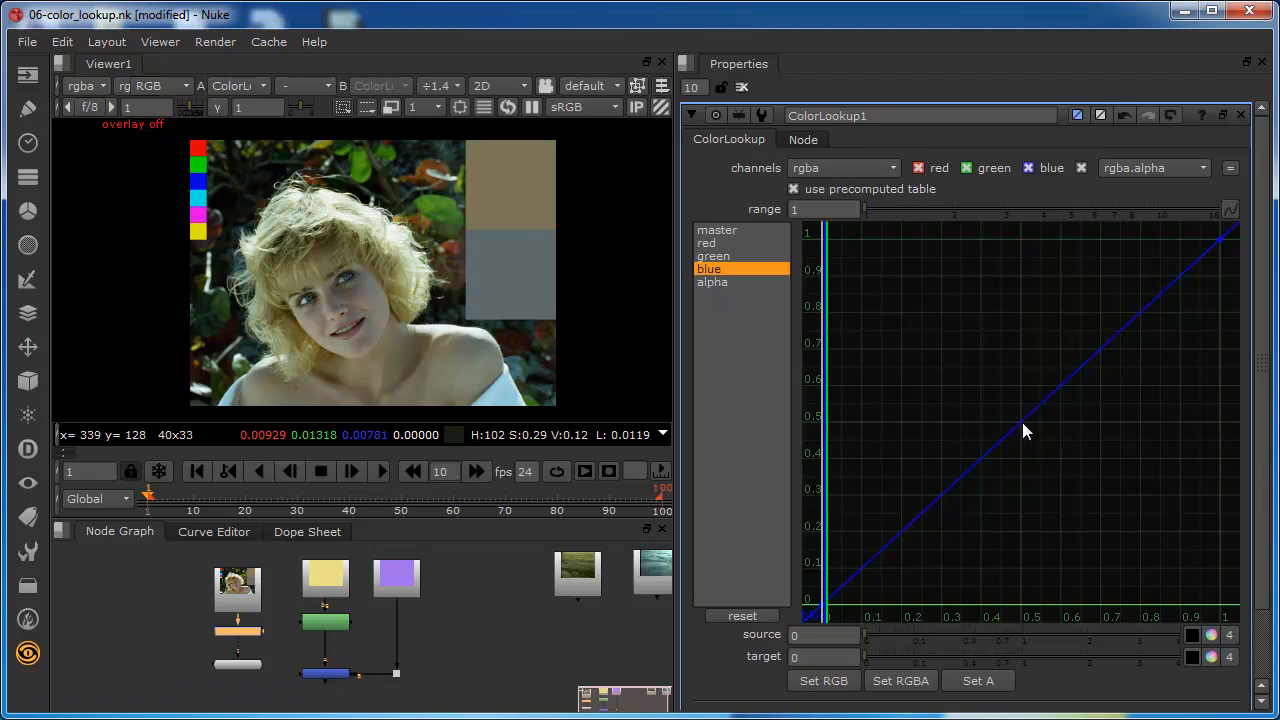
- Raise a blue-curve midtone point to about 0.54, then show the alpha curve
click(1008, 410)
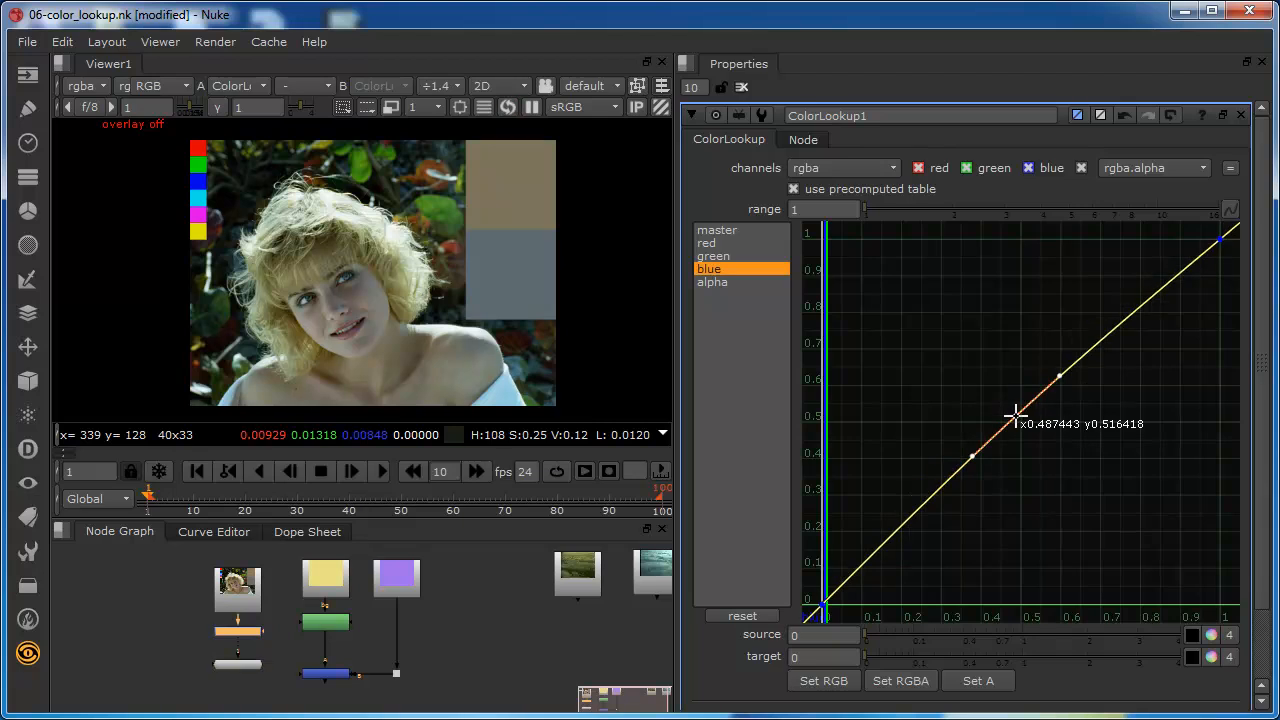
drag(1015, 416, 1008, 407)
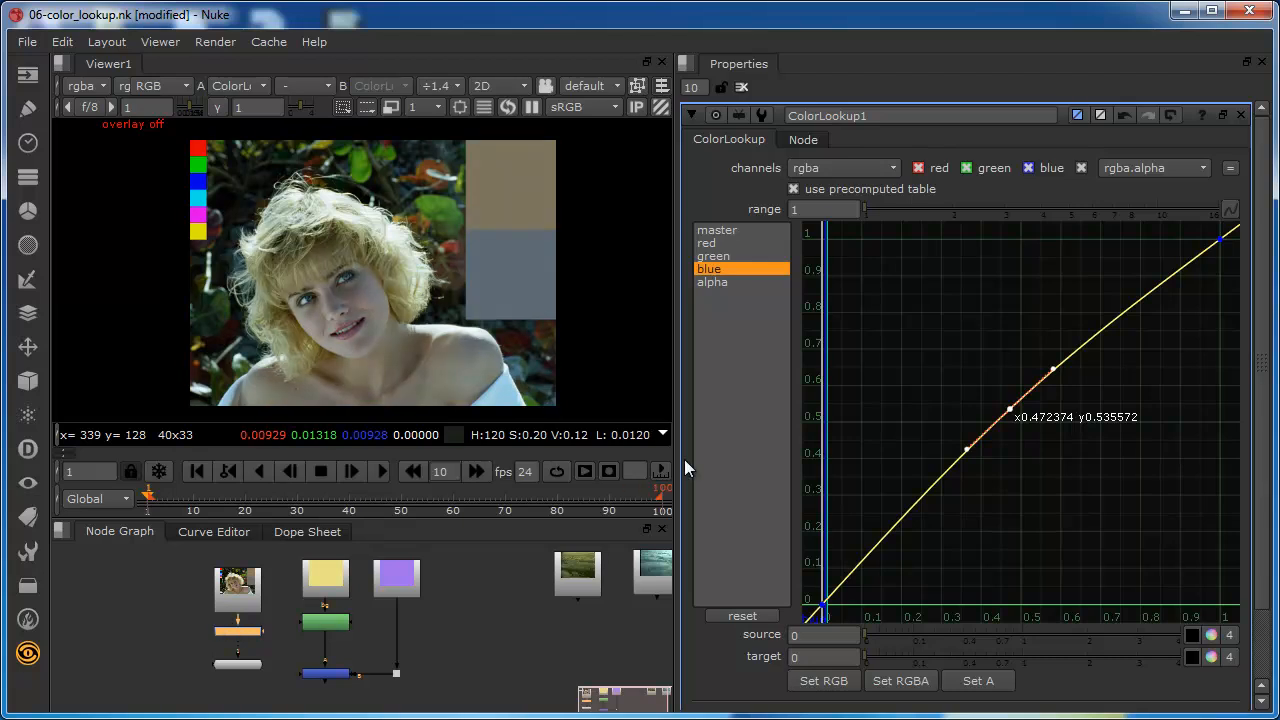
mouse_move(1033, 261)
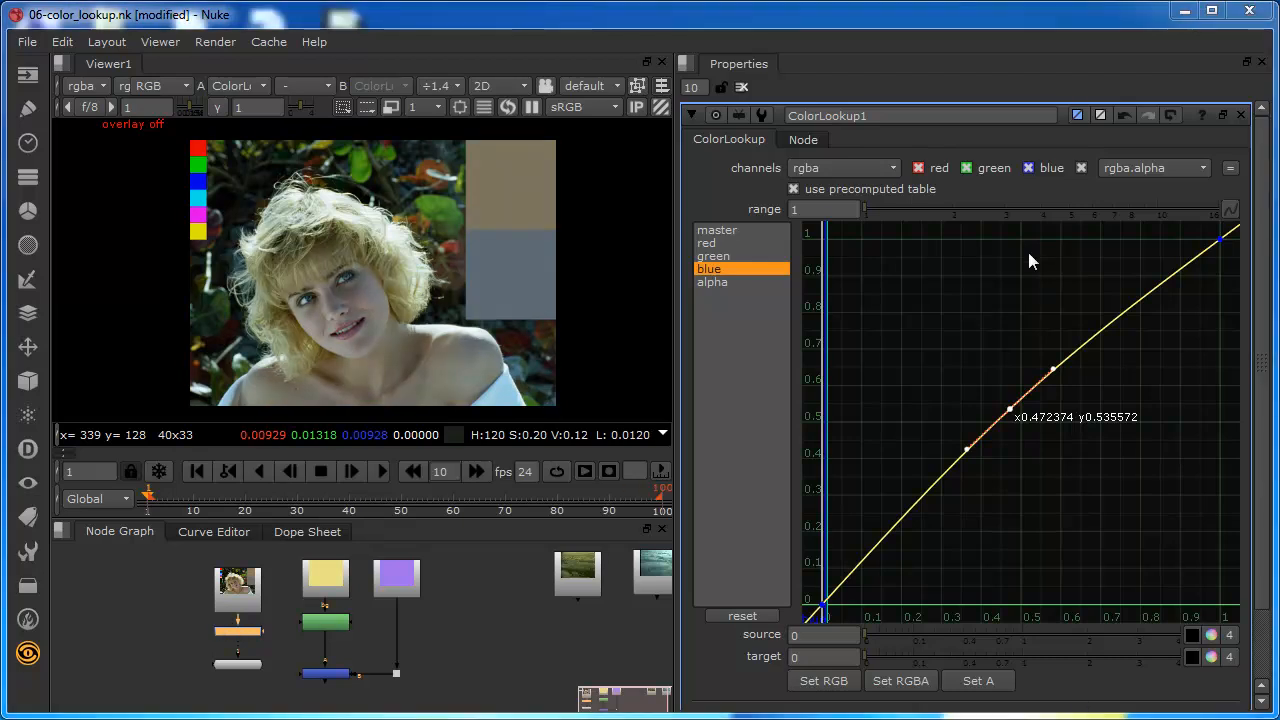
mouse_move(730, 302)
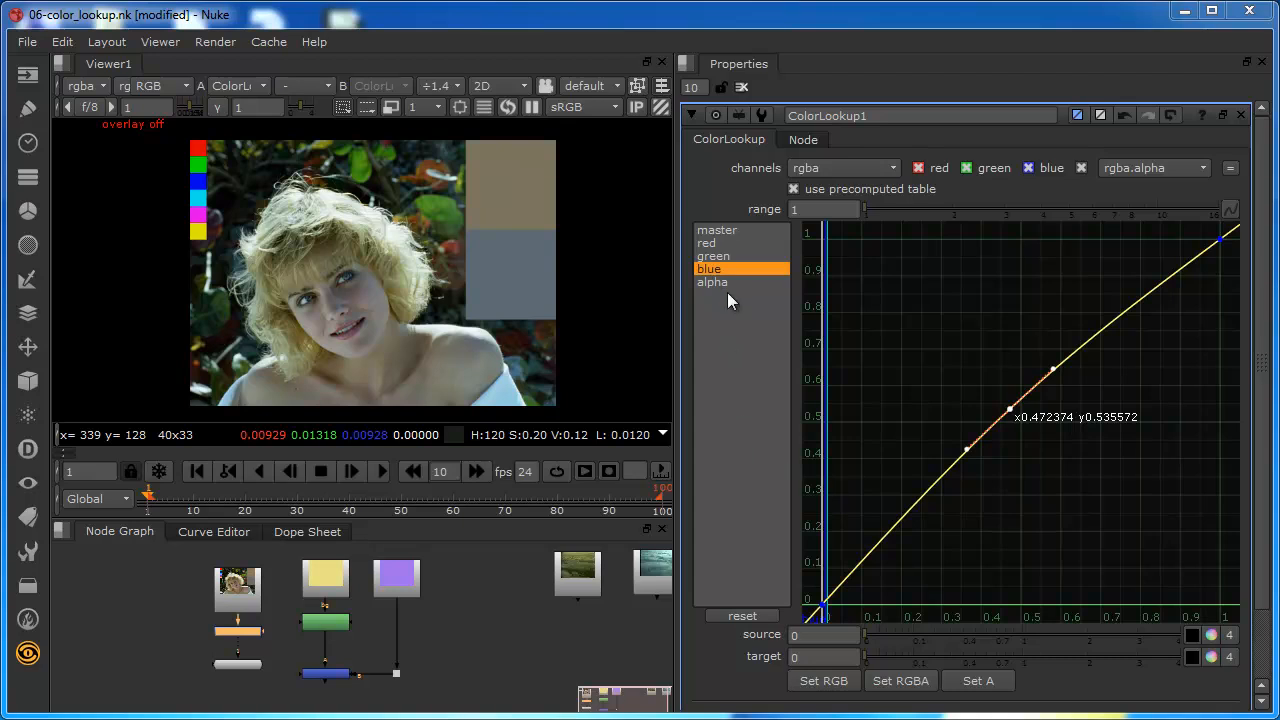
click(712, 282)
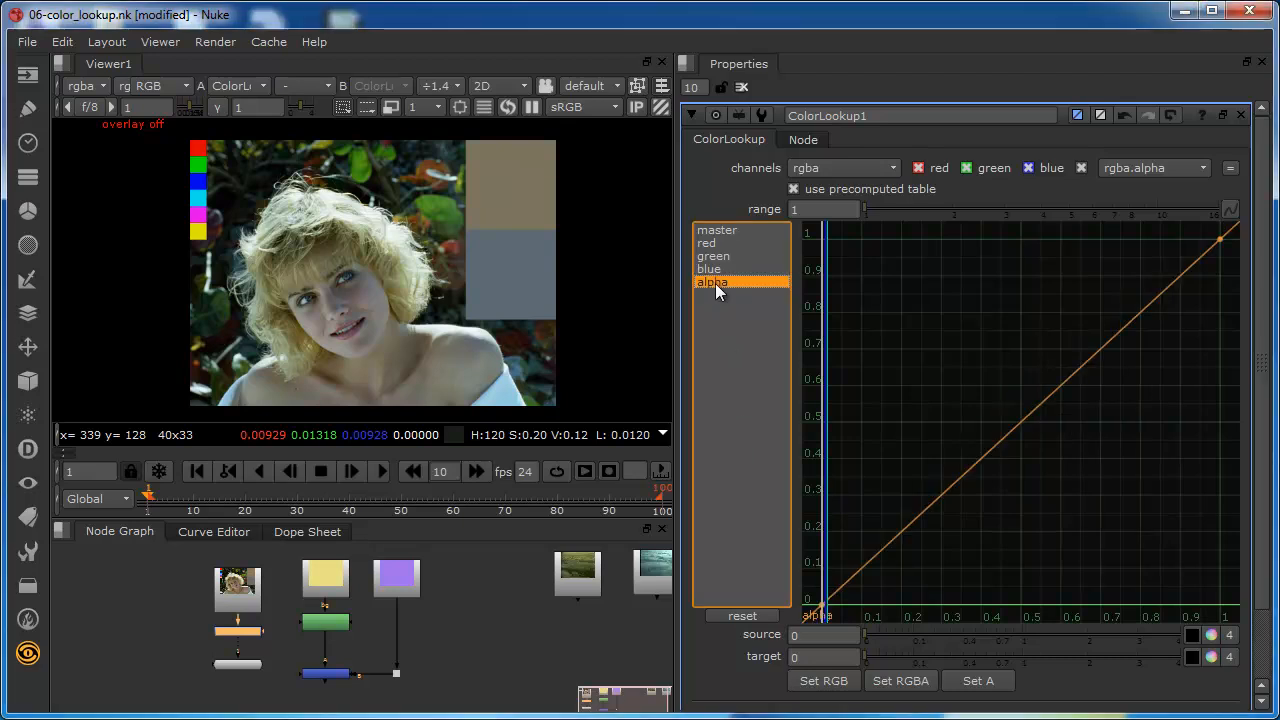
- Check the blue, green and red curves in turn, then return to master
click(708, 268)
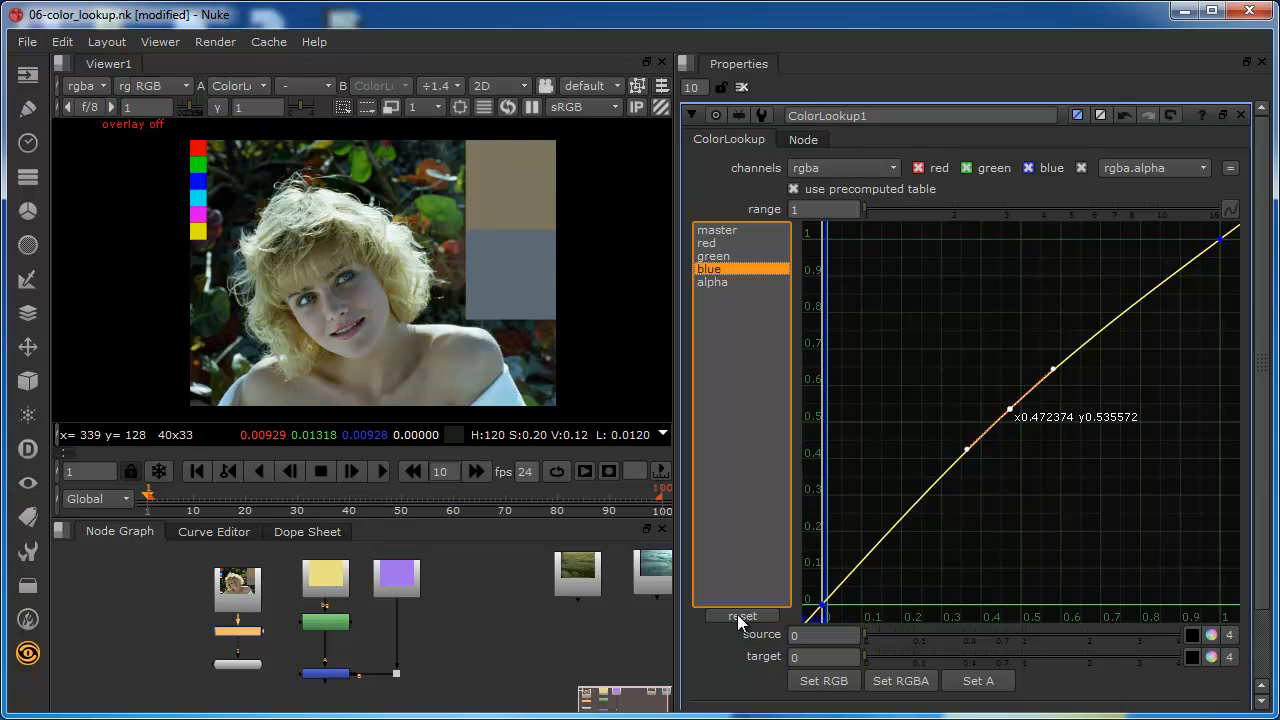
click(713, 255)
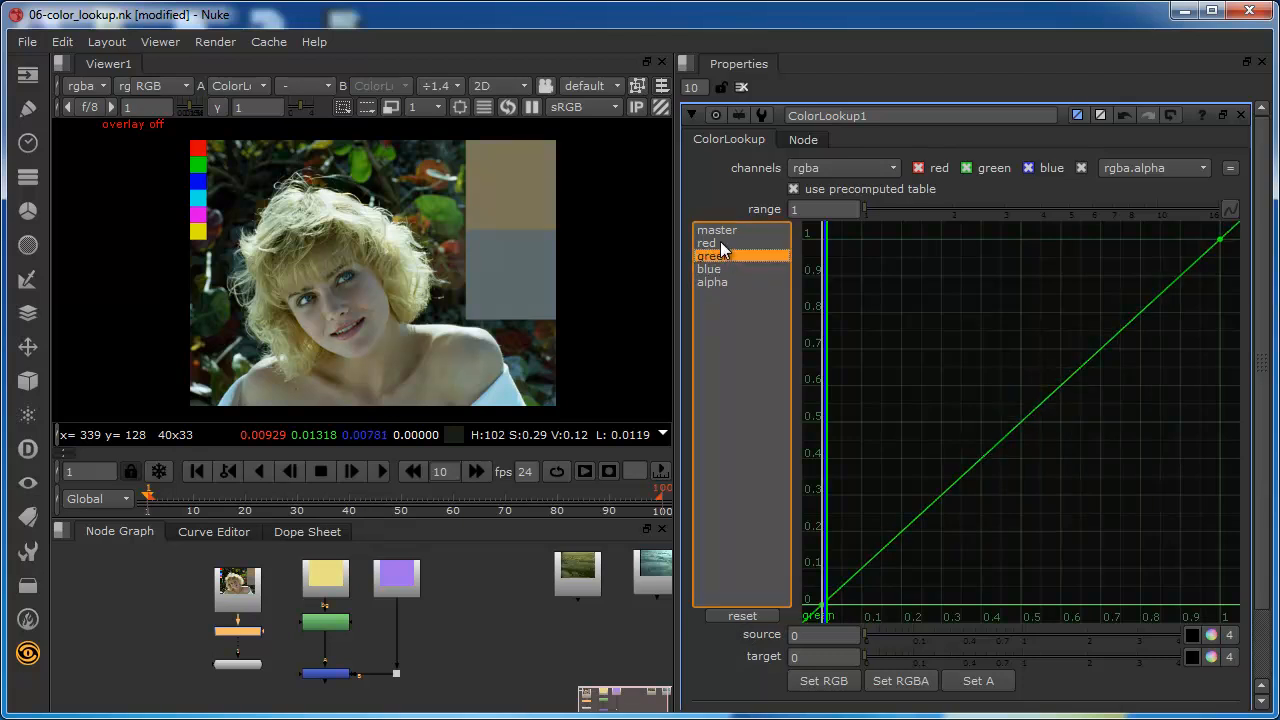
click(707, 243)
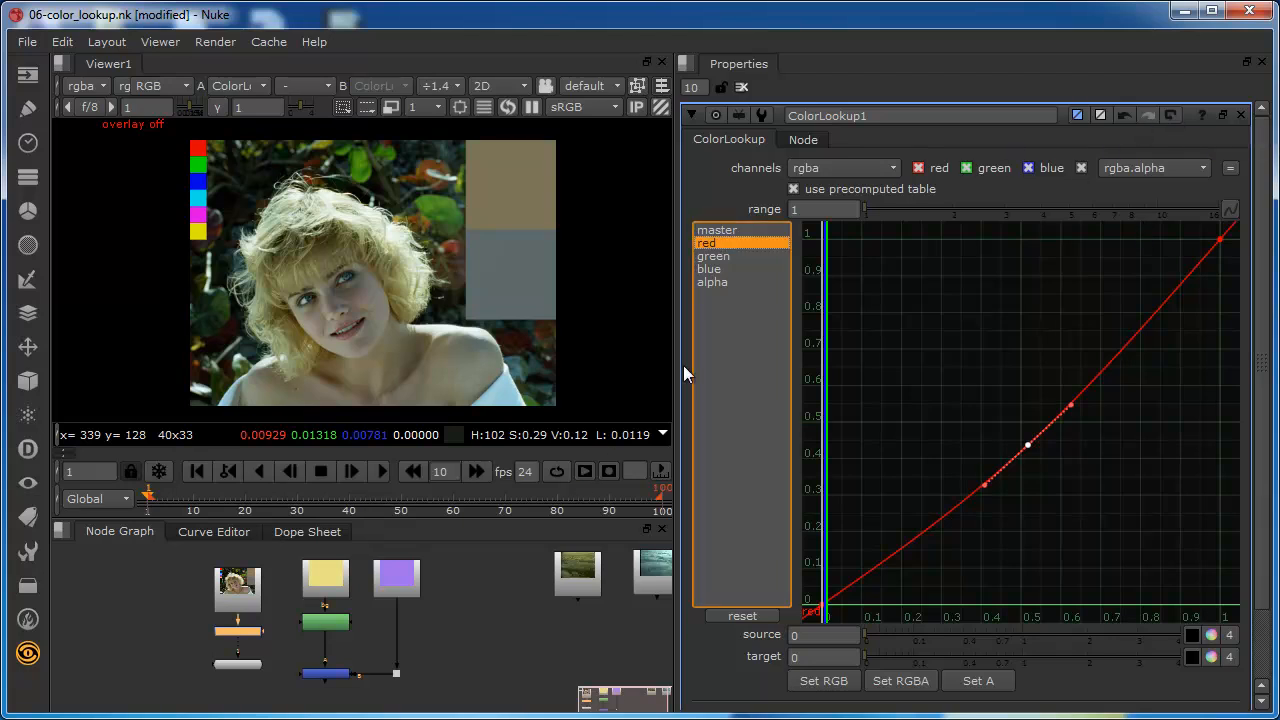
click(717, 230)
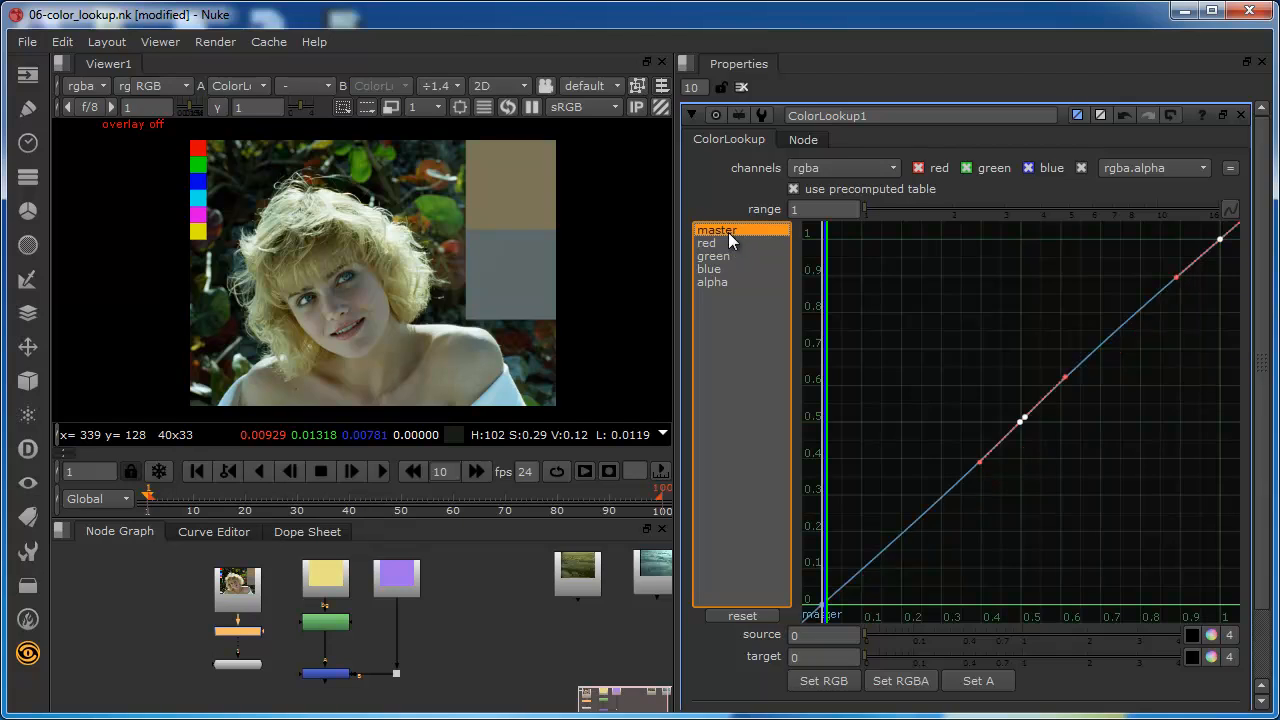
mouse_move(1163, 123)
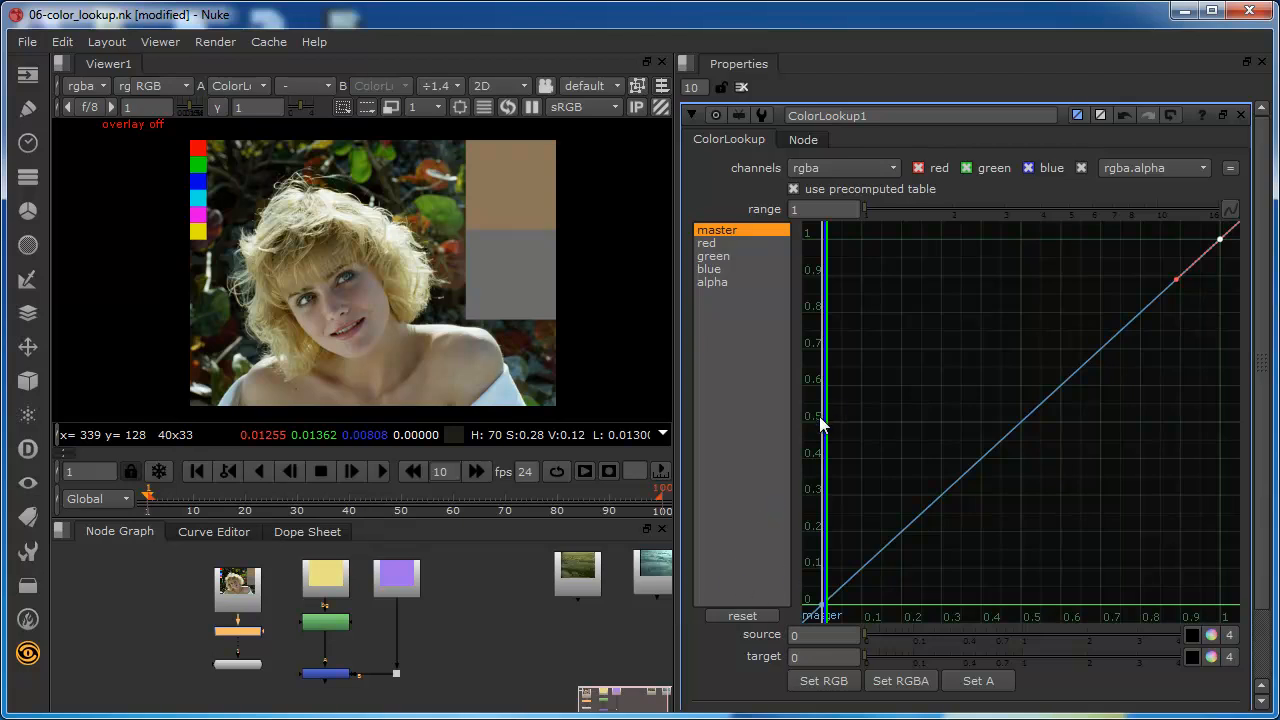
mouse_move(833, 590)
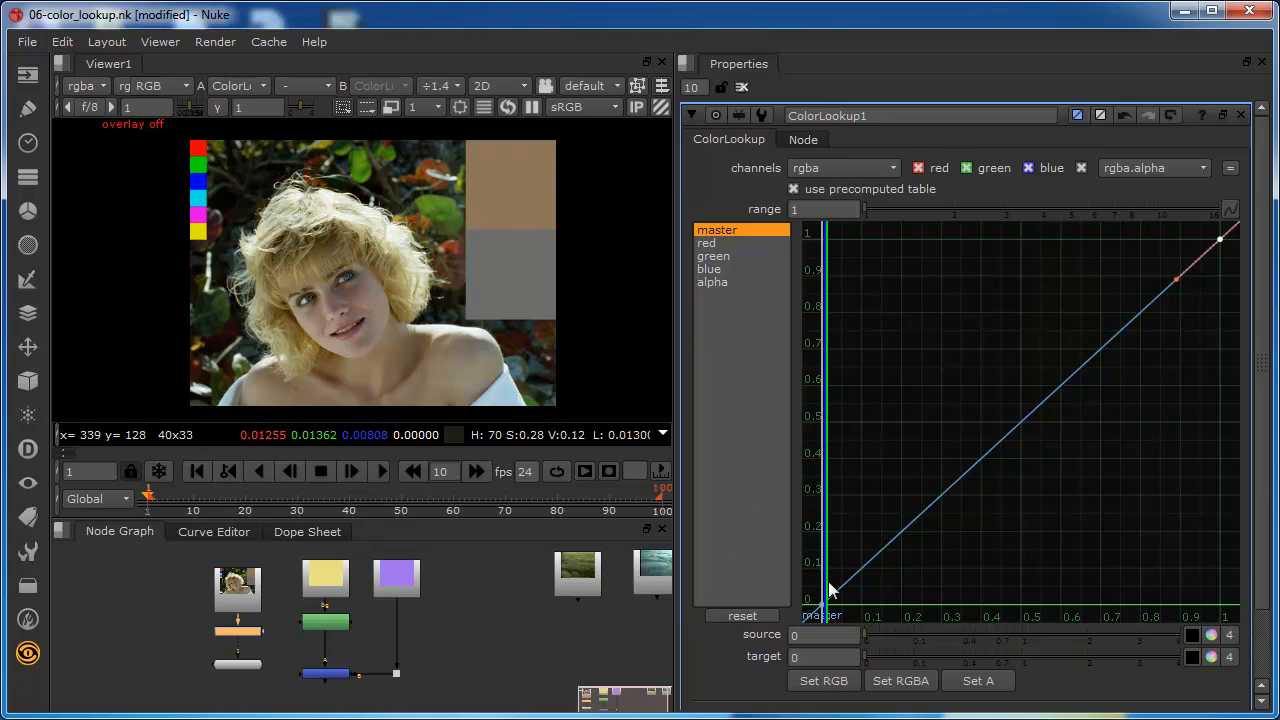
mouse_move(723, 522)
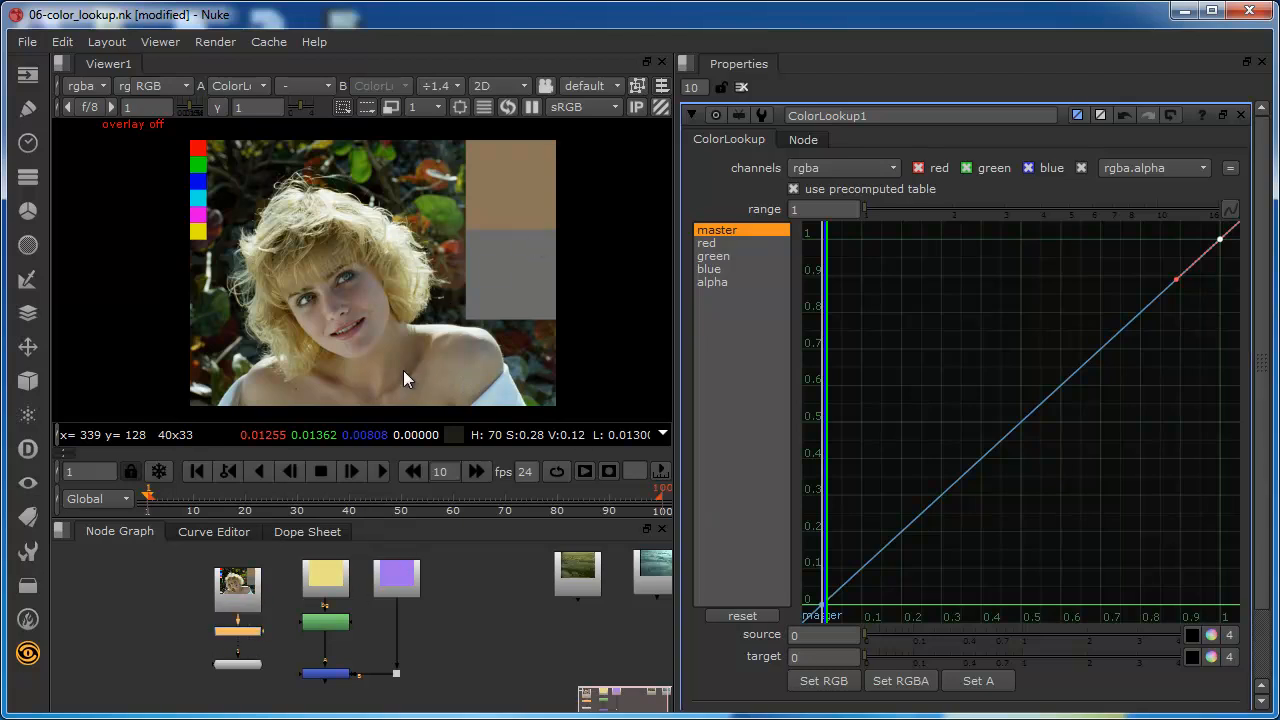
mouse_move(435, 383)
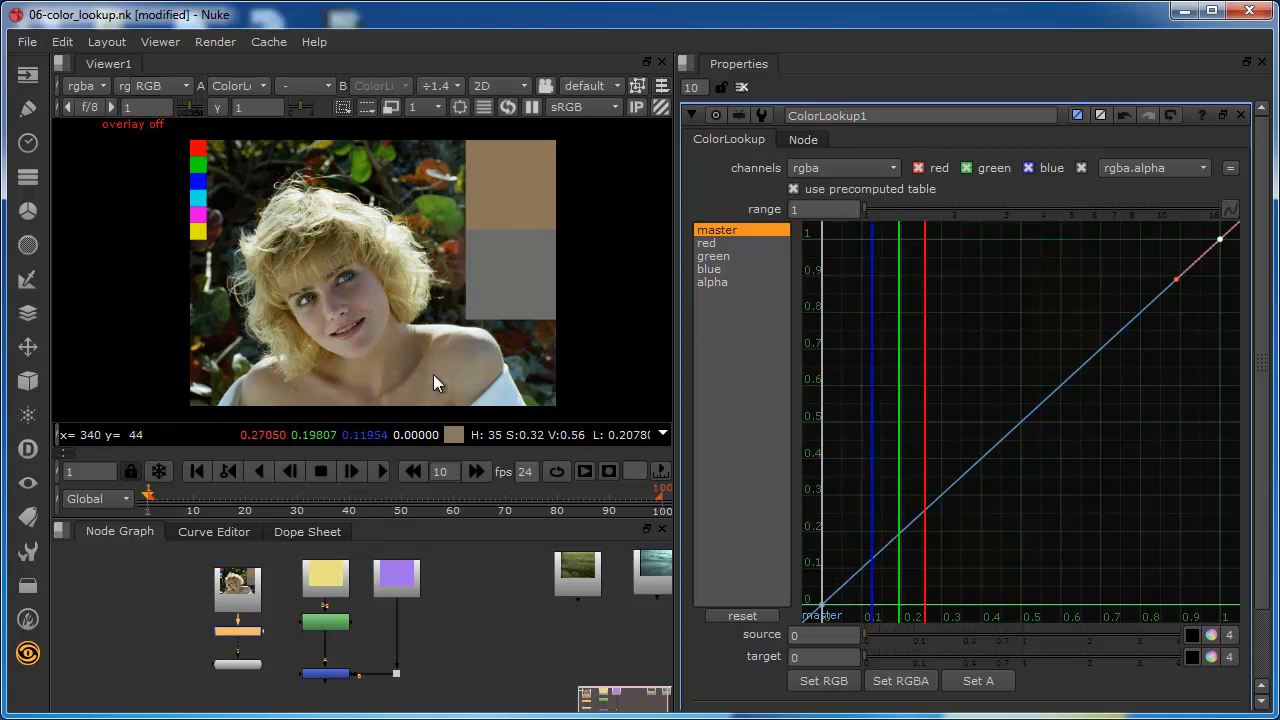
mouse_move(430, 378)
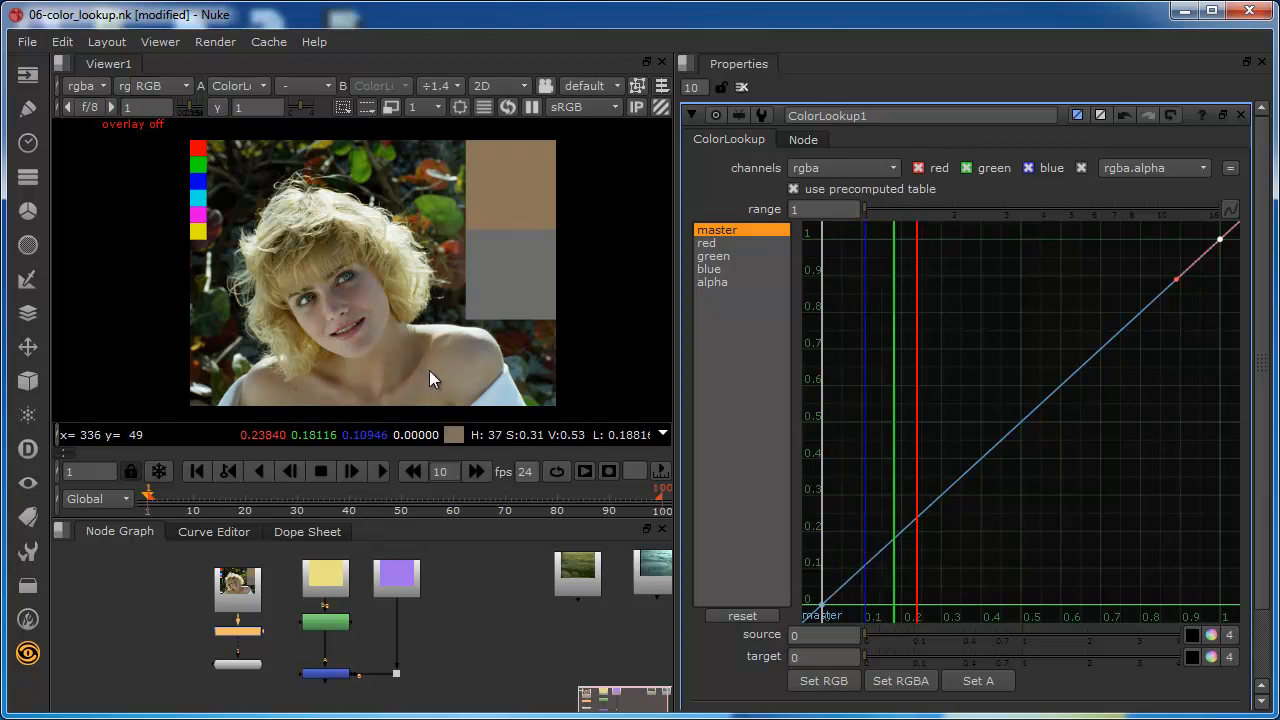
mouse_move(447, 361)
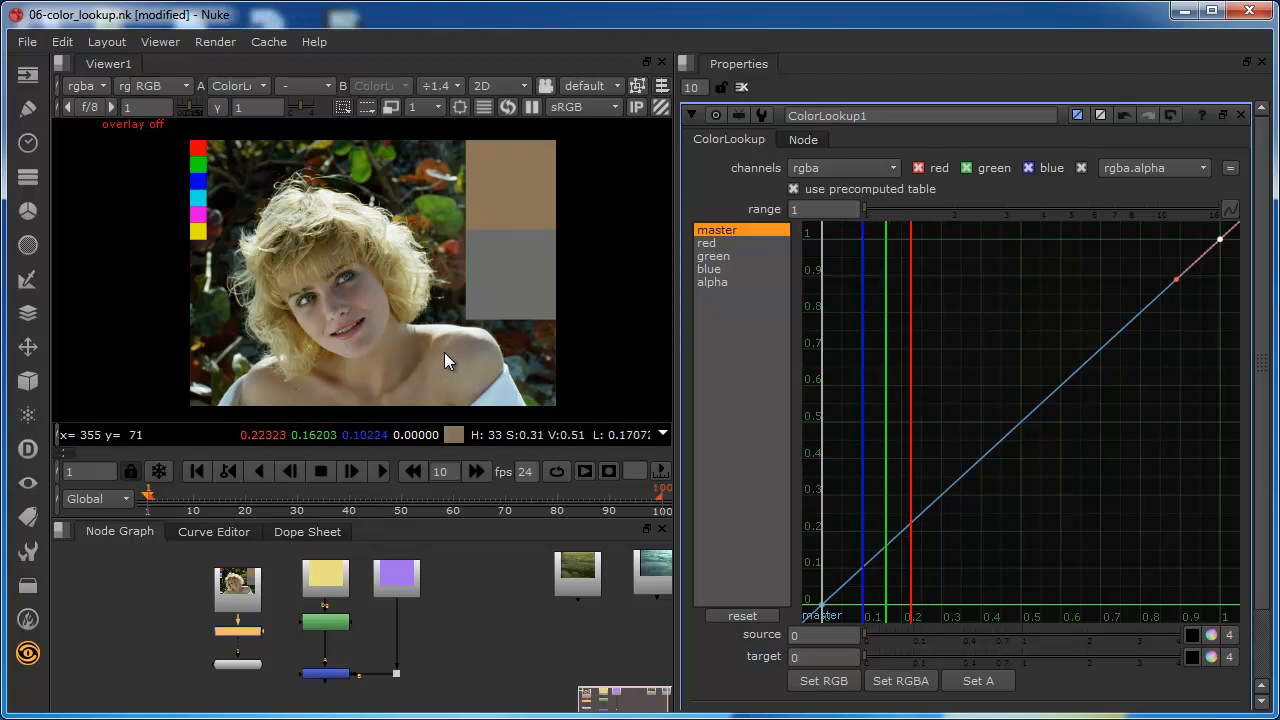
mouse_move(408, 372)
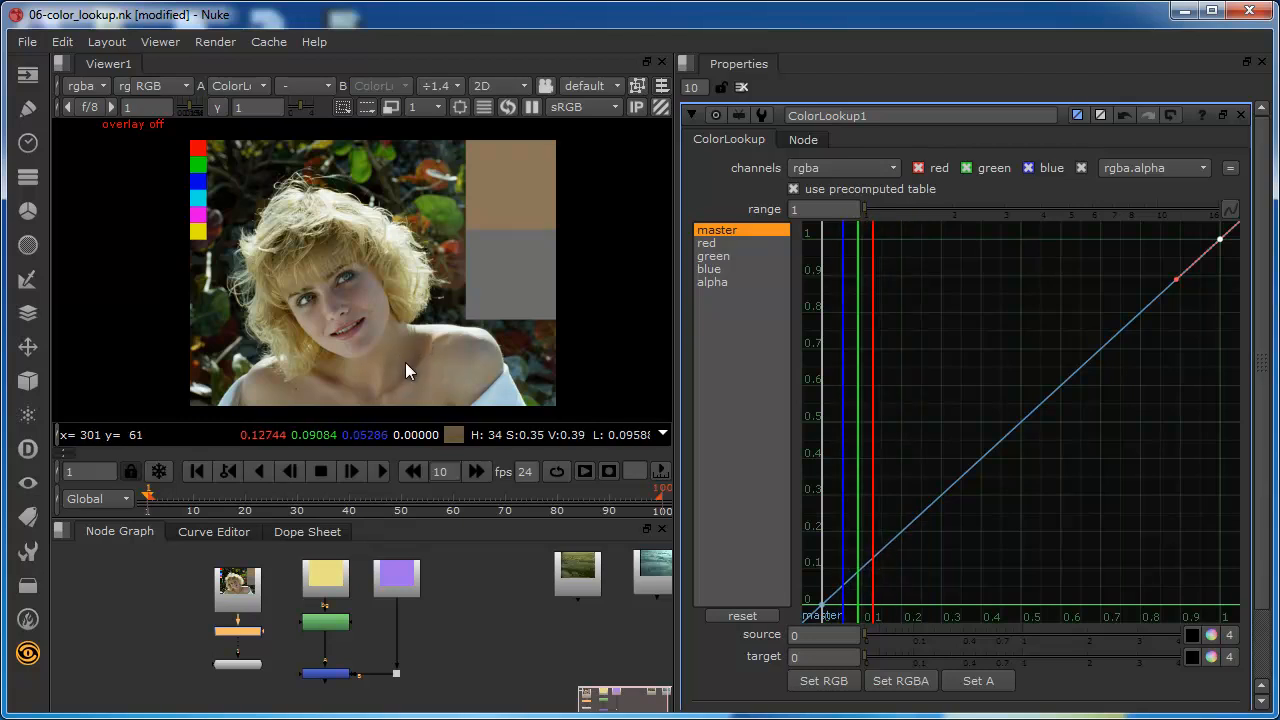
mouse_move(430, 374)
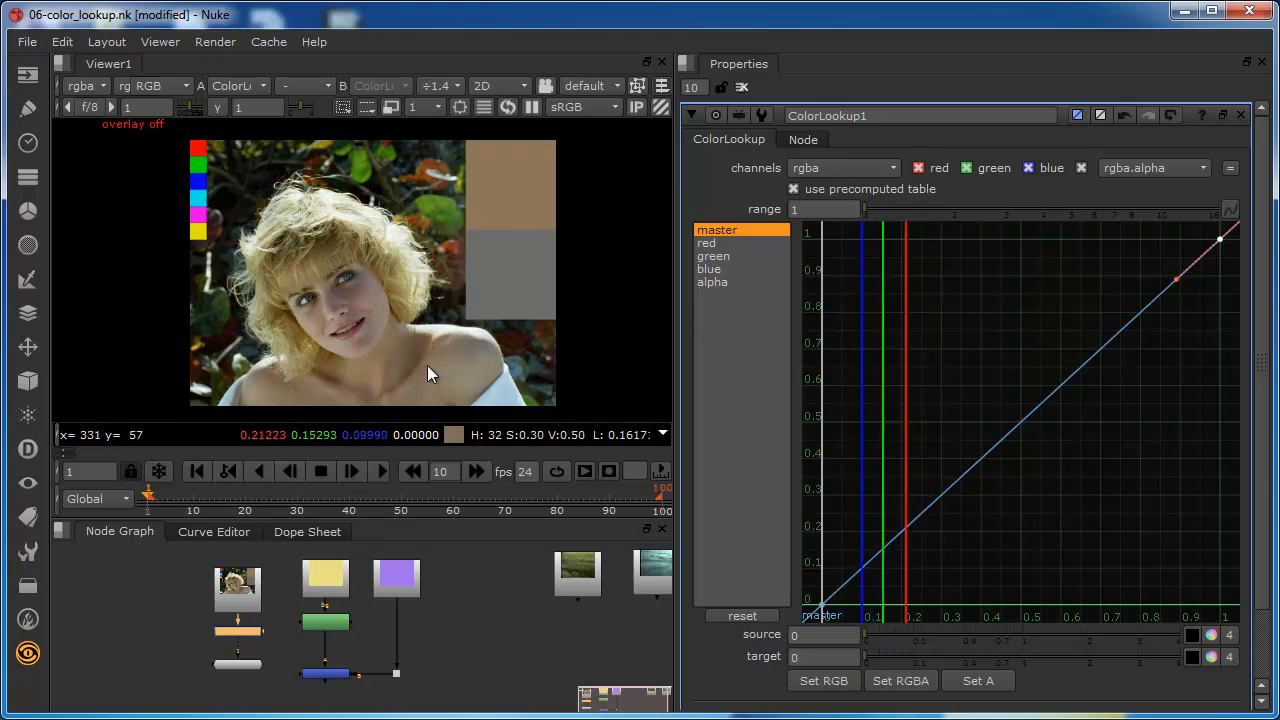
mouse_move(443, 381)
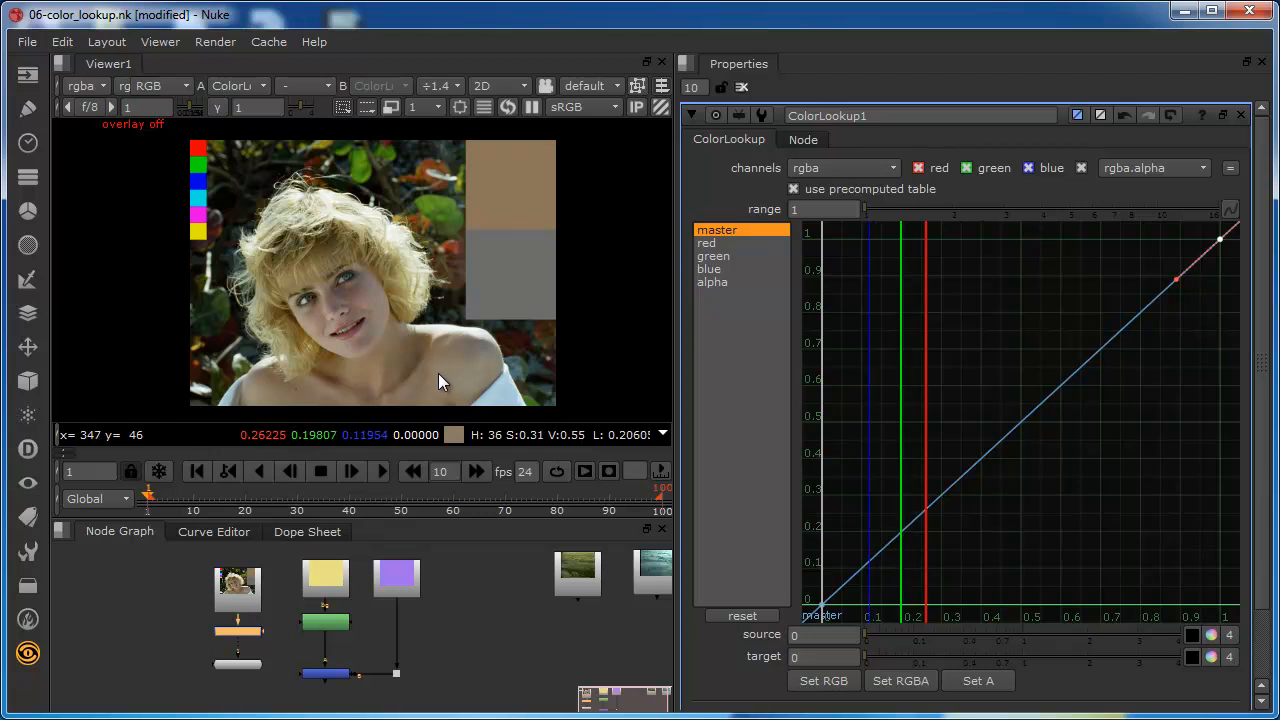
mouse_move(445, 374)
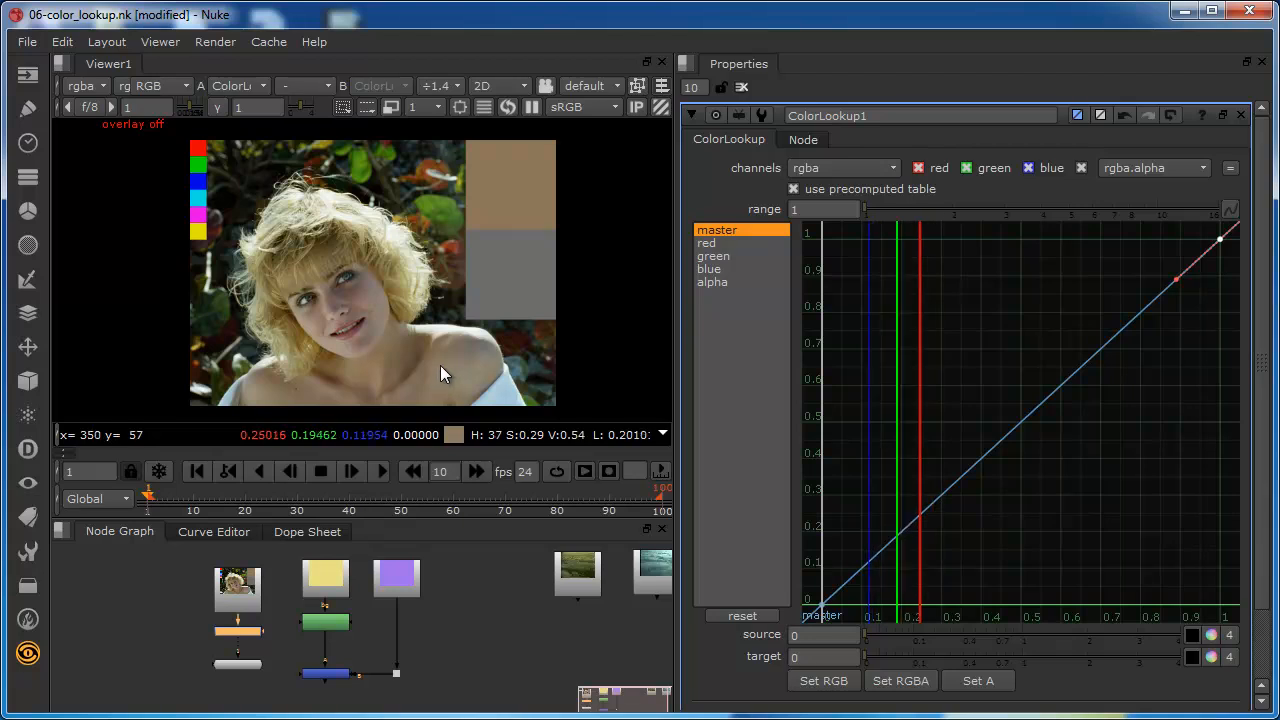
mouse_move(371, 328)
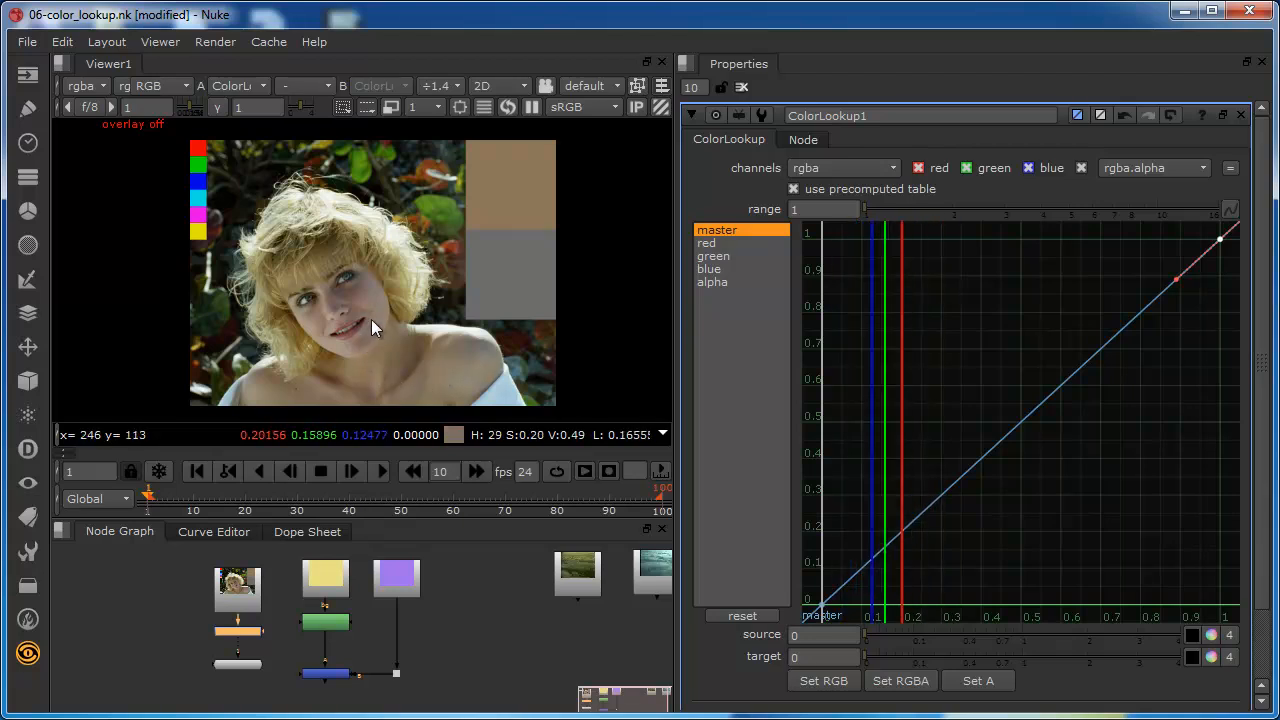
mouse_move(420, 349)
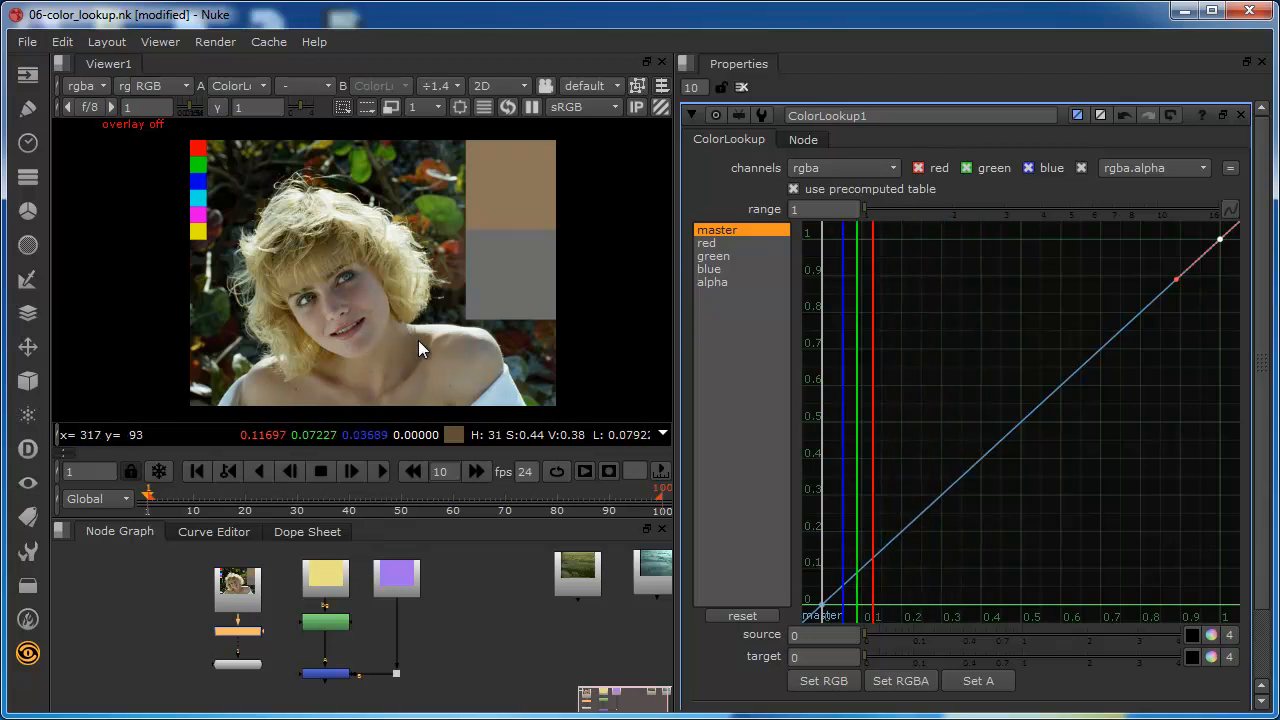
mouse_move(453, 378)
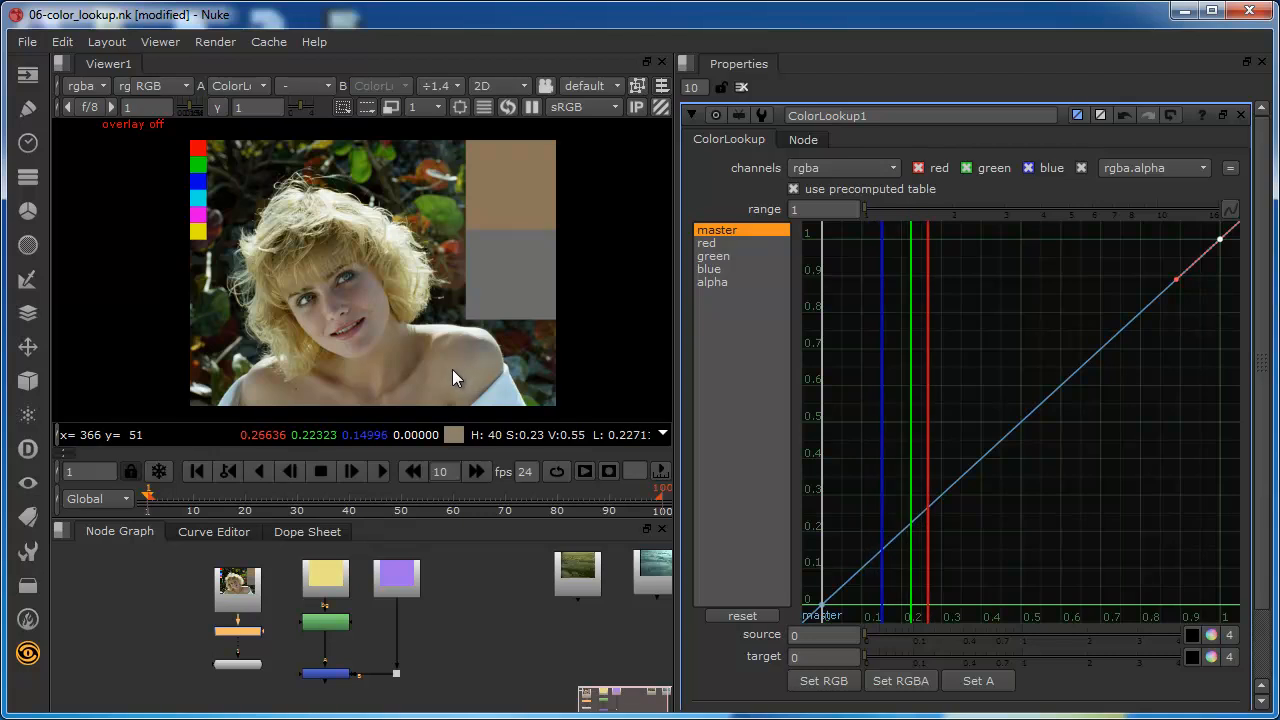
mouse_move(455, 373)
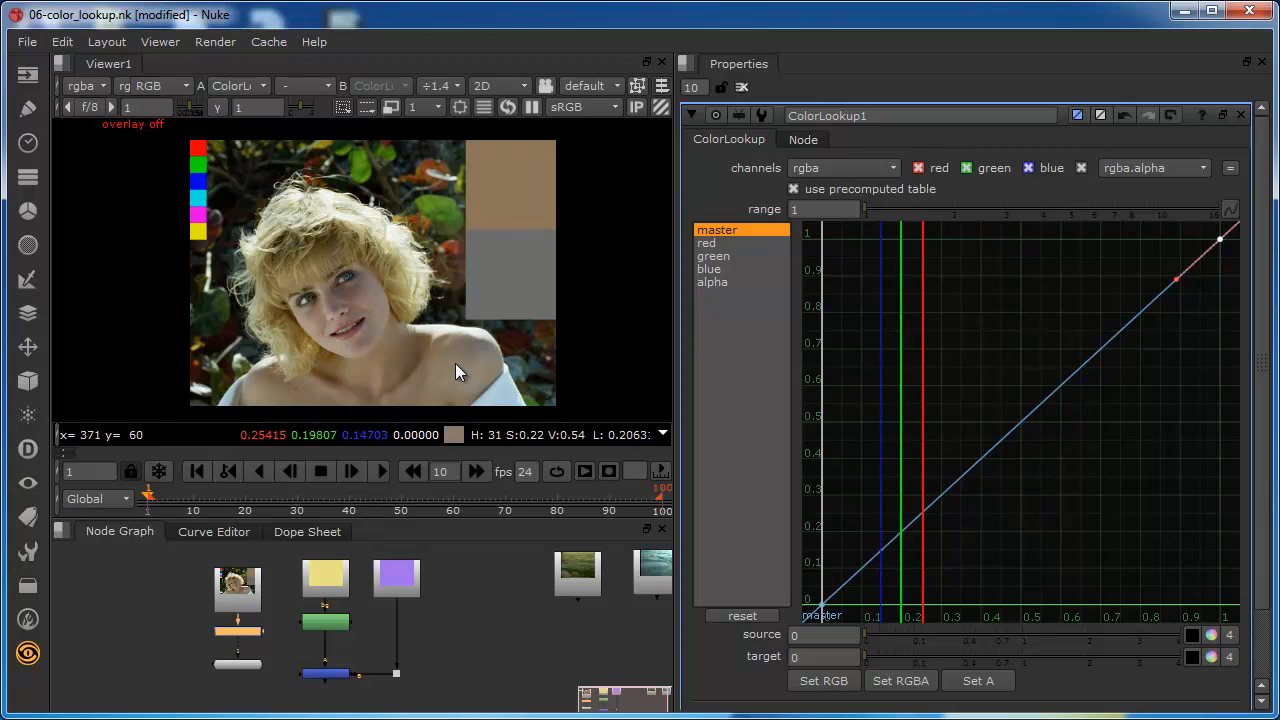
mouse_move(455, 376)
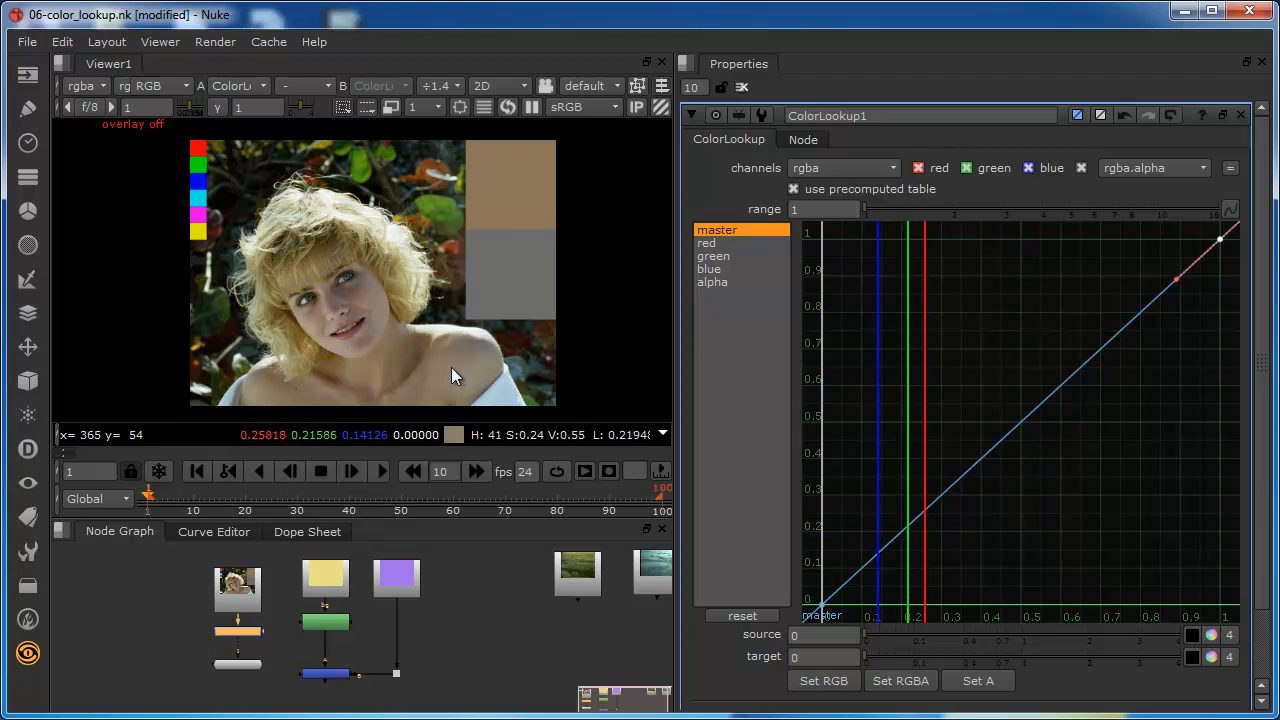
mouse_move(450, 367)
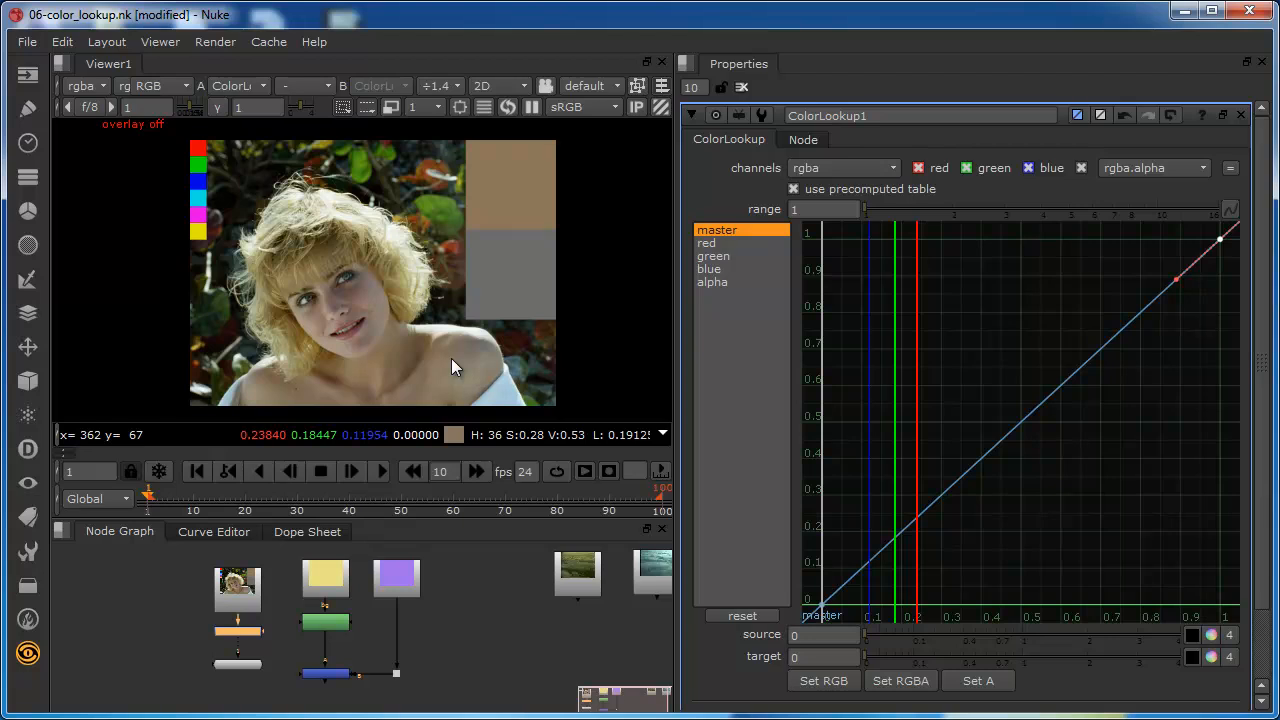
mouse_move(453, 366)
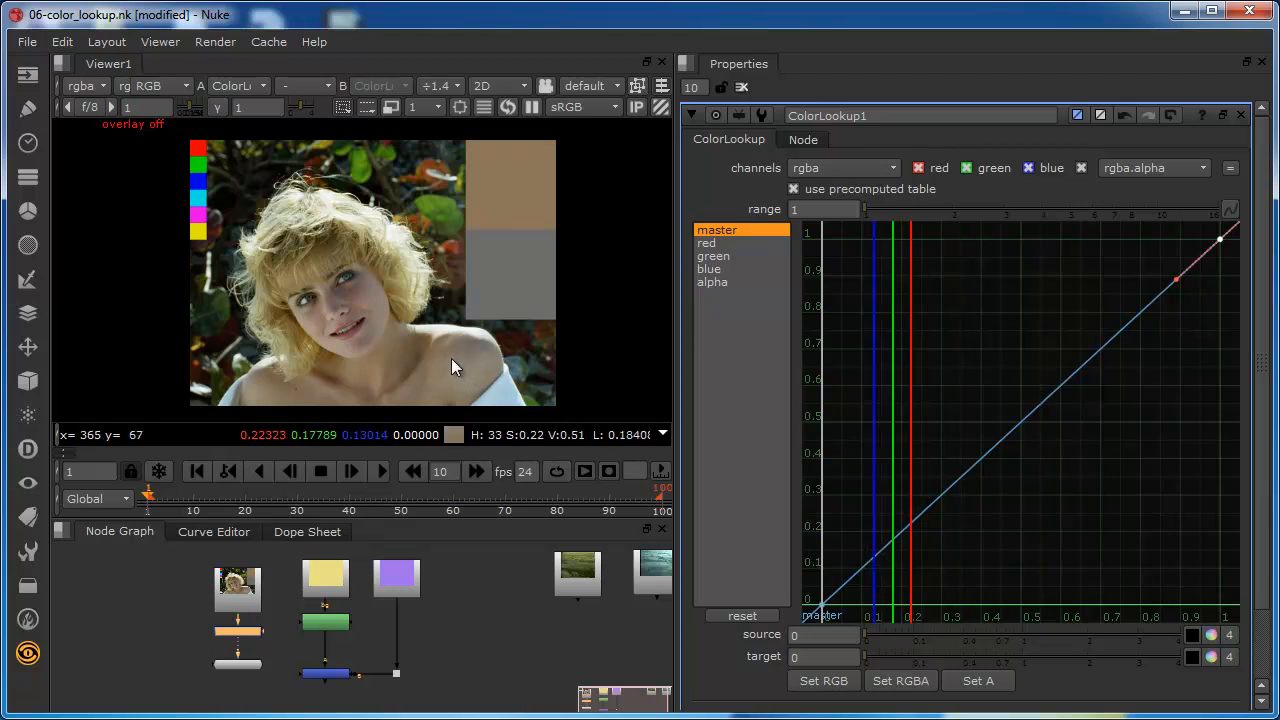
mouse_move(452, 368)
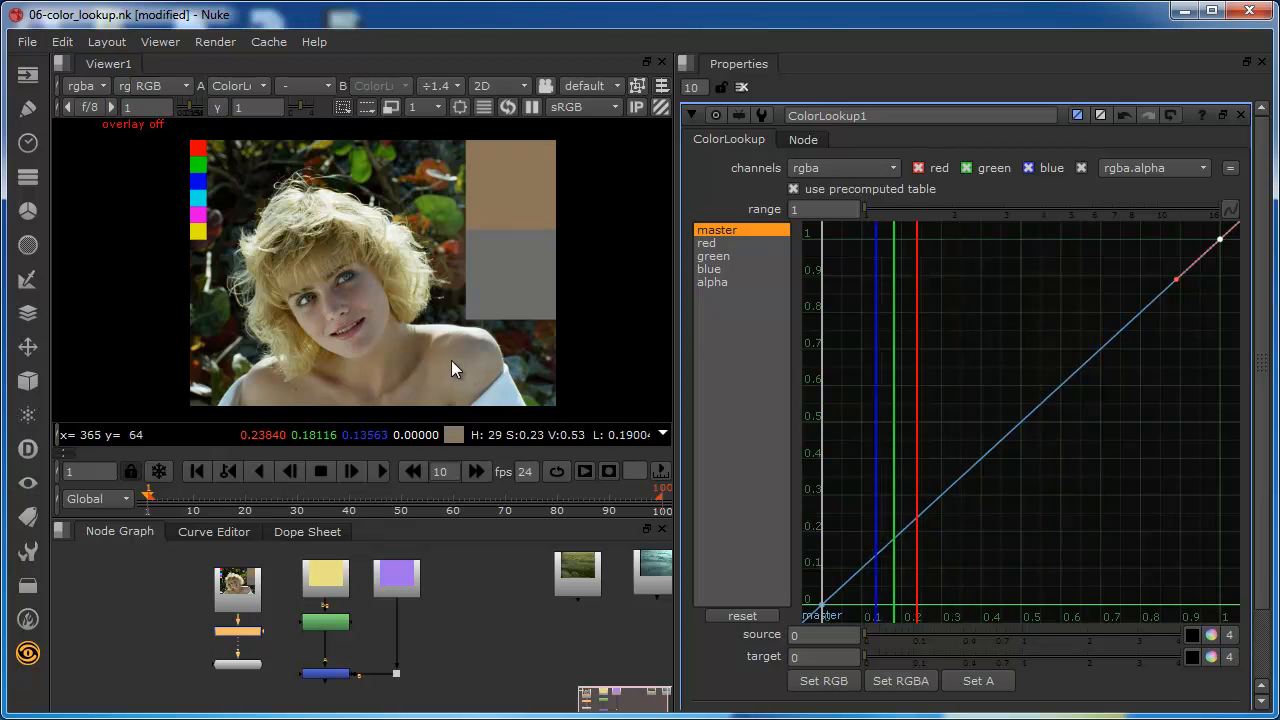
mouse_move(446, 367)
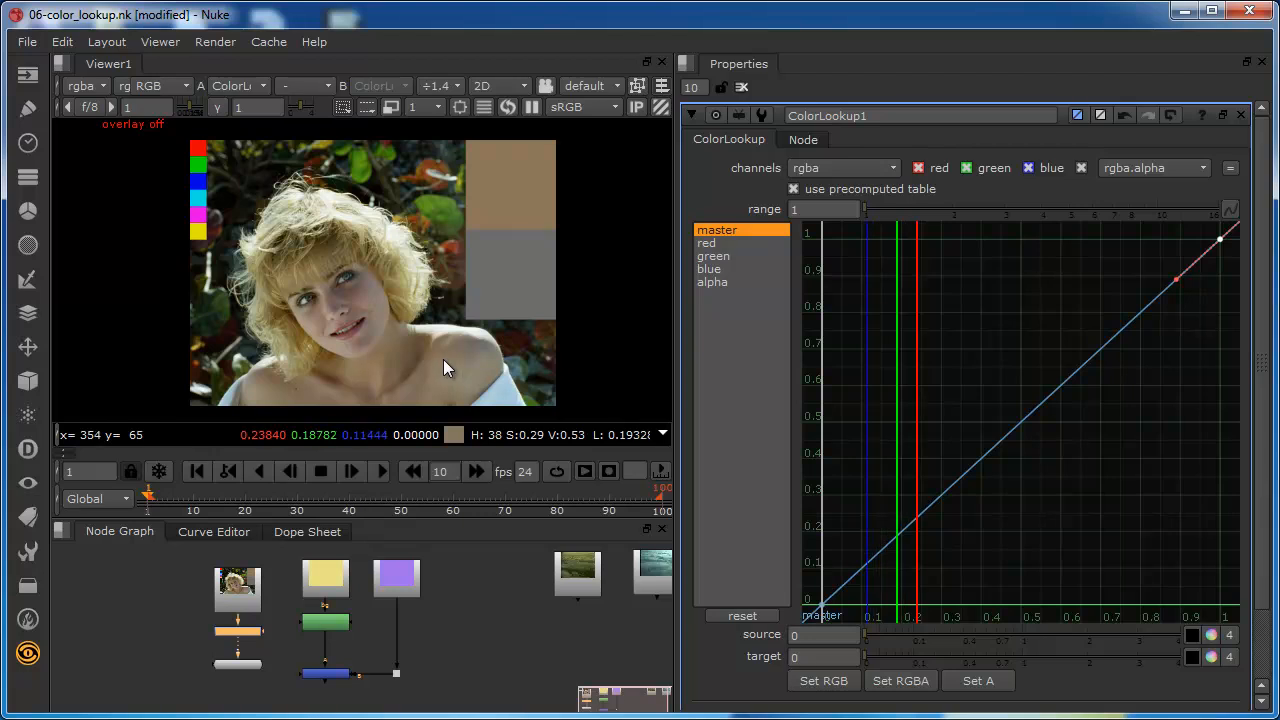
mouse_move(460, 370)
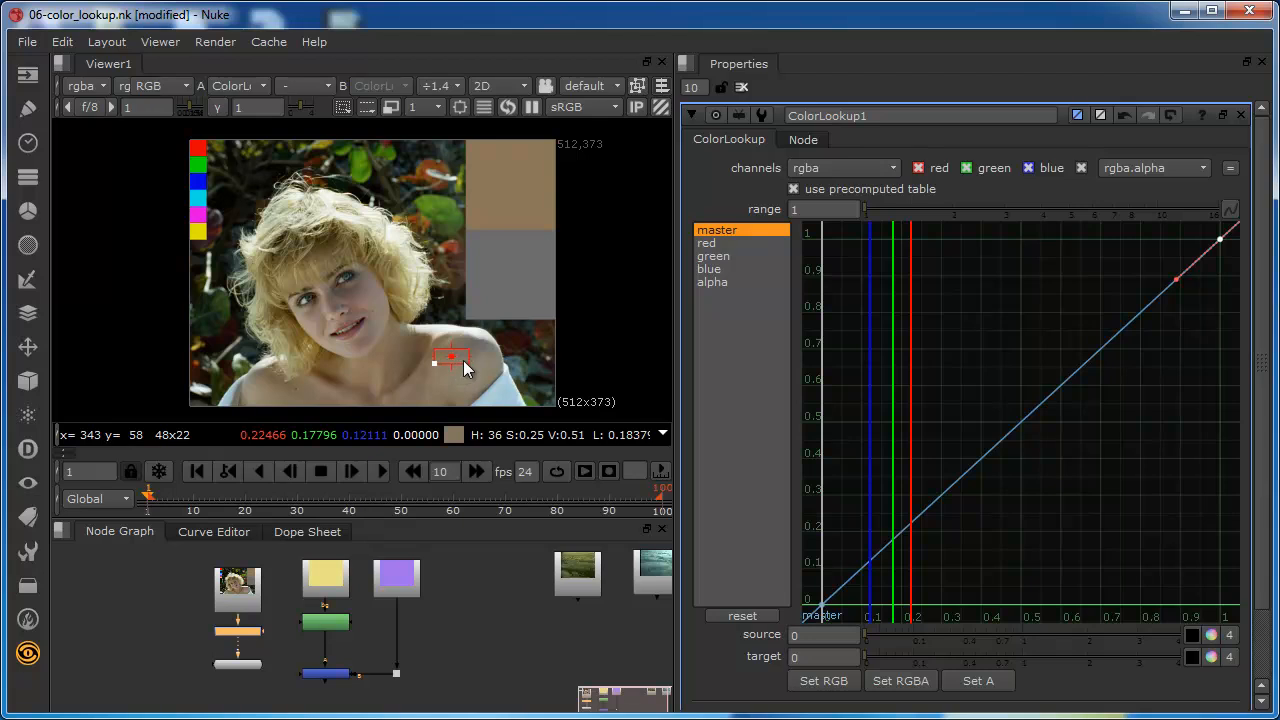
mouse_move(450, 362)
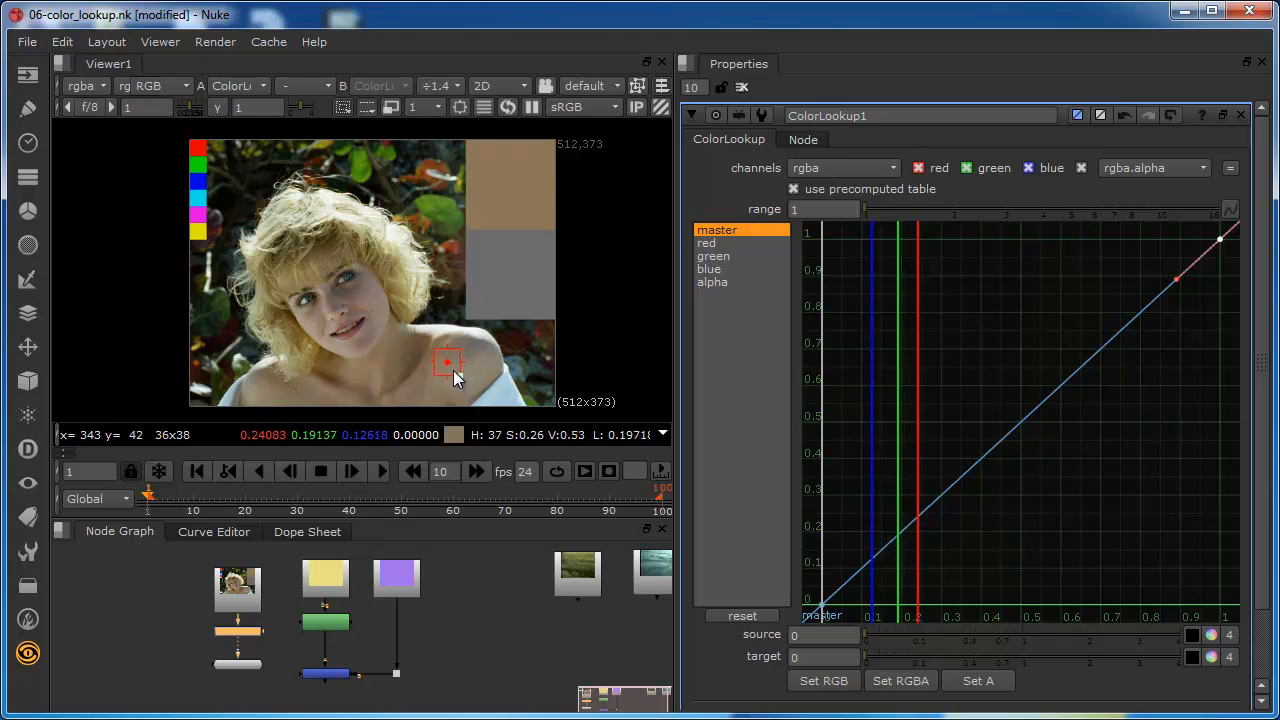
mouse_move(452, 368)
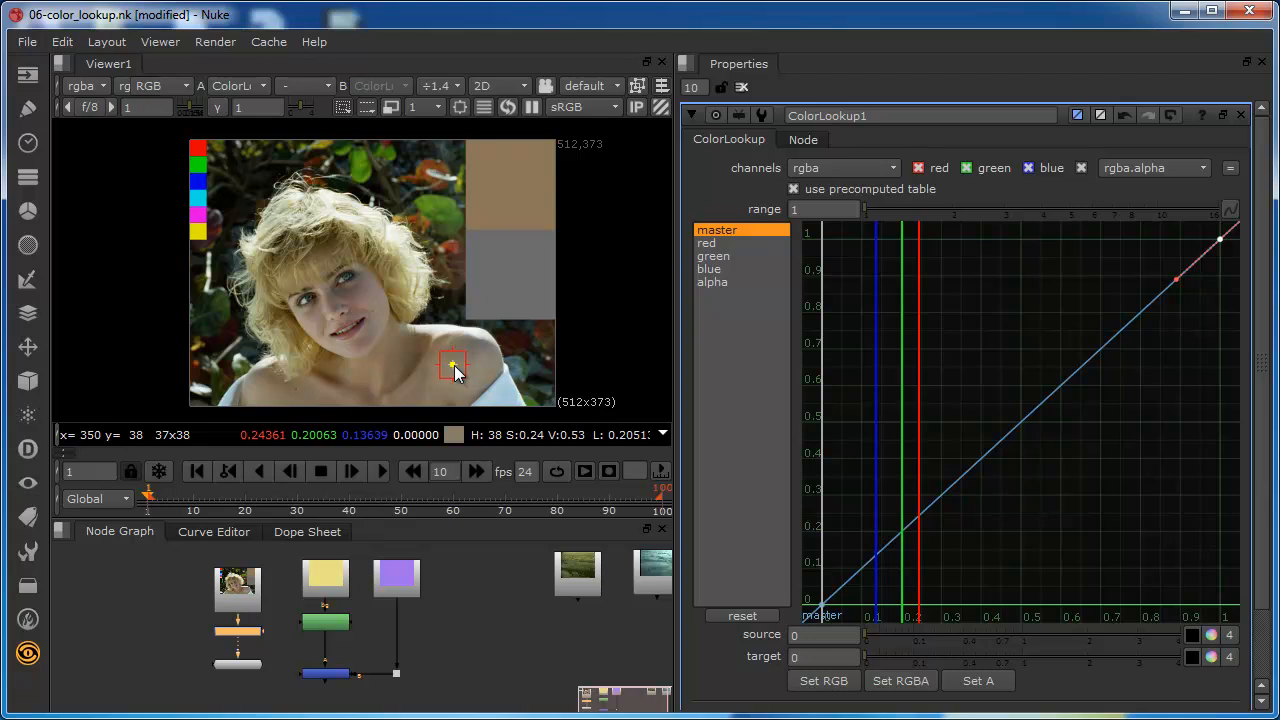
mouse_move(460, 382)
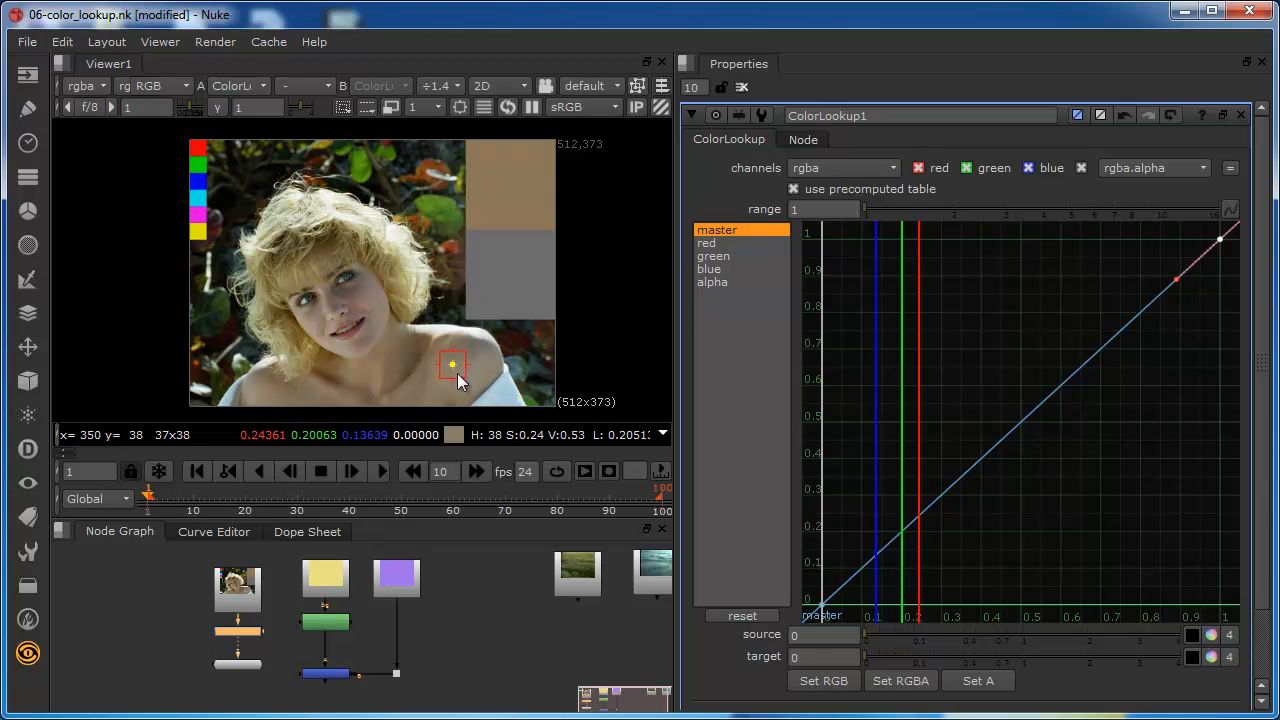
mouse_move(470, 362)
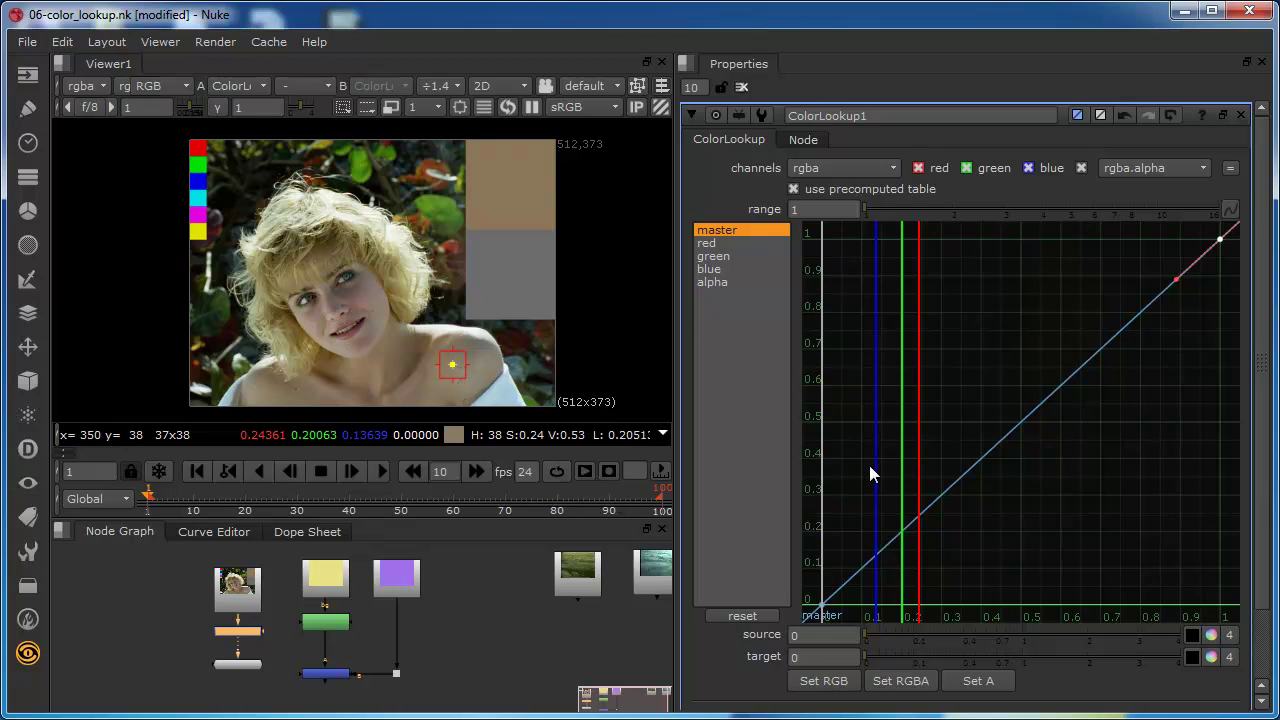
mouse_move(947, 578)
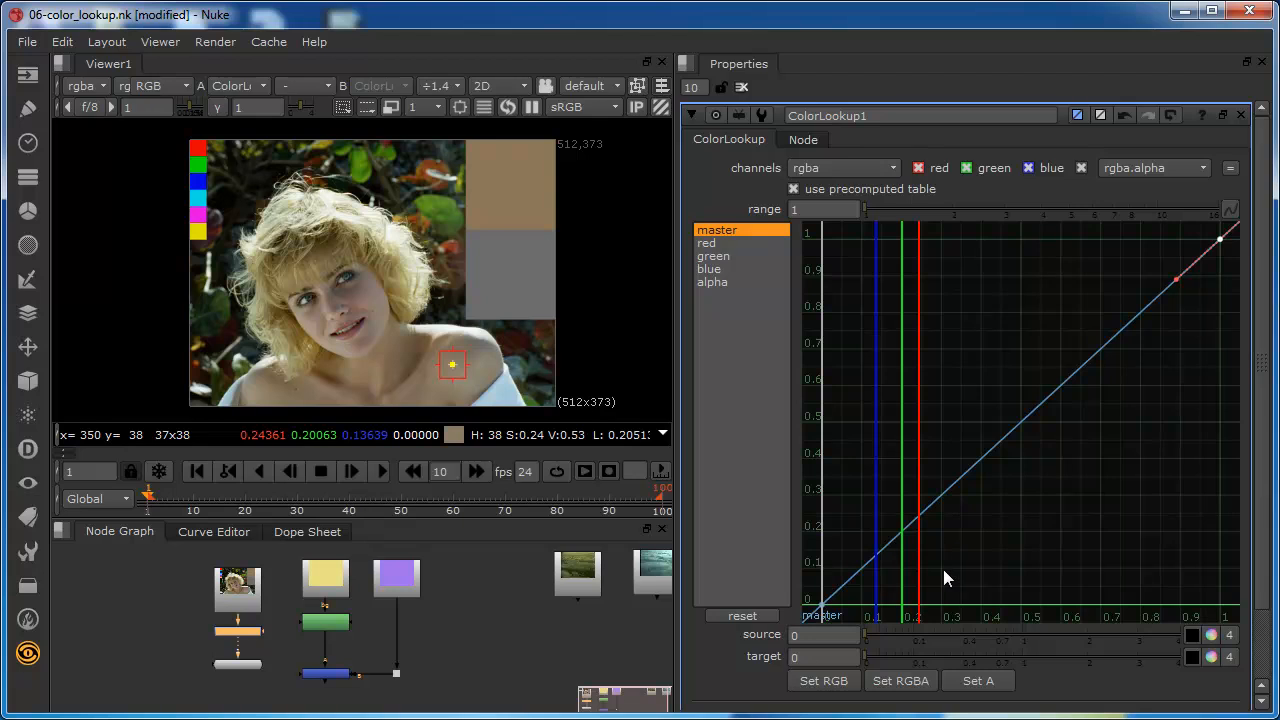
mouse_move(922, 523)
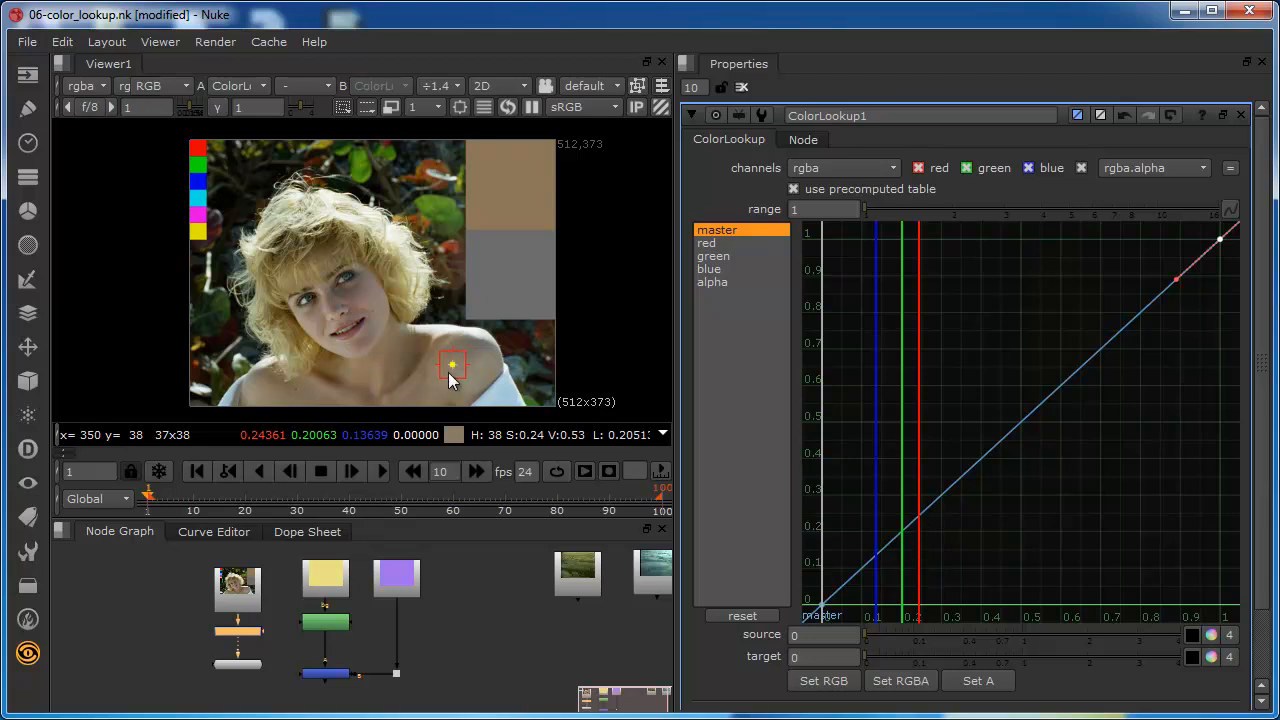
mouse_move(710, 303)
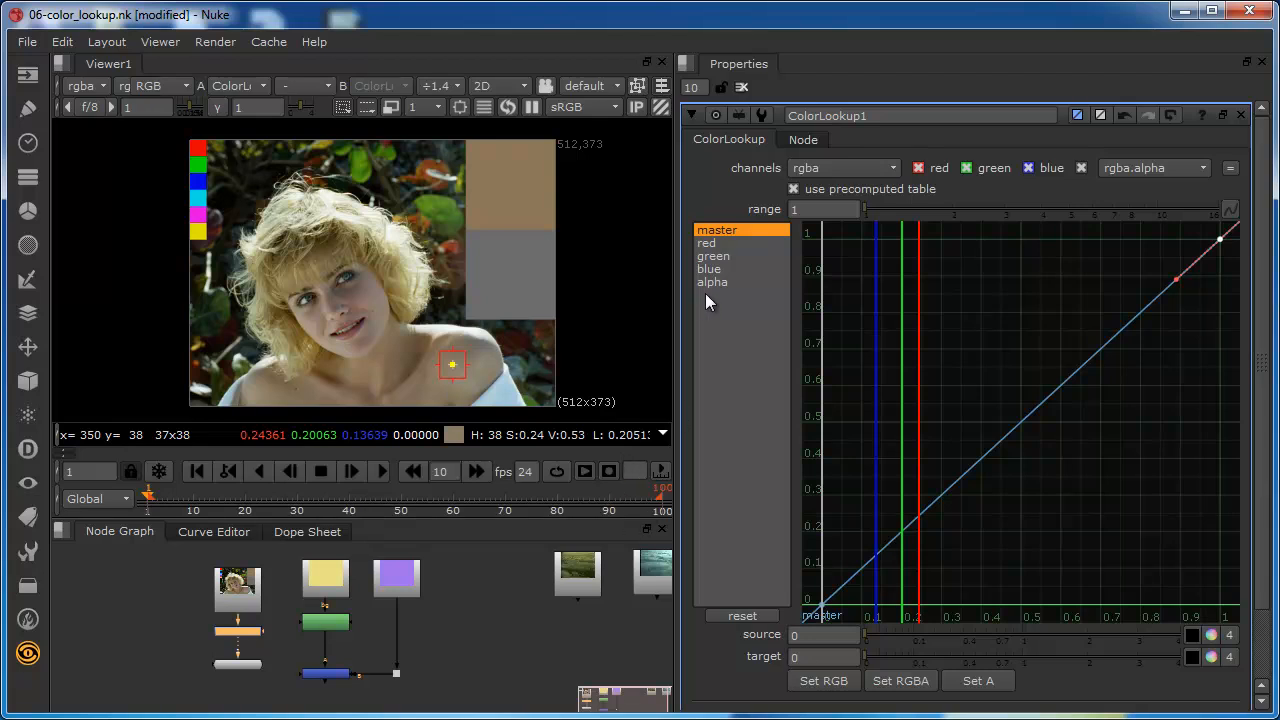
mouse_move(710, 250)
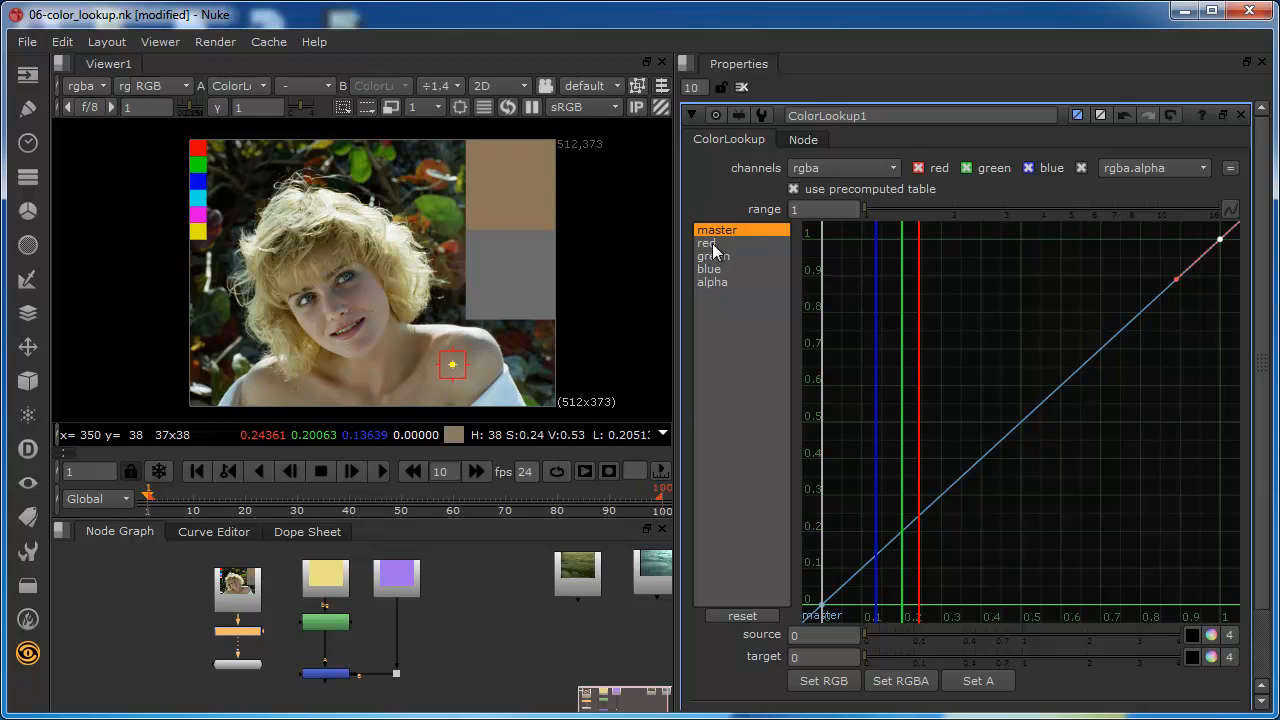
mouse_move(712, 248)
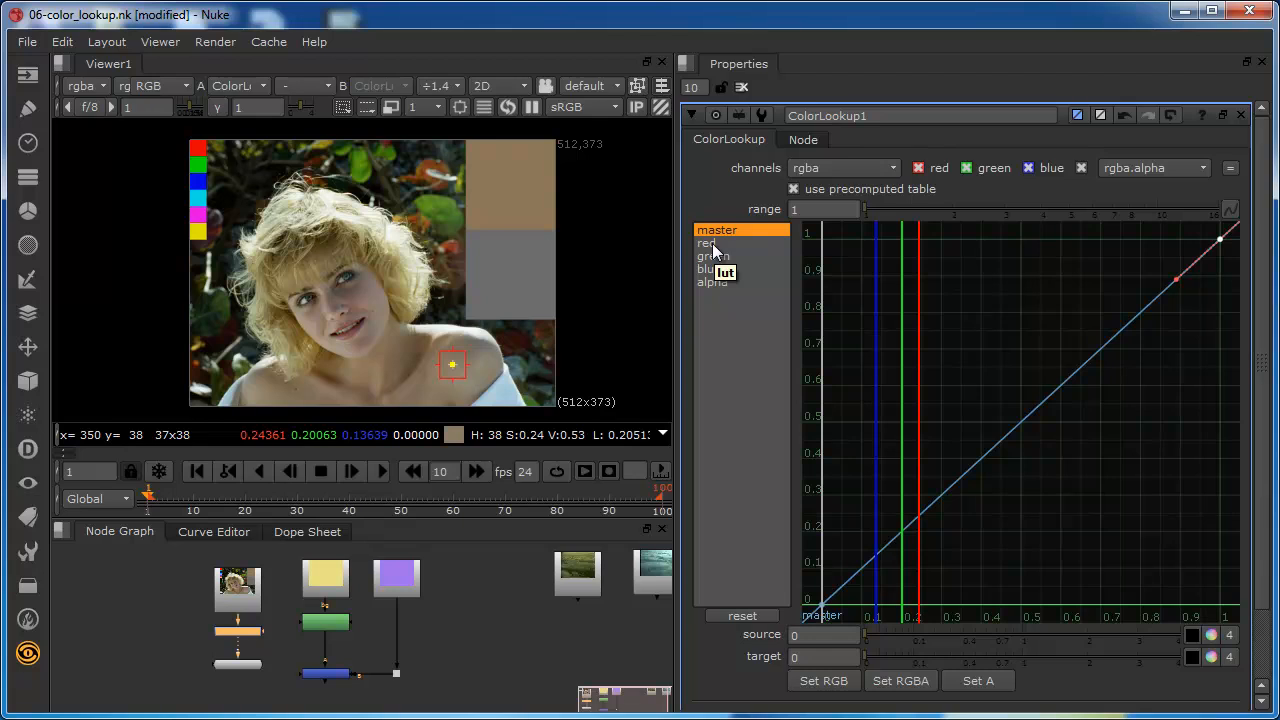
- On the red curve, raise a point at the sampled skin red value
click(706, 243)
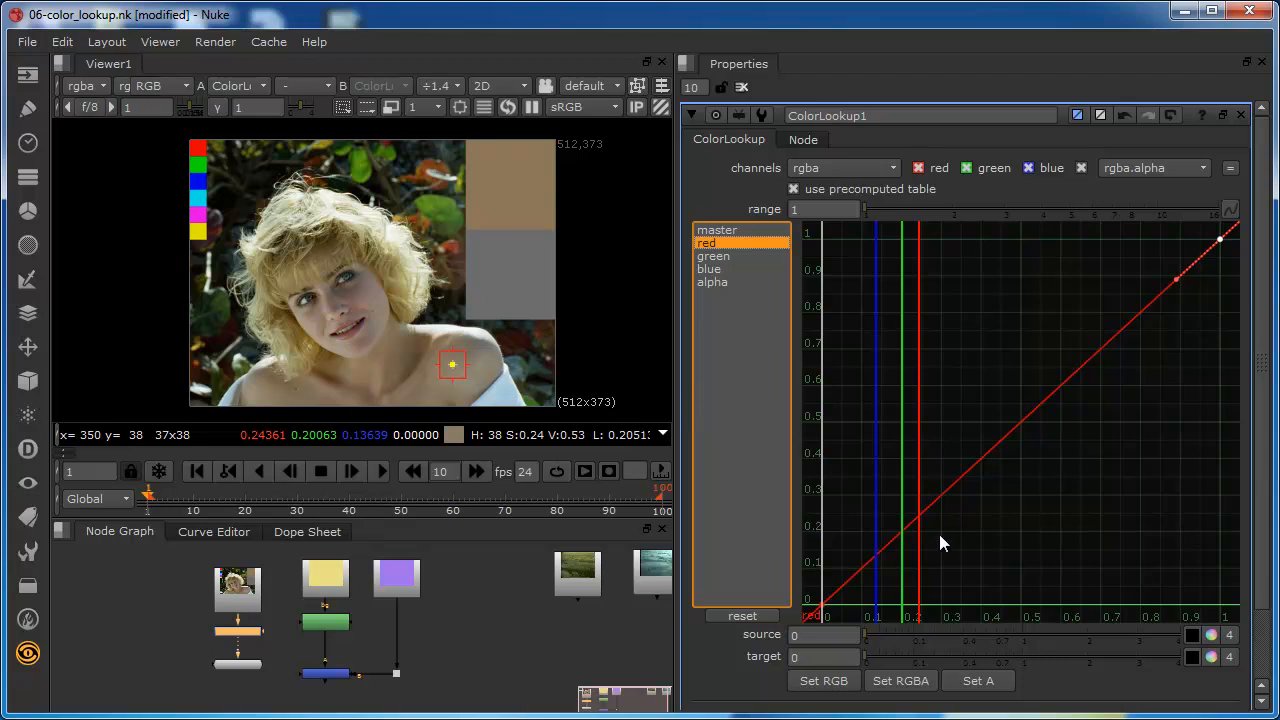
mouse_move(925, 540)
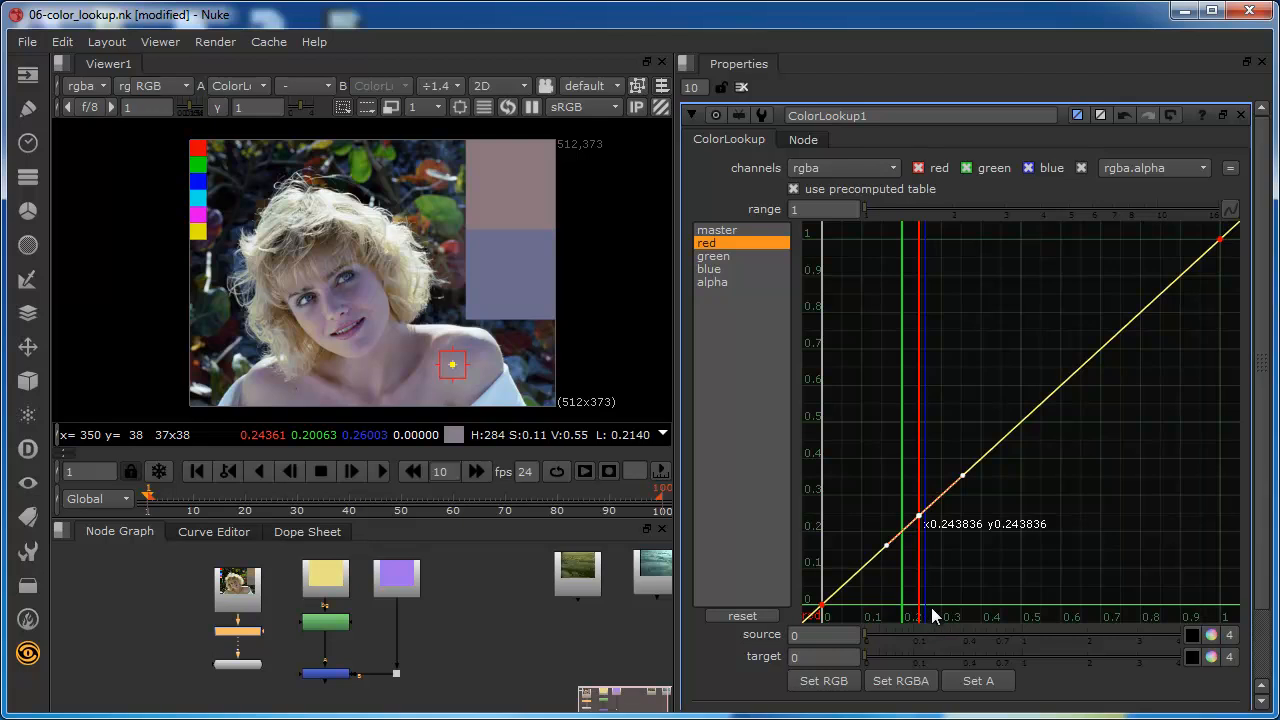
mouse_move(913, 525)
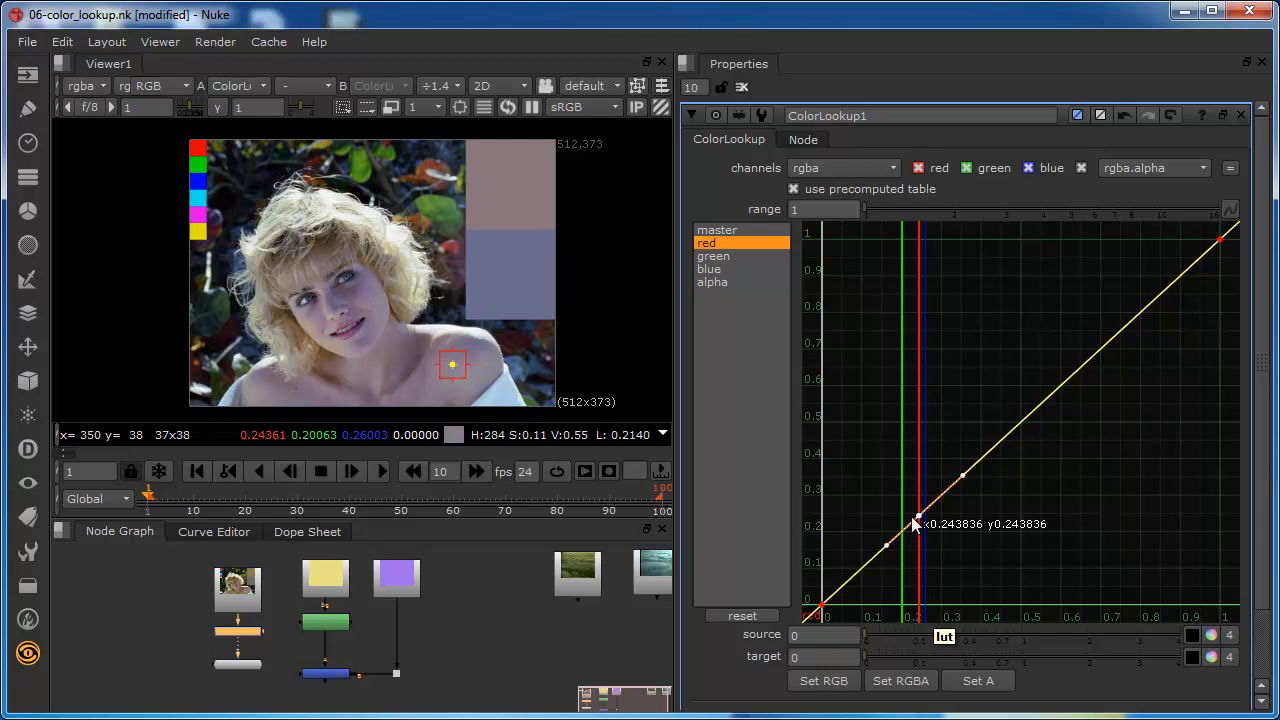
mouse_move(918, 538)
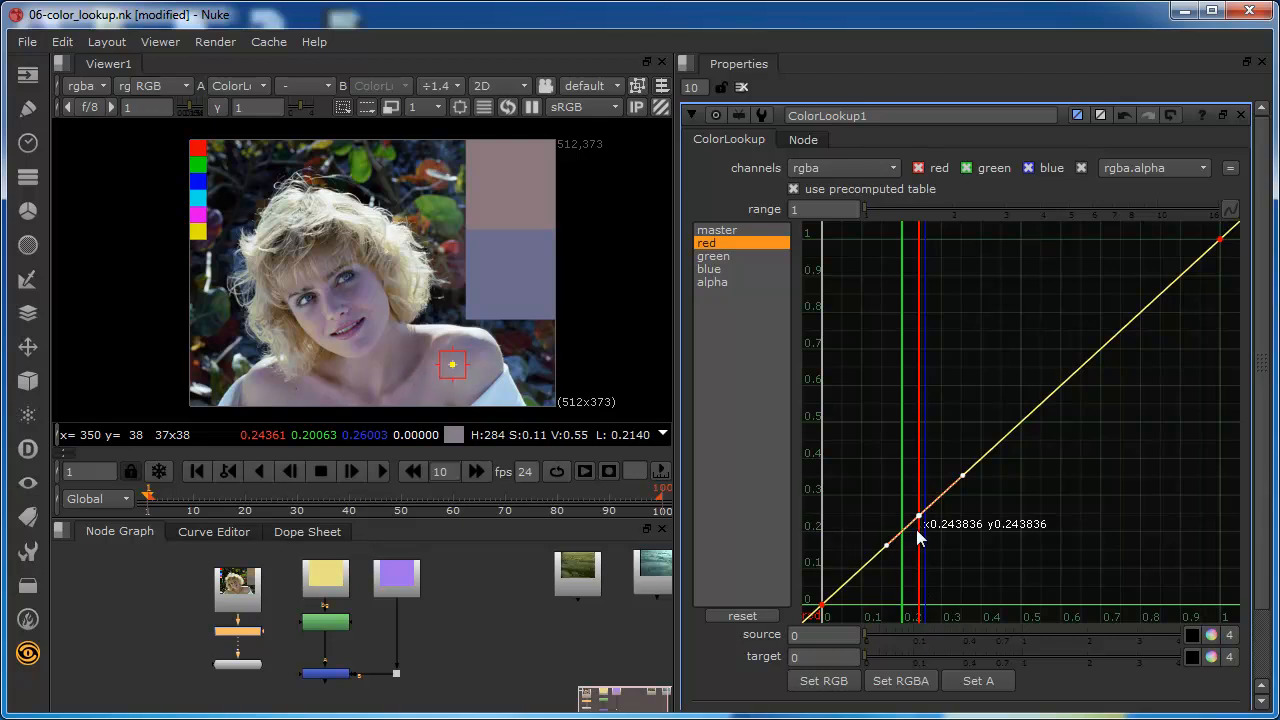
drag(917, 524, 917, 507)
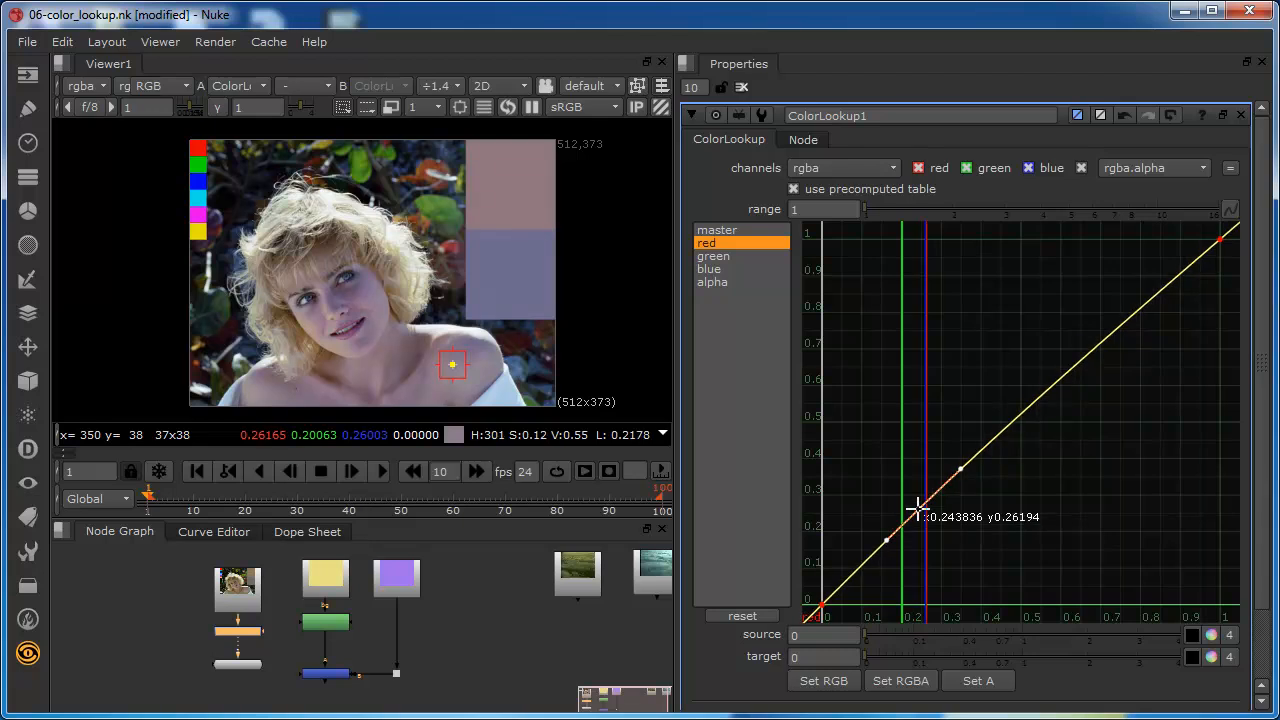
drag(915, 505, 917, 490)
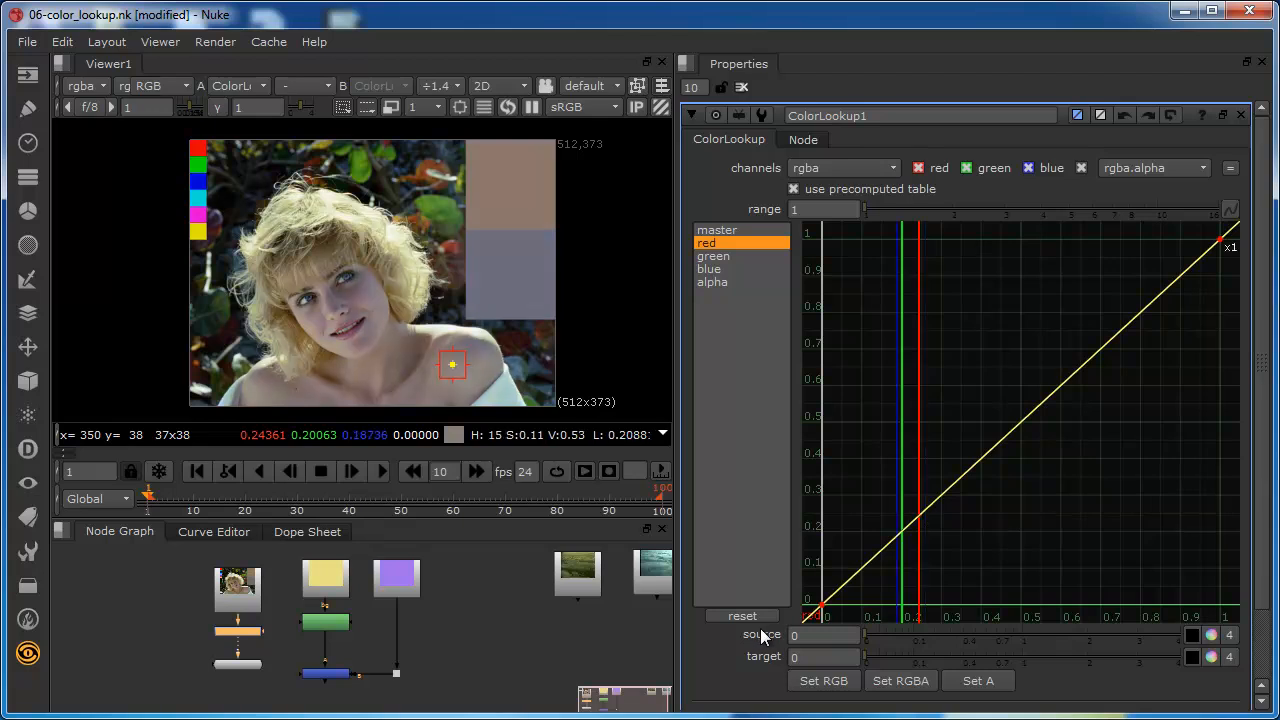
mouse_move(884, 530)
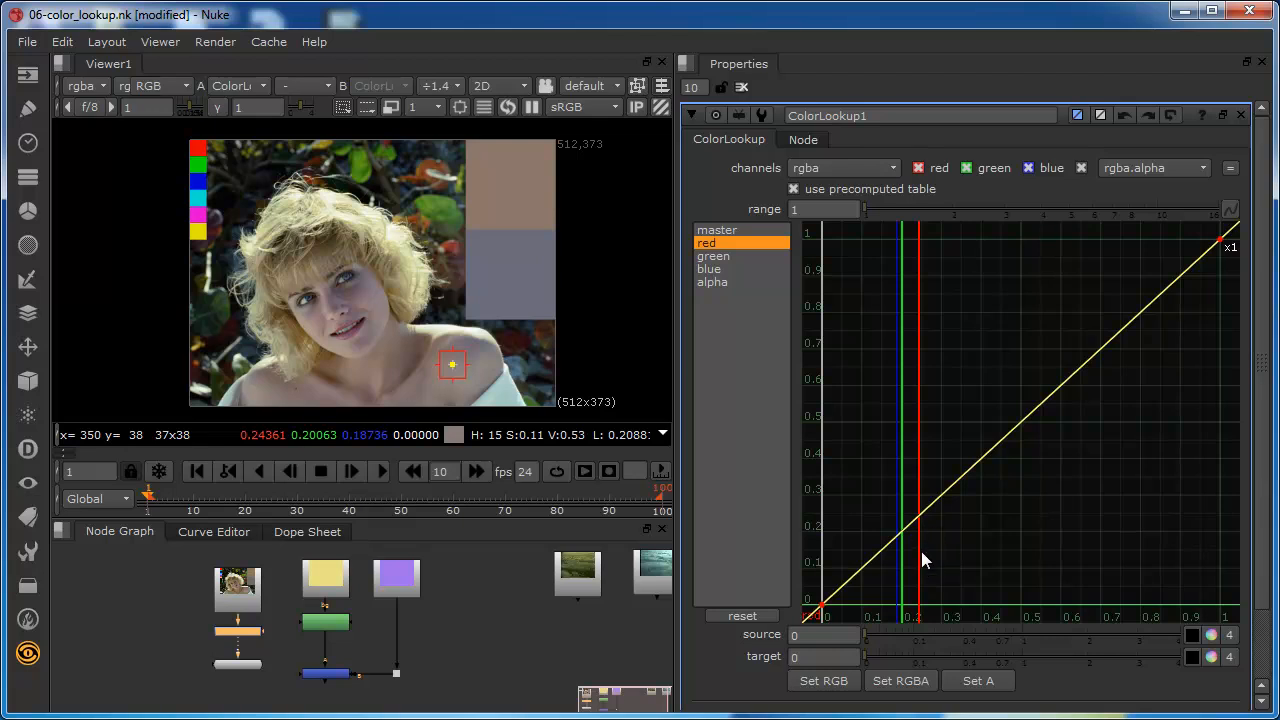
mouse_move(958, 488)
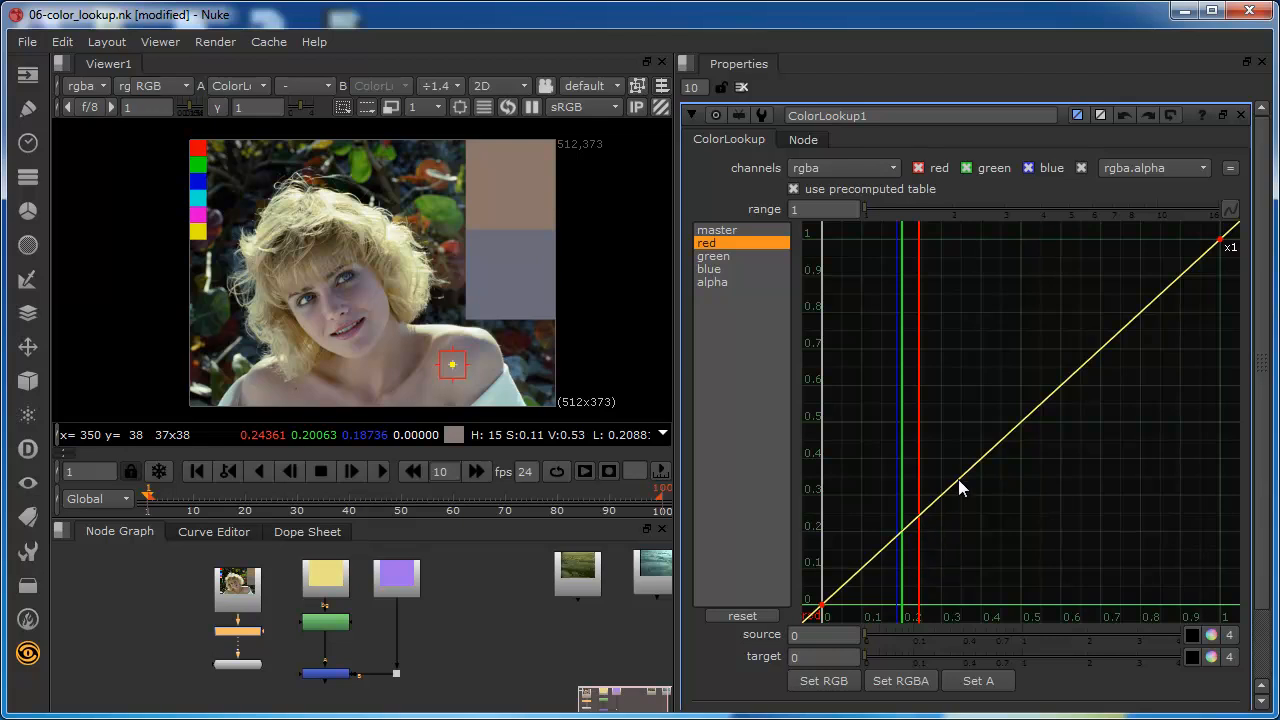
mouse_move(957, 500)
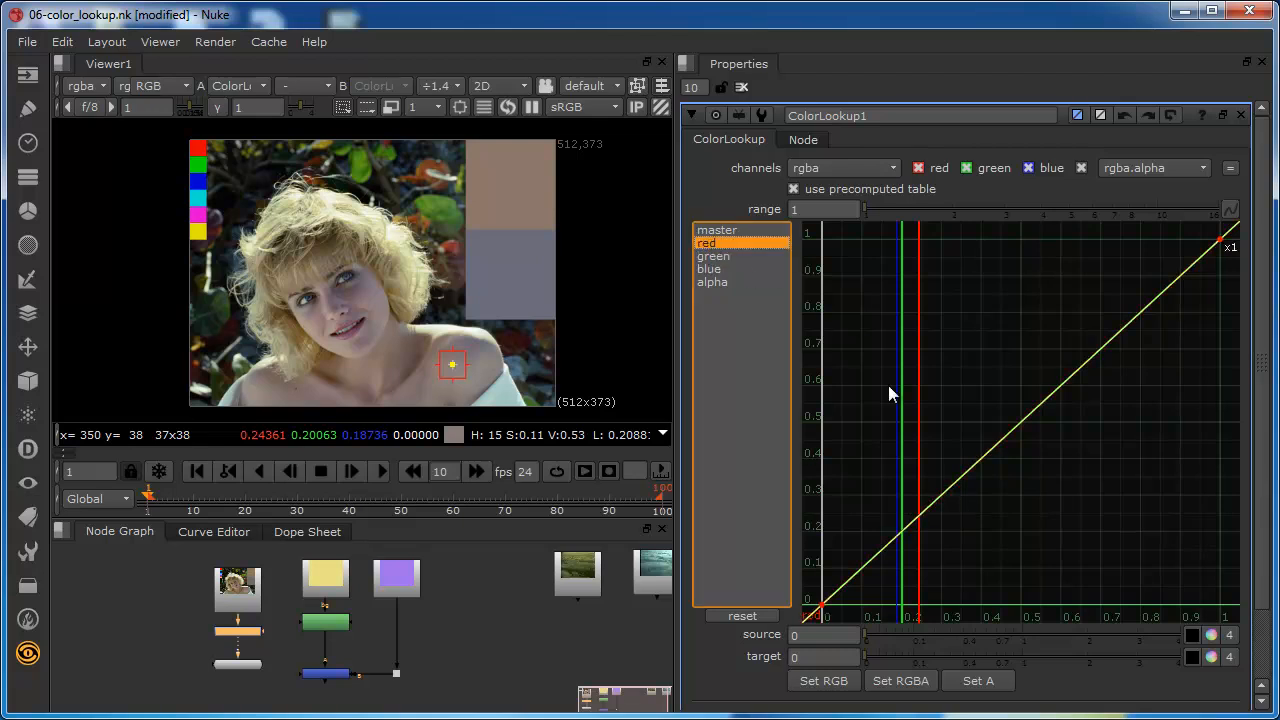
mouse_move(920, 523)
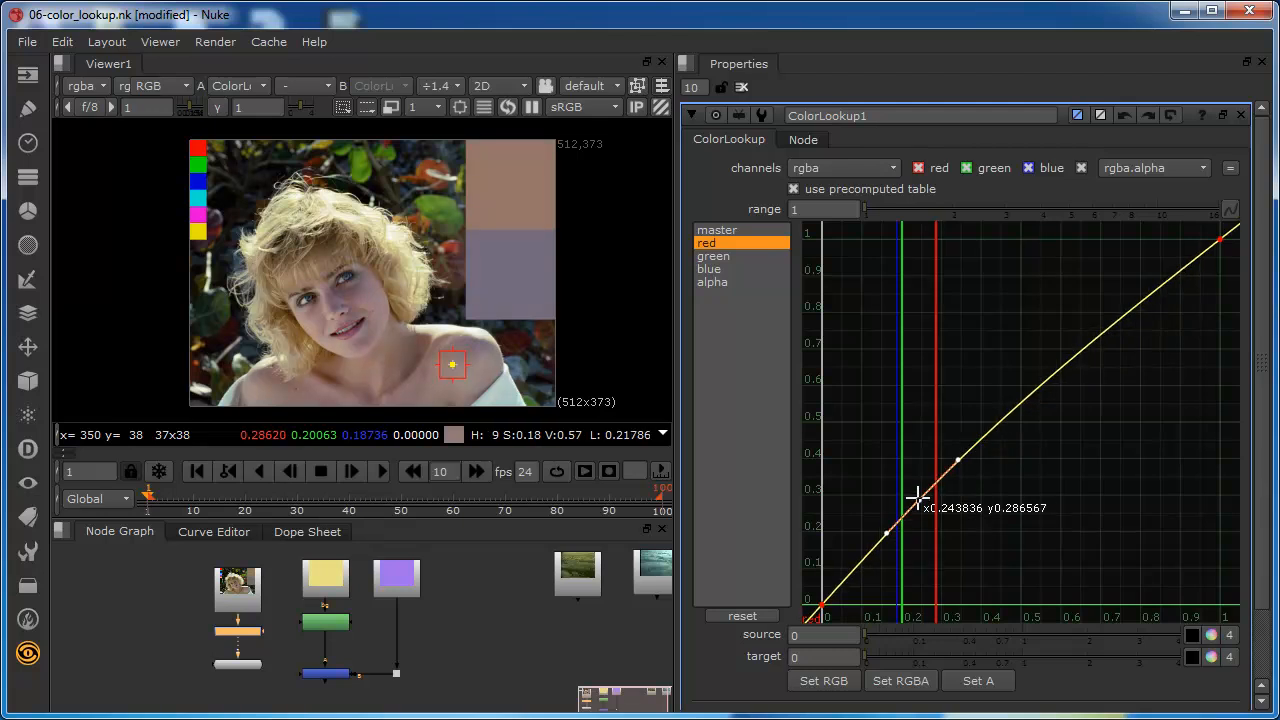
- Push the red sample point strongly up, then ease it back to about 0.33
drag(916, 497, 916, 460)
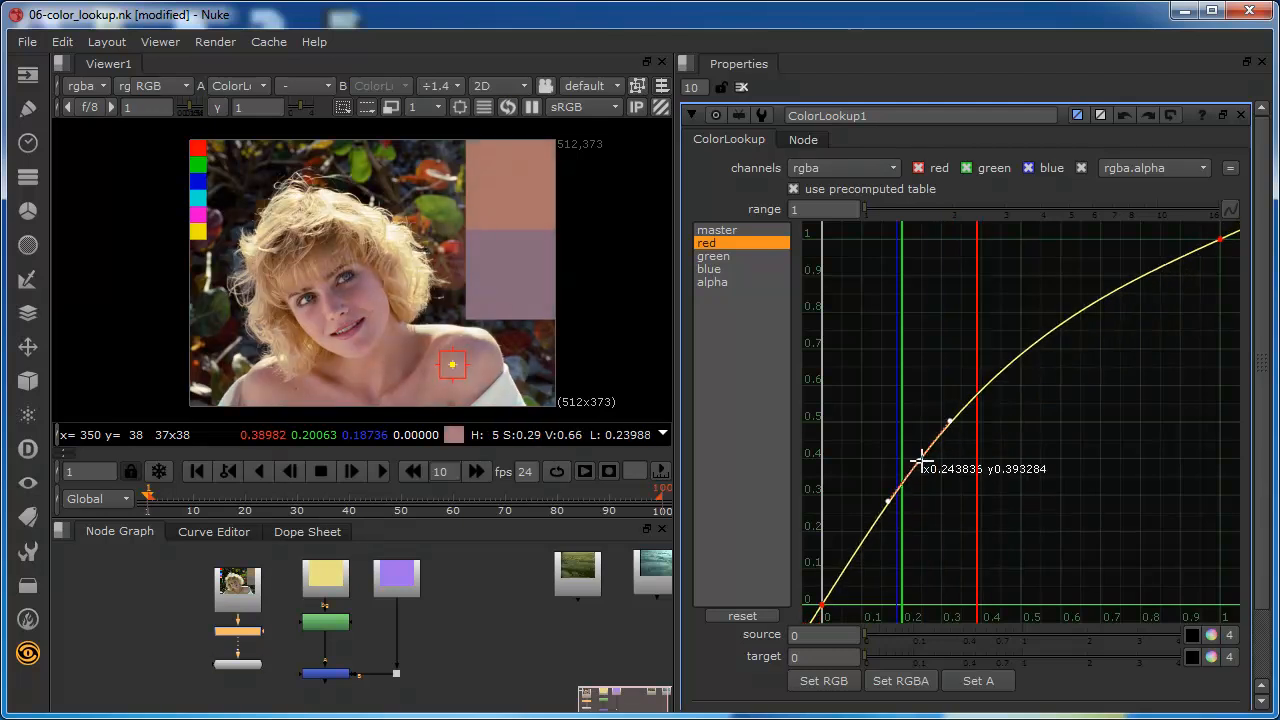
drag(920, 450, 930, 475)
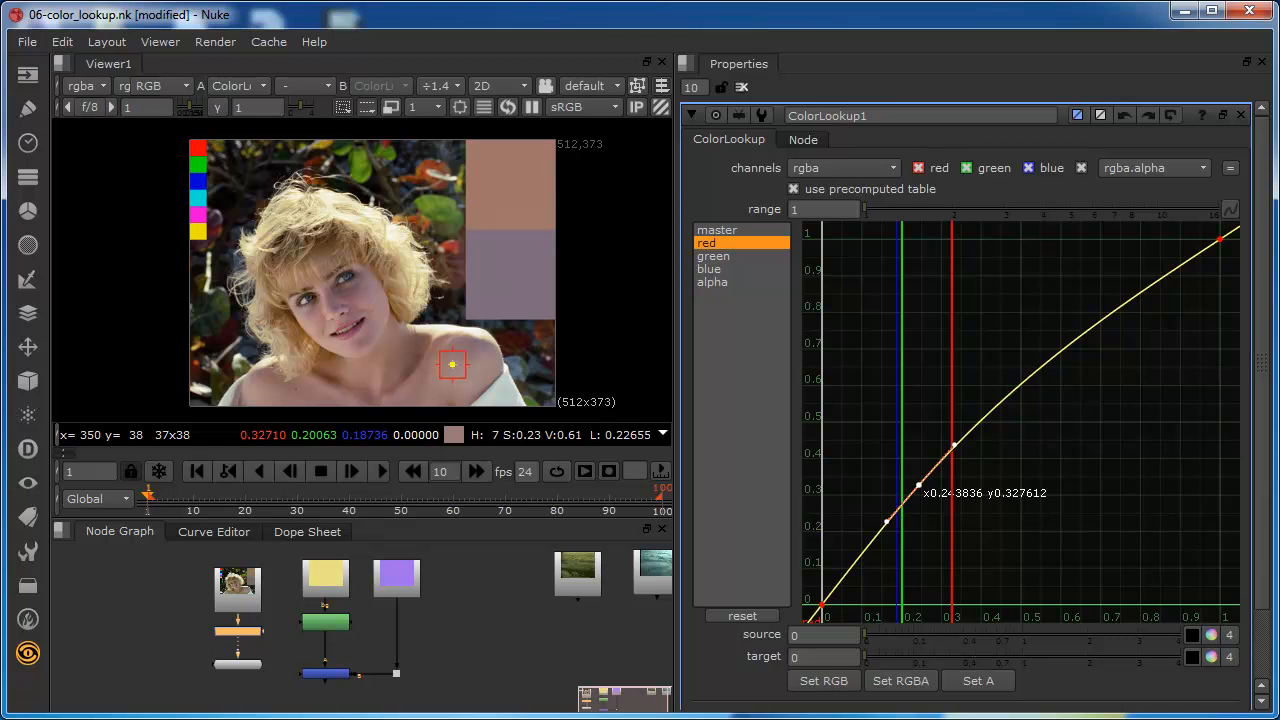
mouse_move(1101, 130)
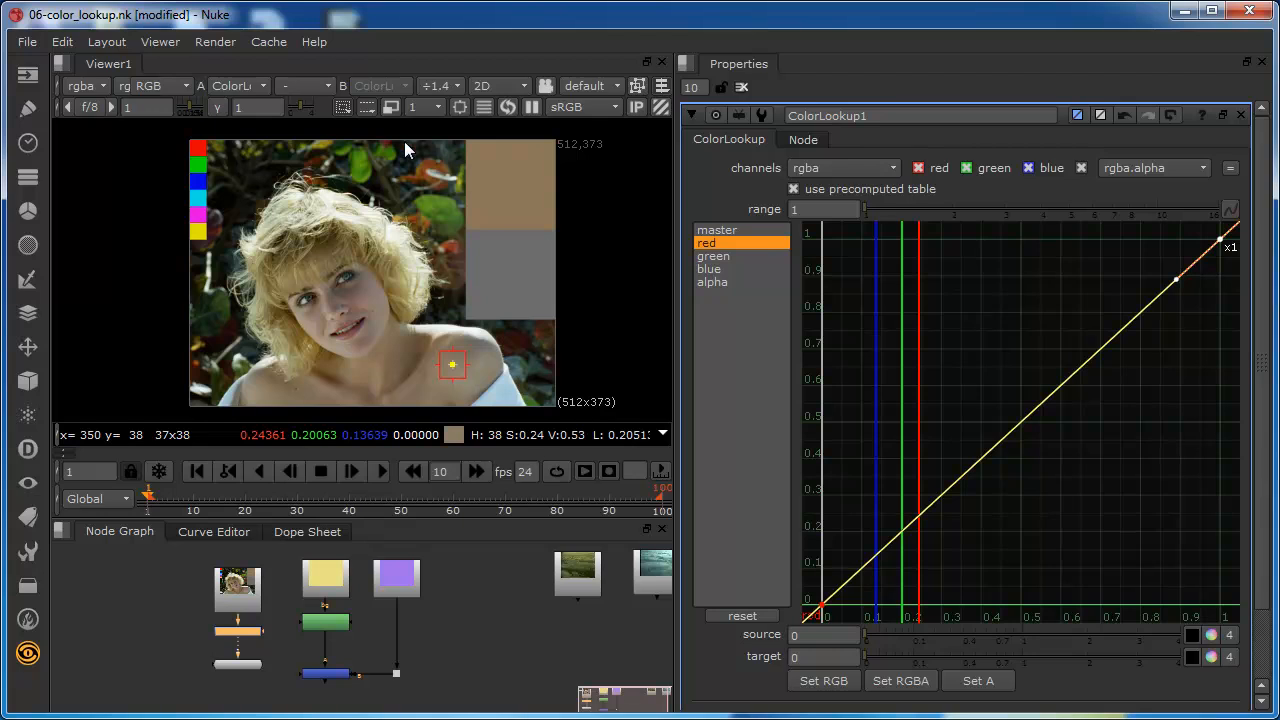
mouse_move(424, 204)
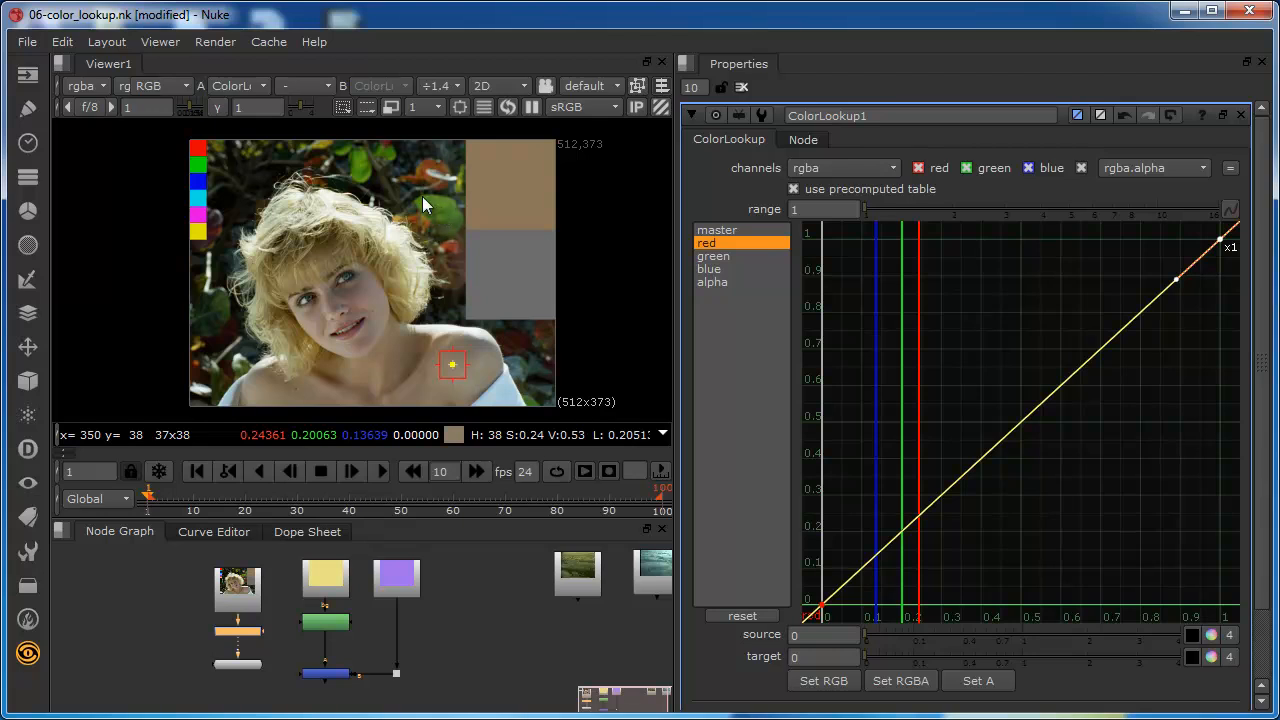
mouse_move(443, 218)
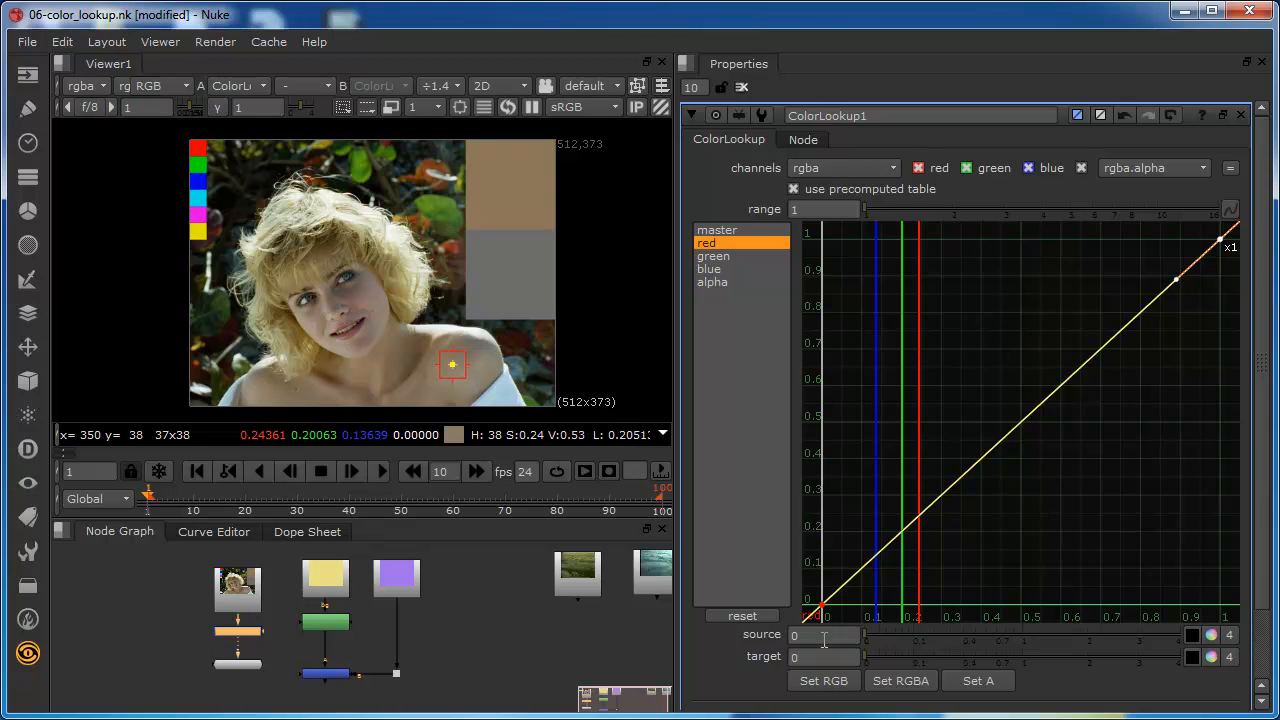
mouse_move(465, 230)
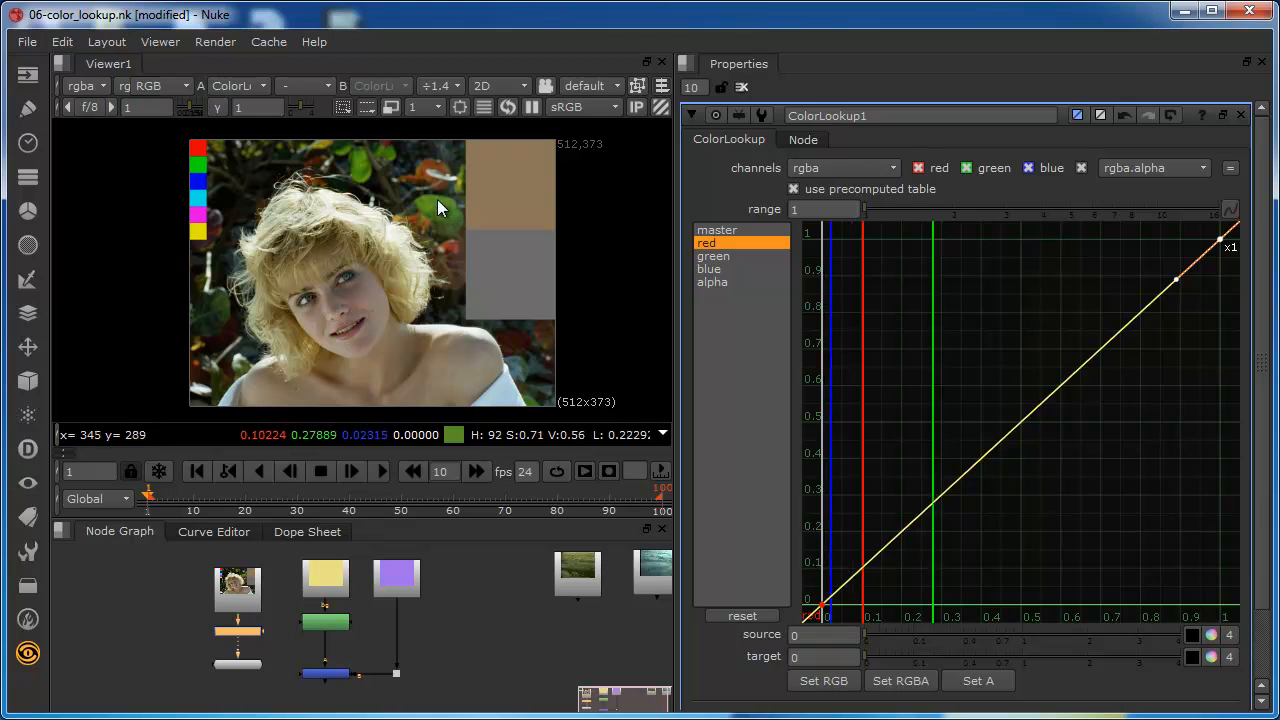
mouse_move(434, 215)
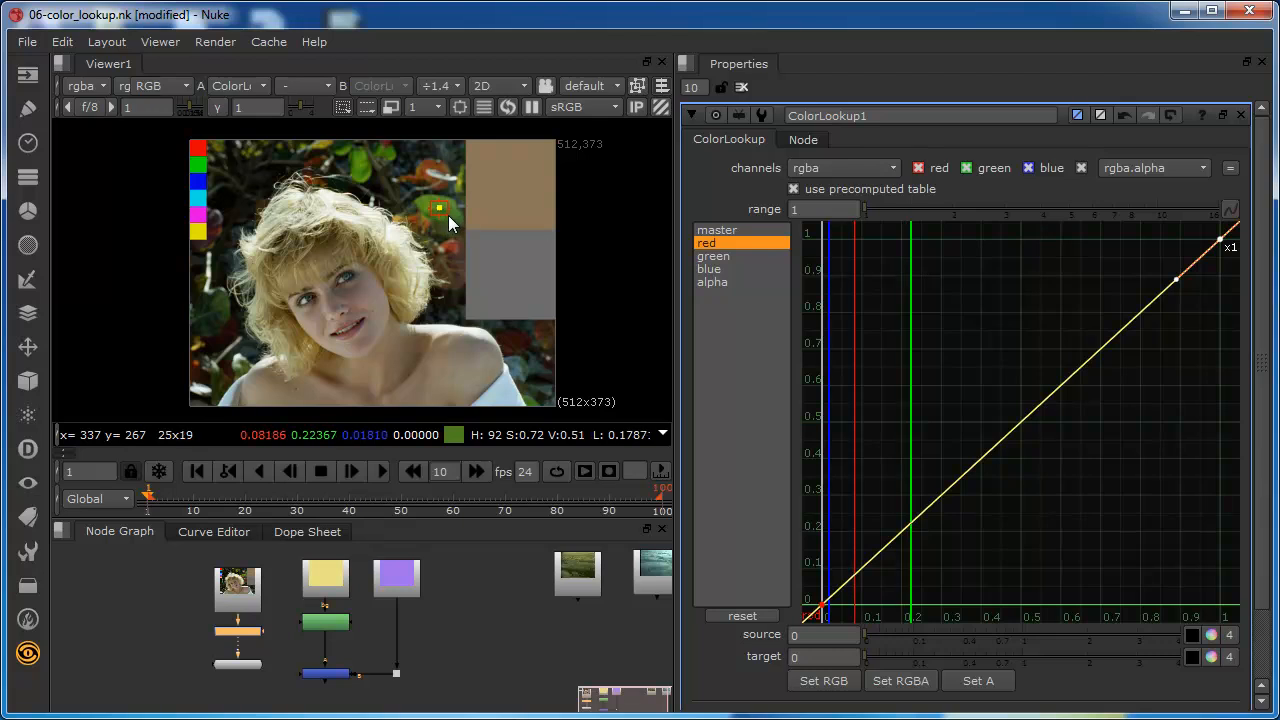
mouse_move(910, 527)
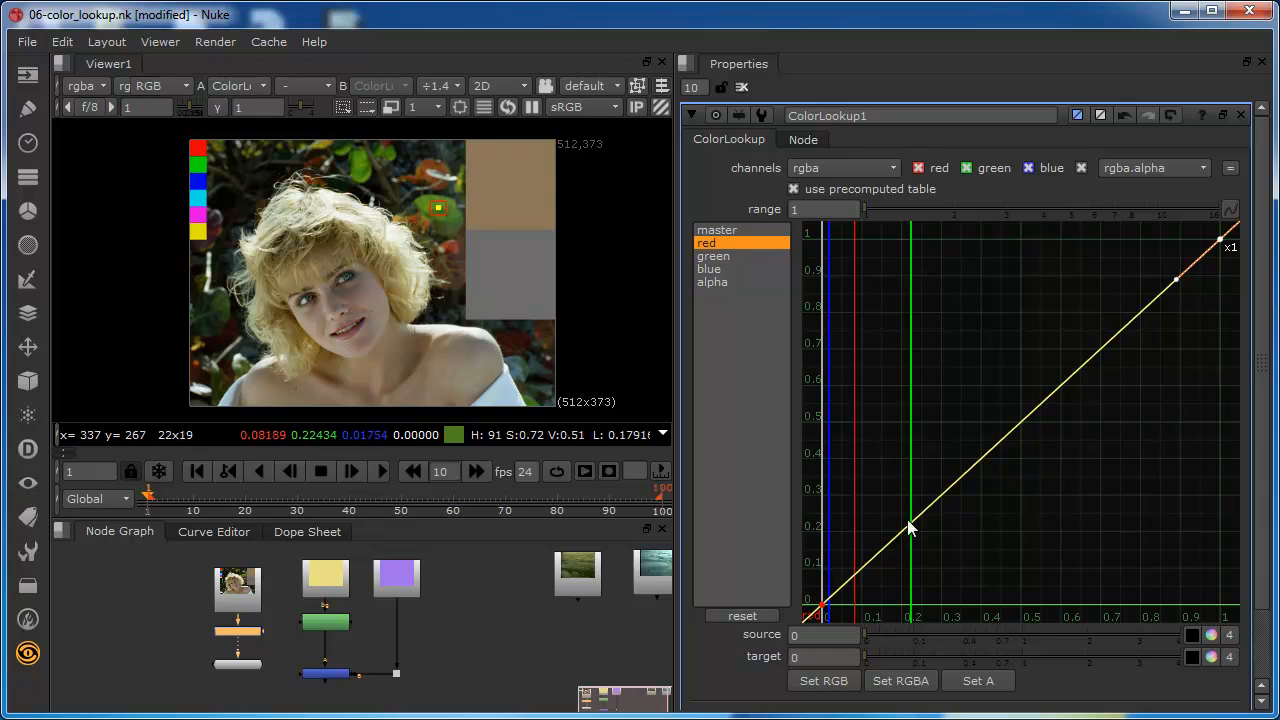
click(713, 256)
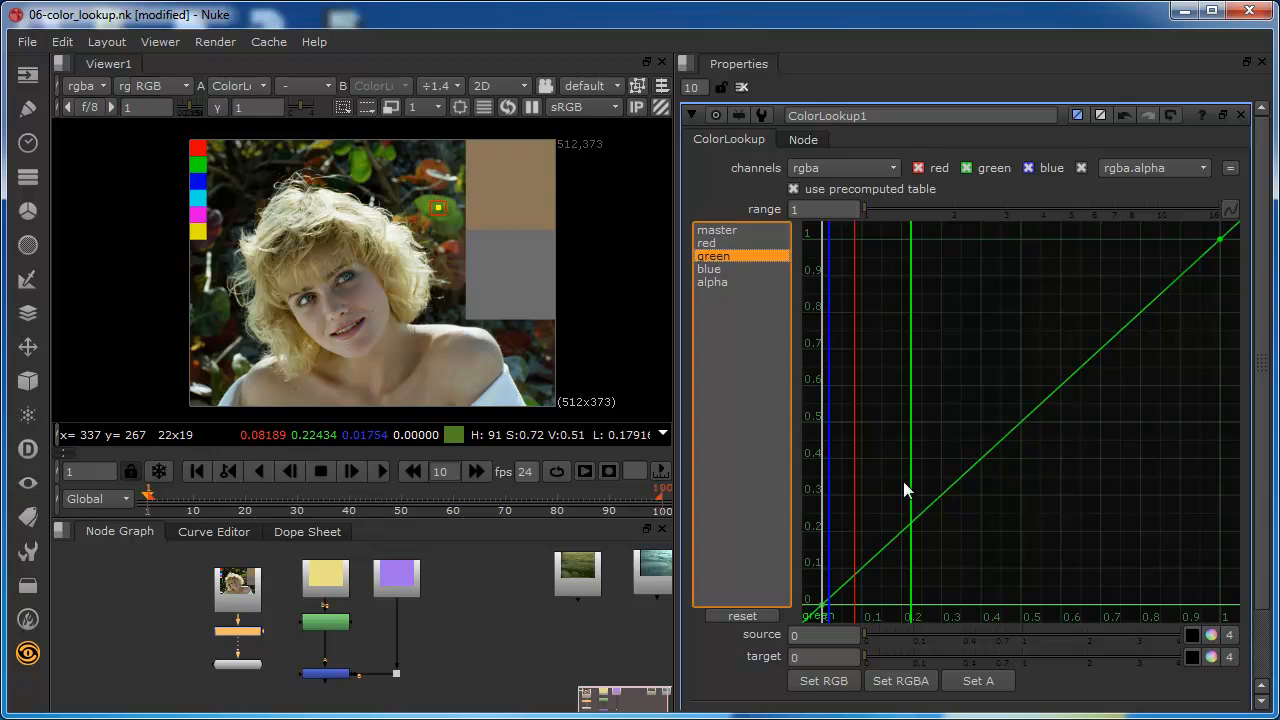
mouse_move(910, 530)
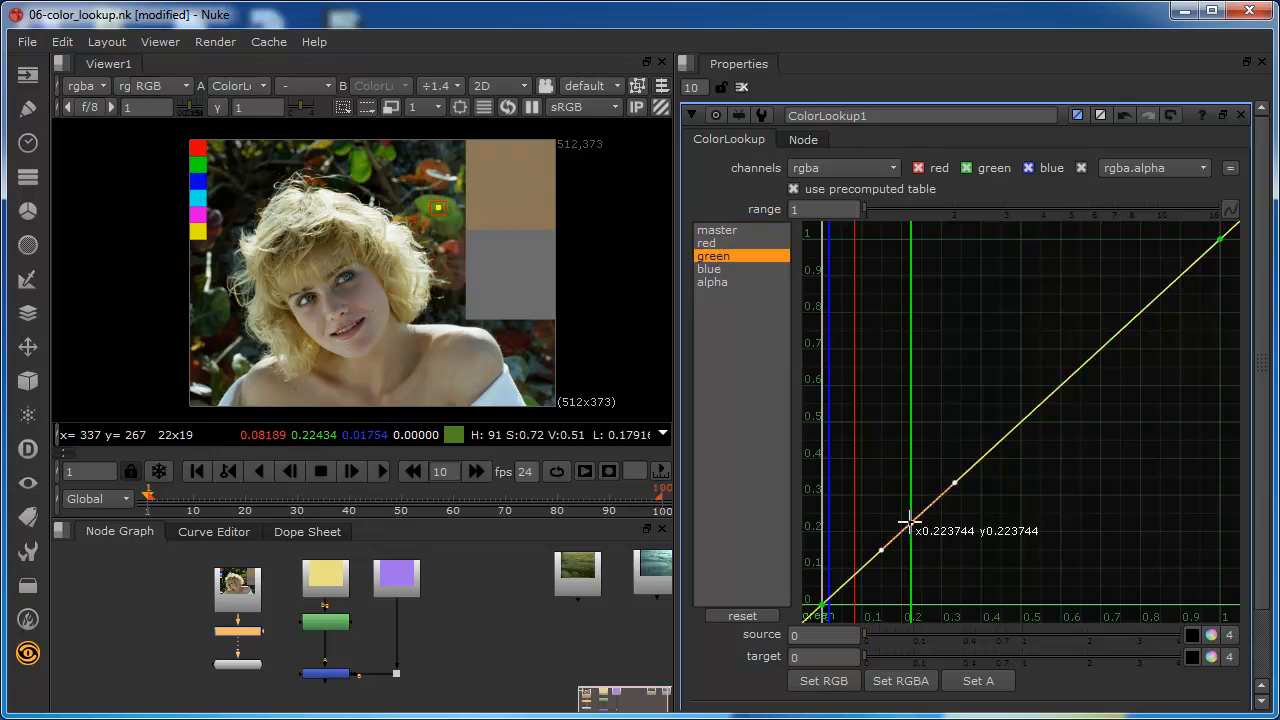
drag(908, 522, 912, 506)
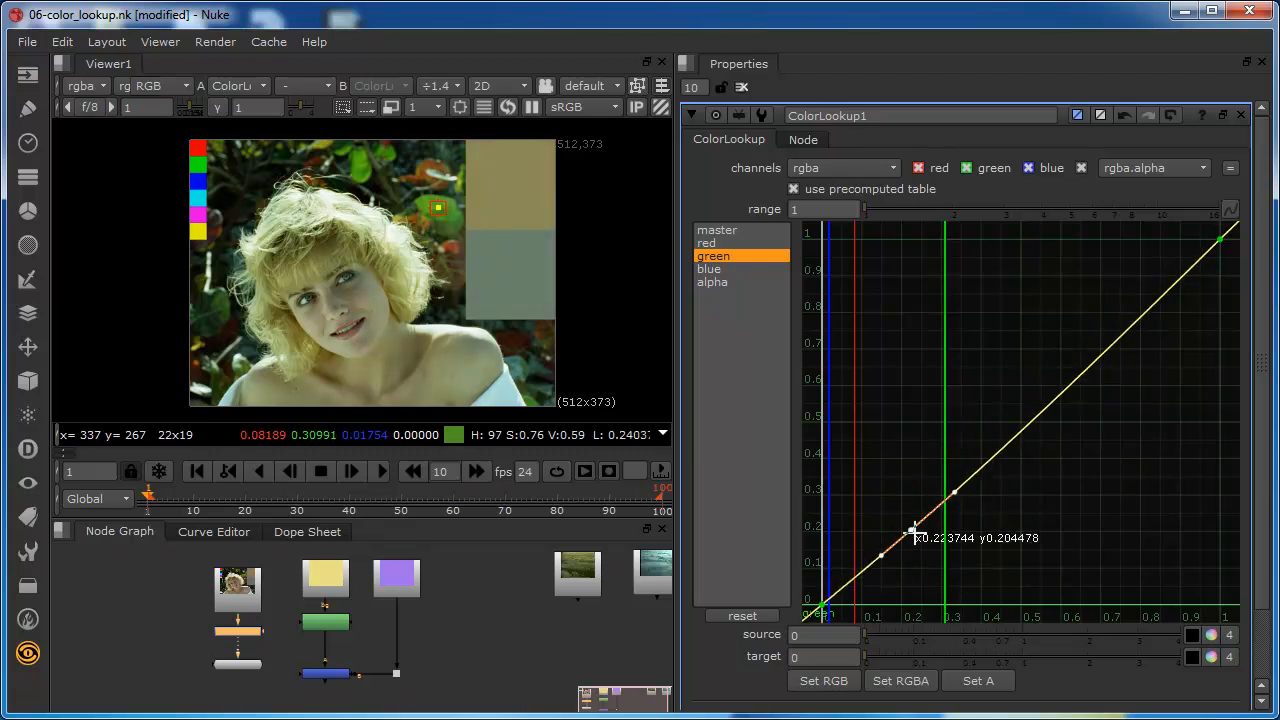
drag(913, 533, 913, 553)
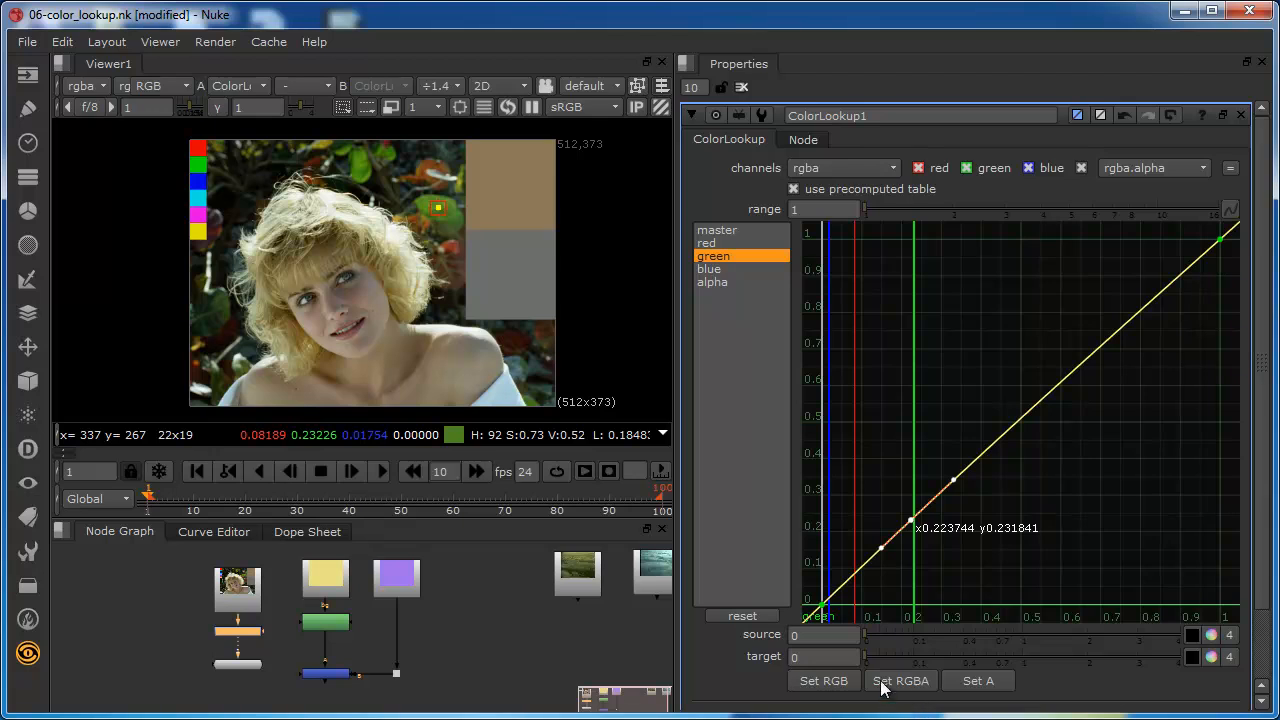
mouse_move(953, 680)
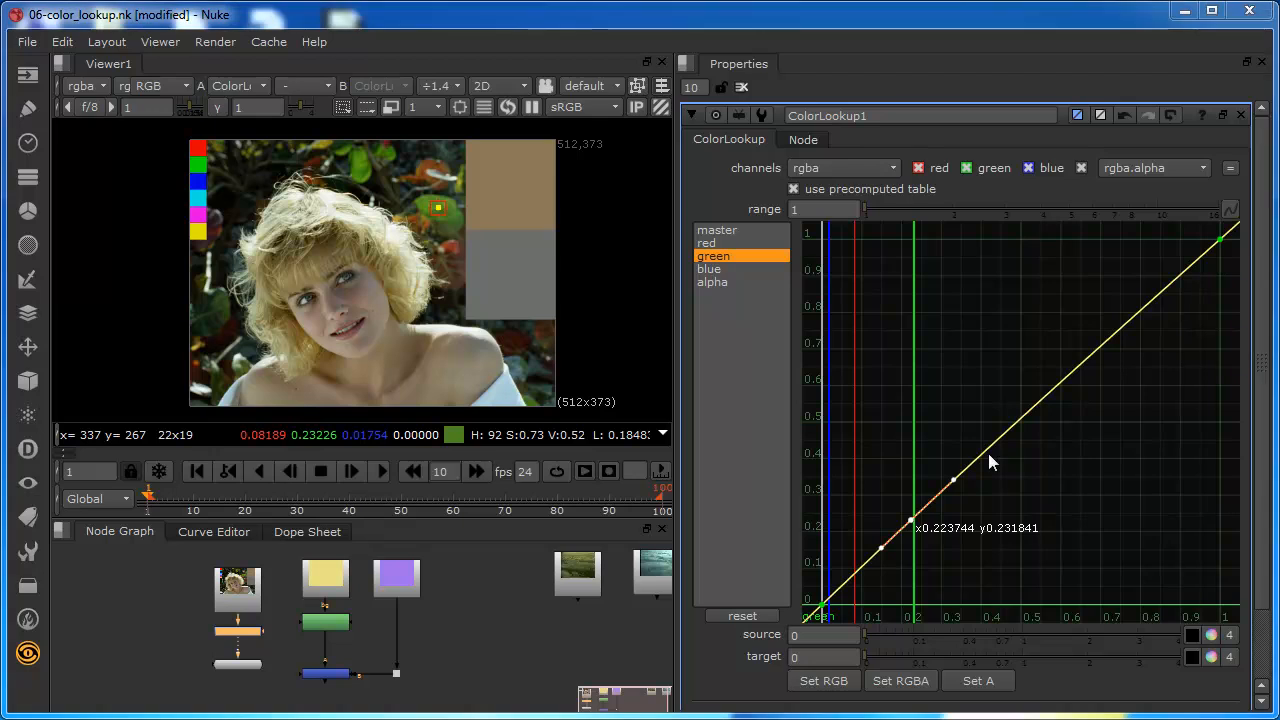
mouse_move(1107, 76)
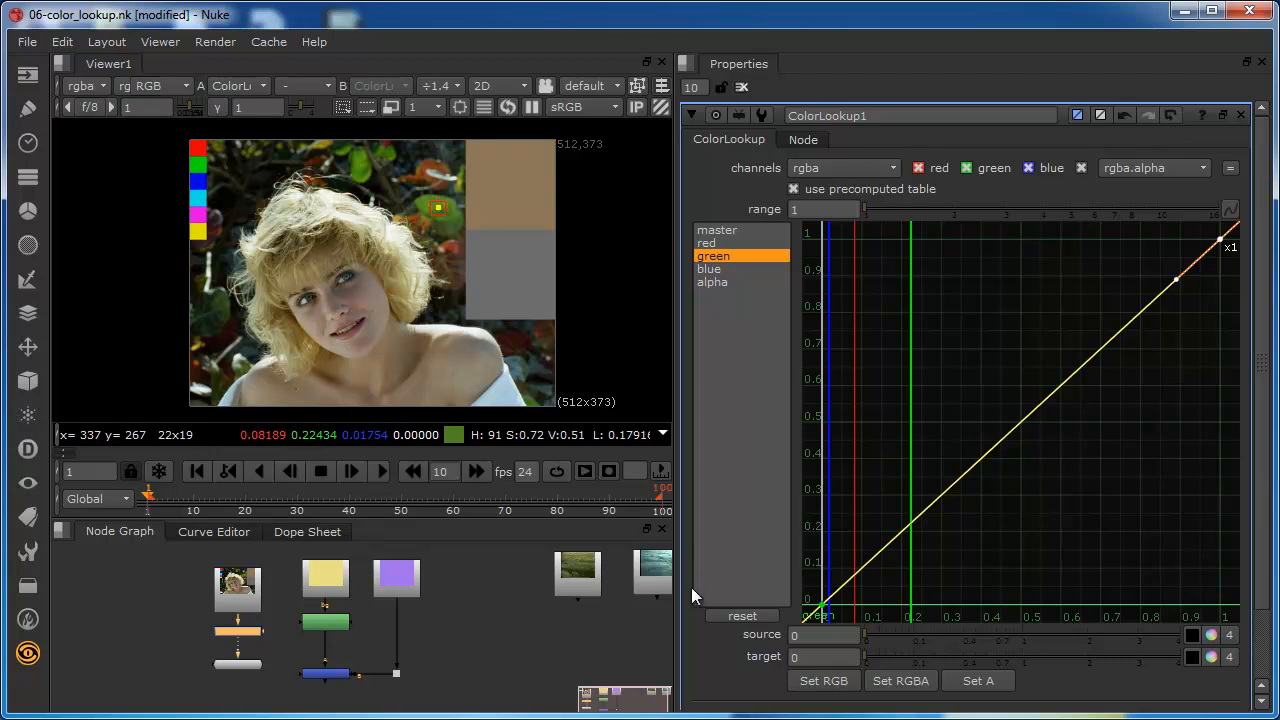
click(238, 635)
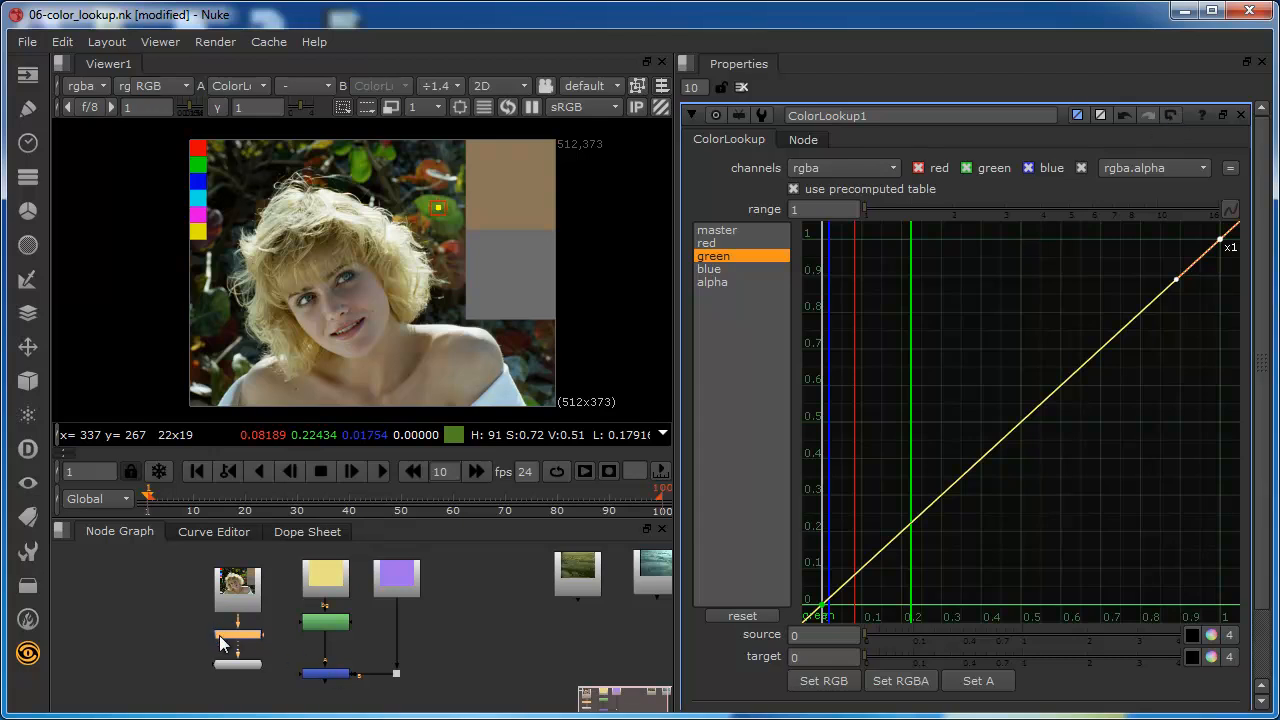
mouse_move(908, 334)
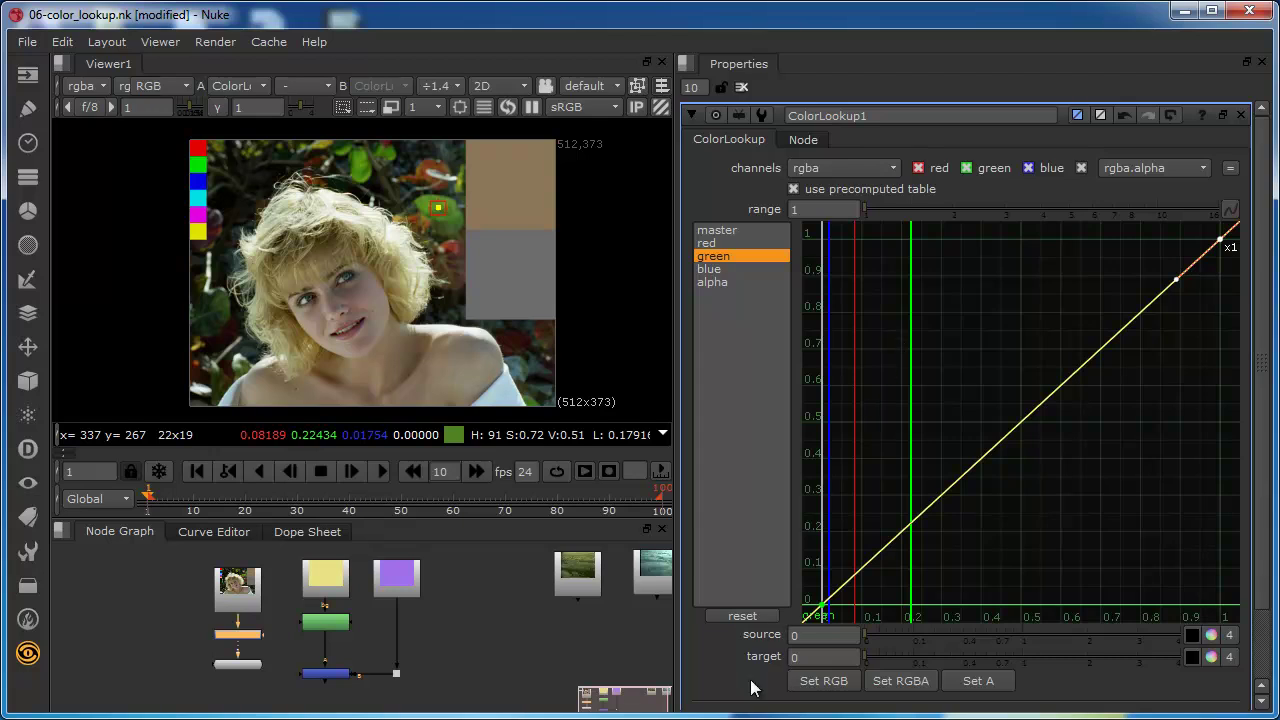
mouse_move(536, 682)
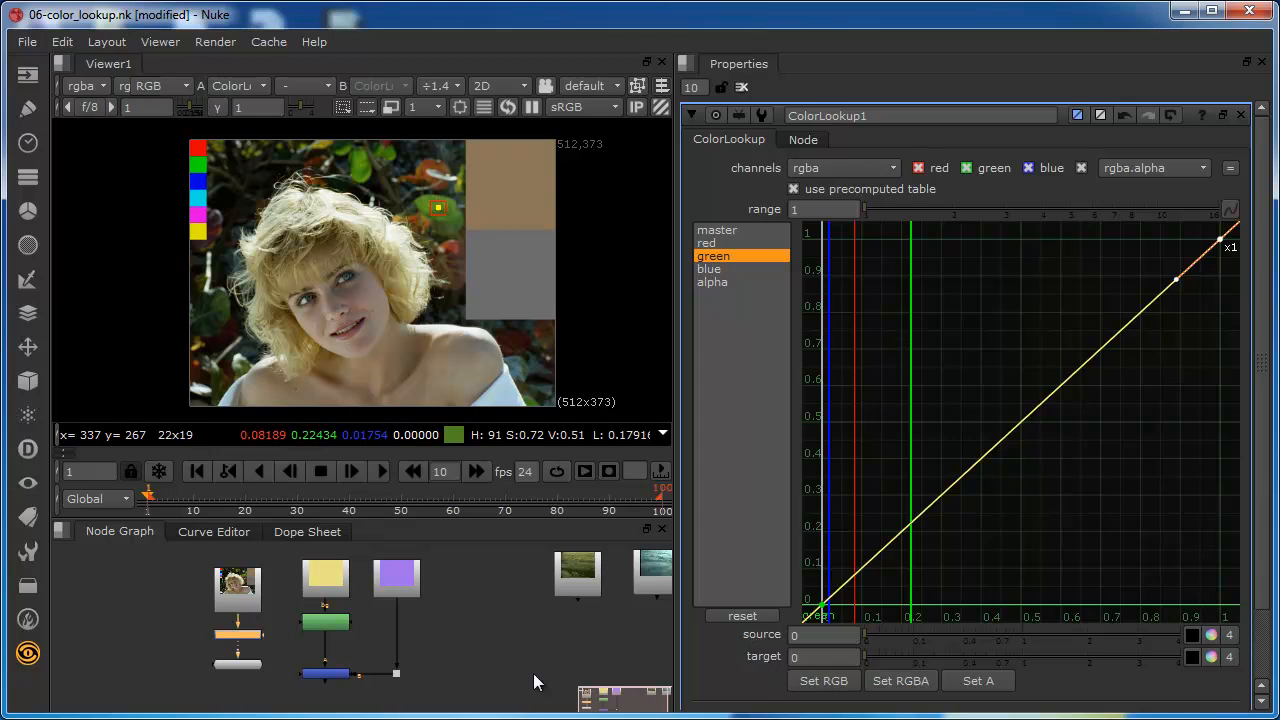
mouse_move(518, 658)
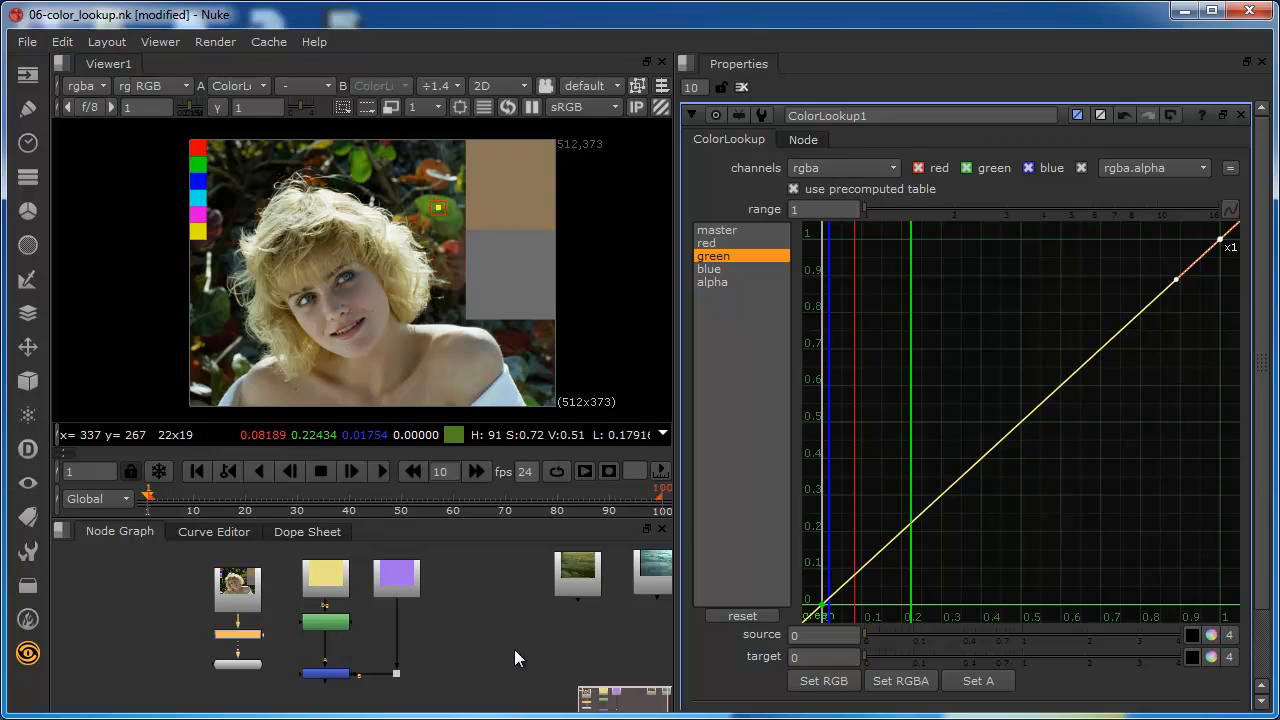
mouse_move(472, 660)
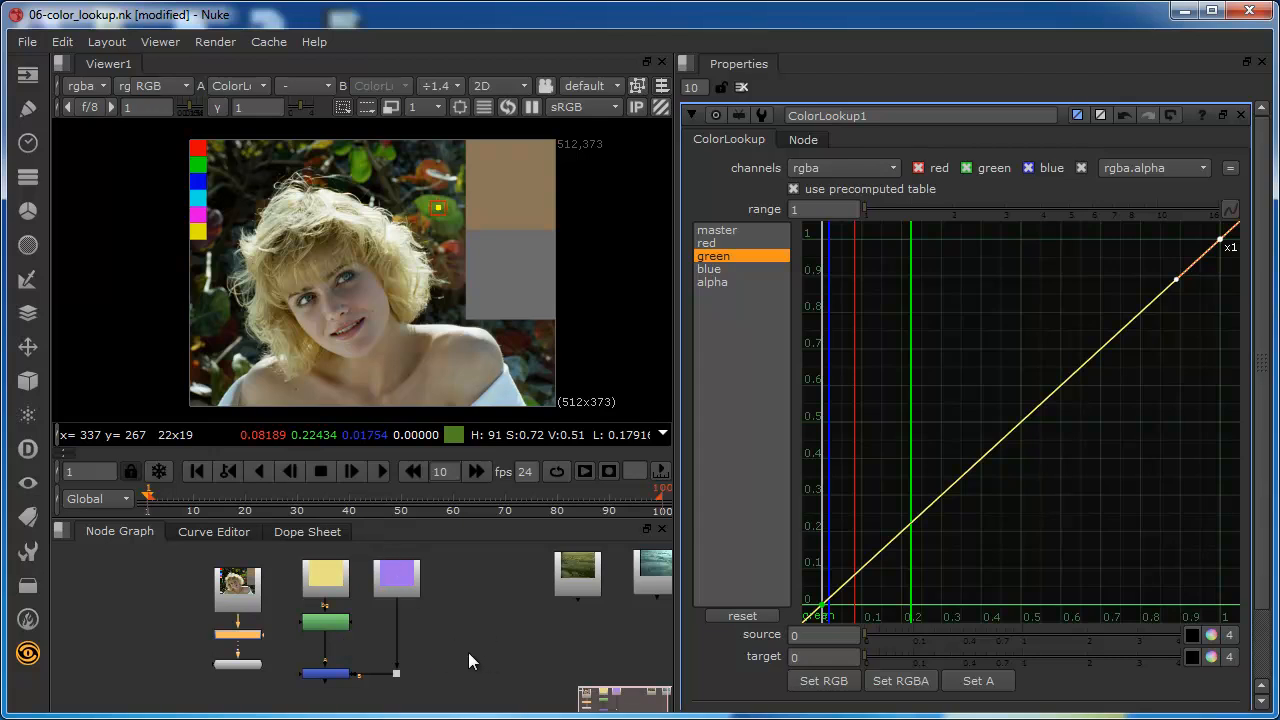
mouse_move(463, 660)
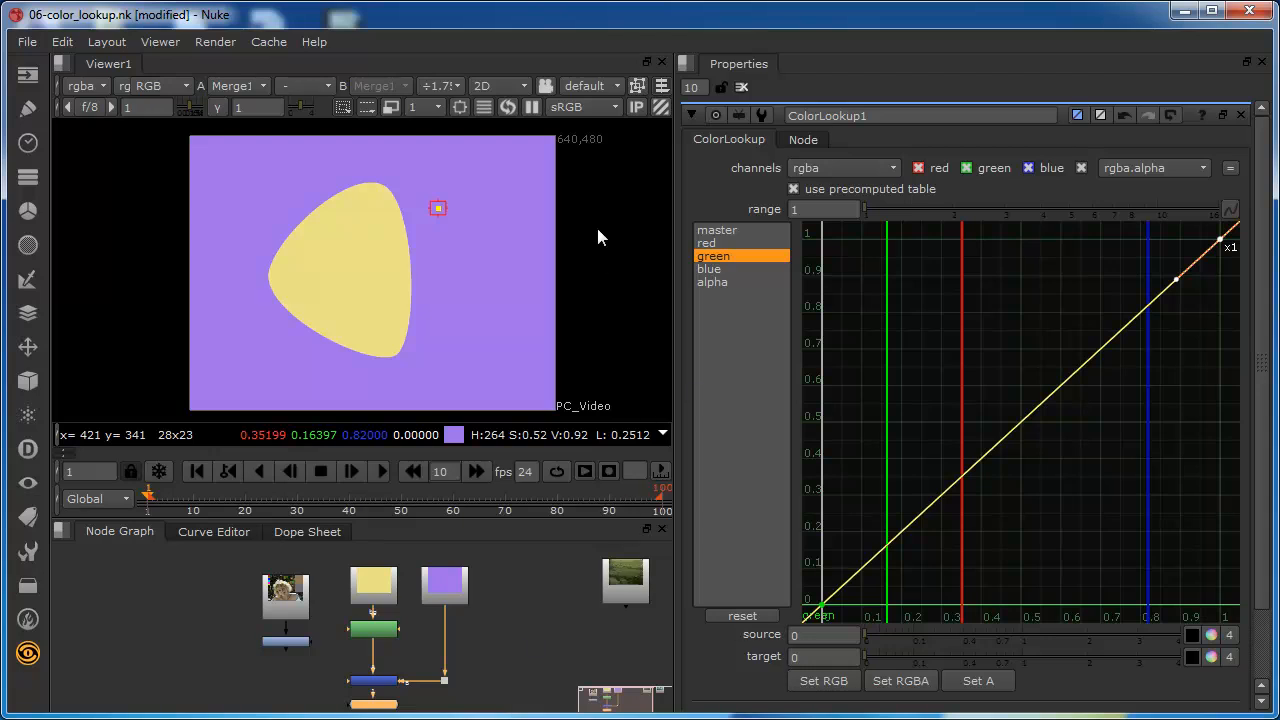
mouse_move(420, 282)
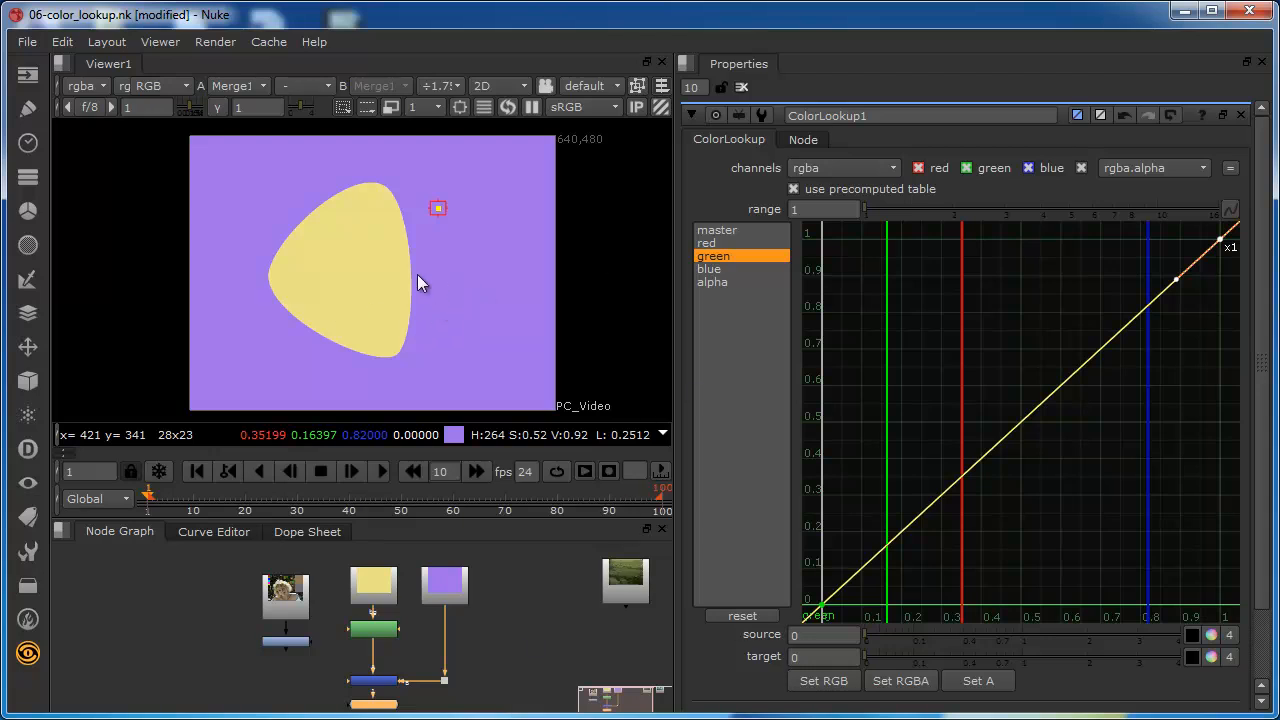
mouse_move(360, 272)
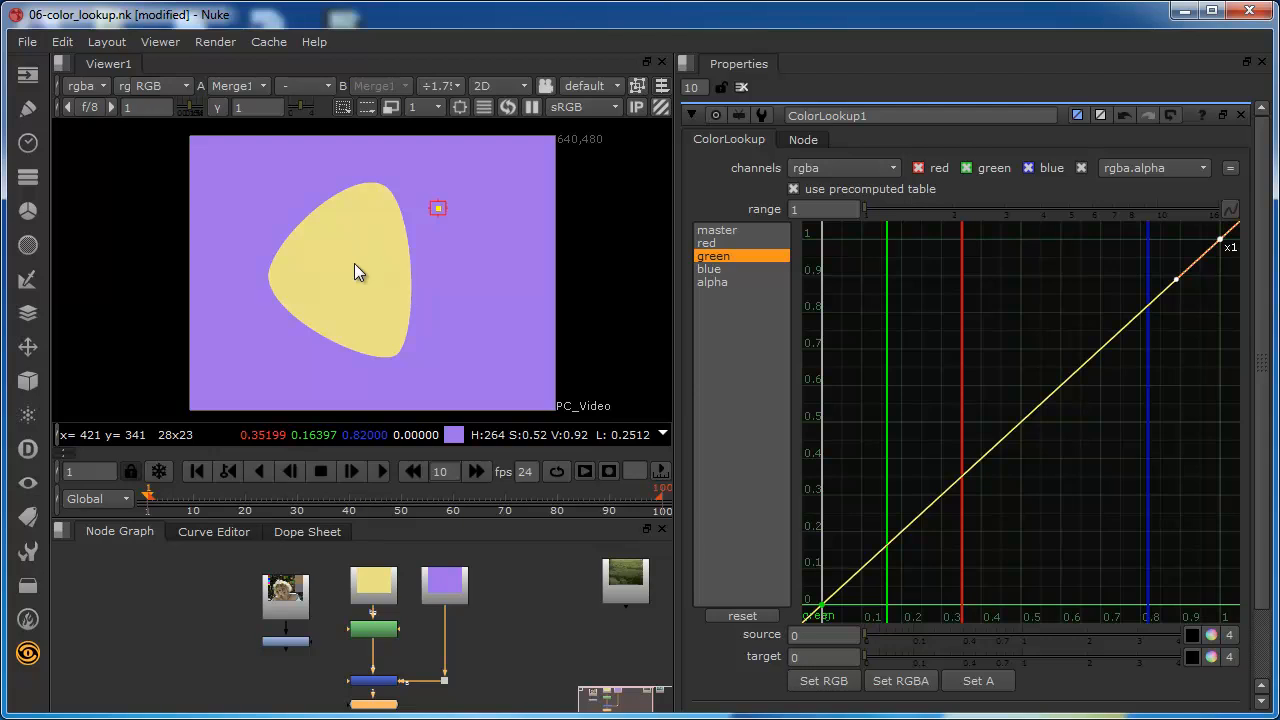
mouse_move(483, 560)
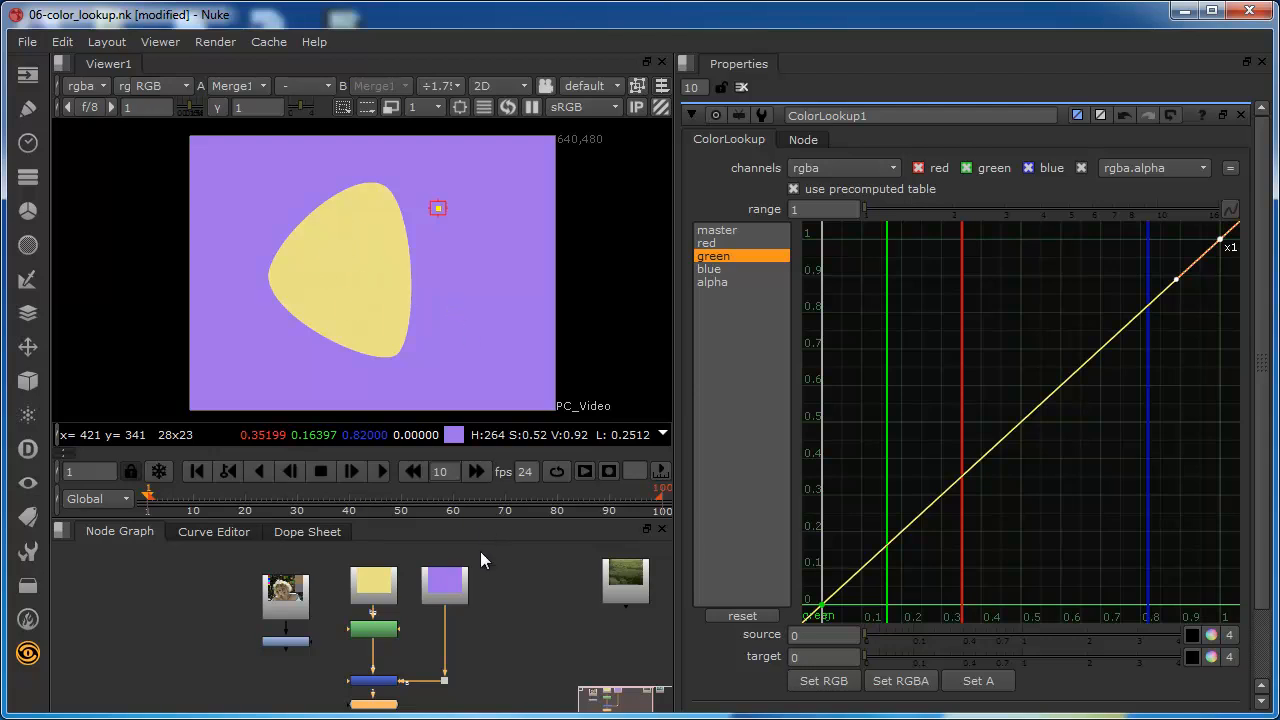
mouse_move(343, 307)
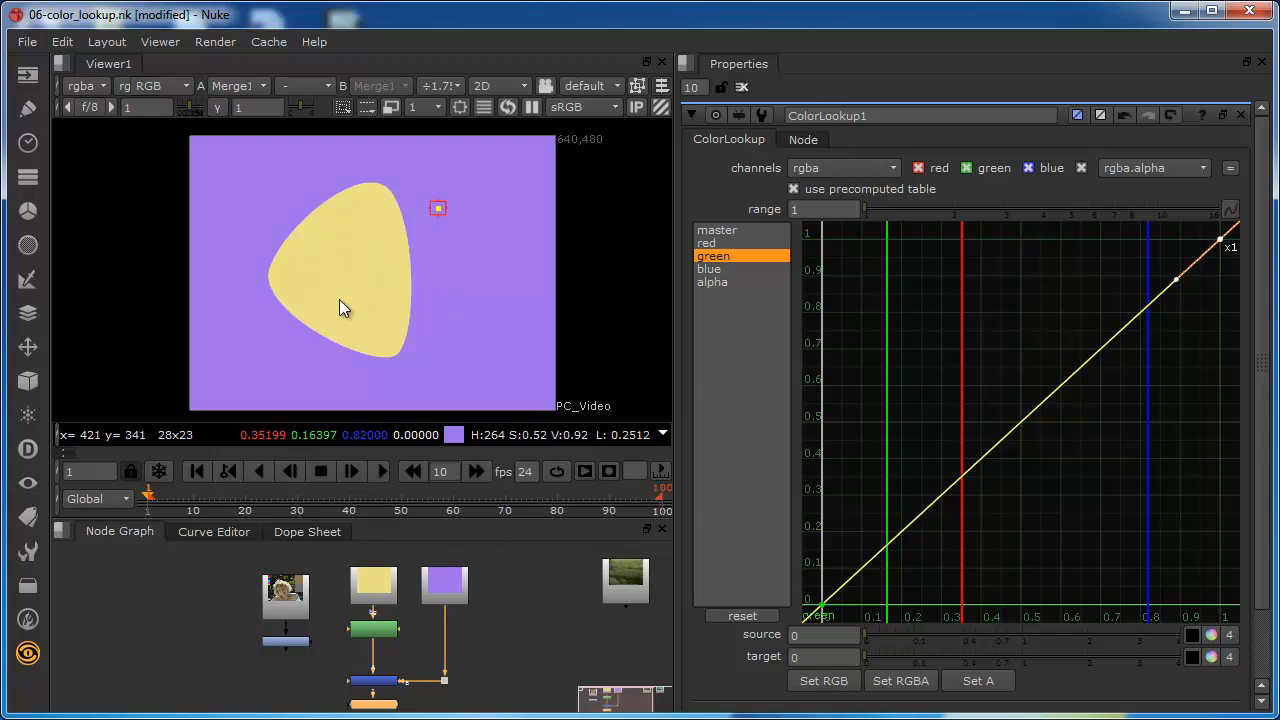
mouse_move(337, 310)
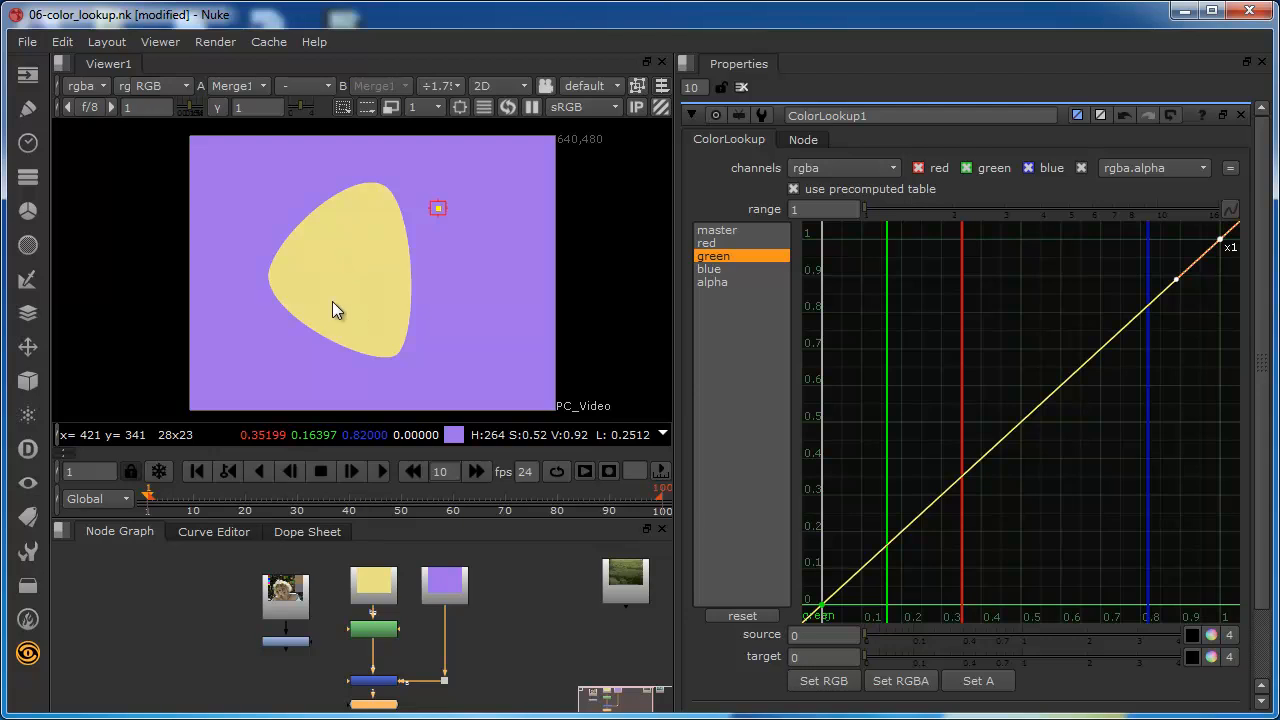
mouse_move(378, 346)
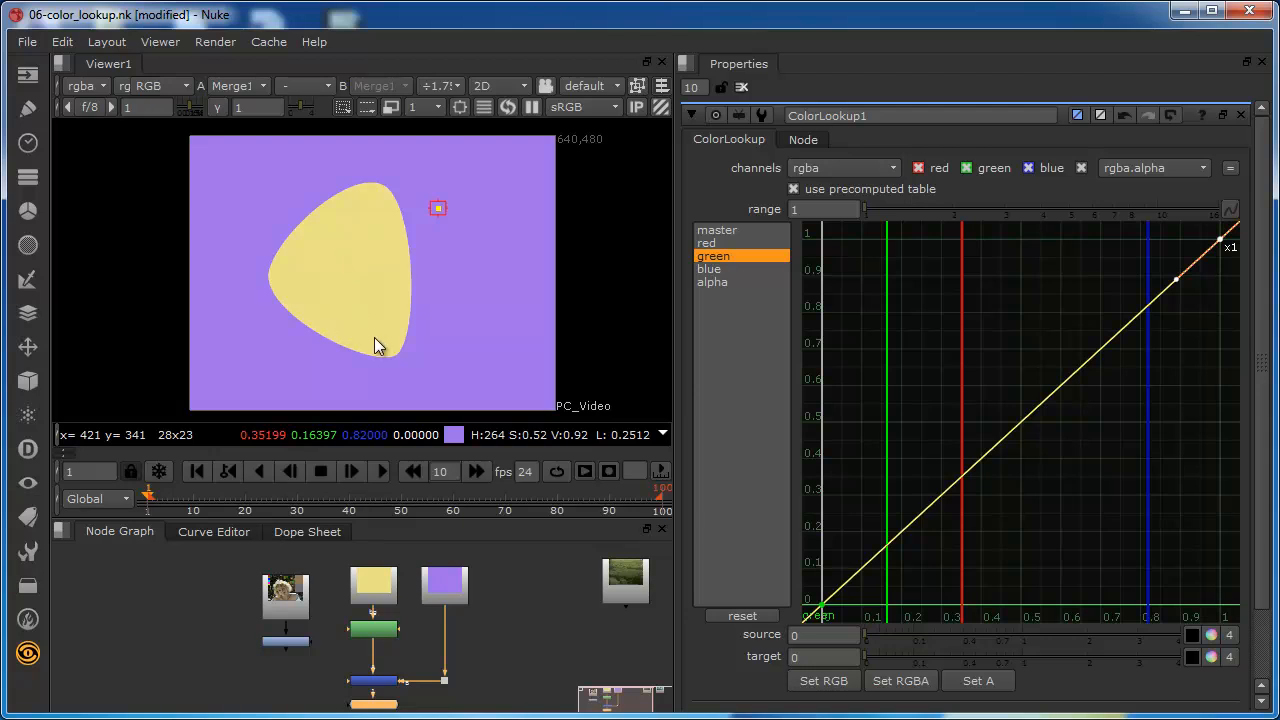
mouse_move(365, 305)
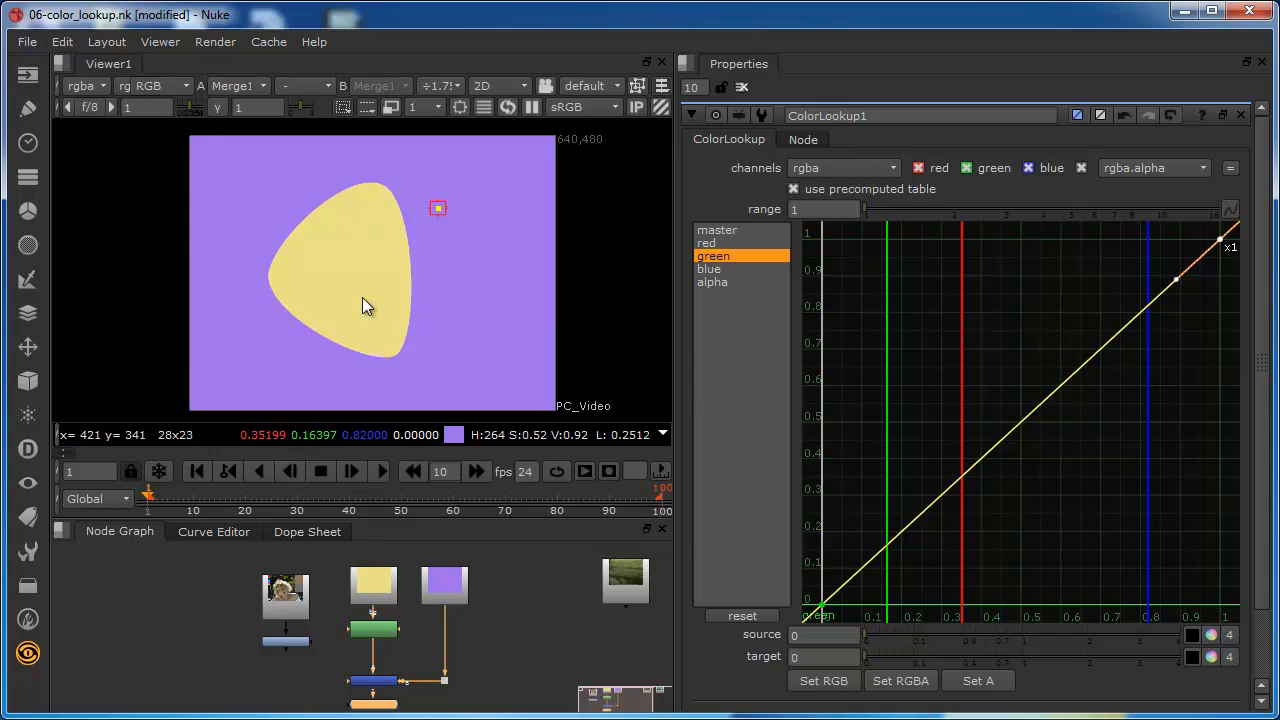
mouse_move(367, 332)
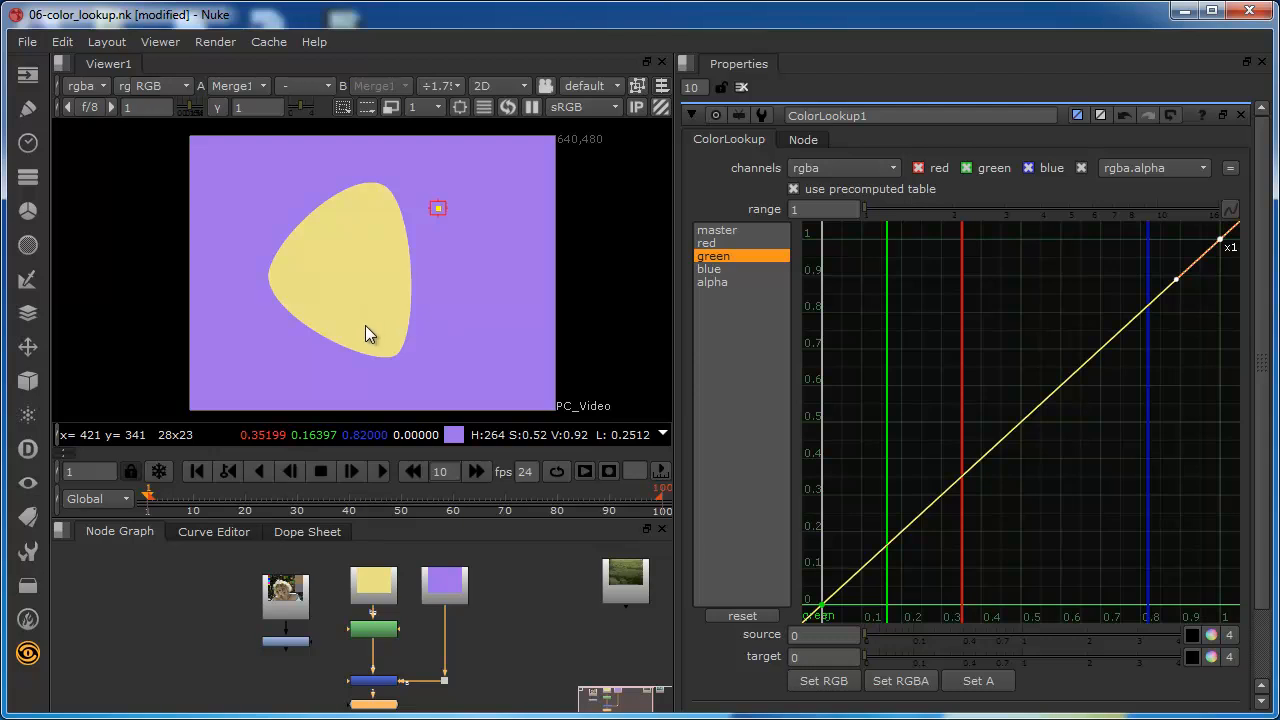
mouse_move(388, 391)
text(color)
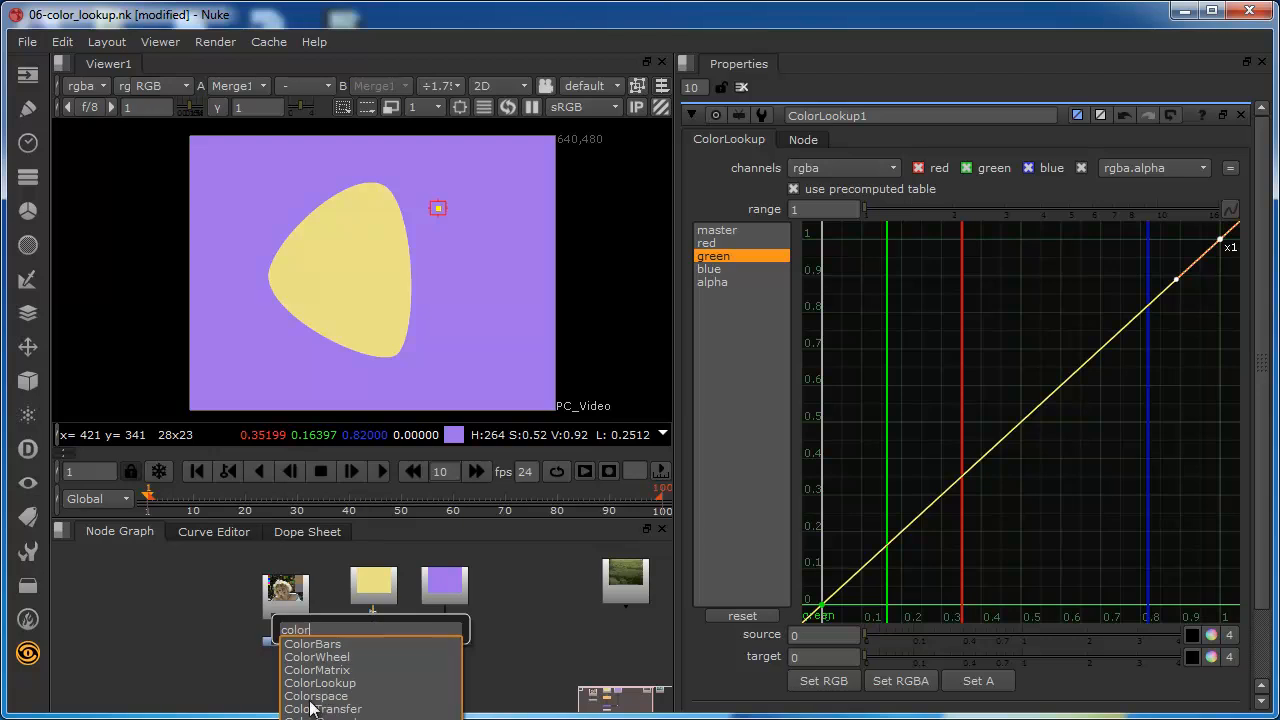
- Add a ColorLookup2 node to the yellow-shape branch
click(319, 683)
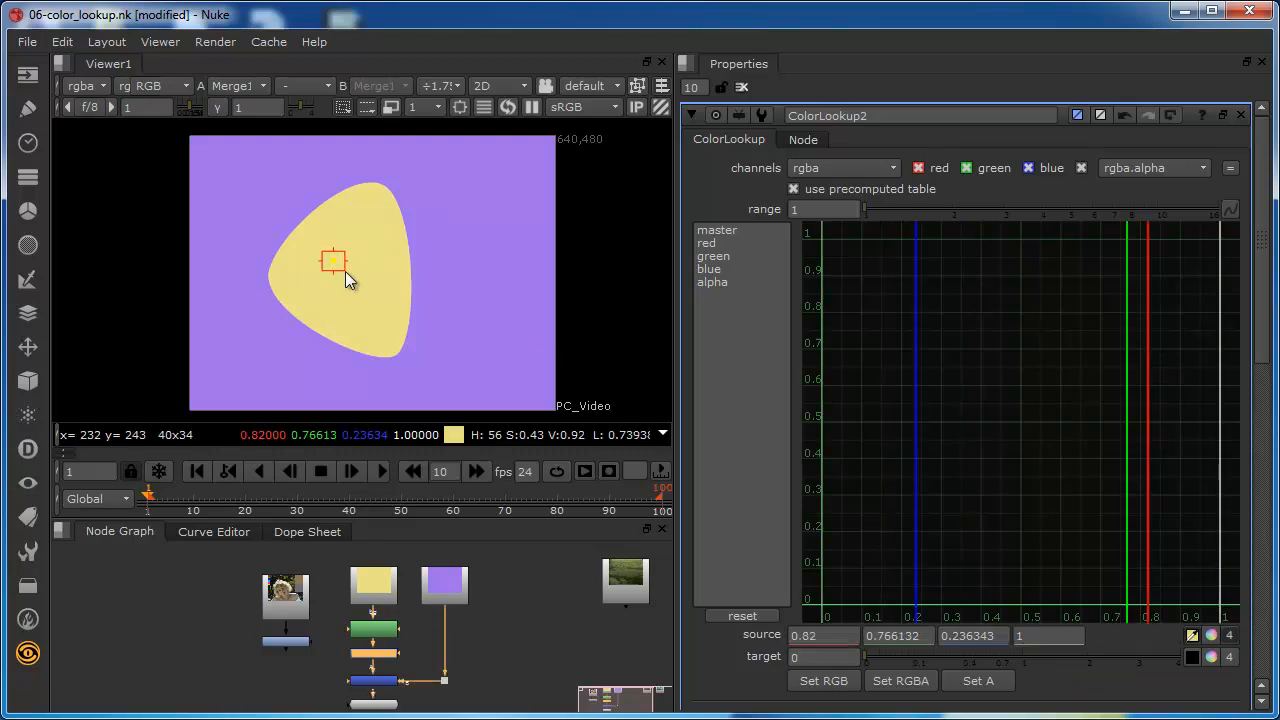
mouse_move(445, 388)
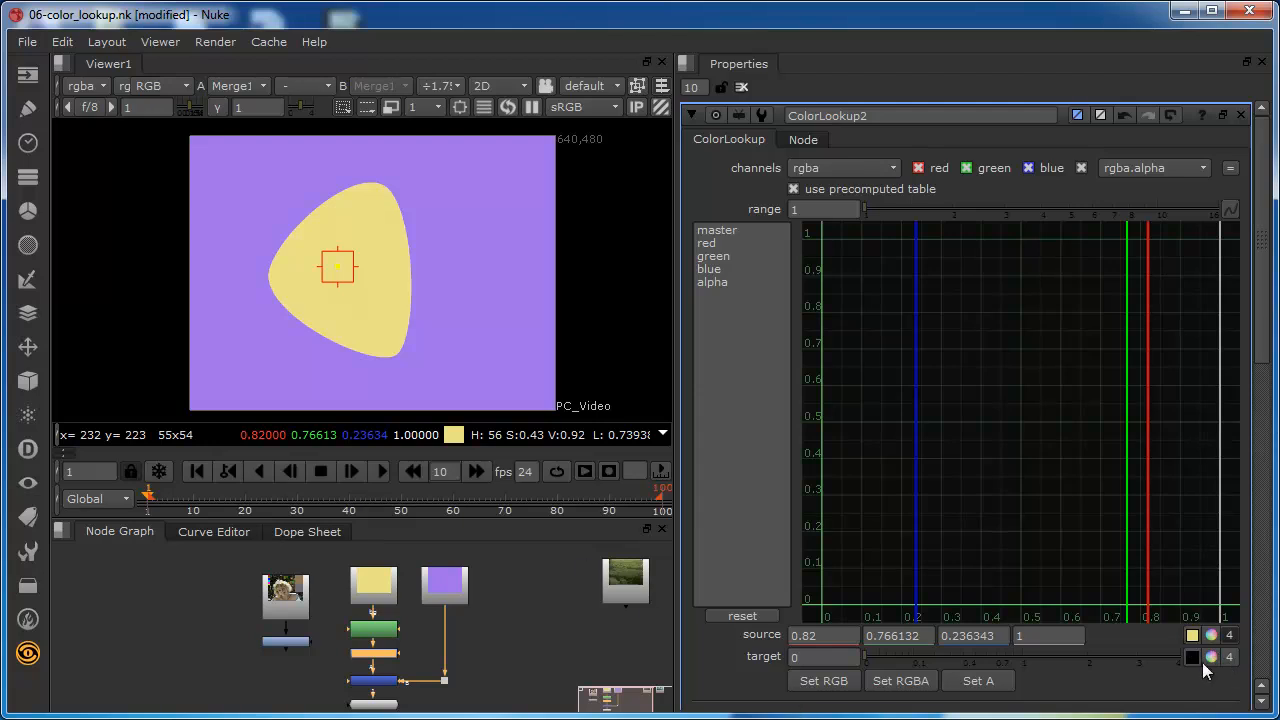
mouse_move(435, 292)
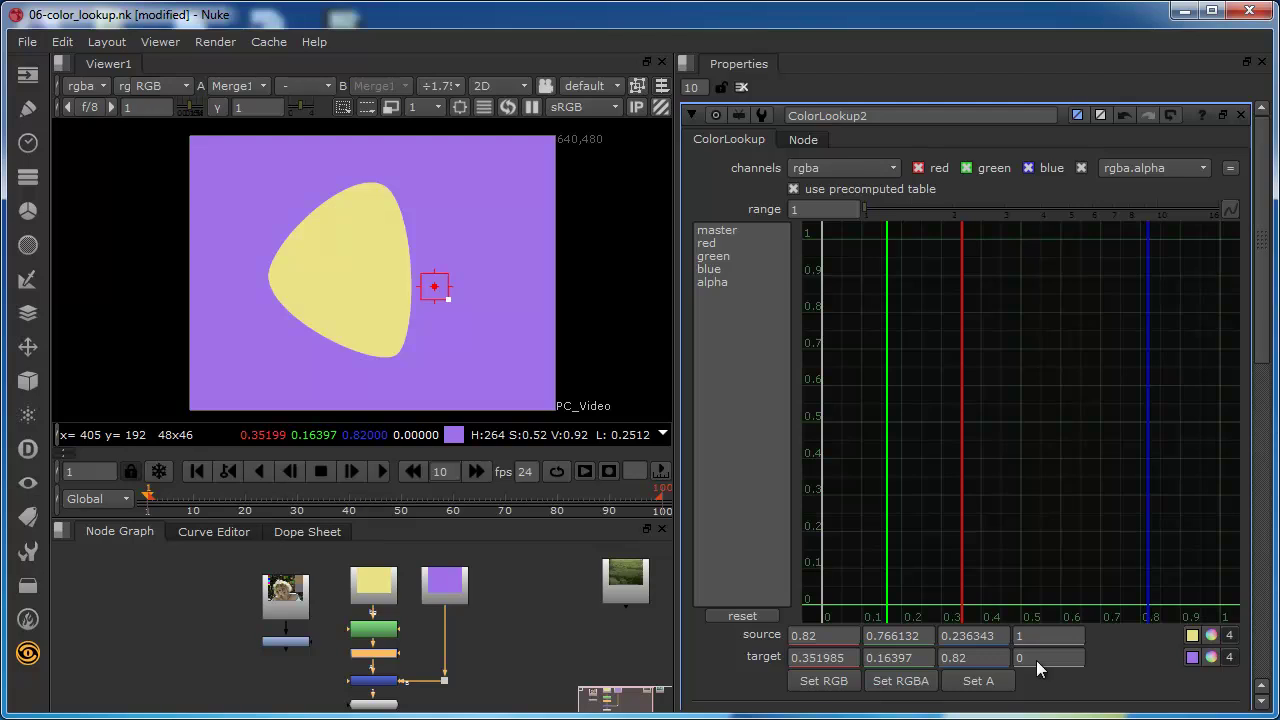
mouse_move(825, 685)
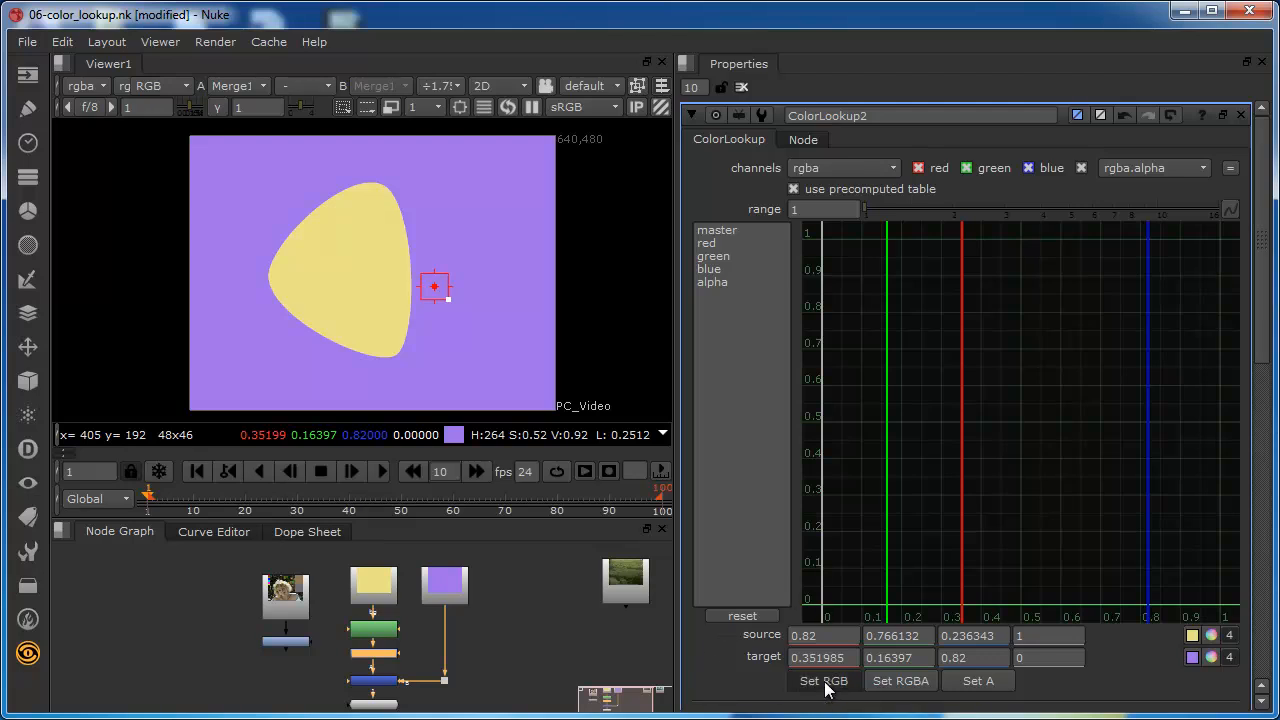
- Remap the yellow source colour to the purple target and show all channel curves together
click(823, 681)
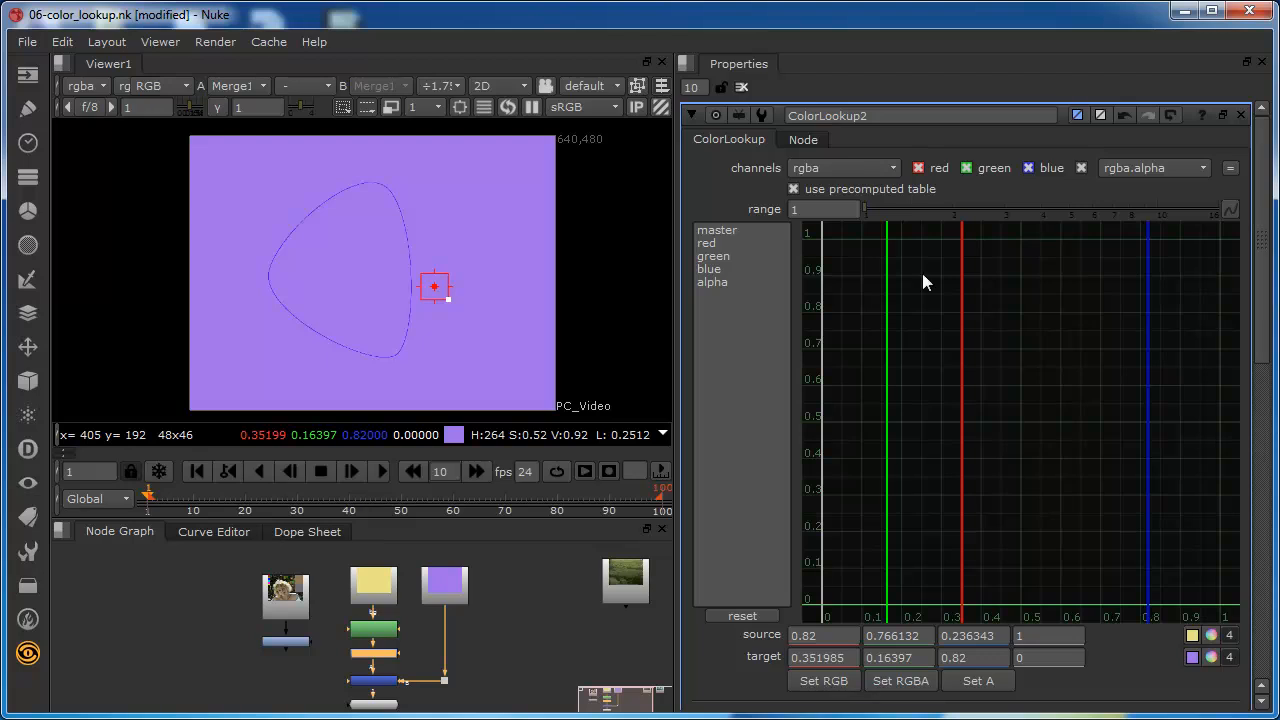
click(717, 230)
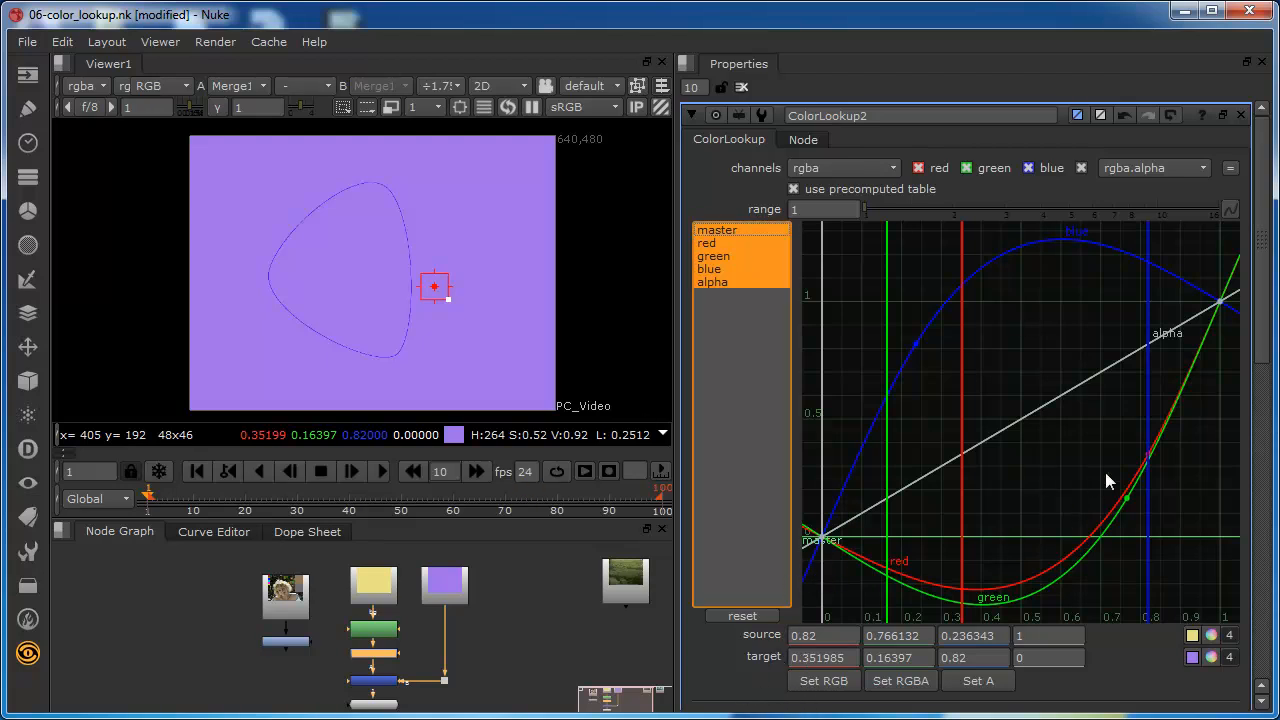
mouse_move(1031, 318)
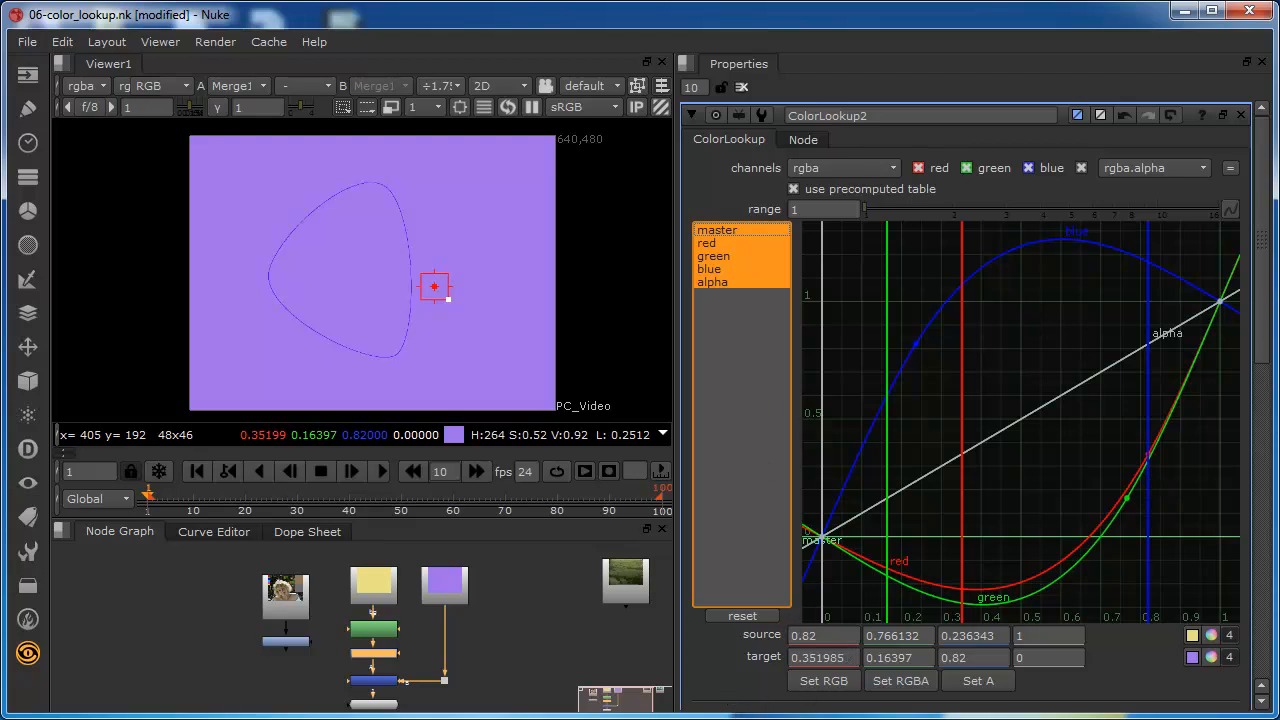
mouse_move(743, 518)
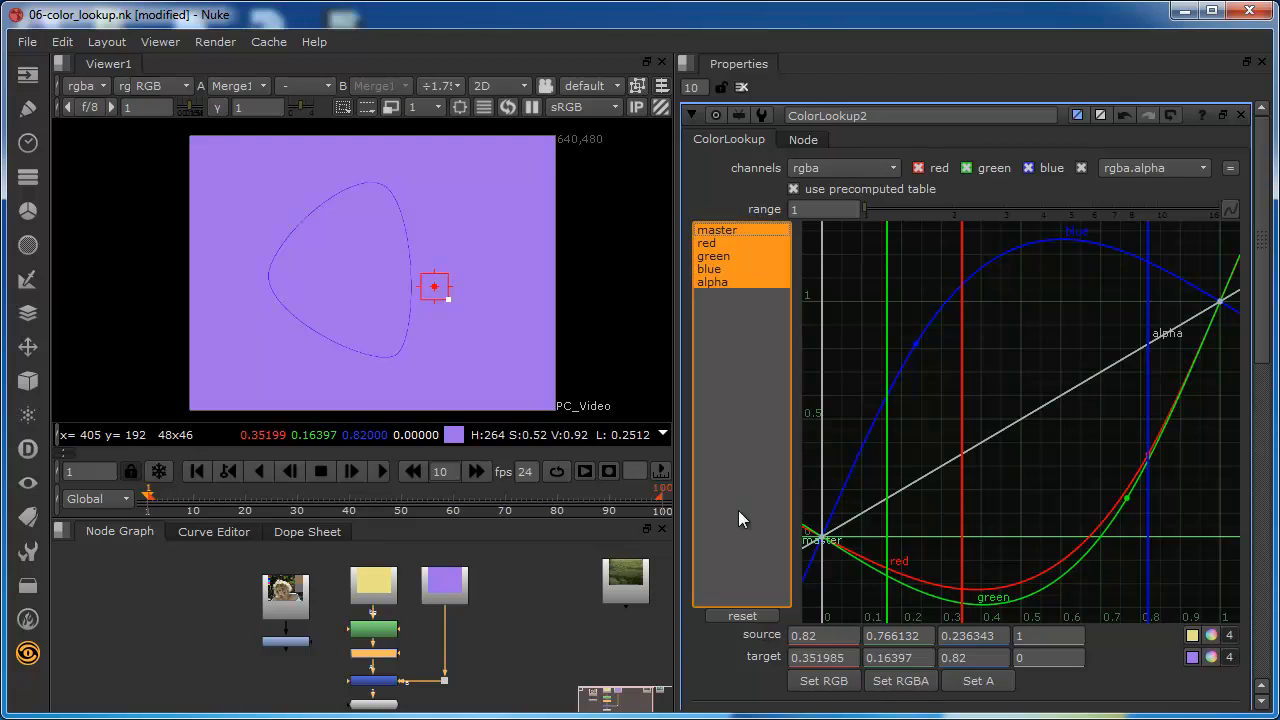
mouse_move(808, 537)
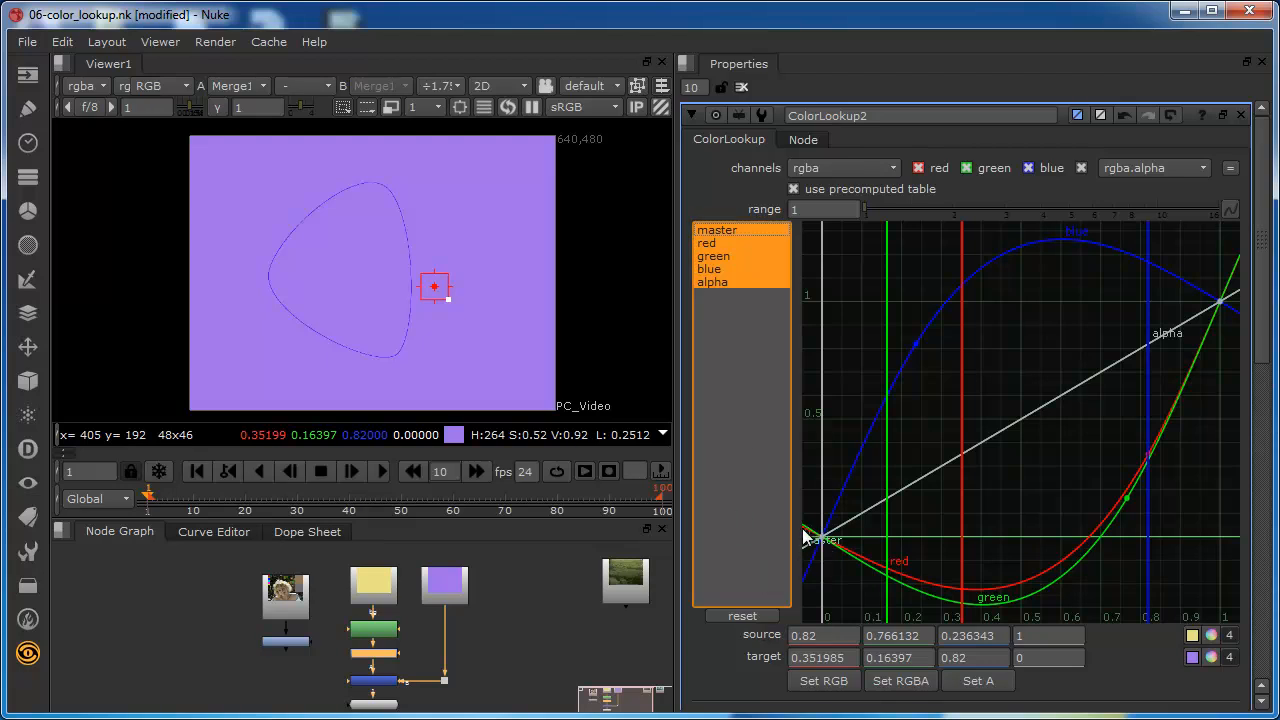
mouse_move(1080, 545)
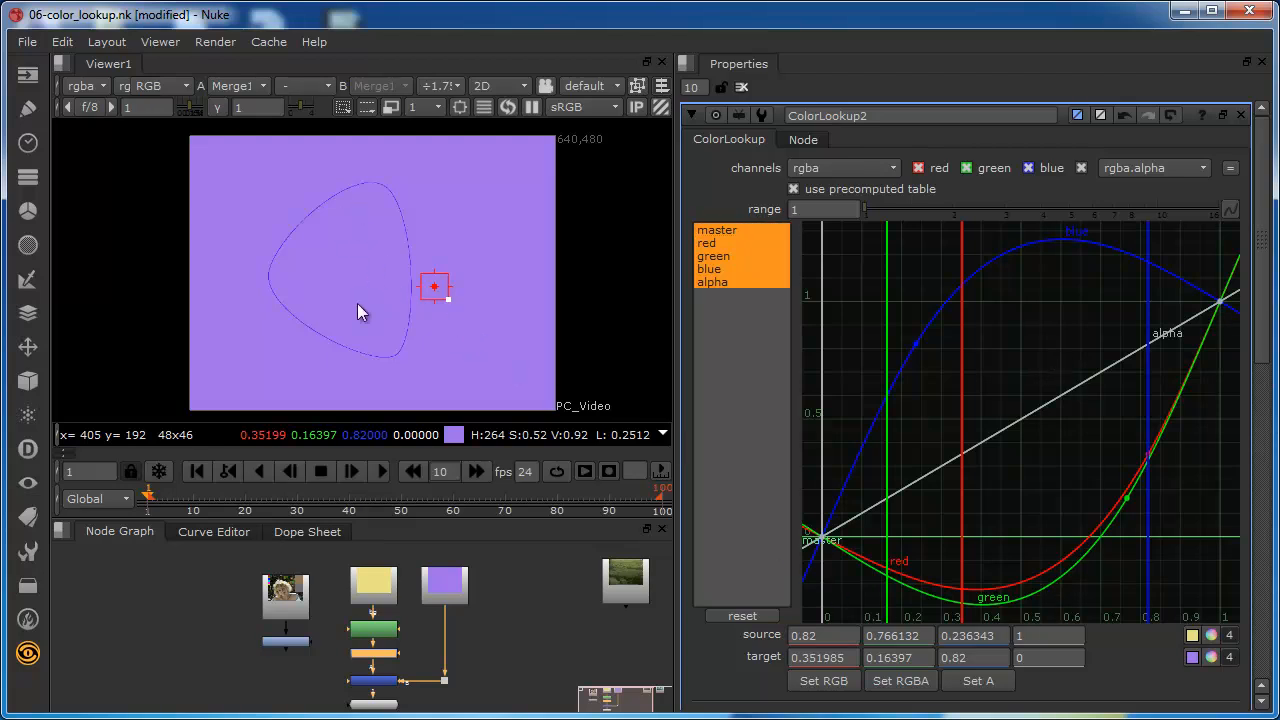
mouse_move(285, 310)
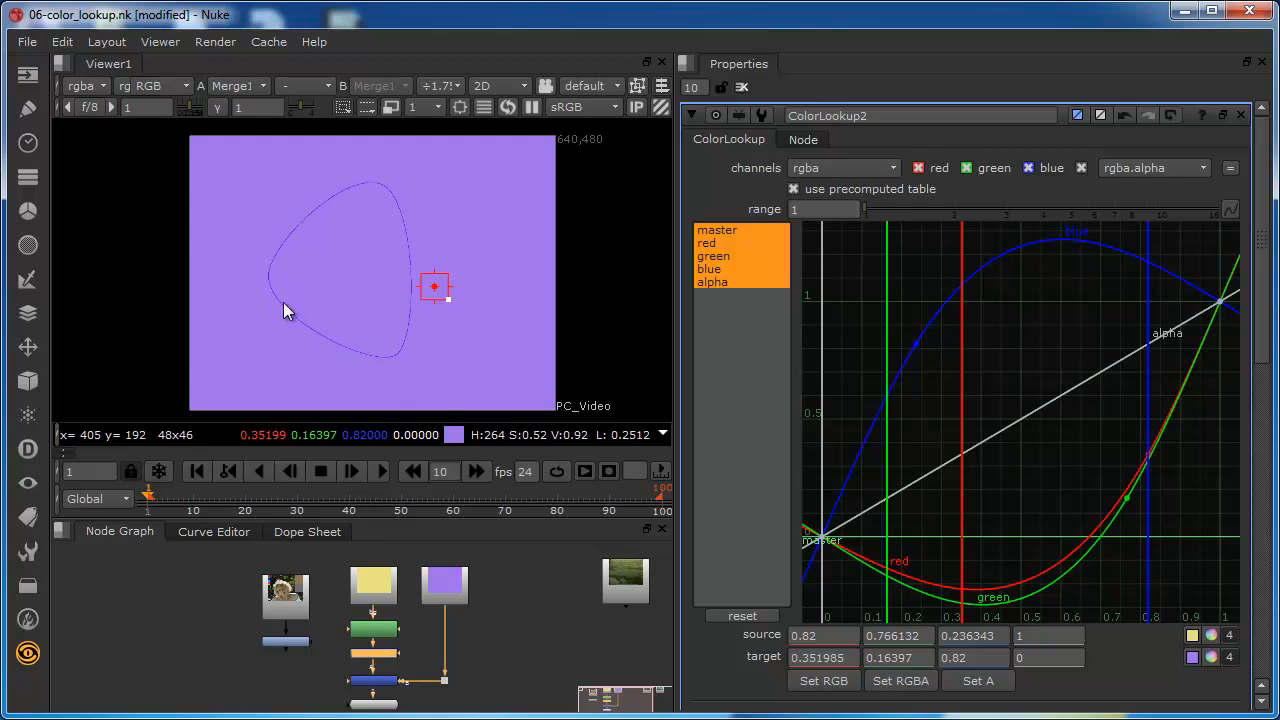
mouse_move(255, 358)
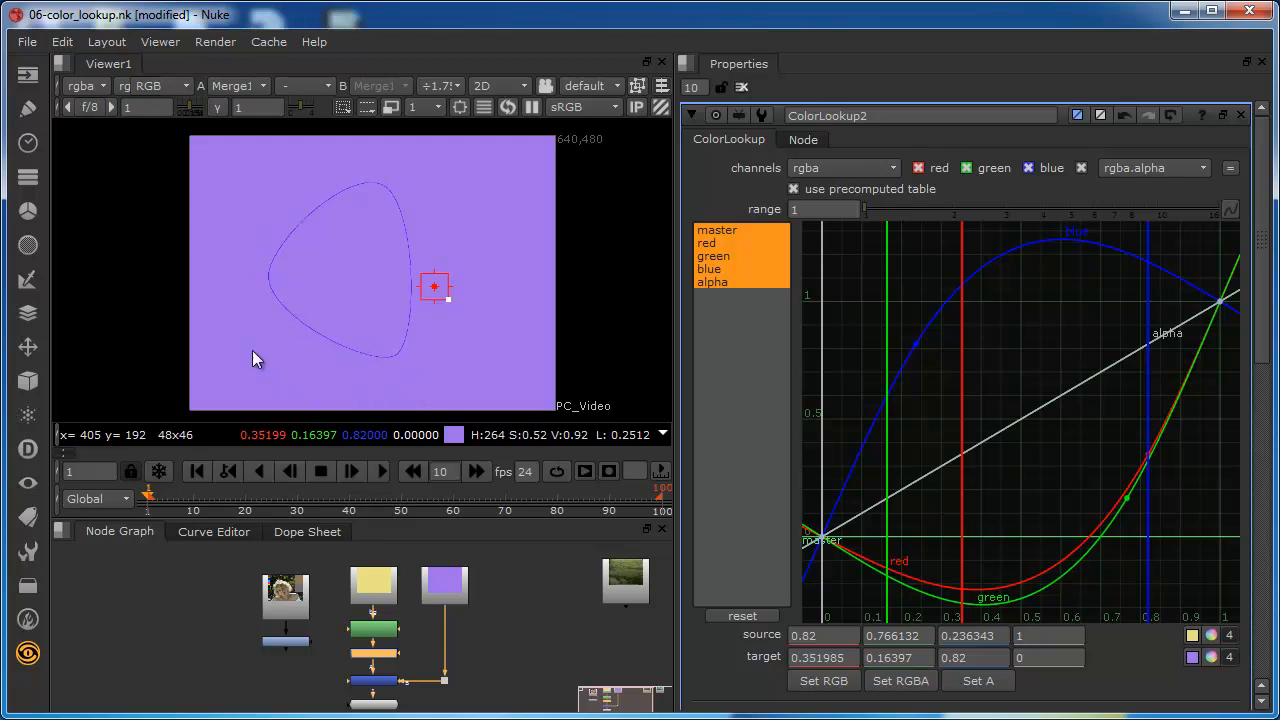
mouse_move(515, 419)
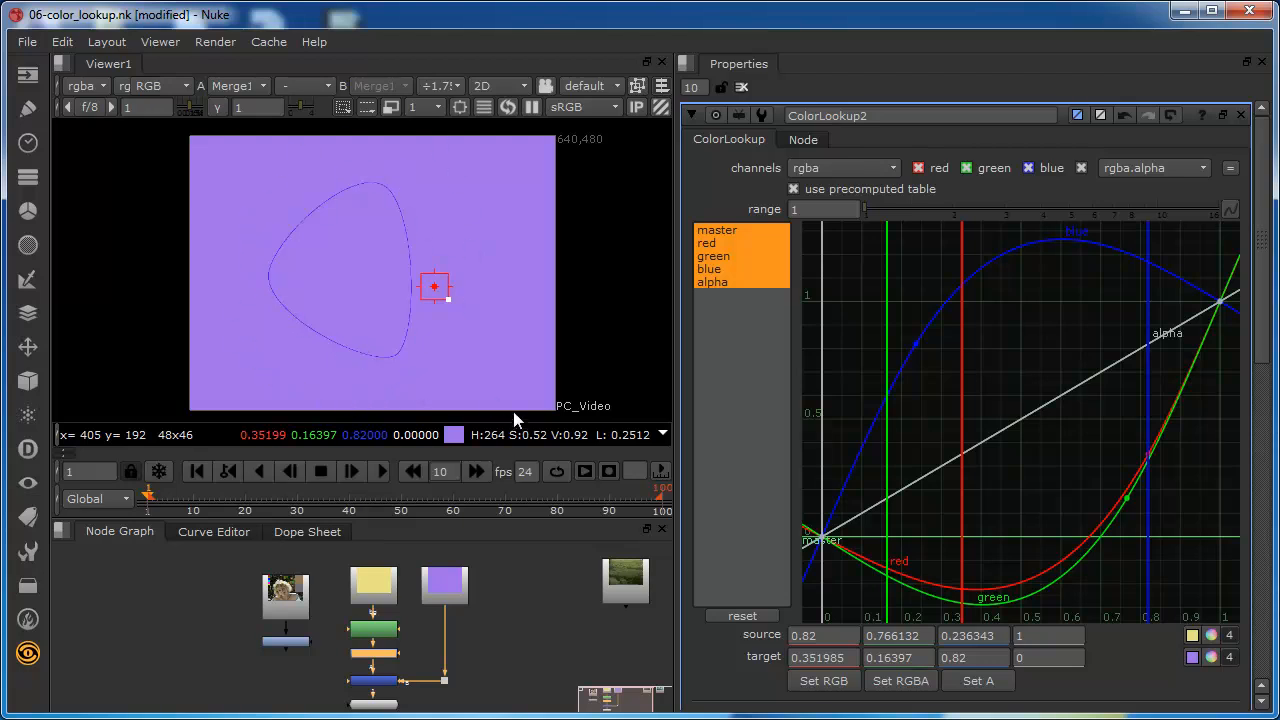
mouse_move(324, 368)
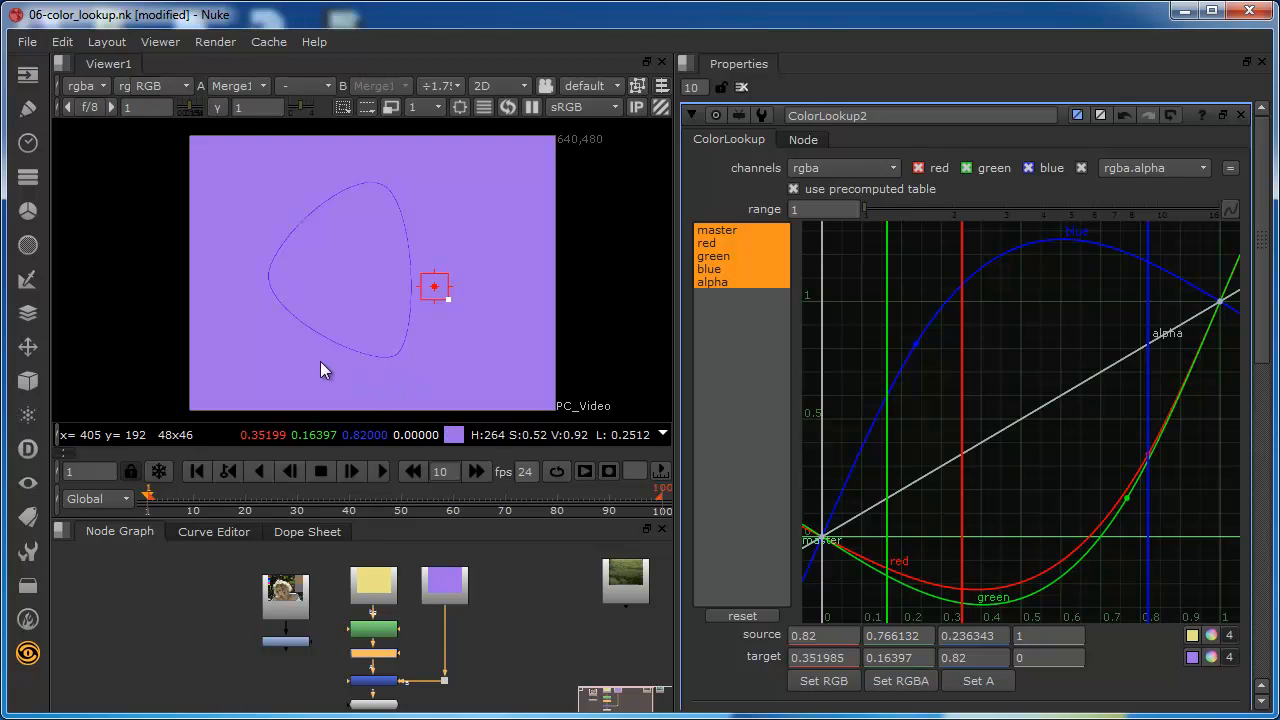
mouse_move(435, 387)
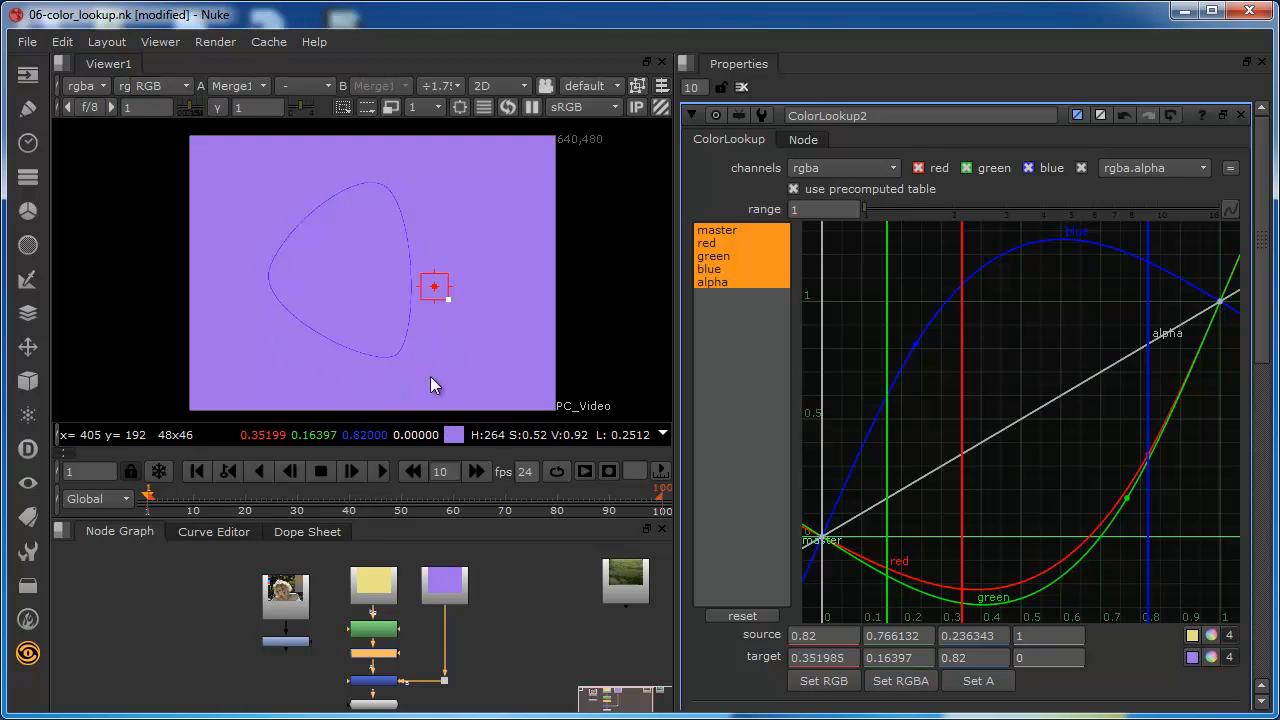
mouse_move(406, 614)
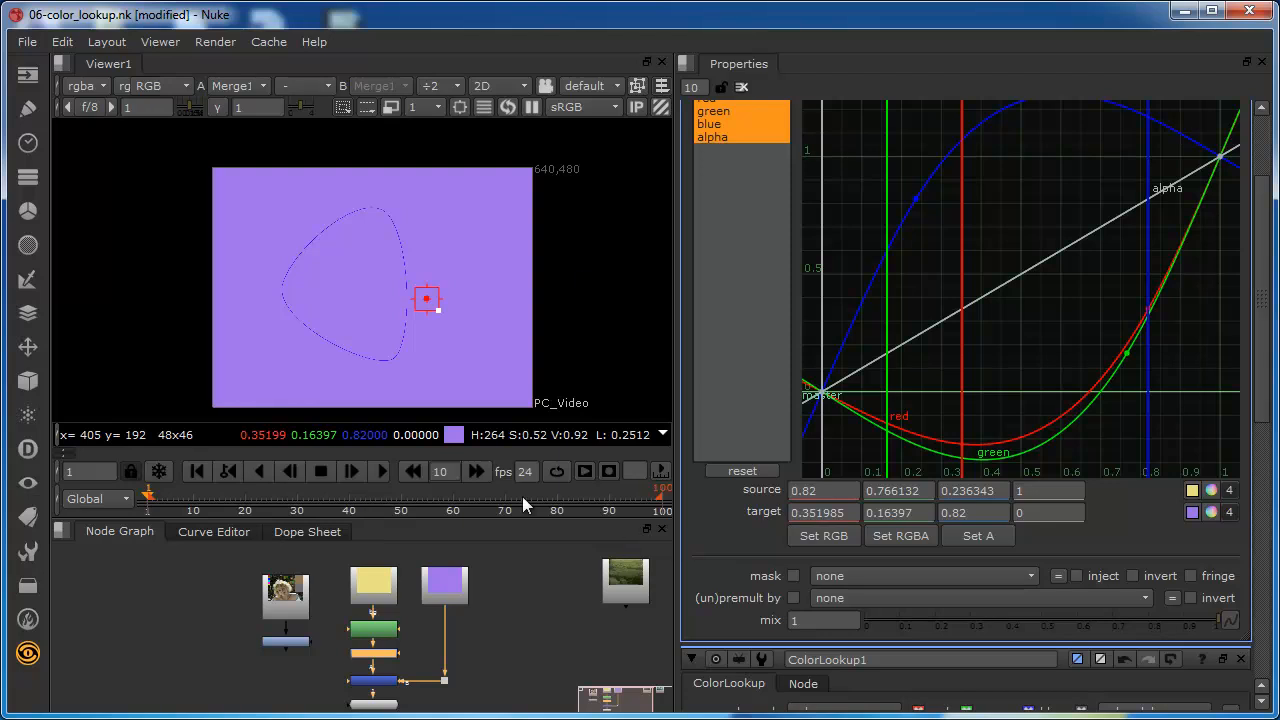
mouse_move(918, 678)
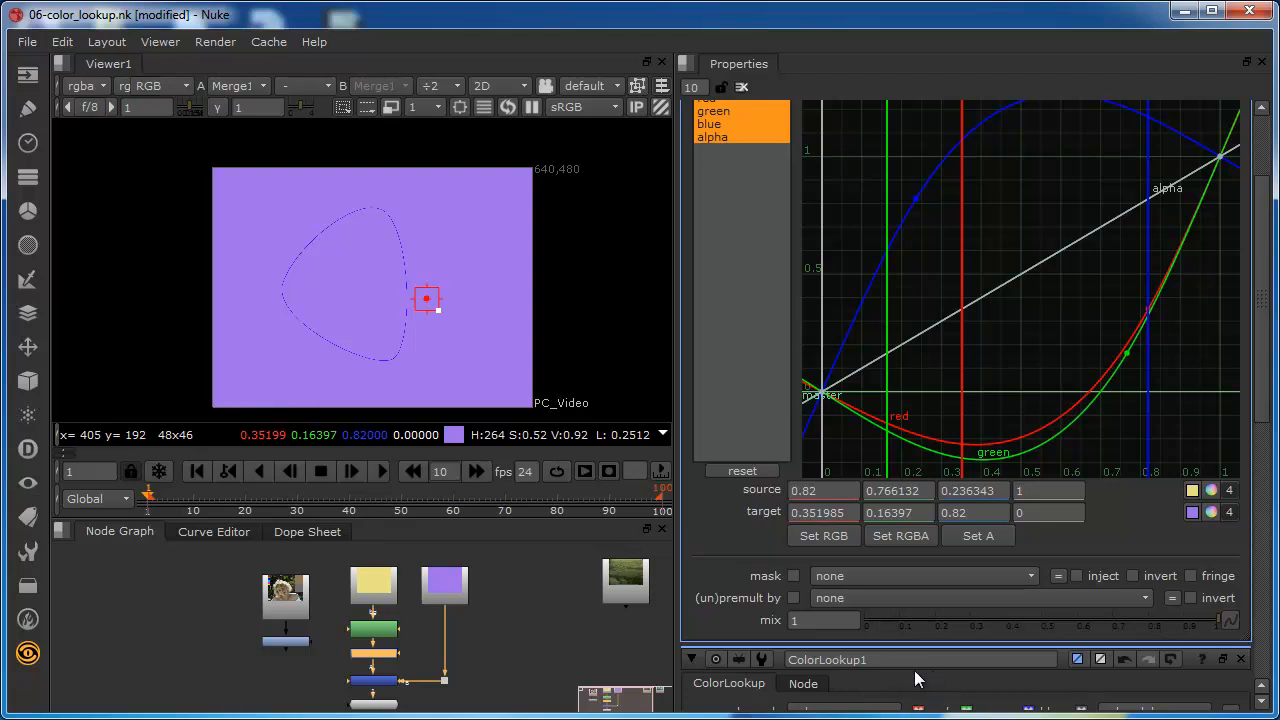
mouse_move(1218, 593)
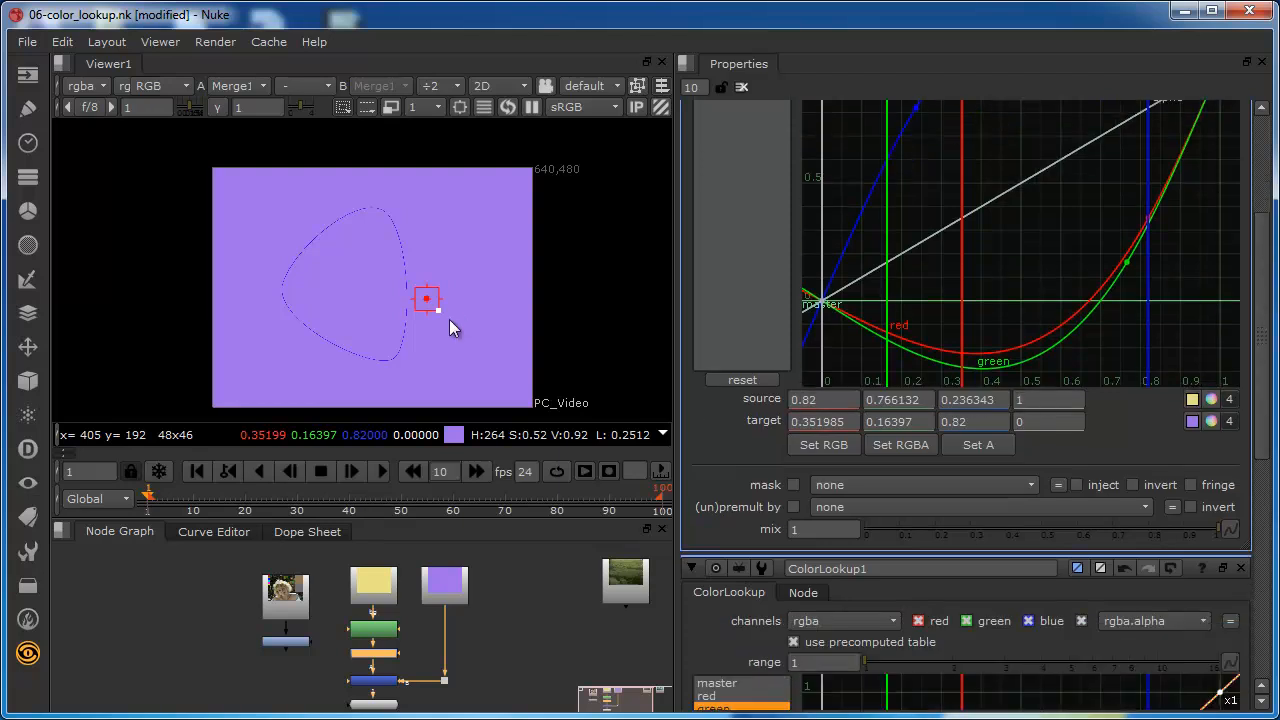
mouse_move(423, 616)
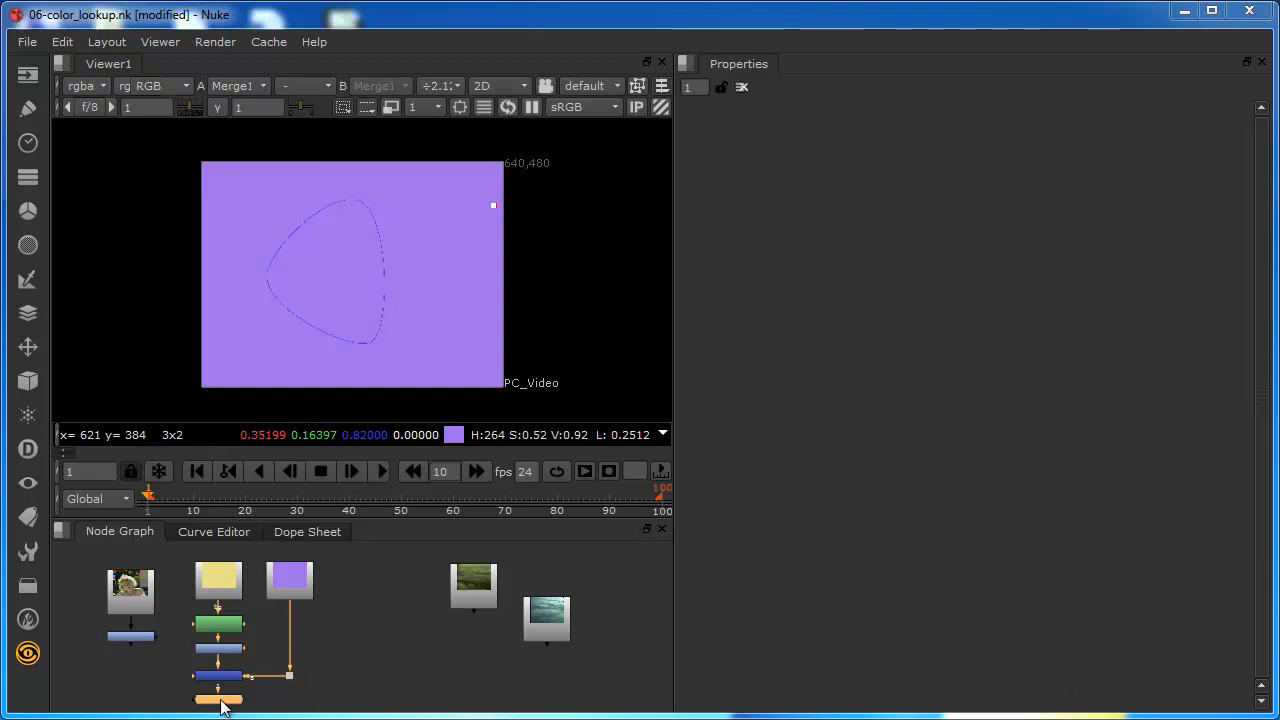
- Connect the Viewer below both cloud Reads and toggle between greenish footage and blue reference
drag(218, 690, 370, 697)
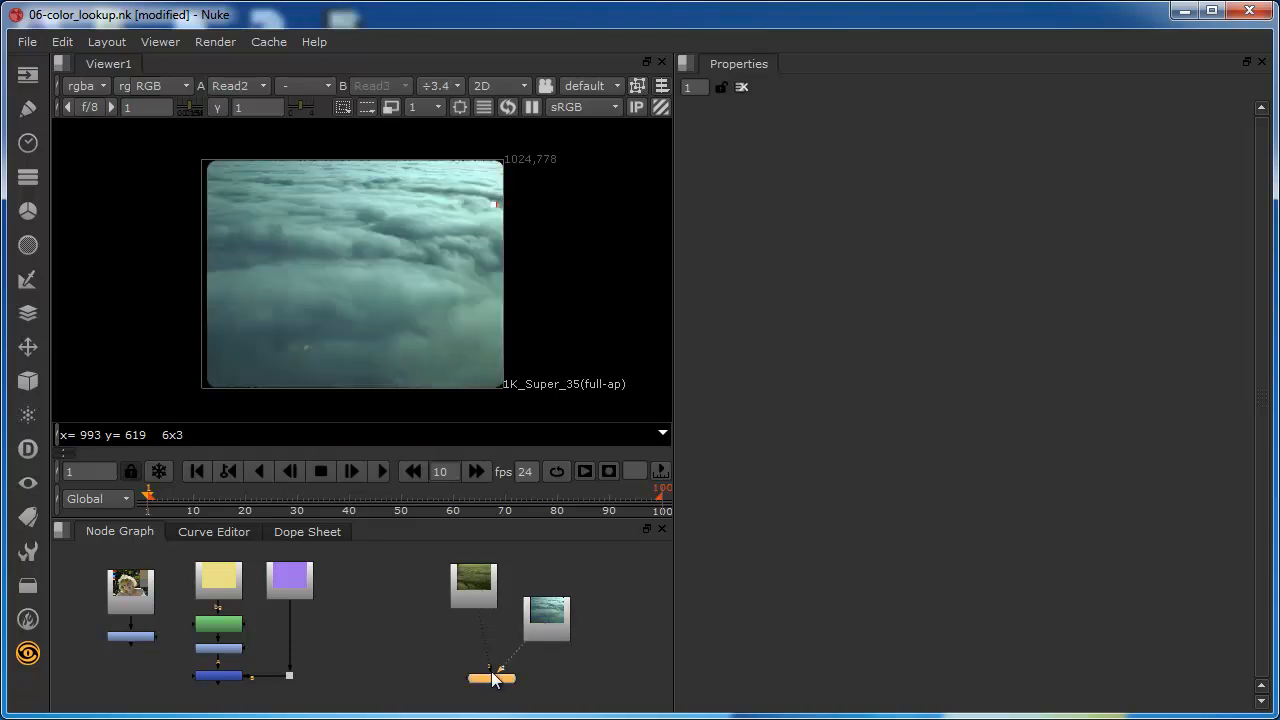
drag(495, 678, 475, 672)
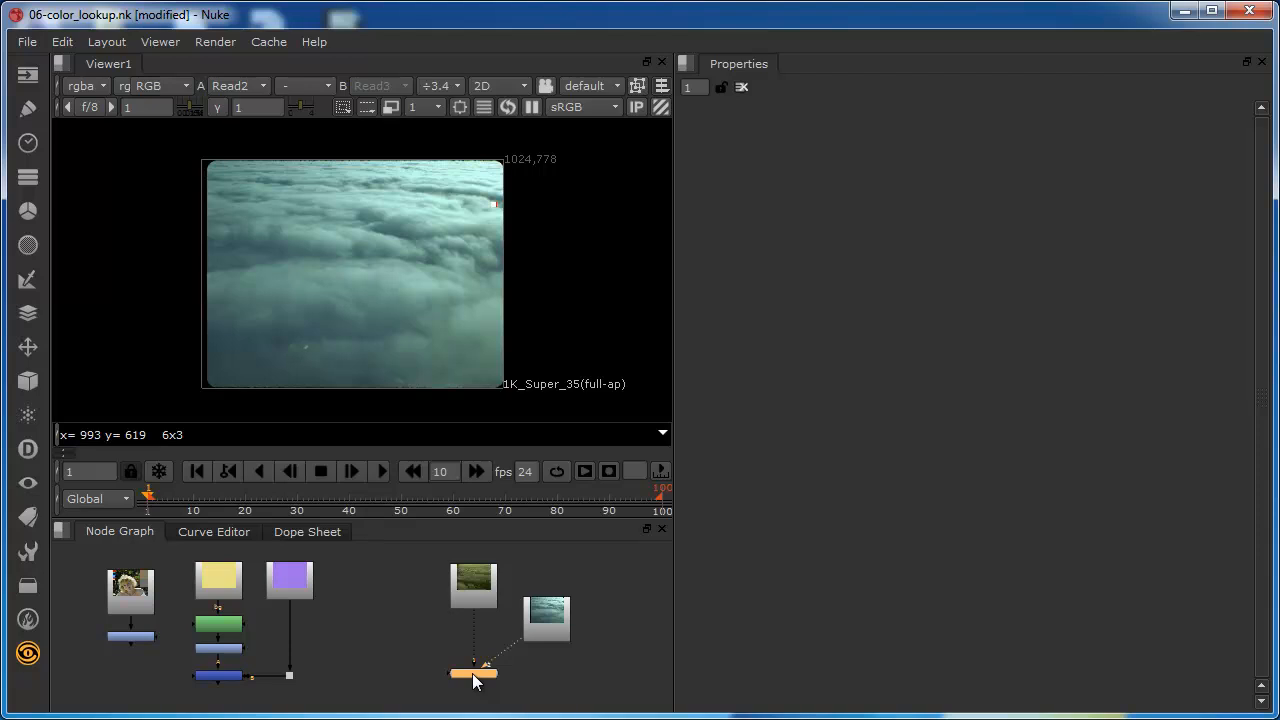
click(474, 672)
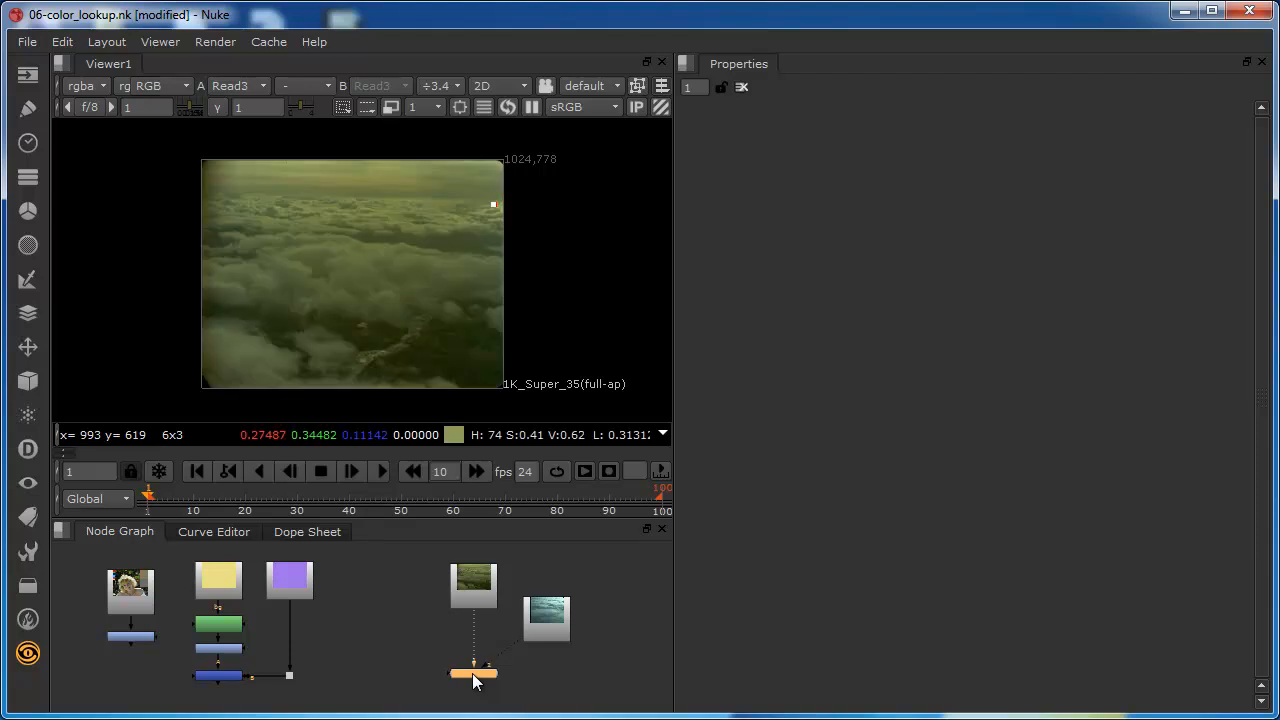
mouse_move(363, 318)
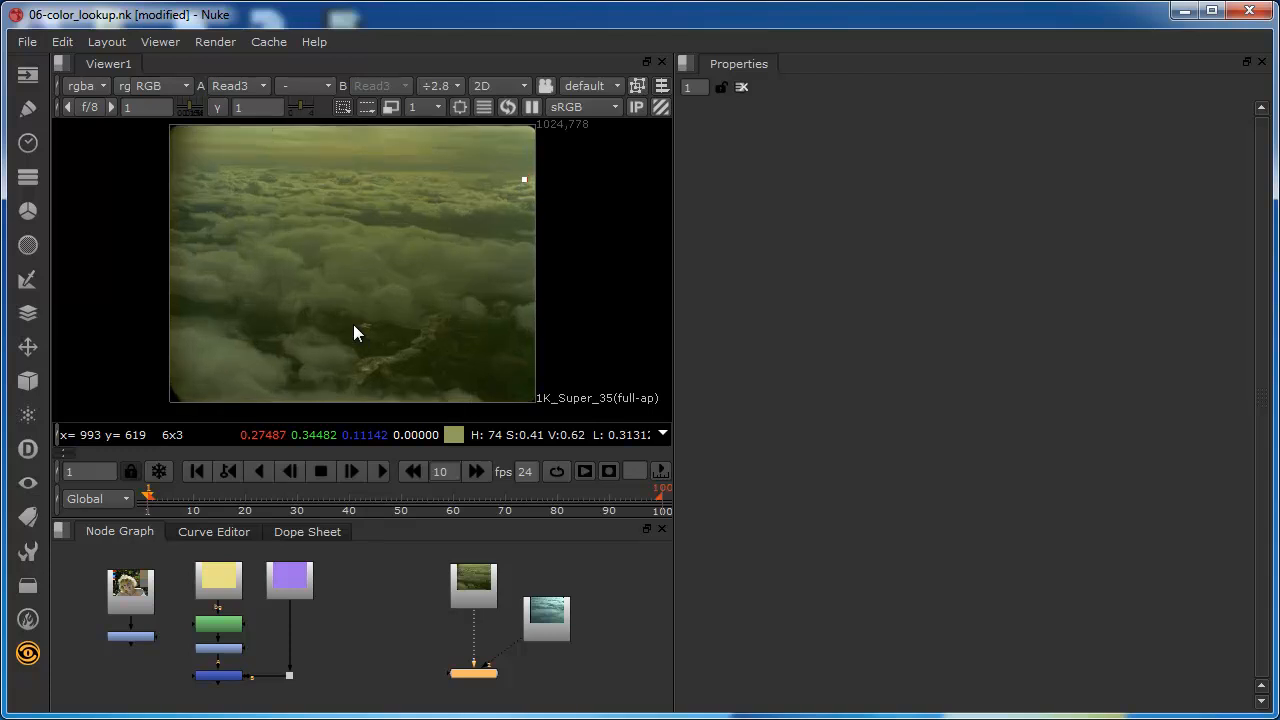
mouse_move(560, 620)
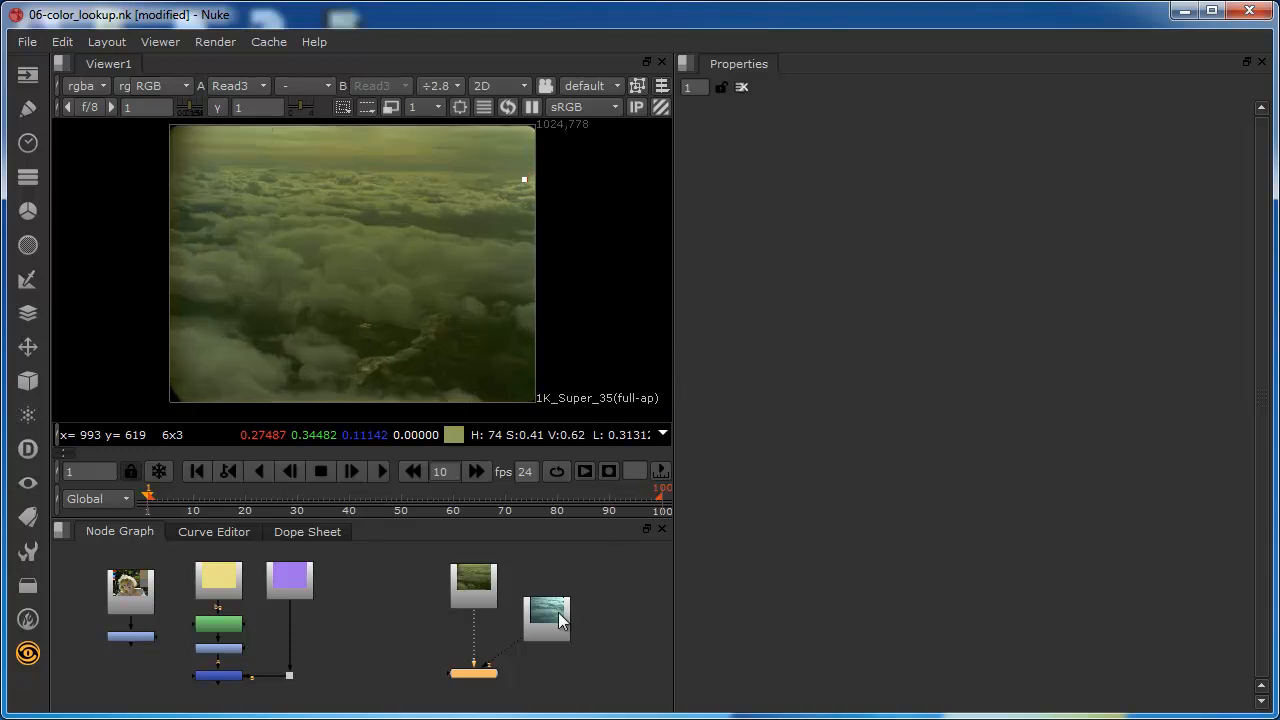
click(547, 615)
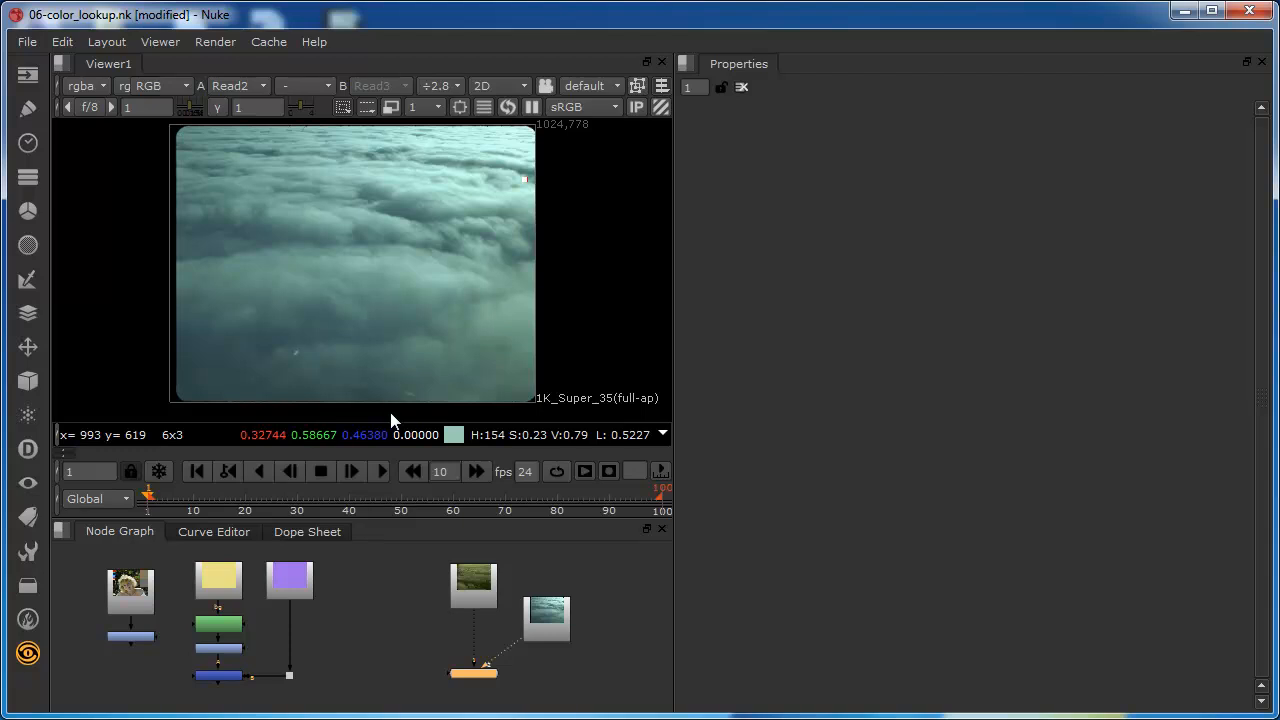
mouse_move(395, 246)
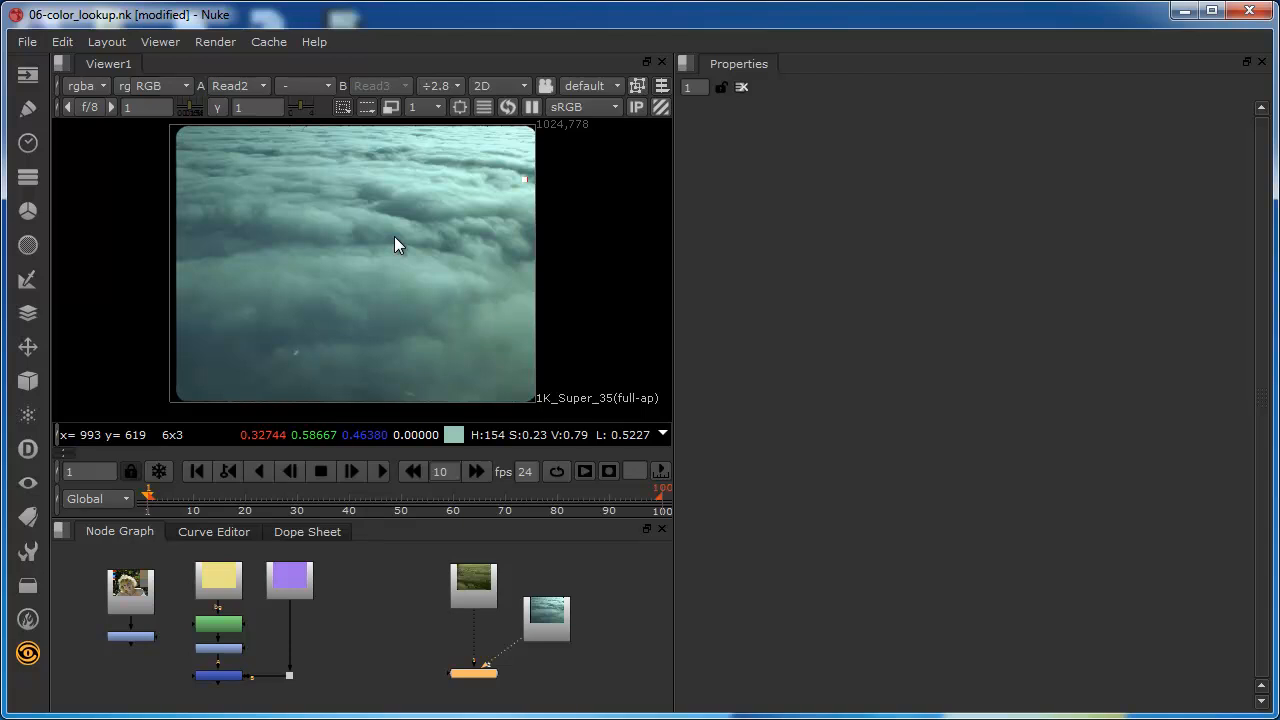
click(238, 86)
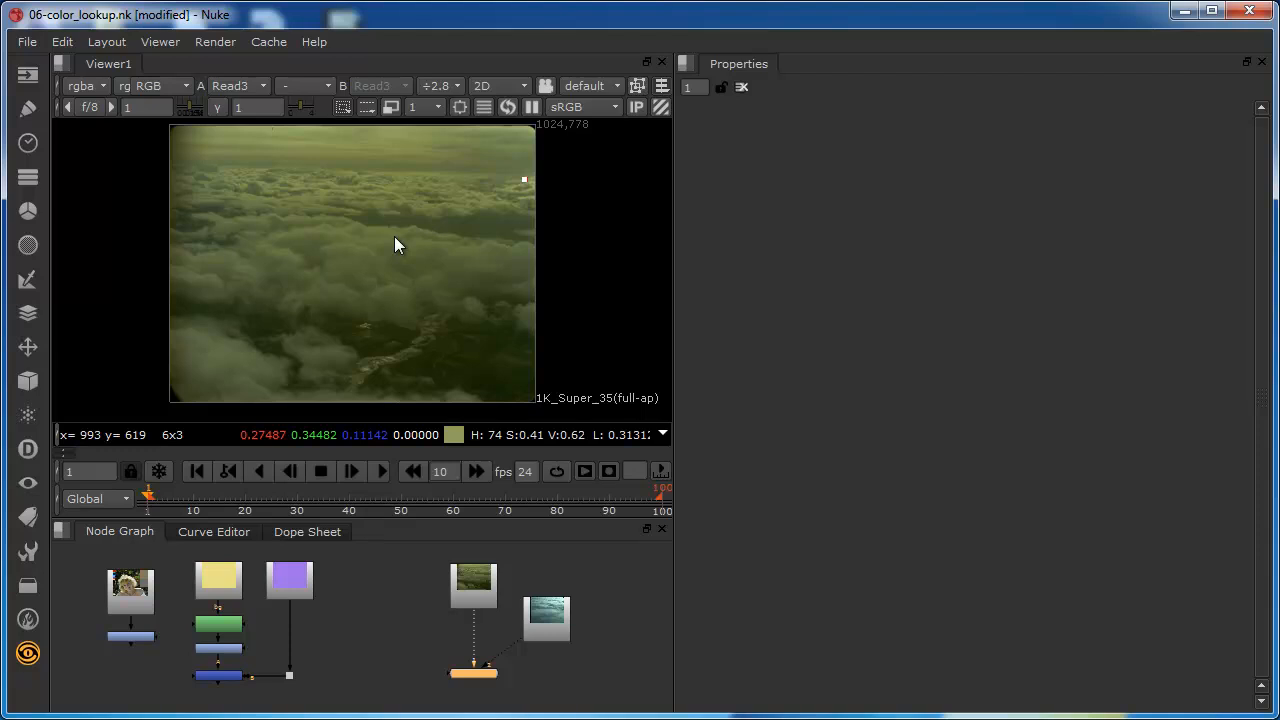
mouse_move(487, 272)
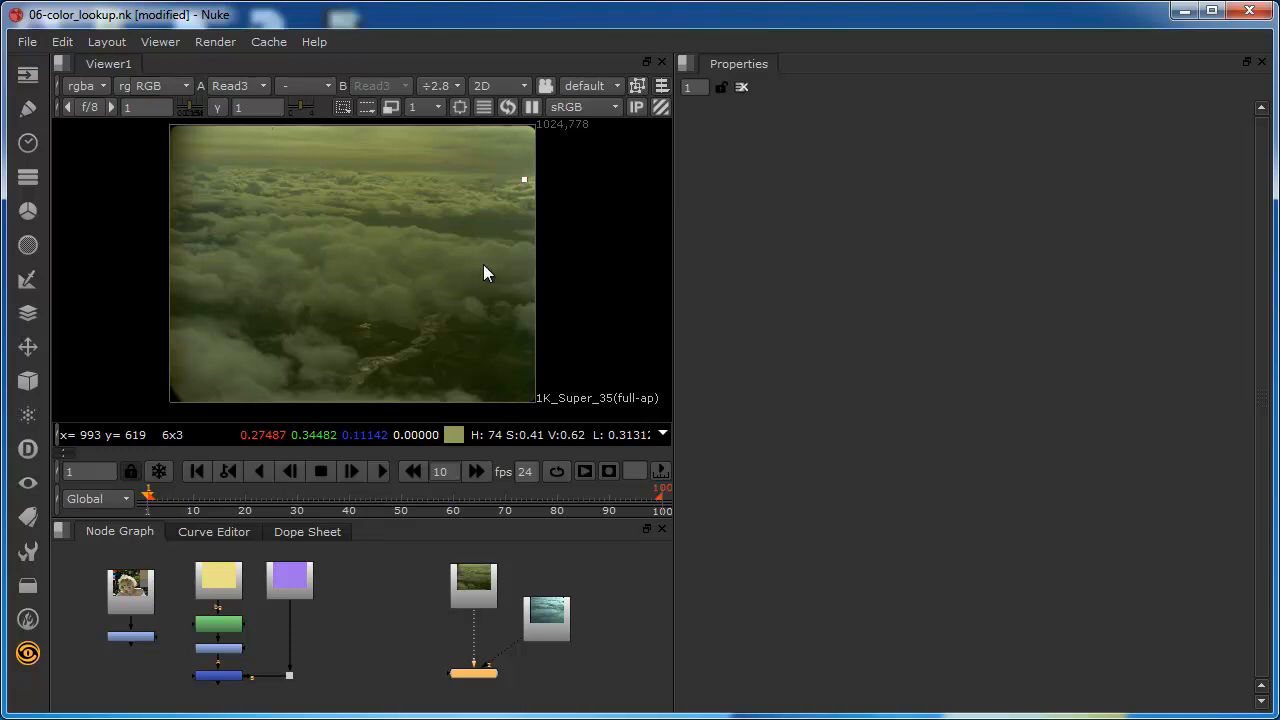
mouse_move(495, 590)
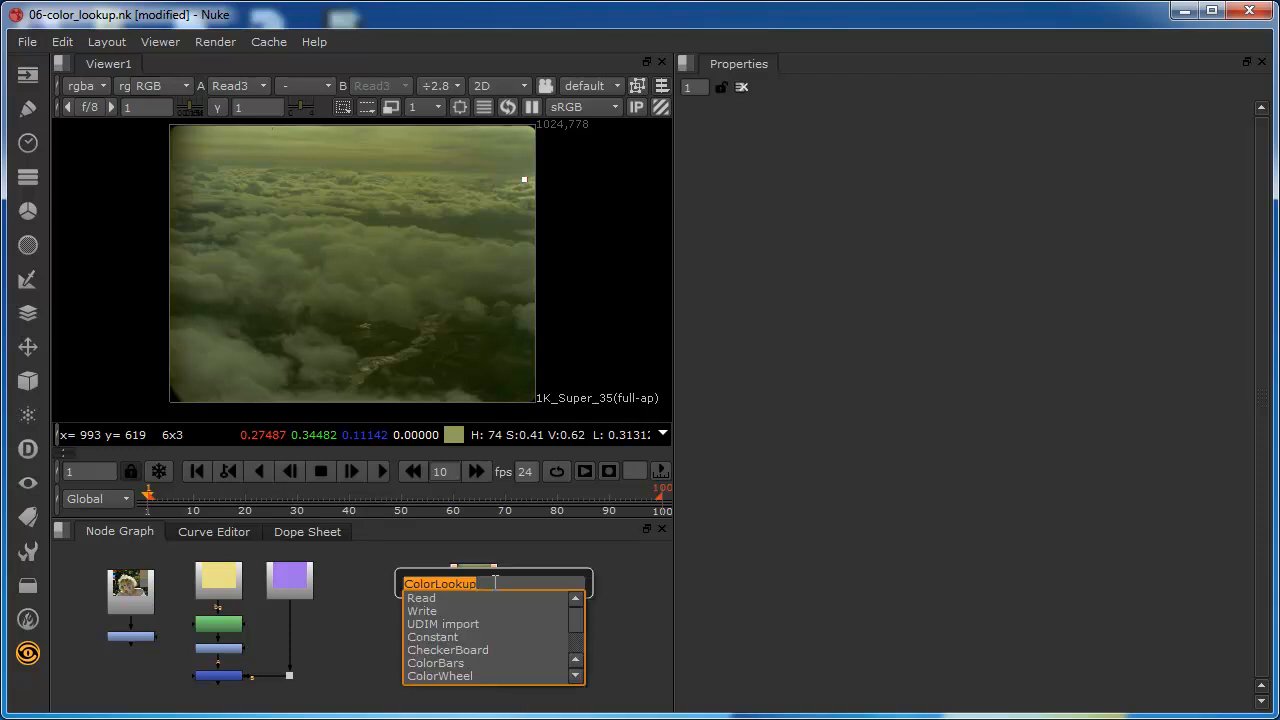
- Create ColorLookup3 on the greenish cloud Read3 by searching 'color'
text(color)
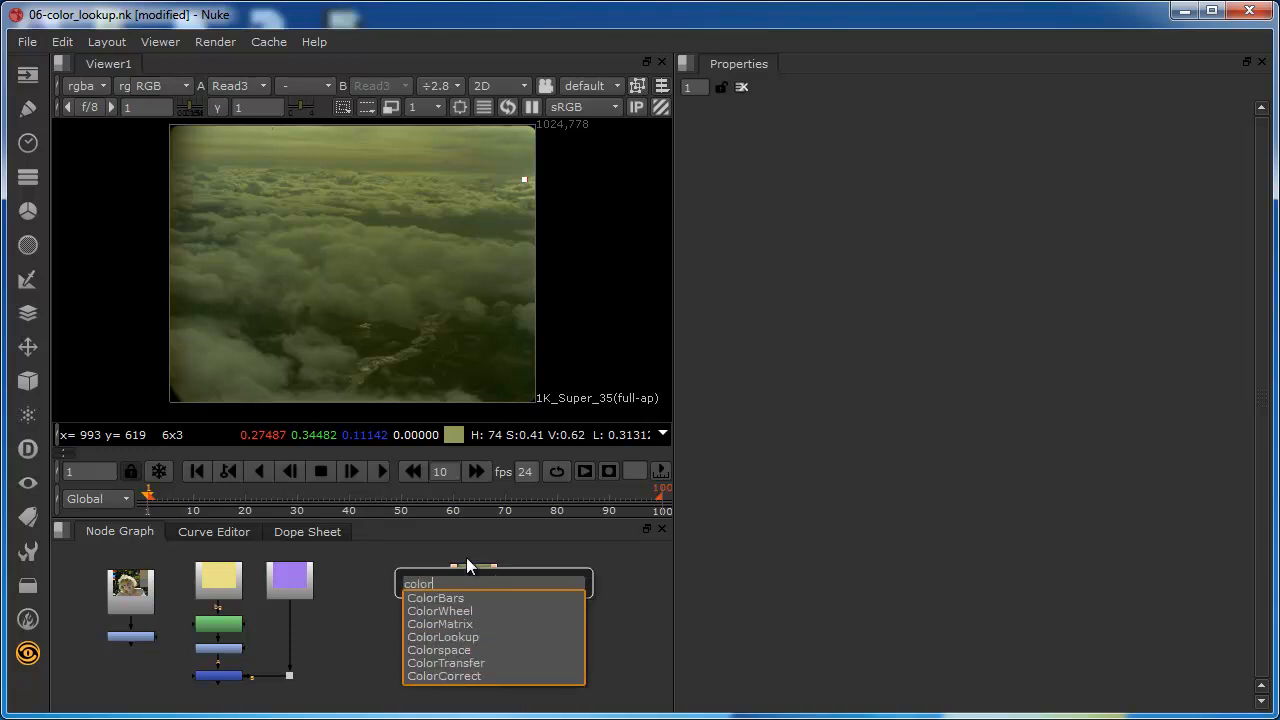
click(443, 637)
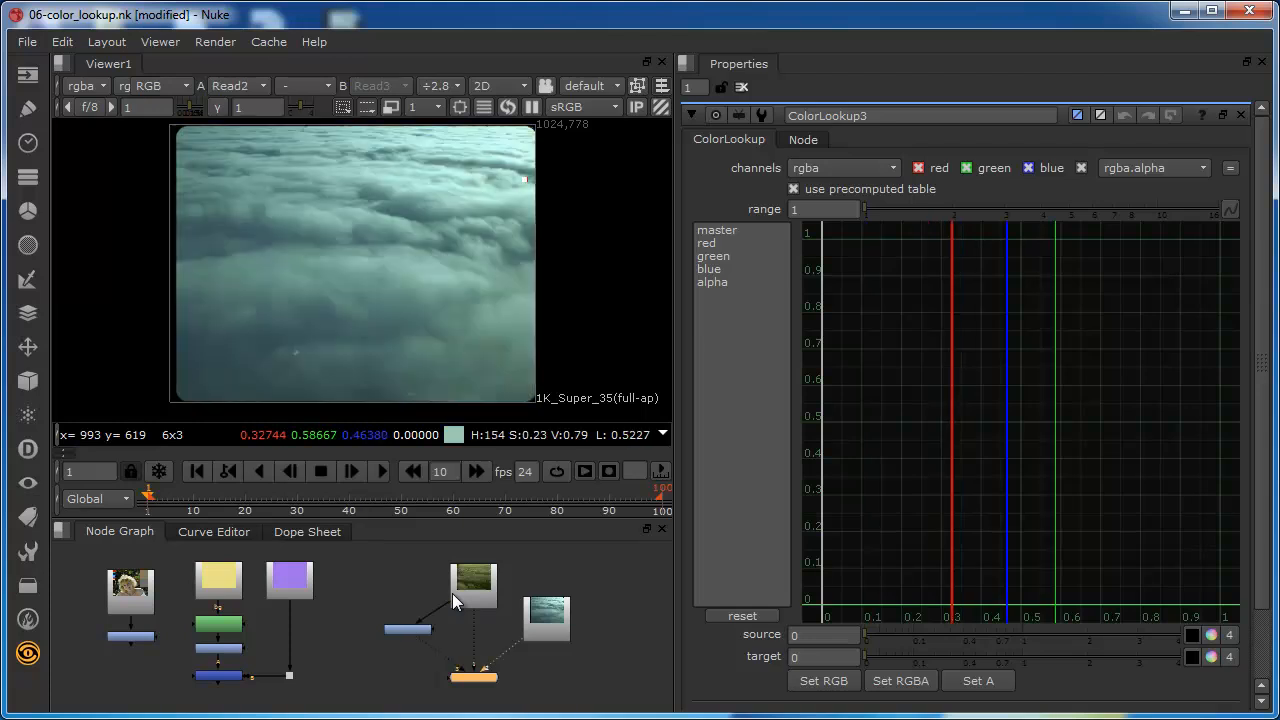
- Select ColorLookup3, choose its master curve, and view the blue cloud reference
click(473, 587)
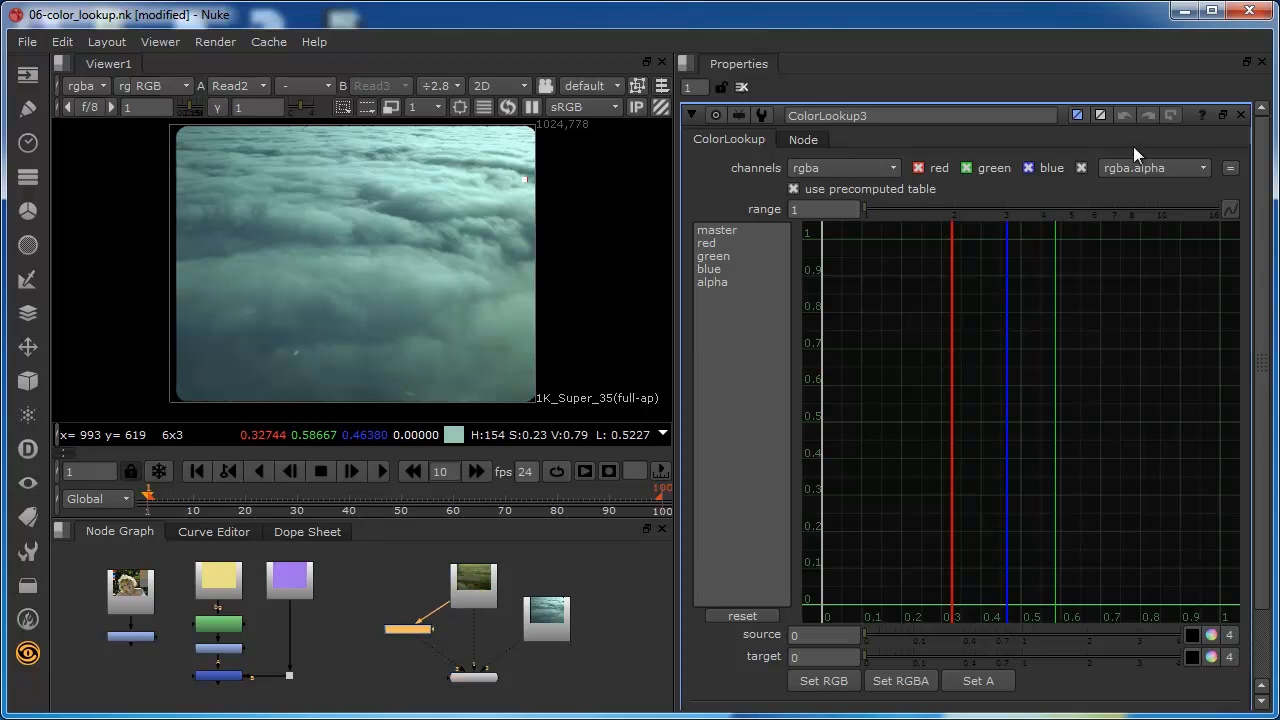
click(713, 256)
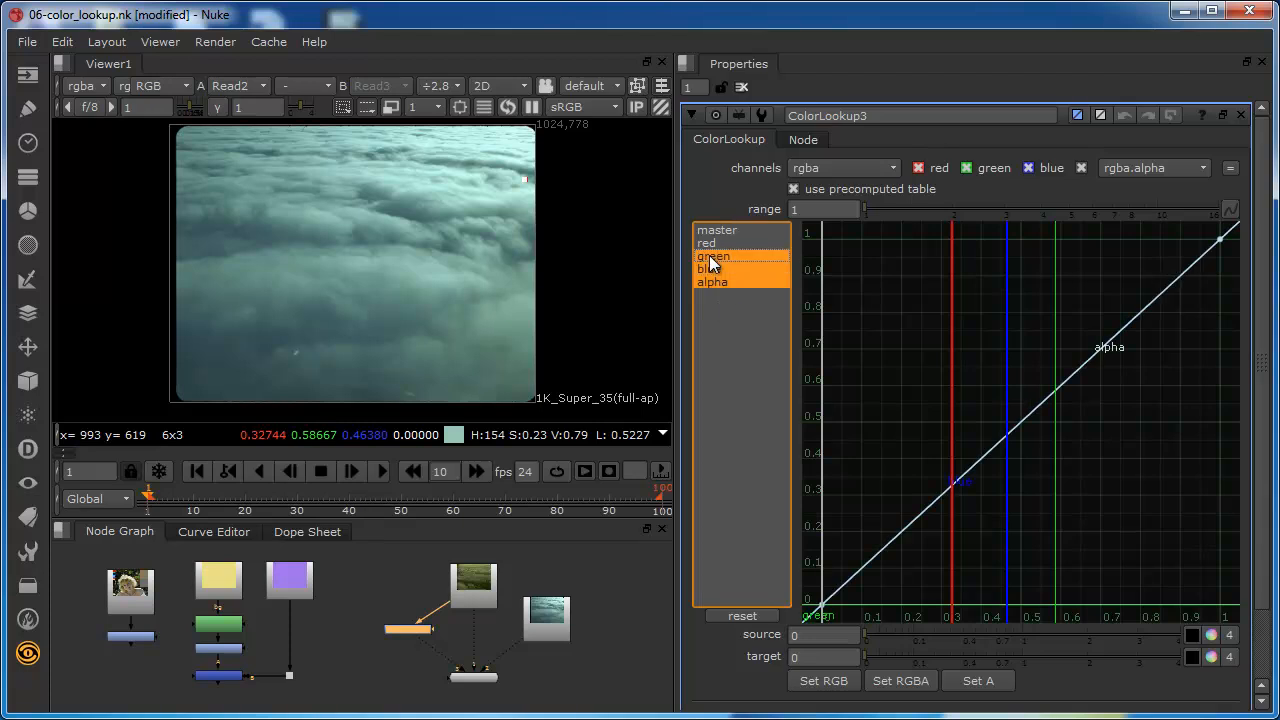
click(709, 268)
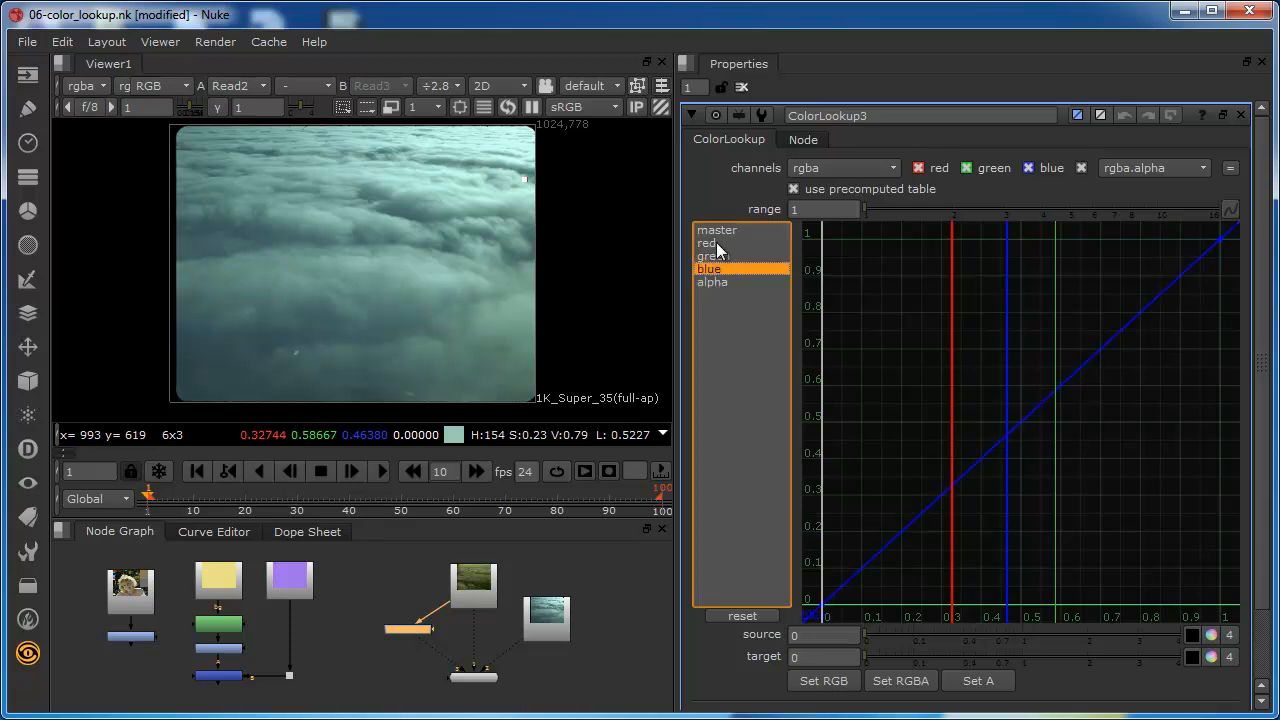
click(717, 230)
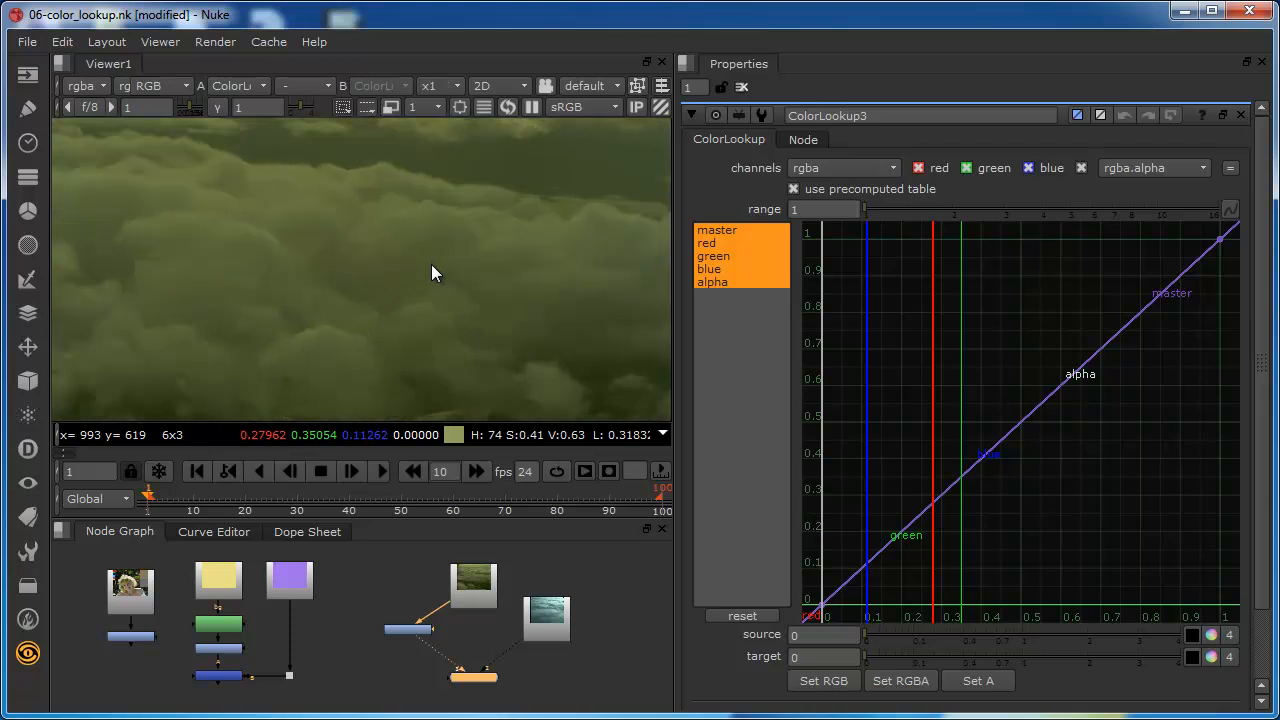
mouse_move(421, 258)
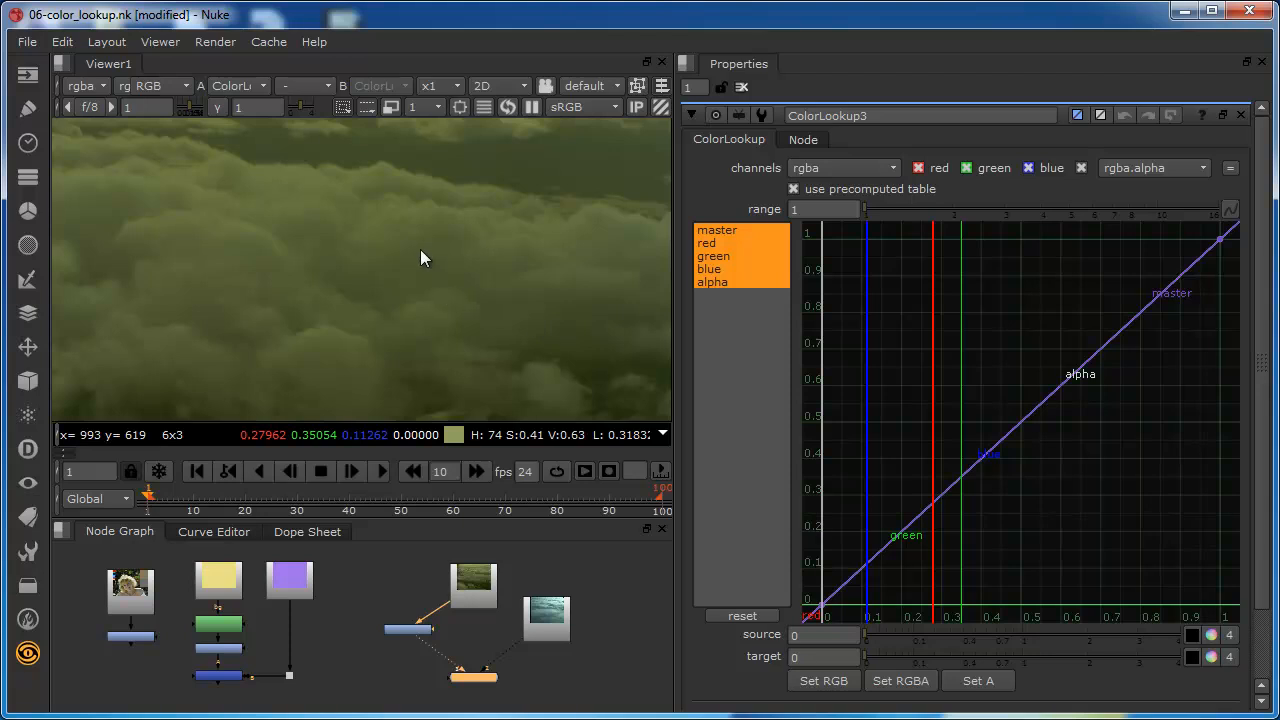
mouse_move(430, 265)
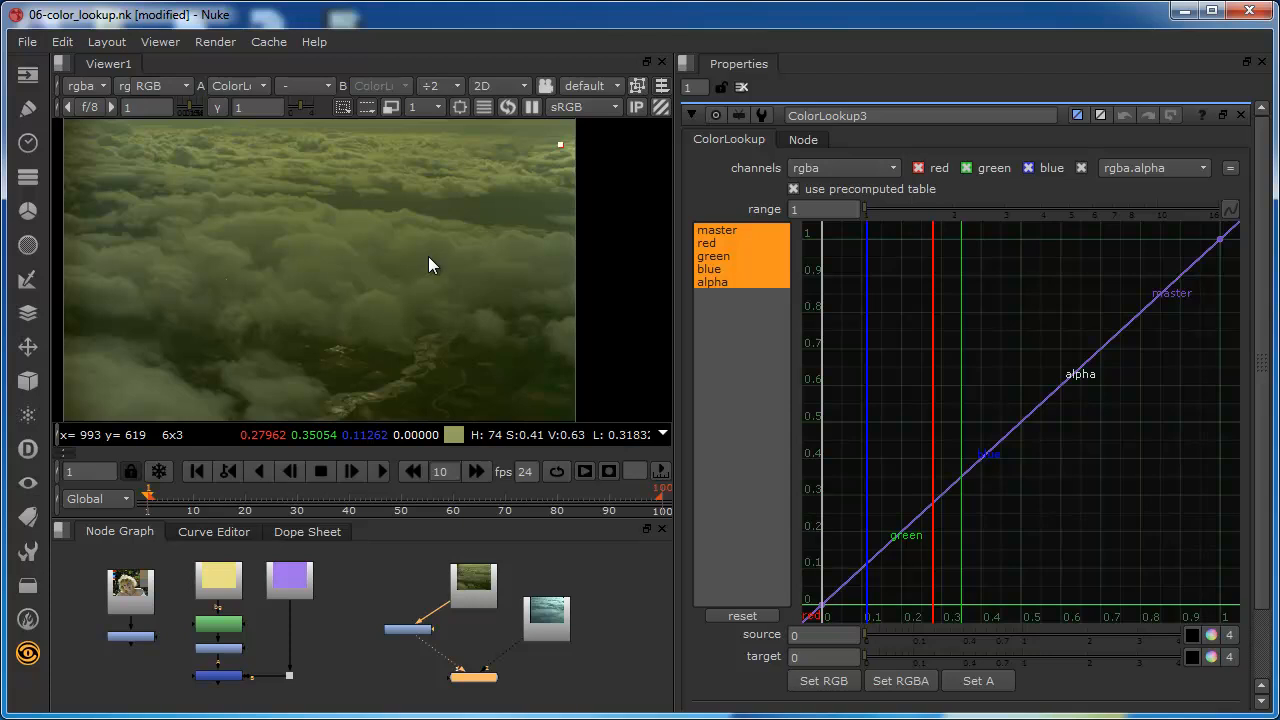
click(237, 86)
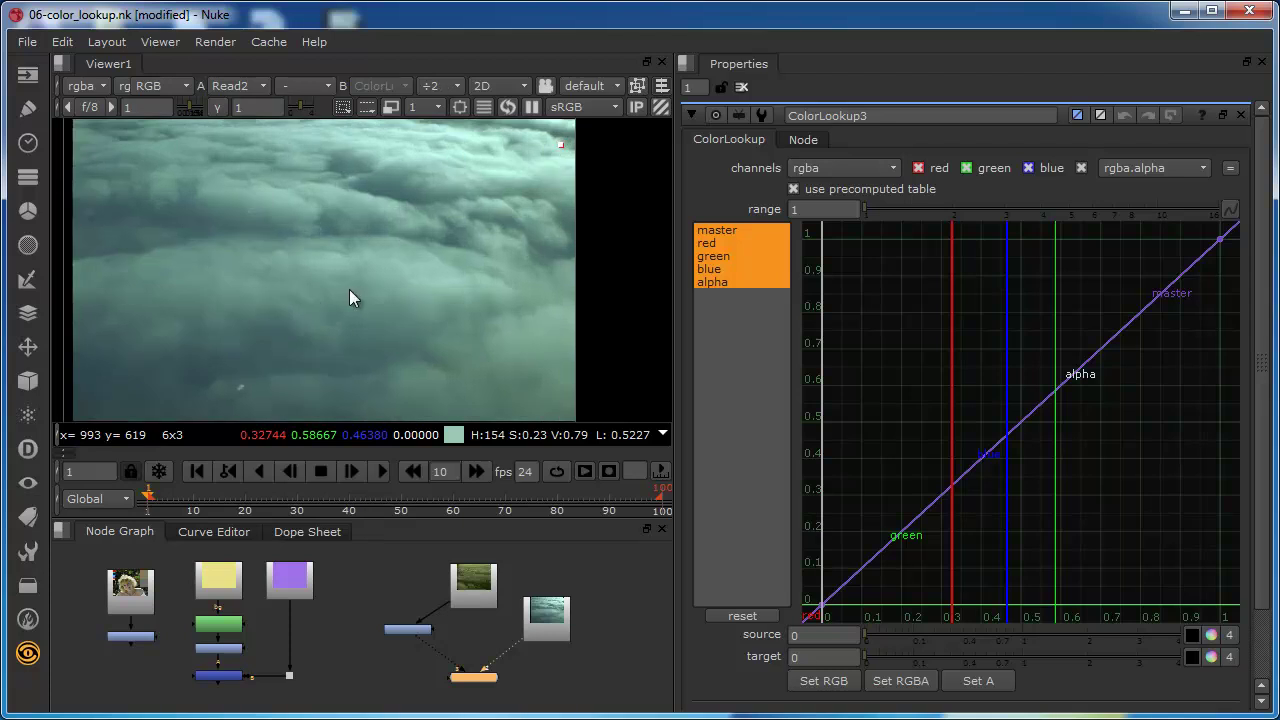
mouse_move(421, 289)
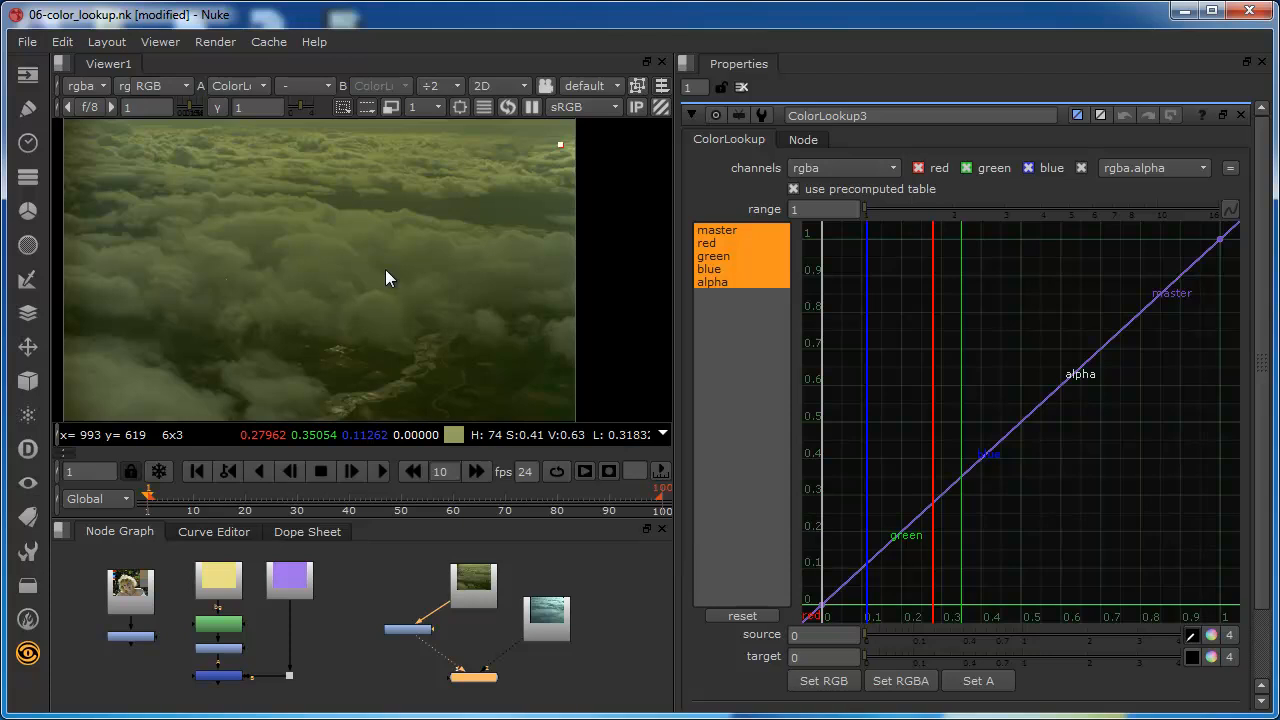
mouse_move(415, 262)
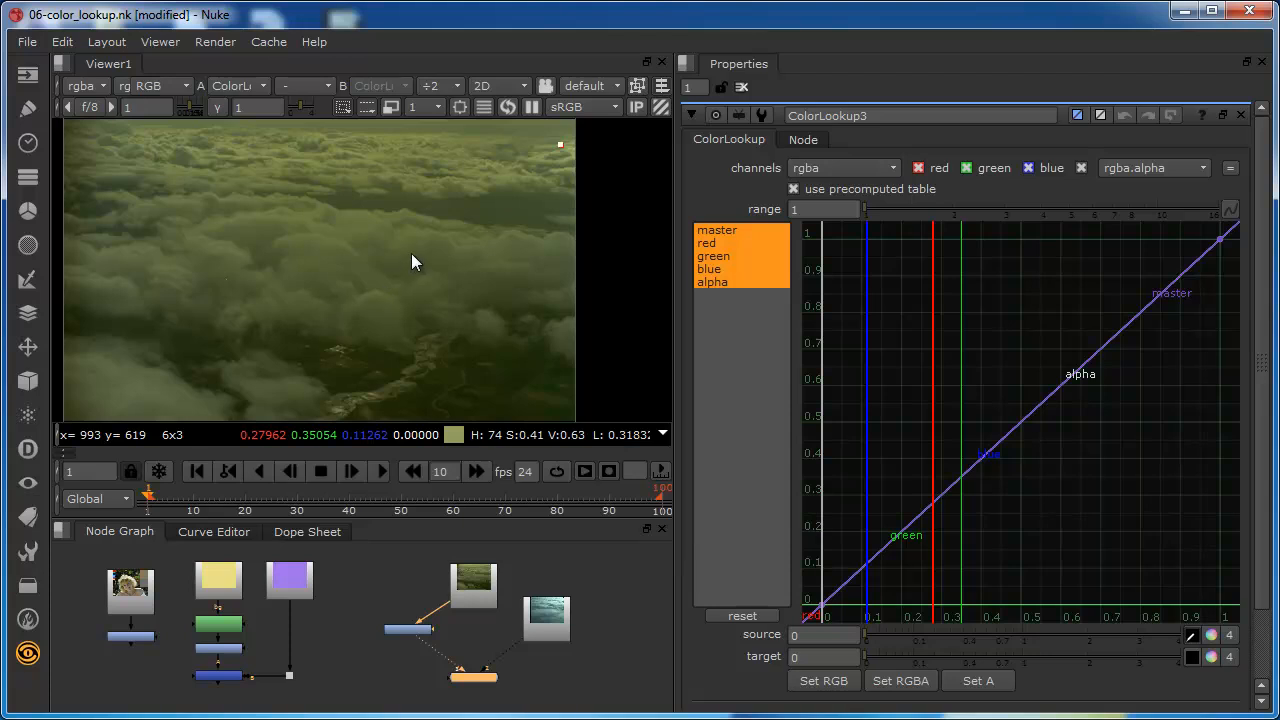
- Sample the greenish clouds' colour as source and switch to the blue reference for the target
click(412, 248)
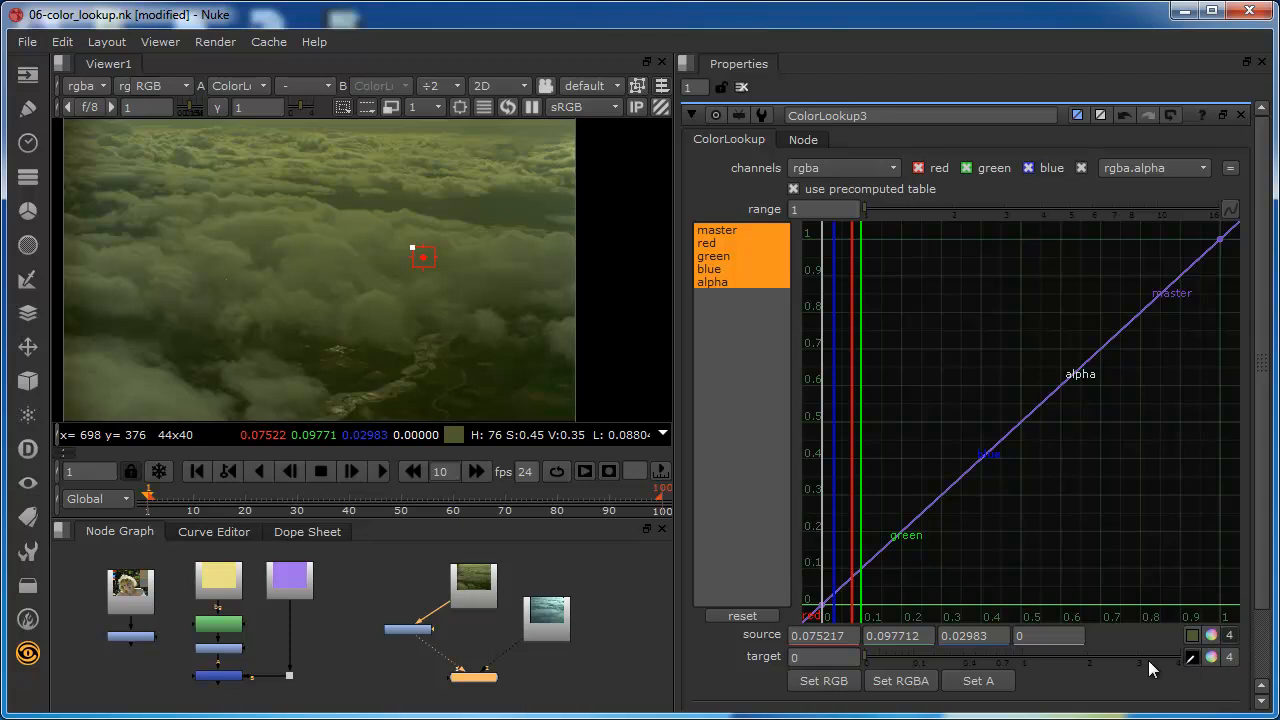
click(238, 85)
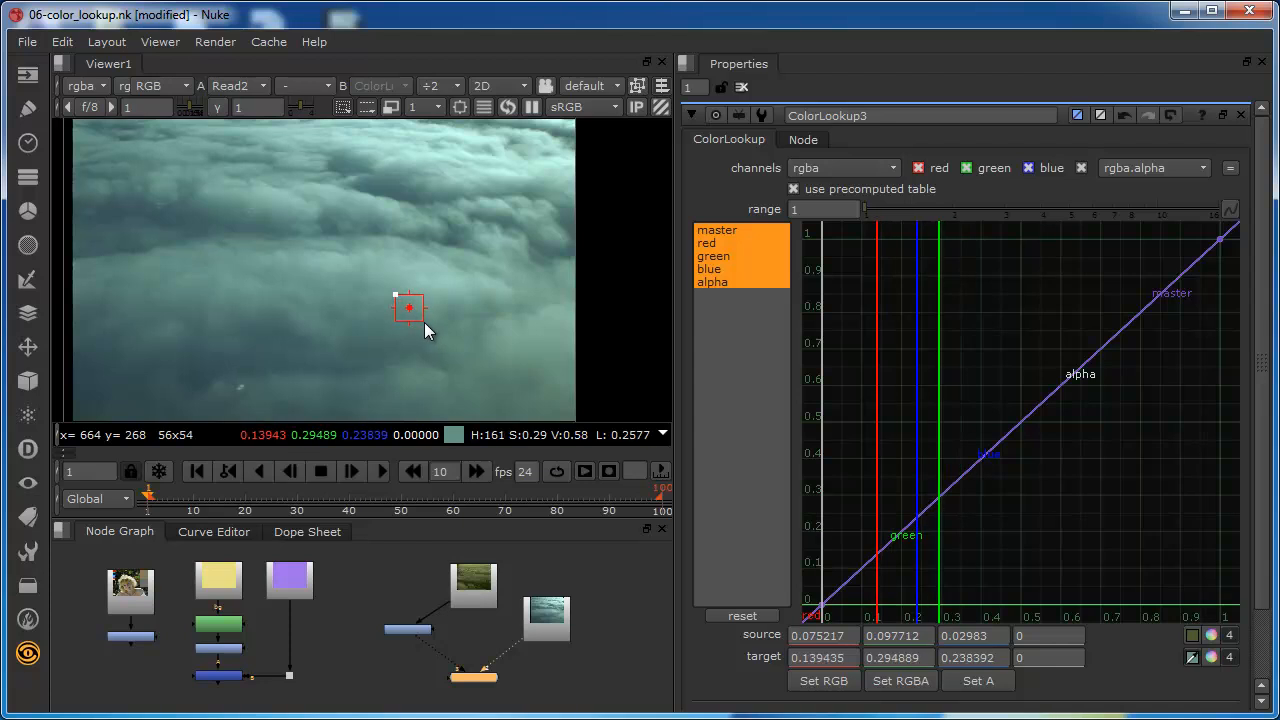
mouse_move(447, 378)
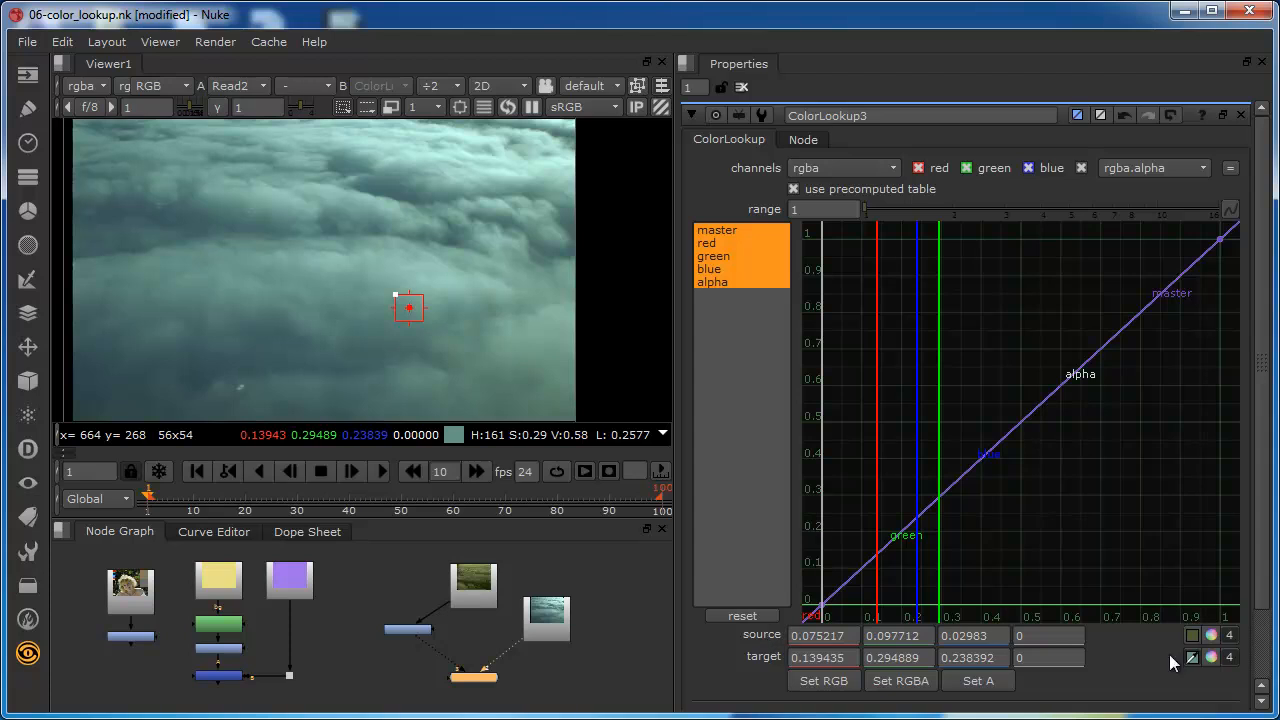
mouse_move(870, 595)
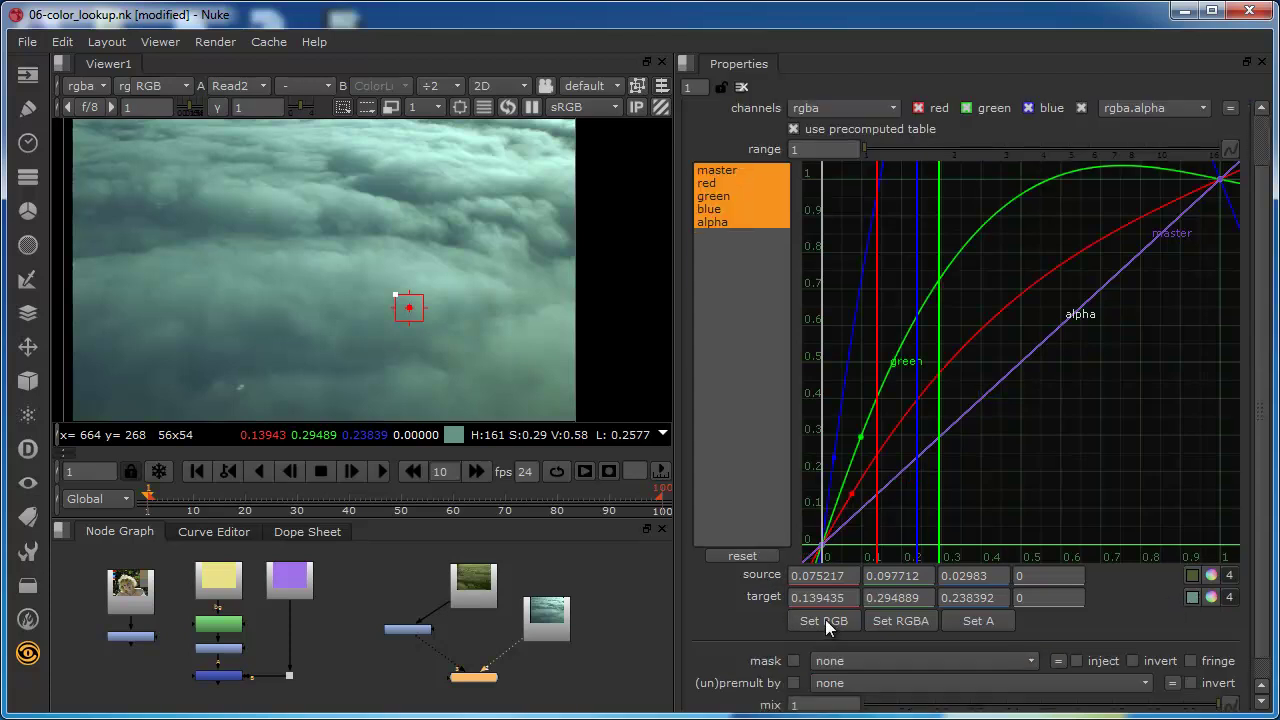
- Apply the source/target pair so ColorLookup3's red, green and blue curves bend
click(822, 620)
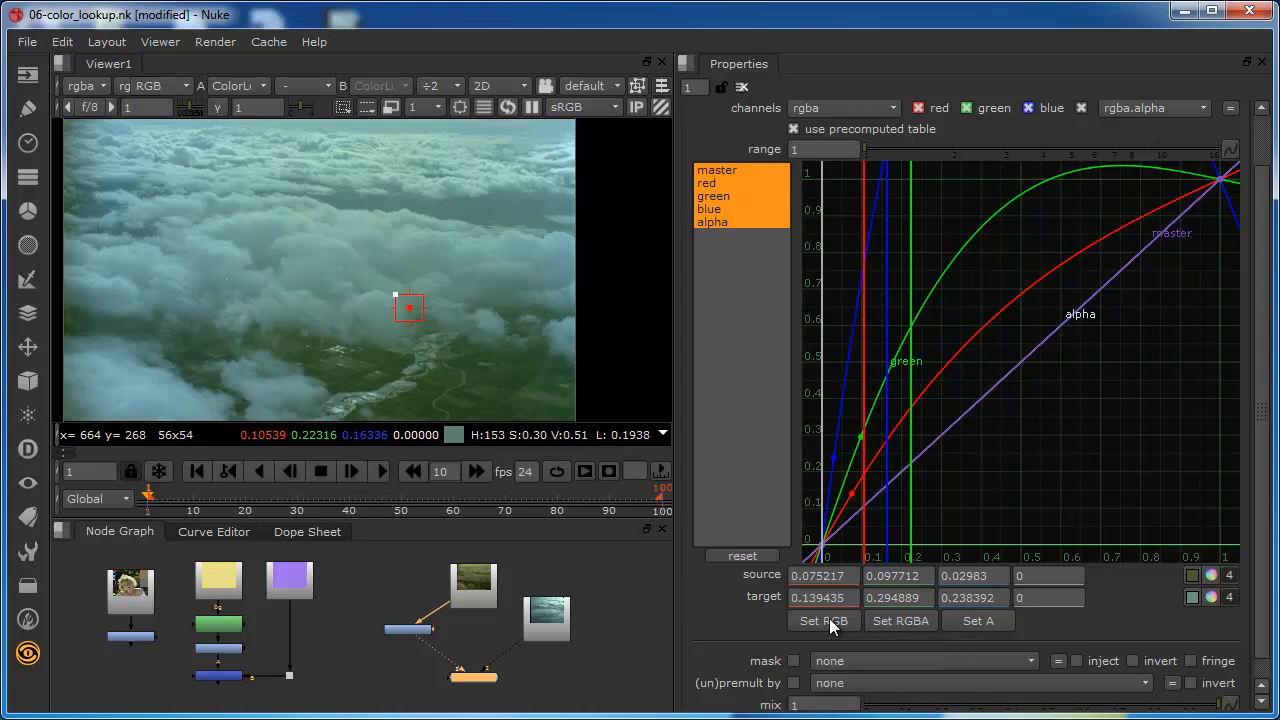
mouse_move(475, 384)
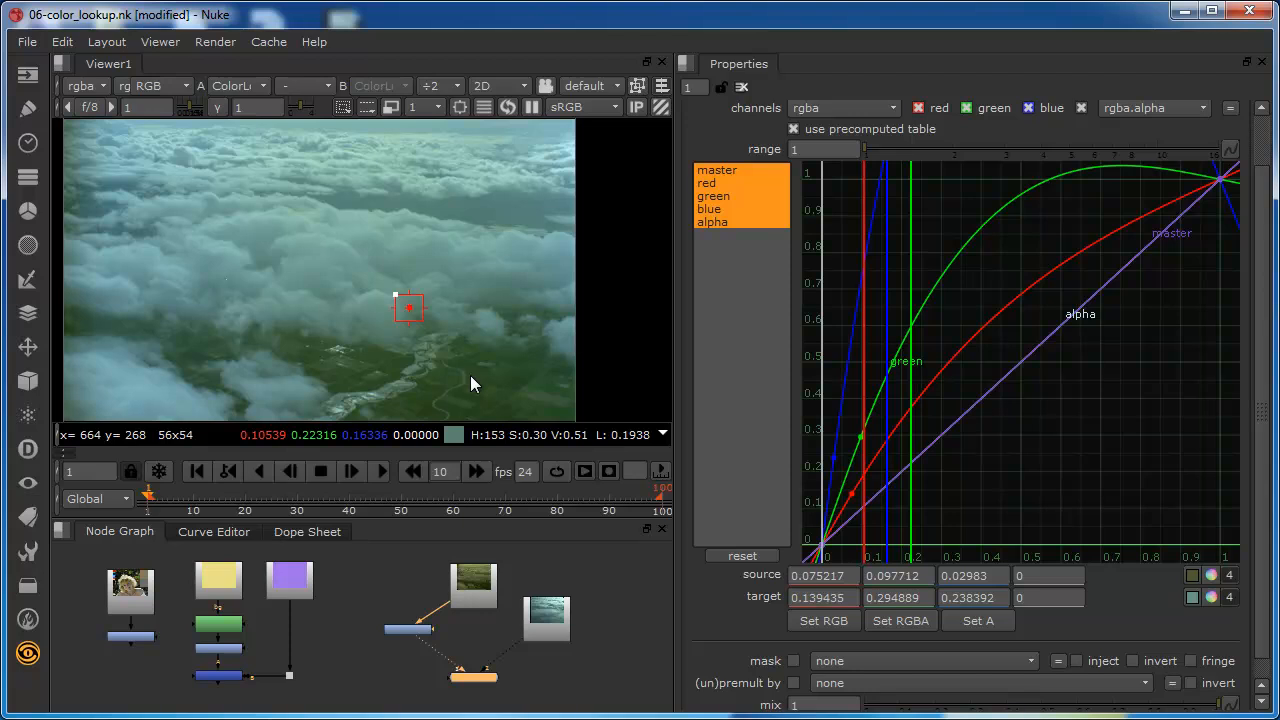
mouse_move(440, 270)
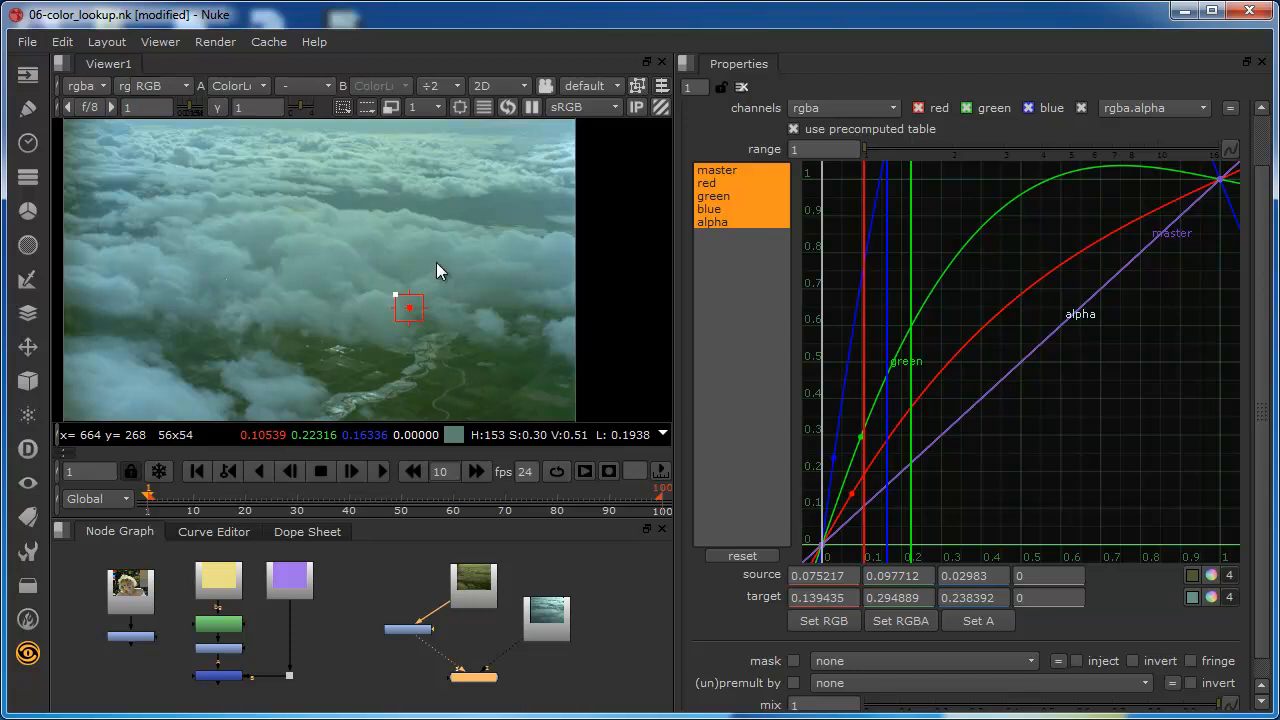
mouse_move(428, 416)
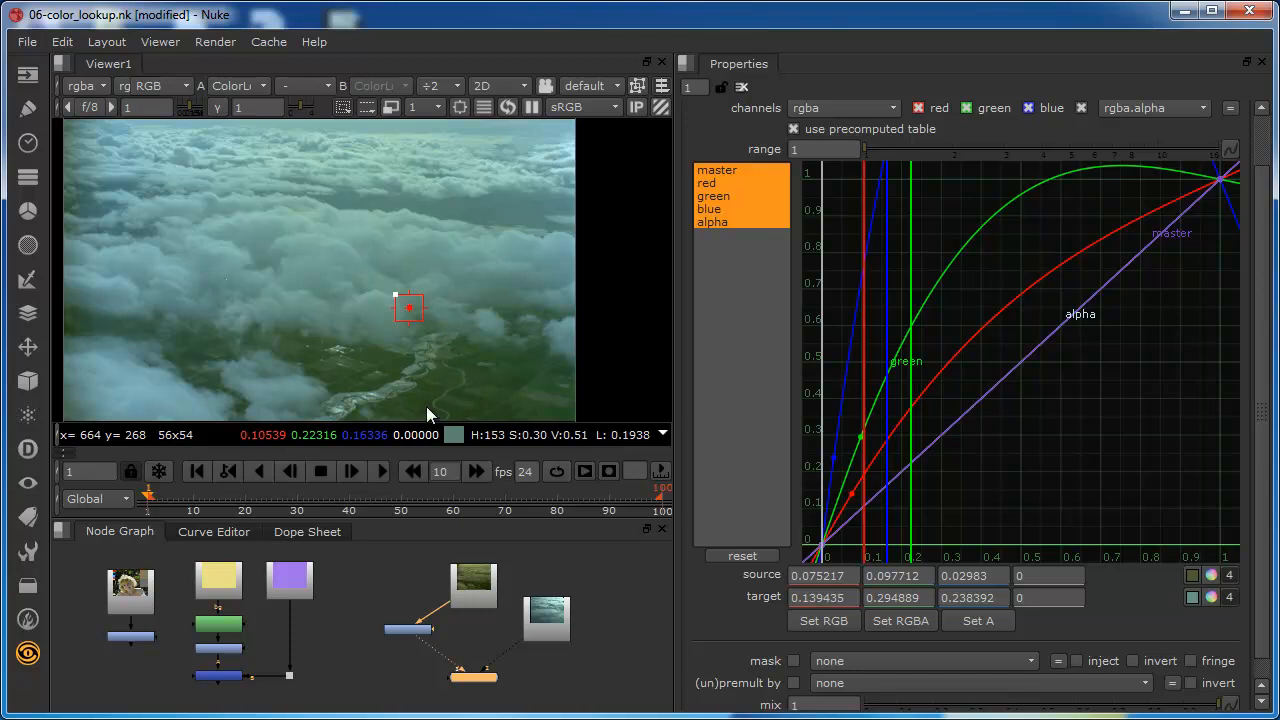
mouse_move(518, 307)
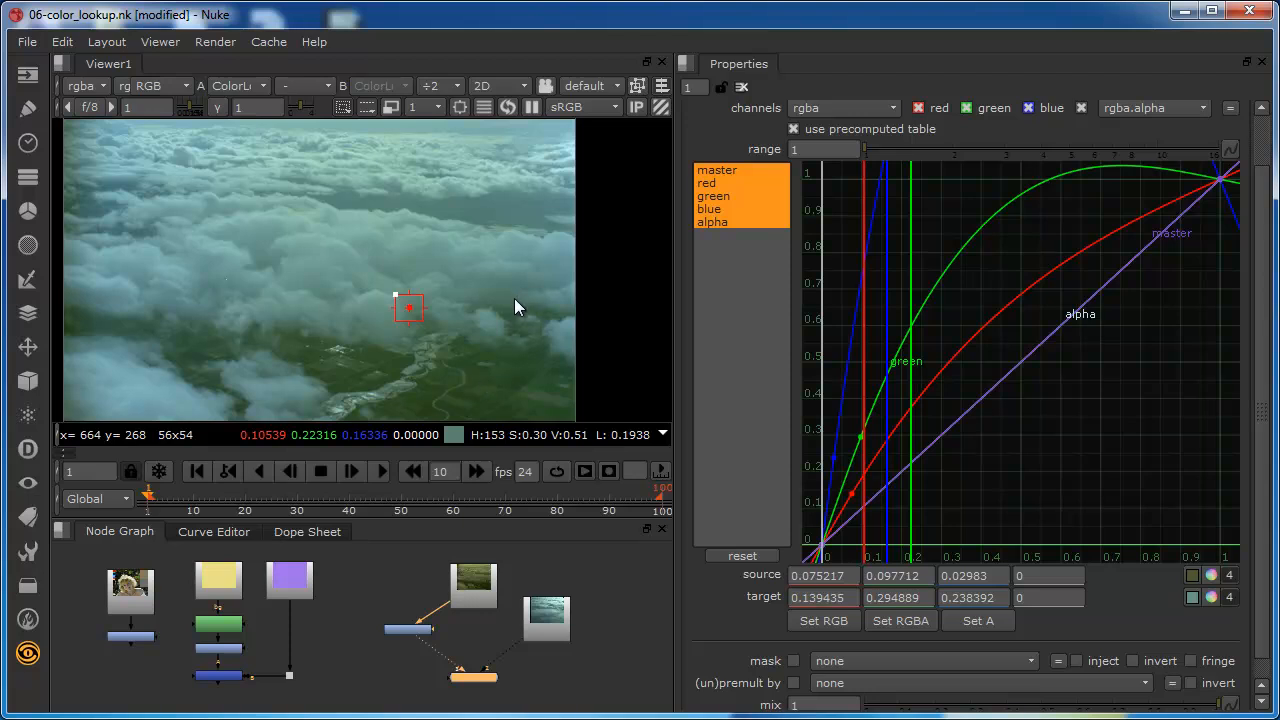
mouse_move(492, 356)
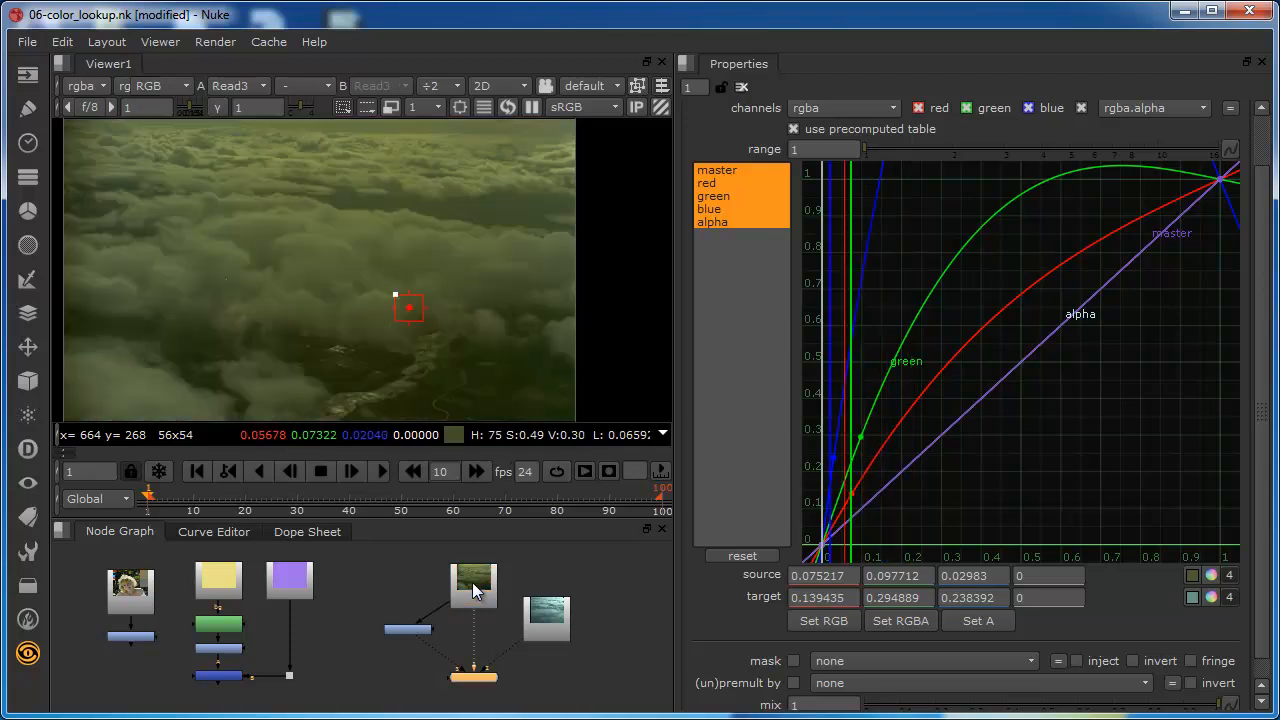
mouse_move(500, 268)
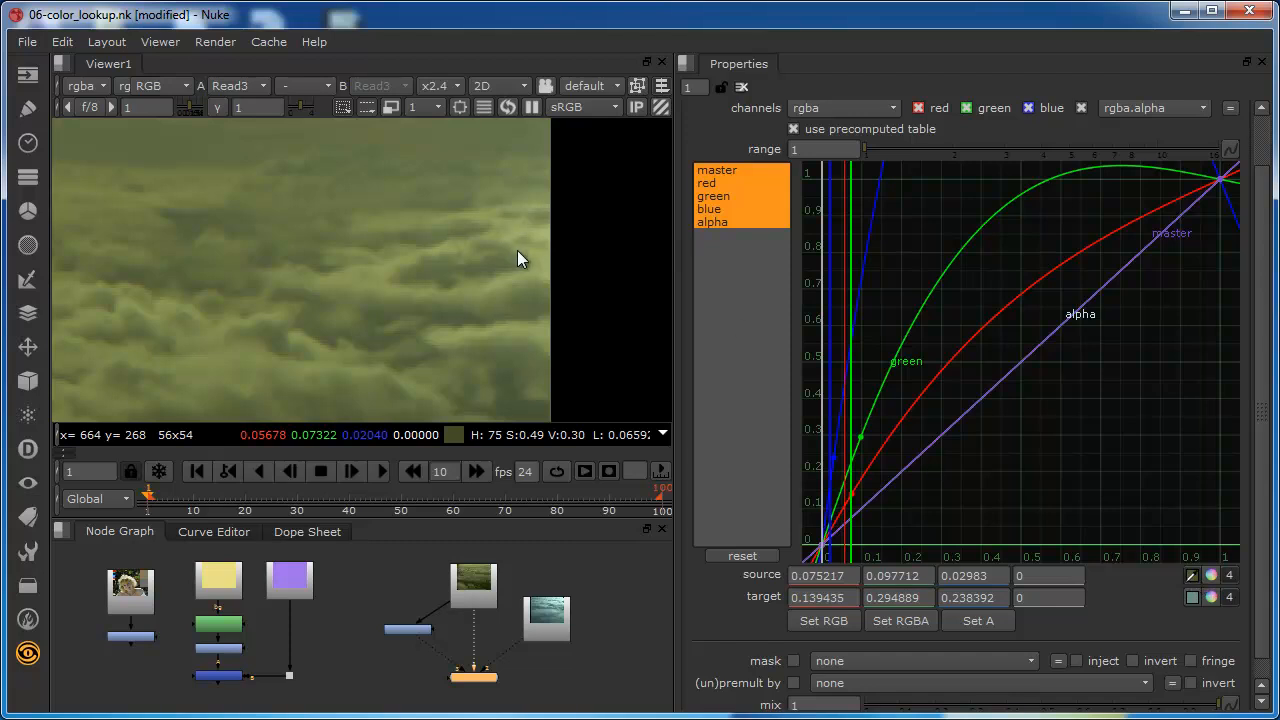
mouse_move(510, 238)
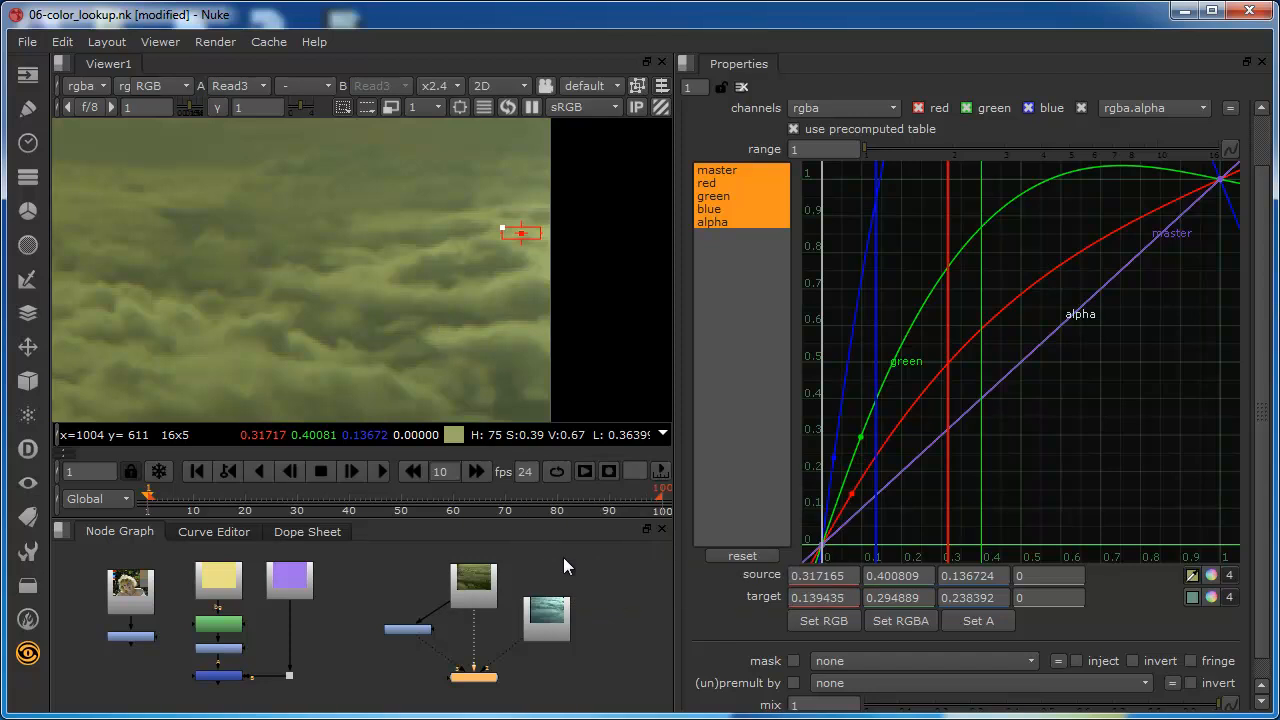
mouse_move(575, 627)
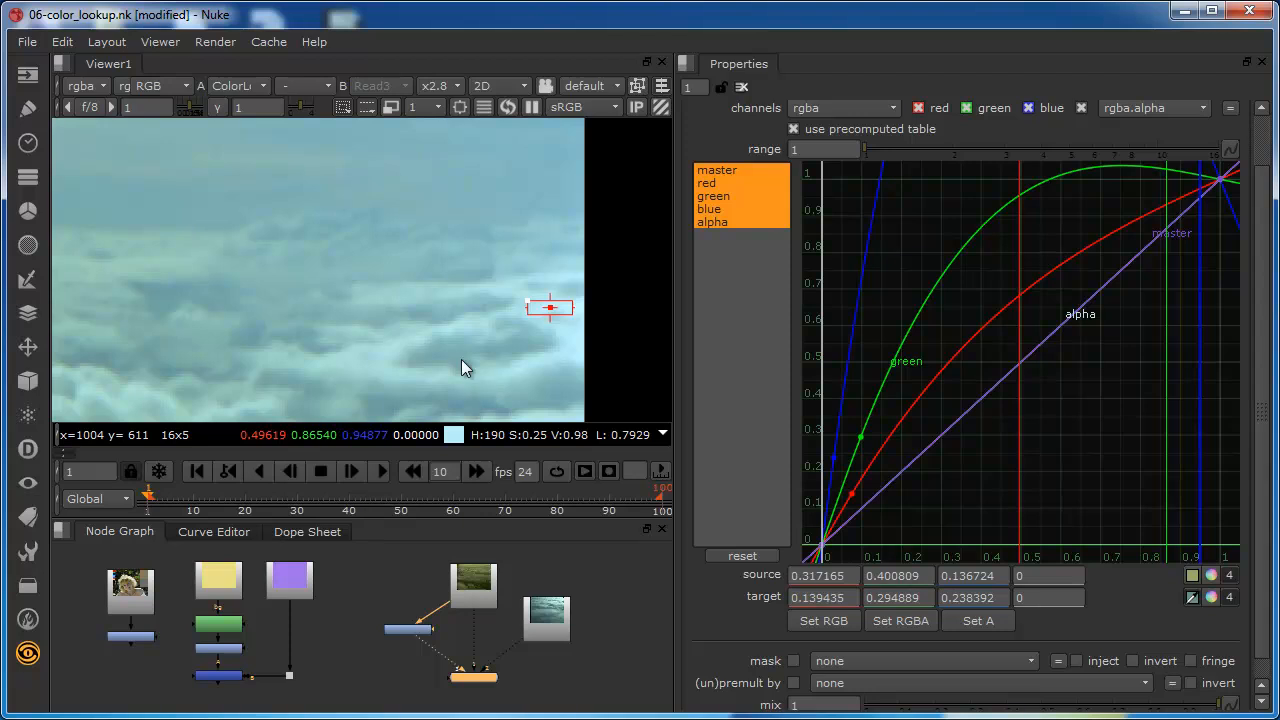
mouse_move(347, 373)
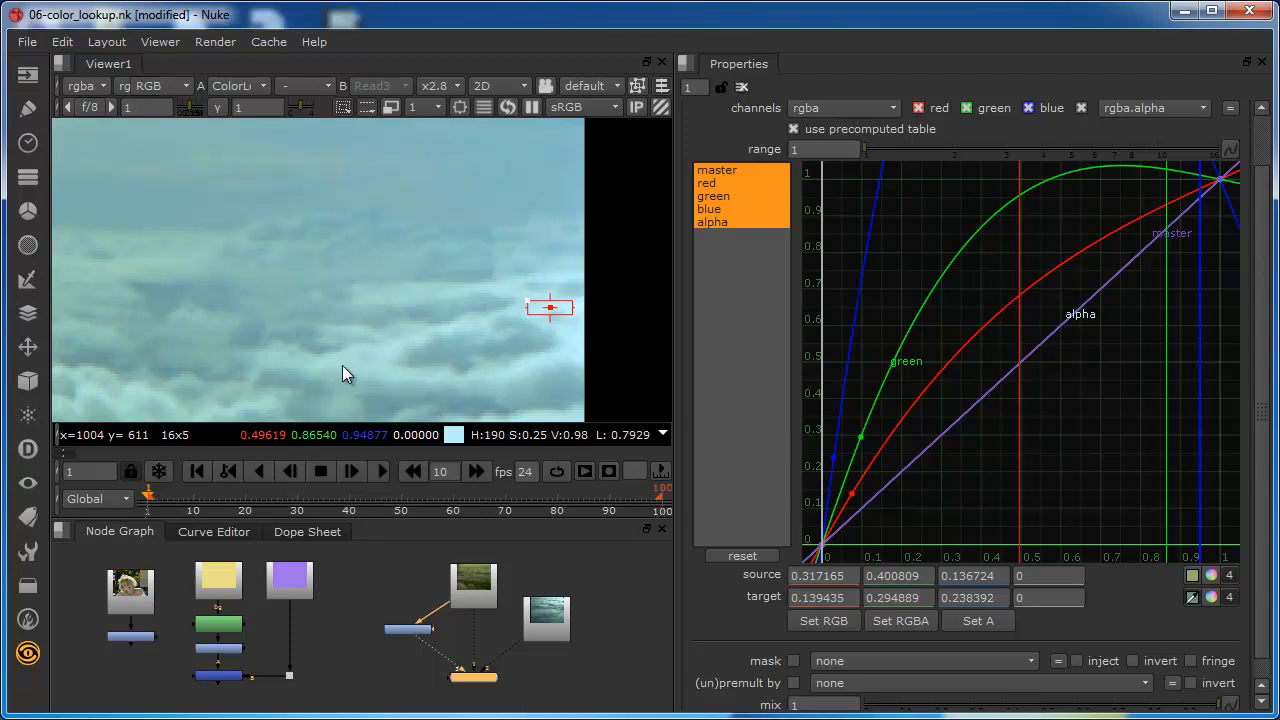
mouse_move(360, 380)
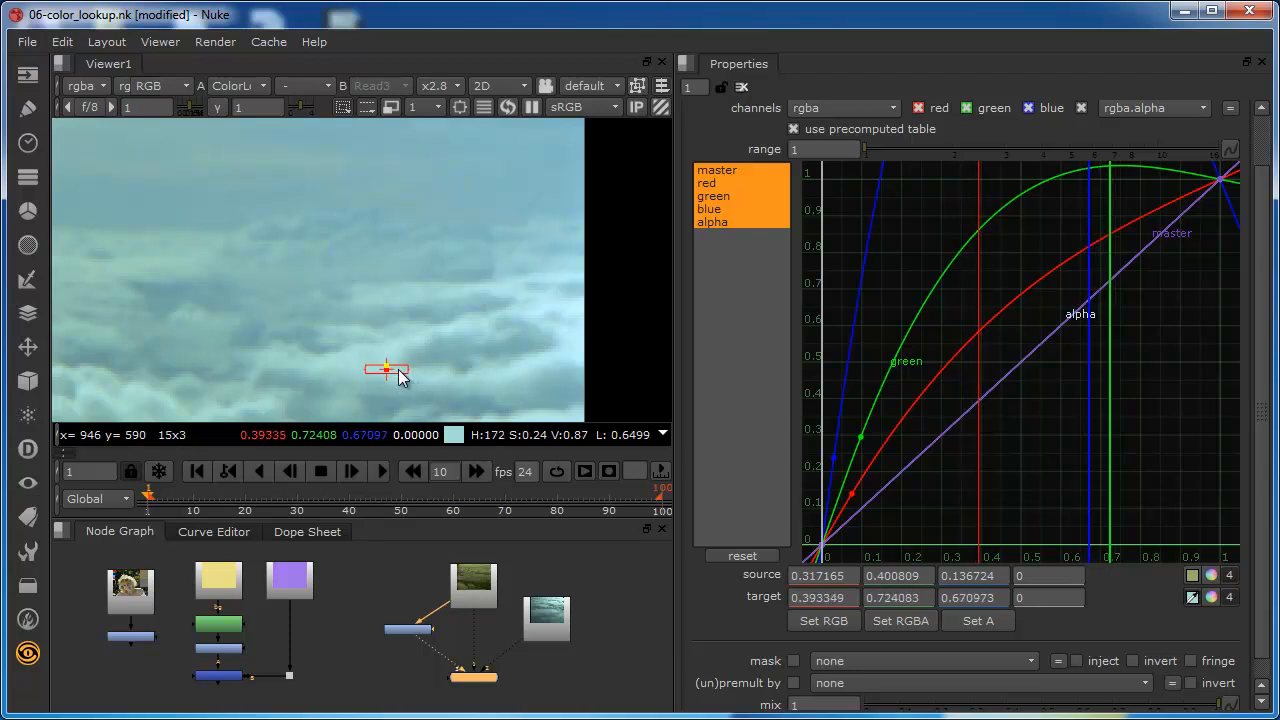
mouse_move(388, 378)
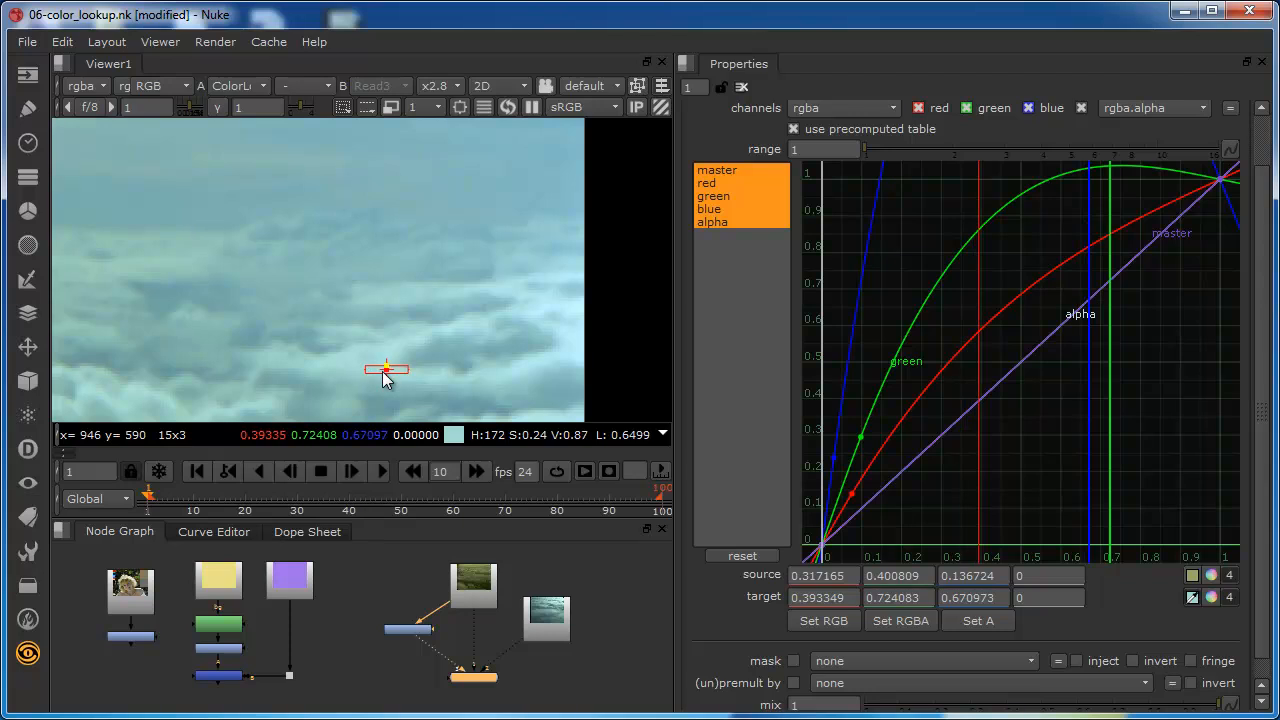
mouse_move(372, 363)
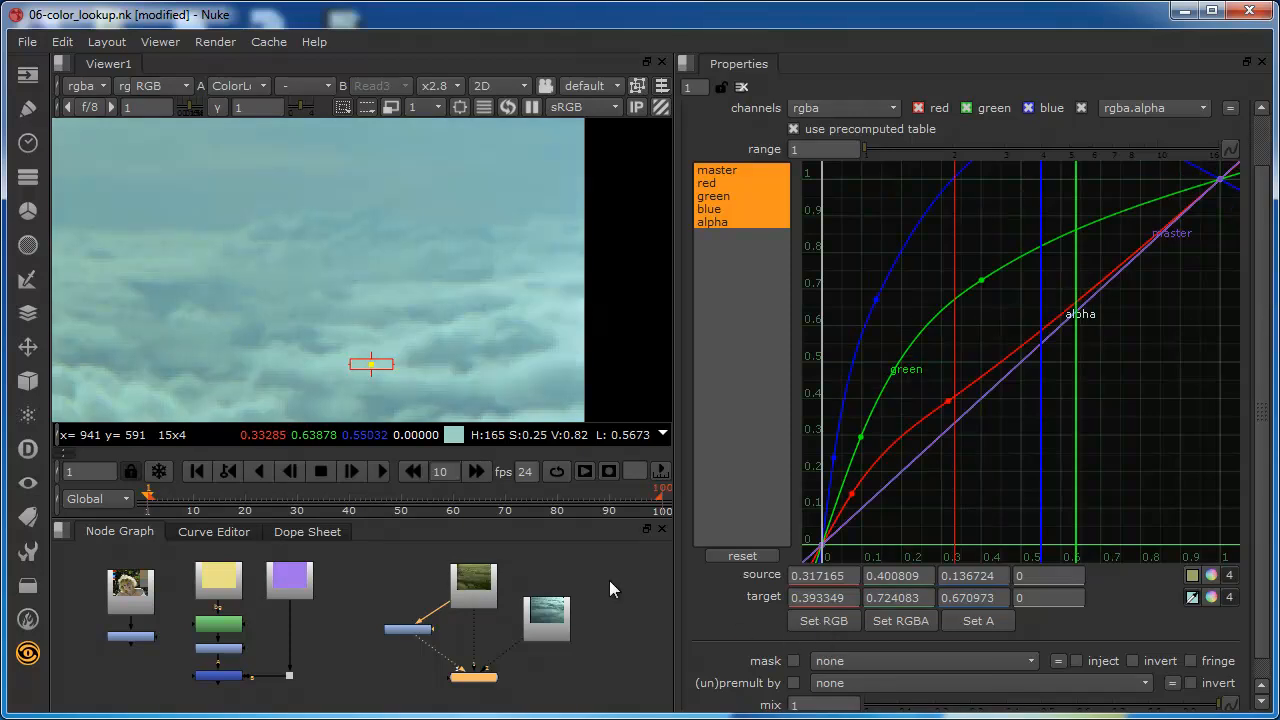
click(235, 85)
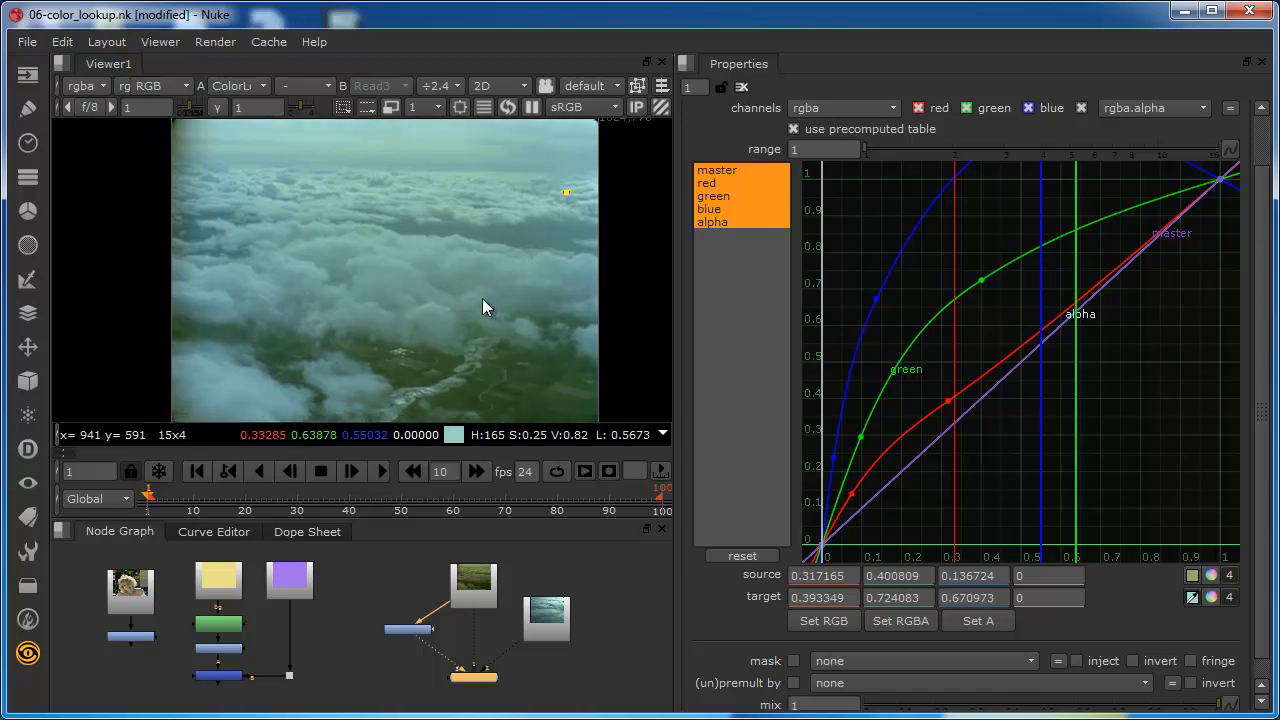
mouse_move(518, 300)
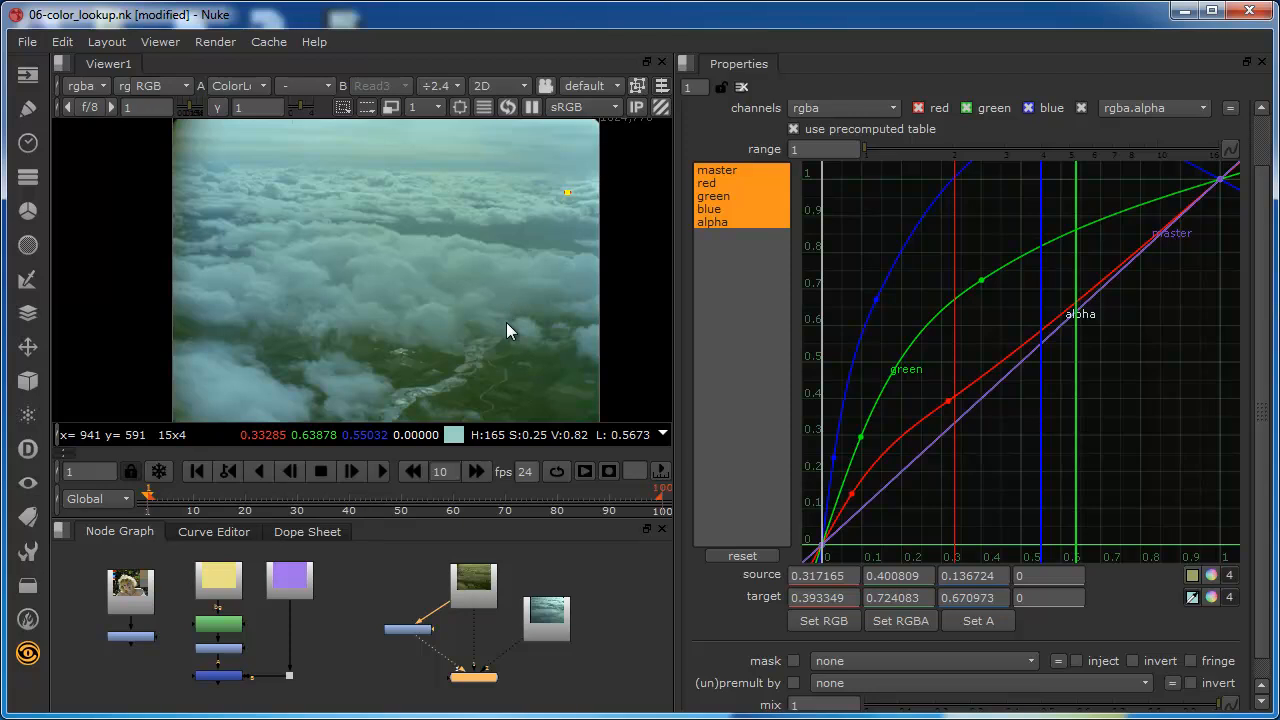
mouse_move(518, 321)
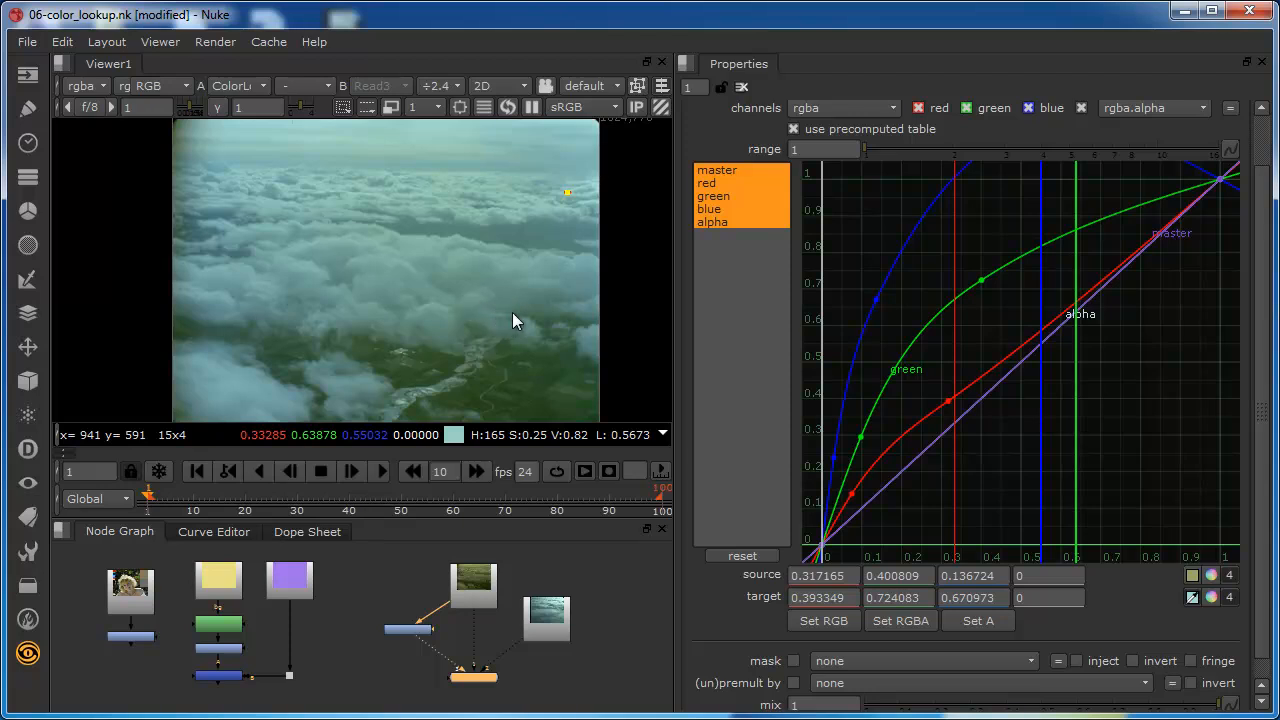
mouse_move(558, 534)
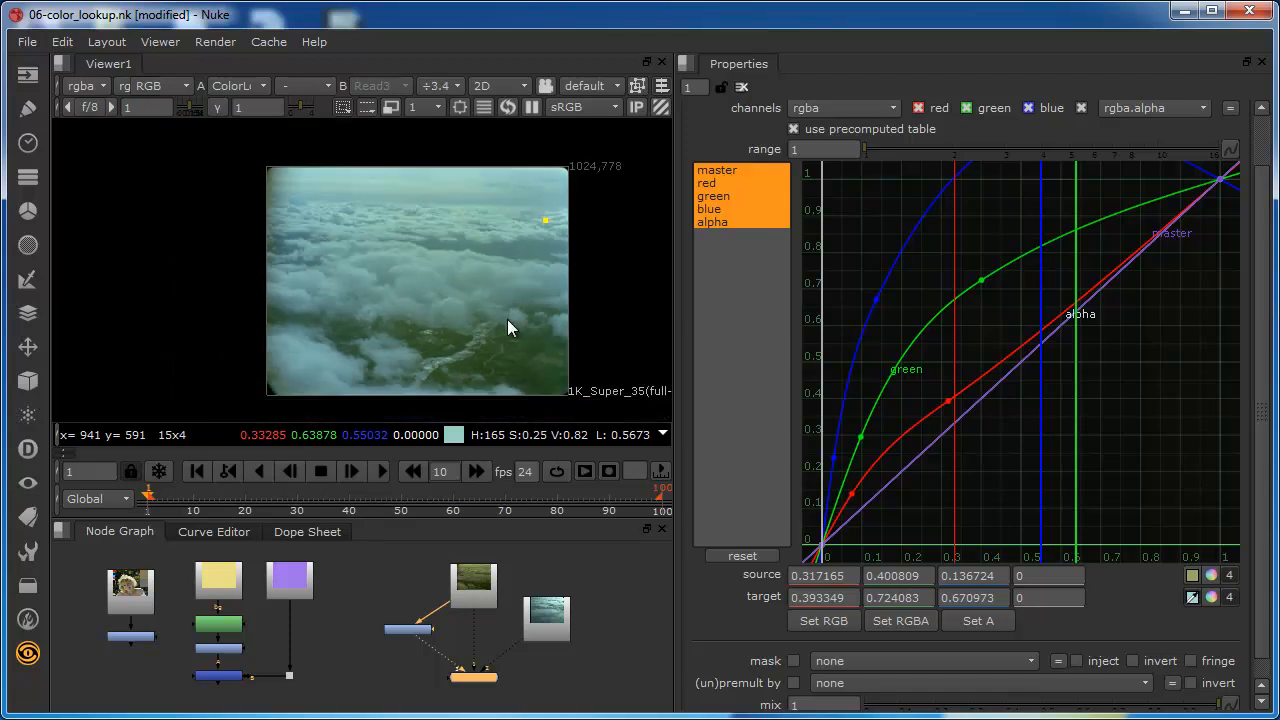
mouse_move(500, 670)
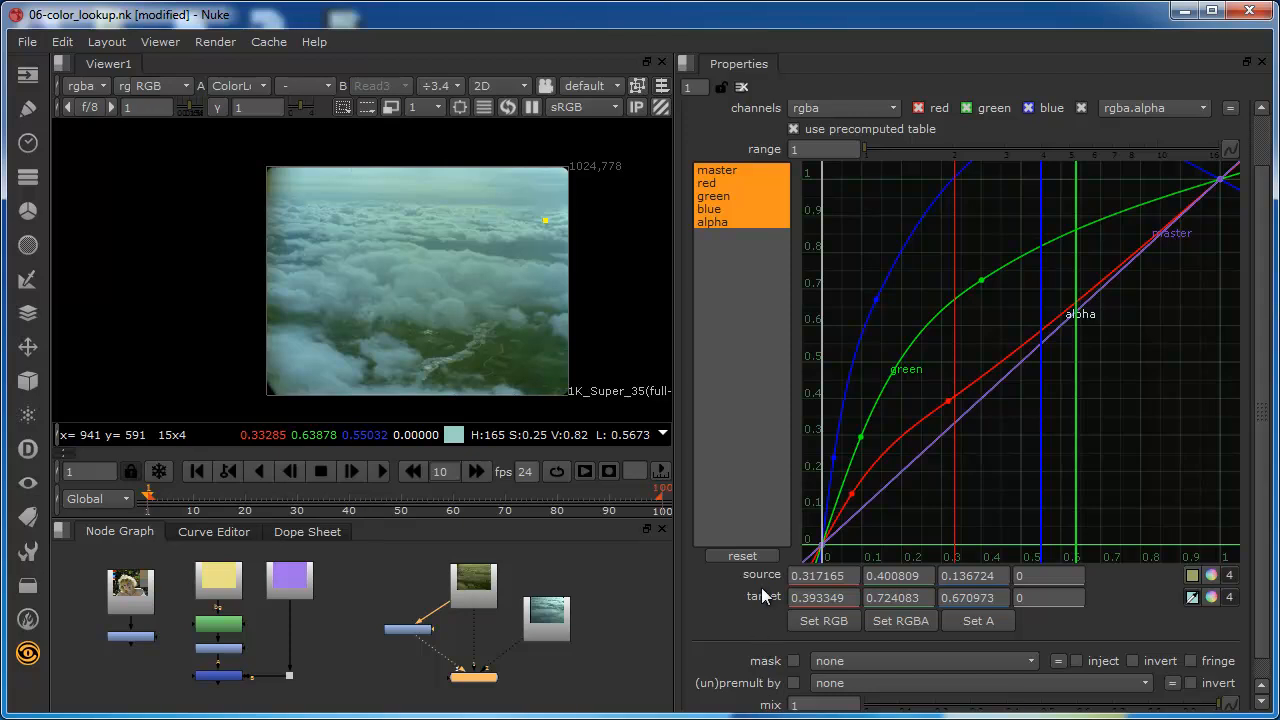
mouse_move(795, 648)
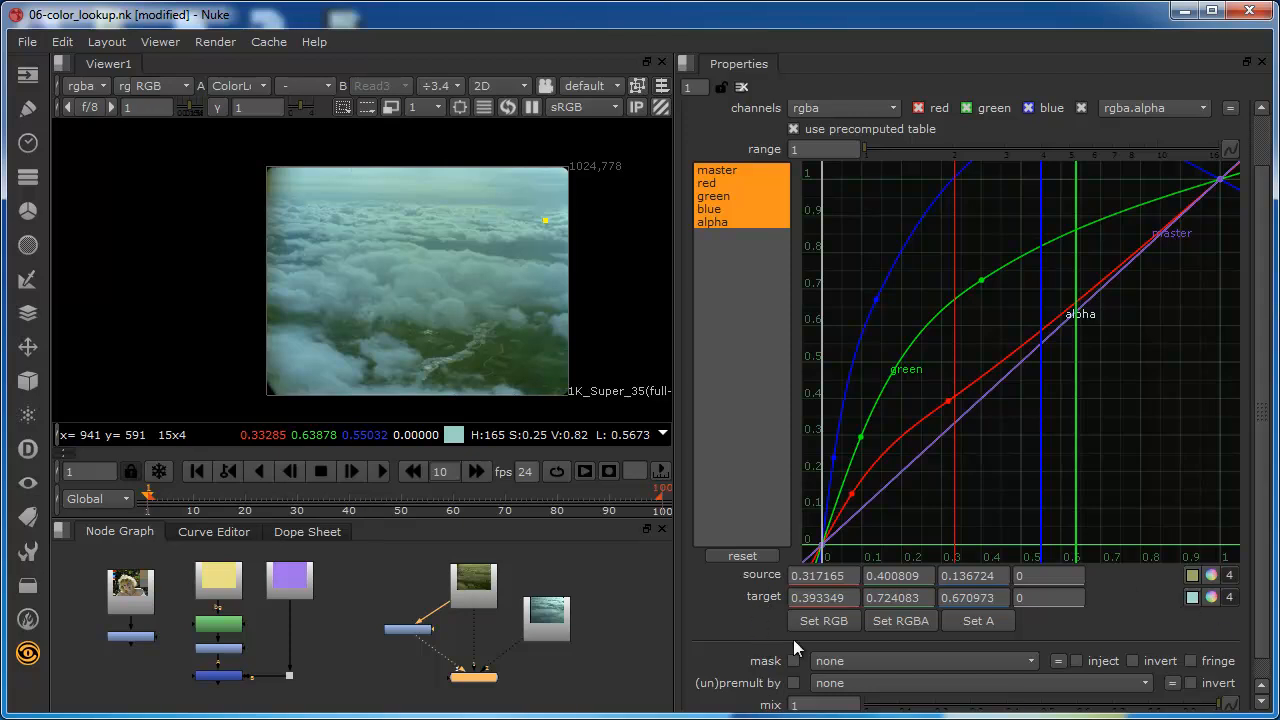
mouse_move(512, 225)
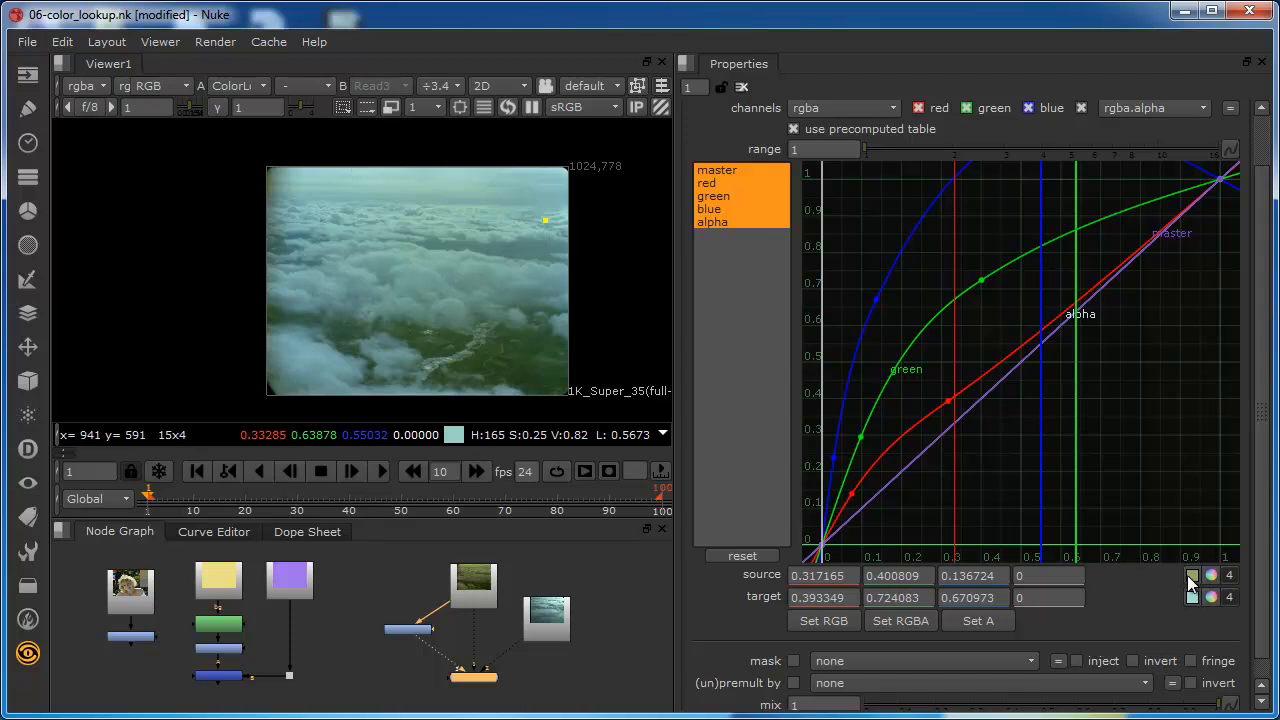
mouse_move(518, 308)
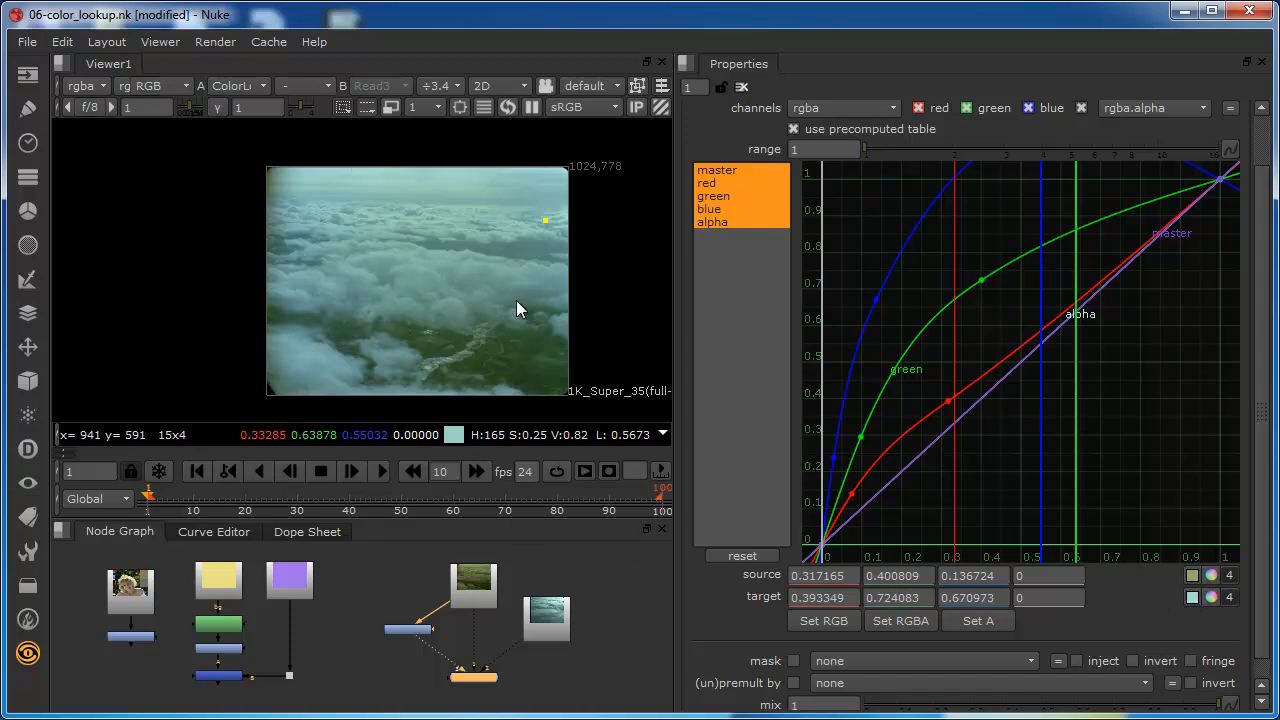
mouse_move(413, 325)
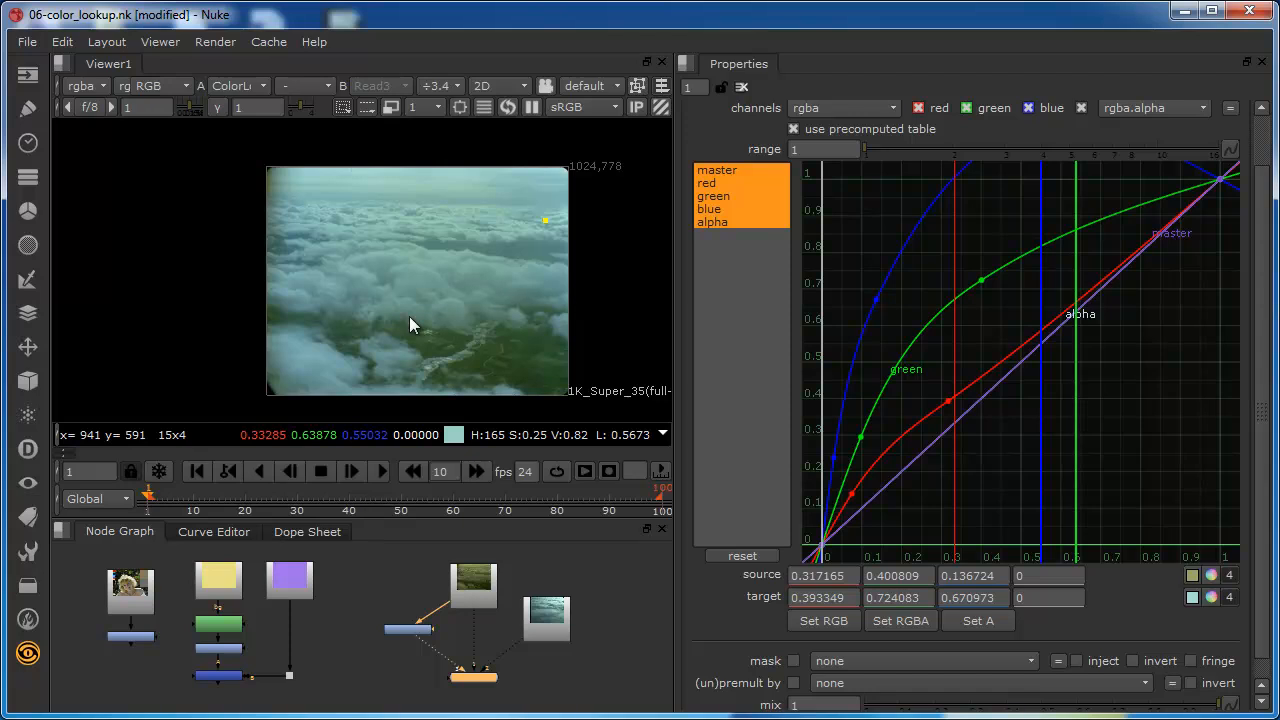
mouse_move(497, 338)
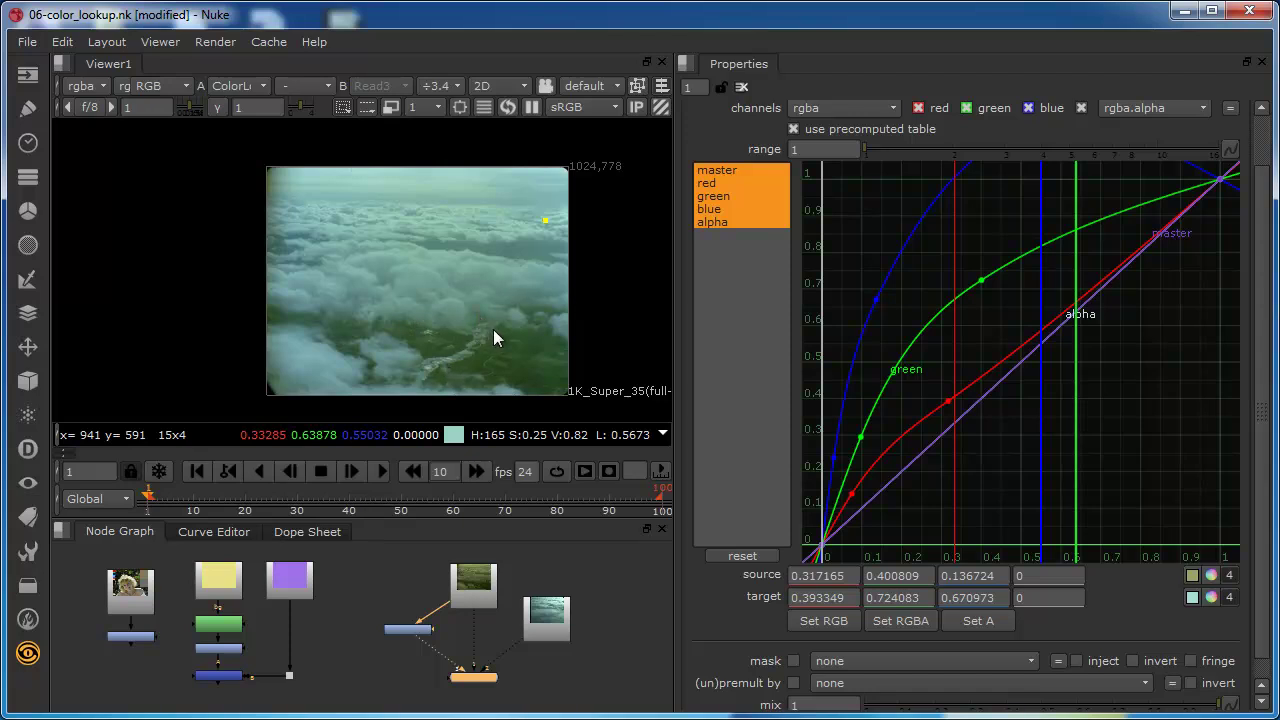
mouse_move(628, 573)
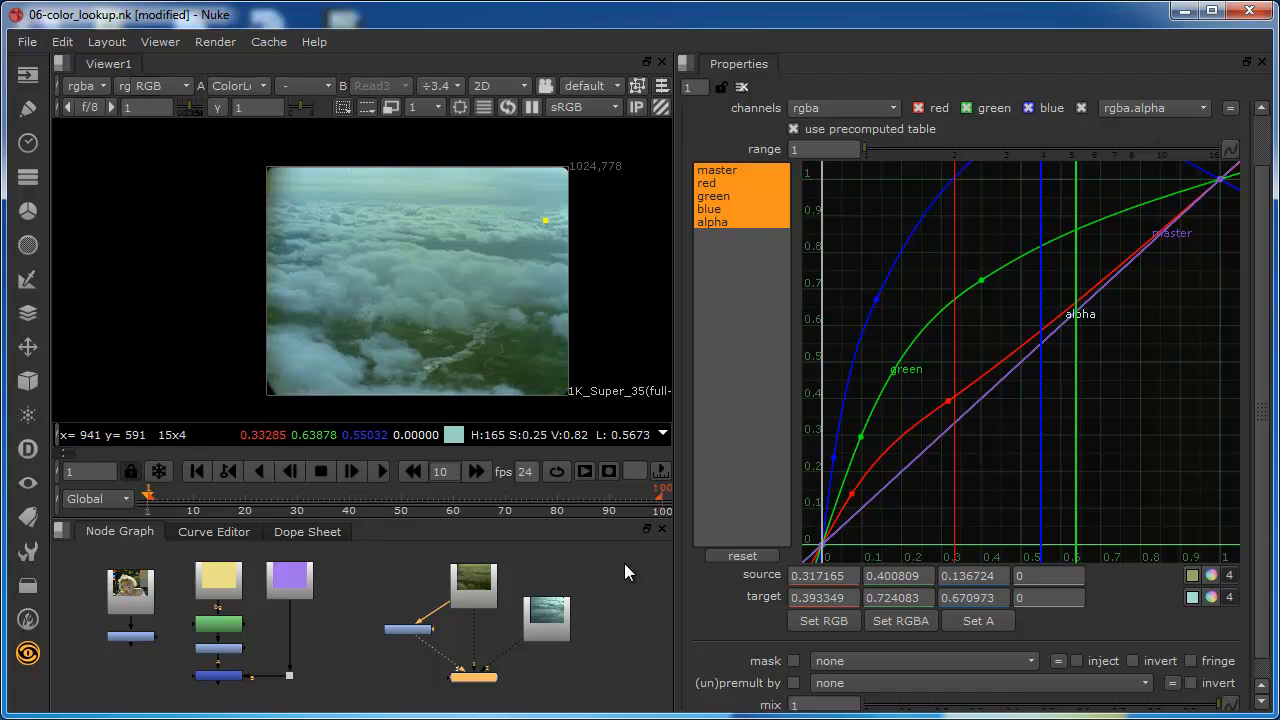
mouse_move(505, 368)
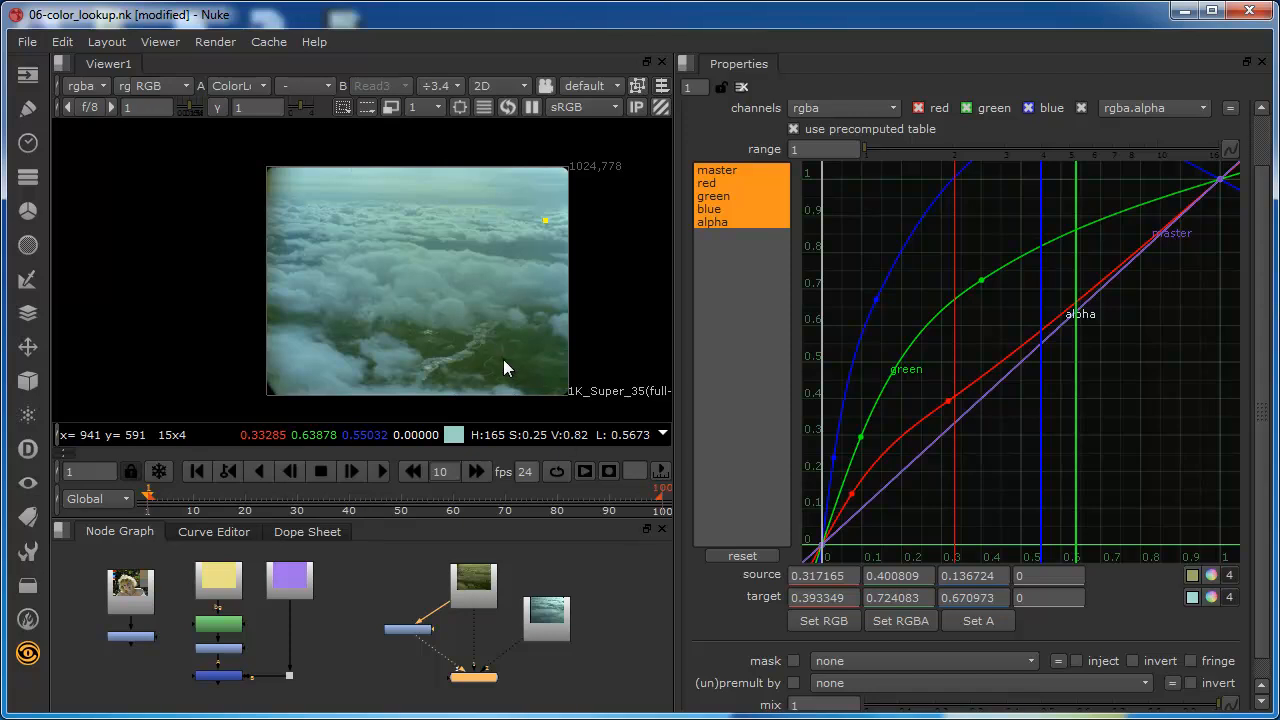